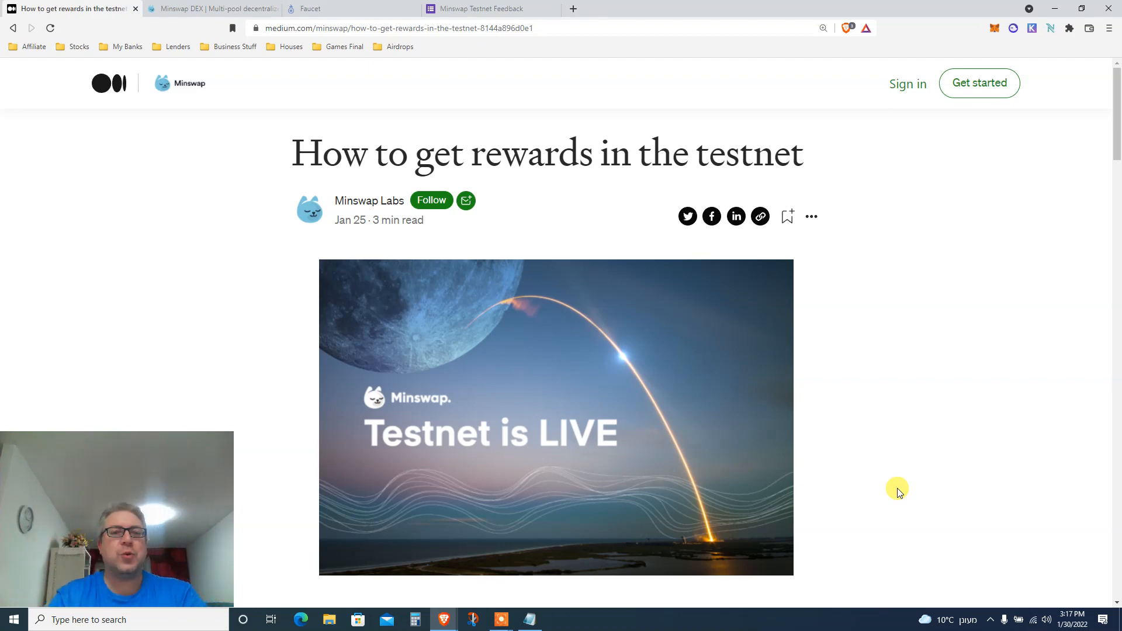
mouse_move(210, 4)
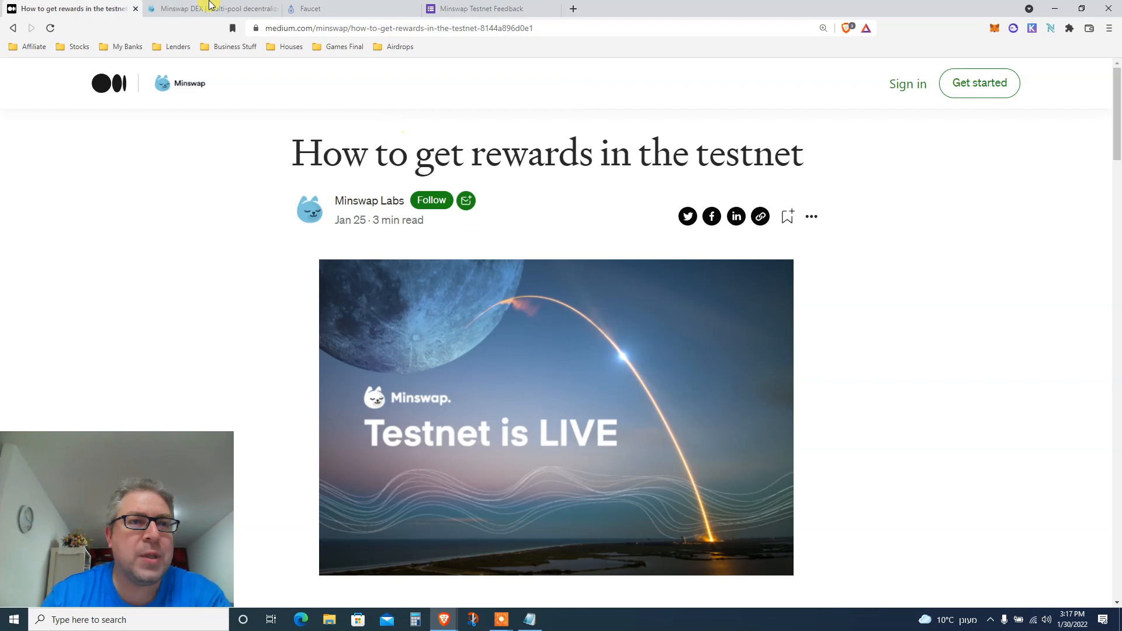
- Glance at the Minswap testnet page, then return to the rewards article and read its intro
left_click(207, 9)
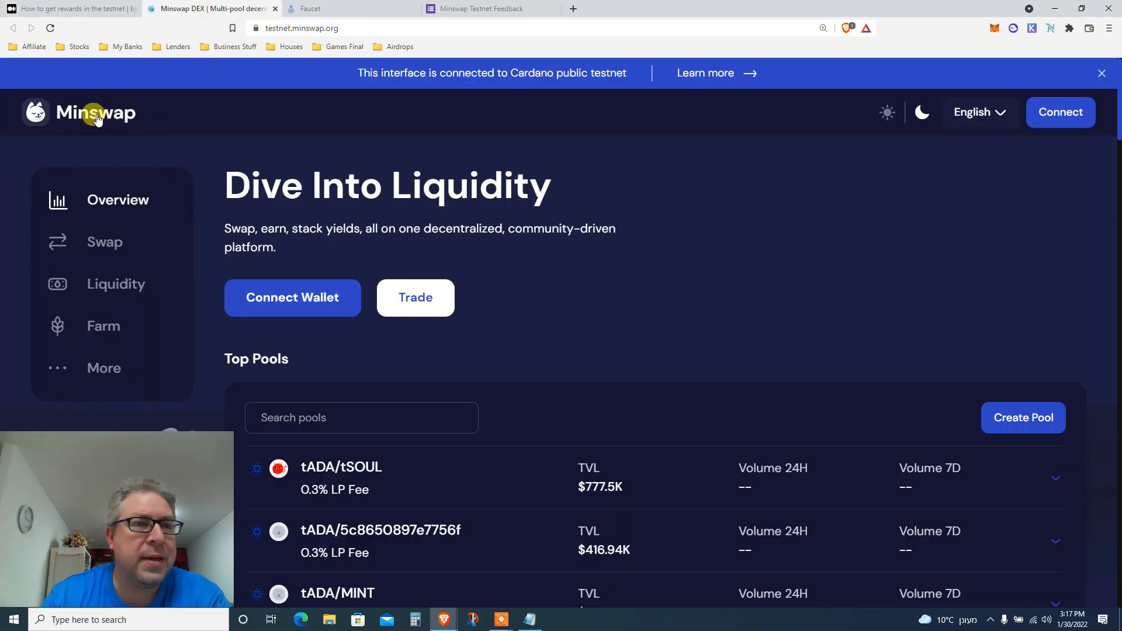
mouse_move(330, 154)
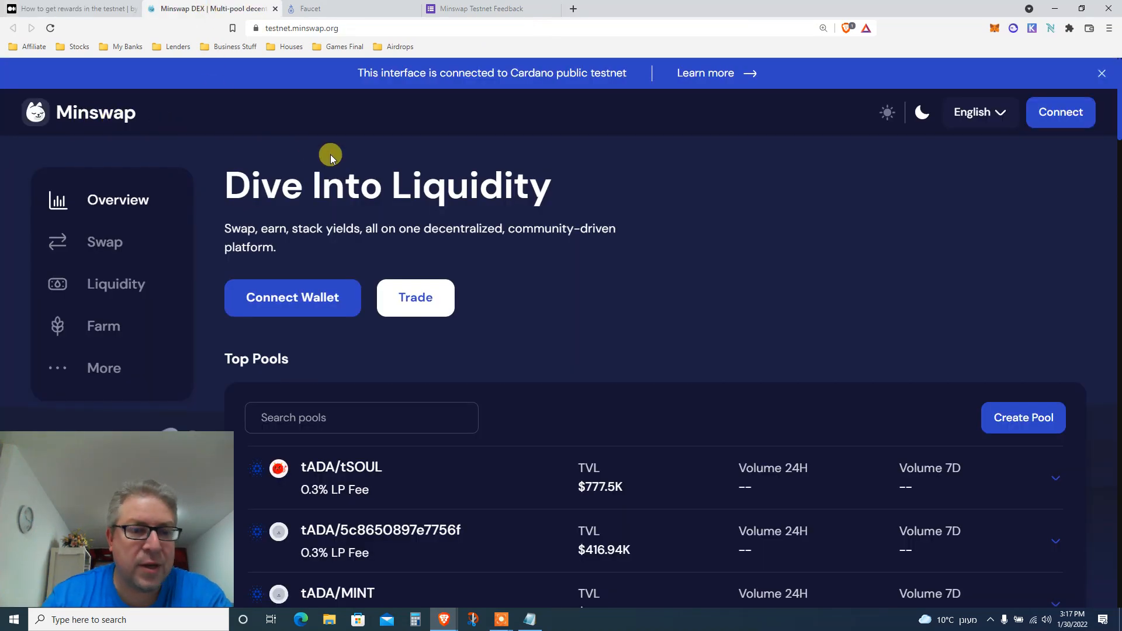
mouse_move(411, 163)
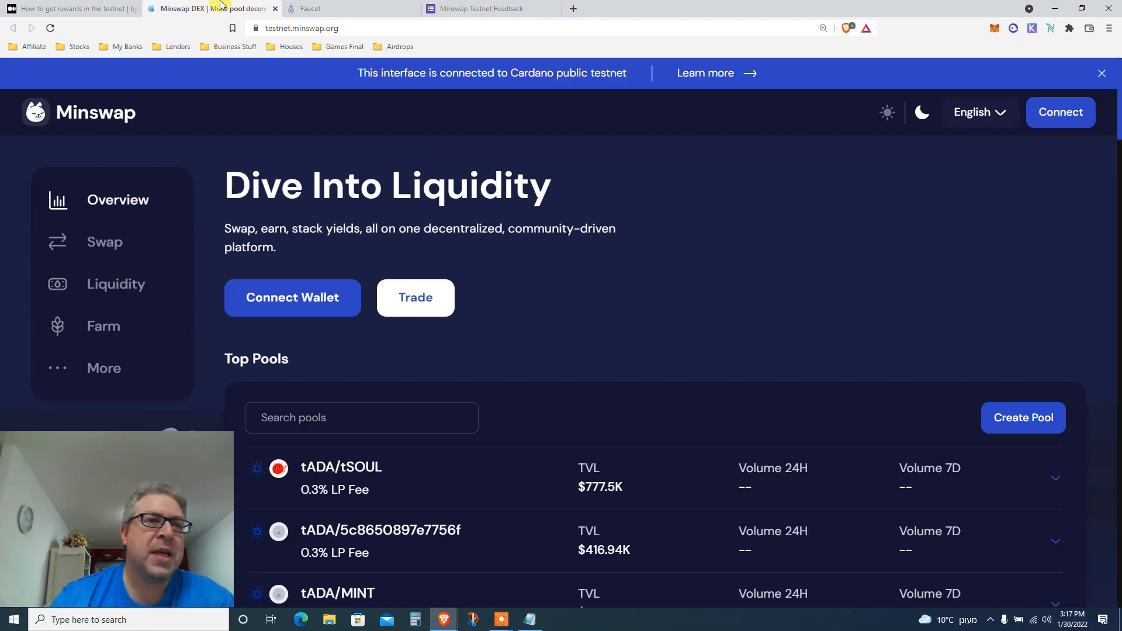
left_click(72, 9)
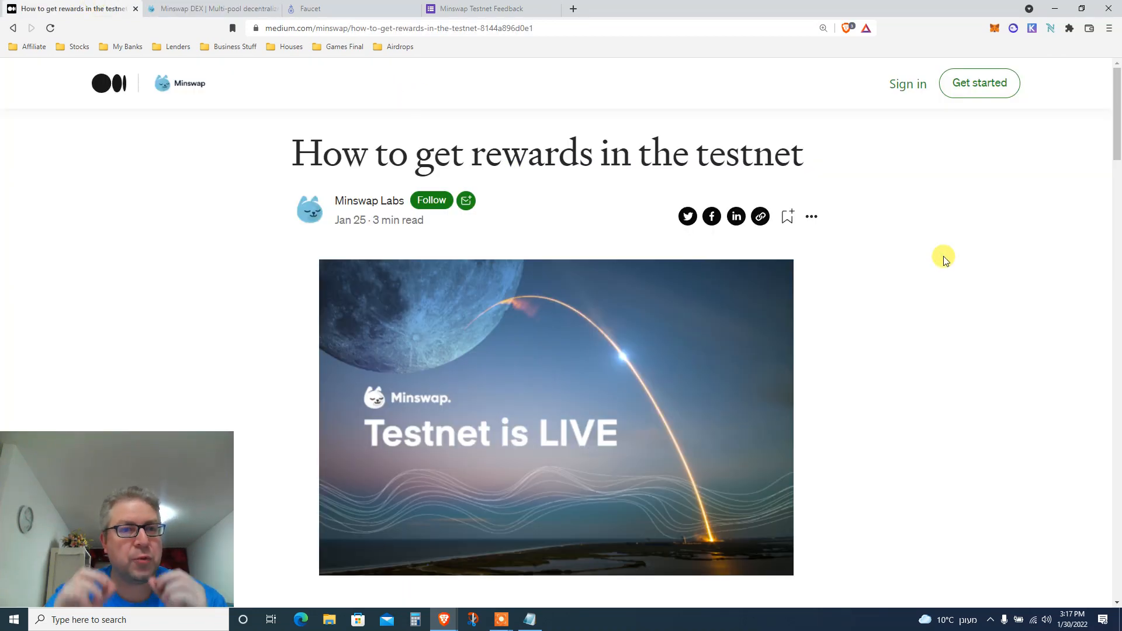
mouse_move(610, 199)
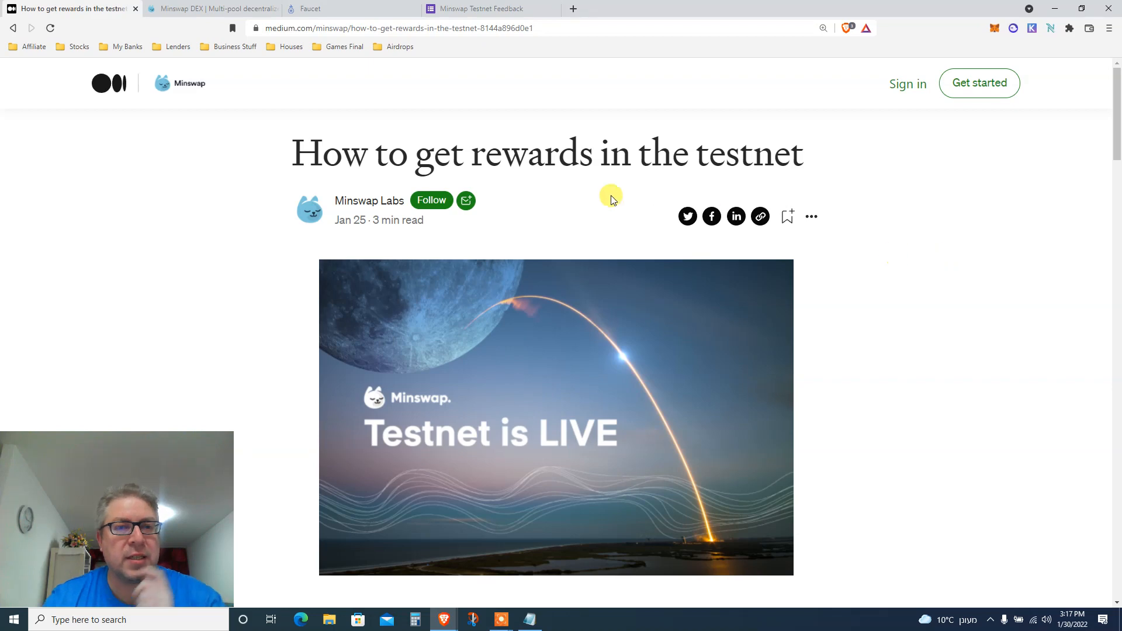
mouse_move(20, 60)
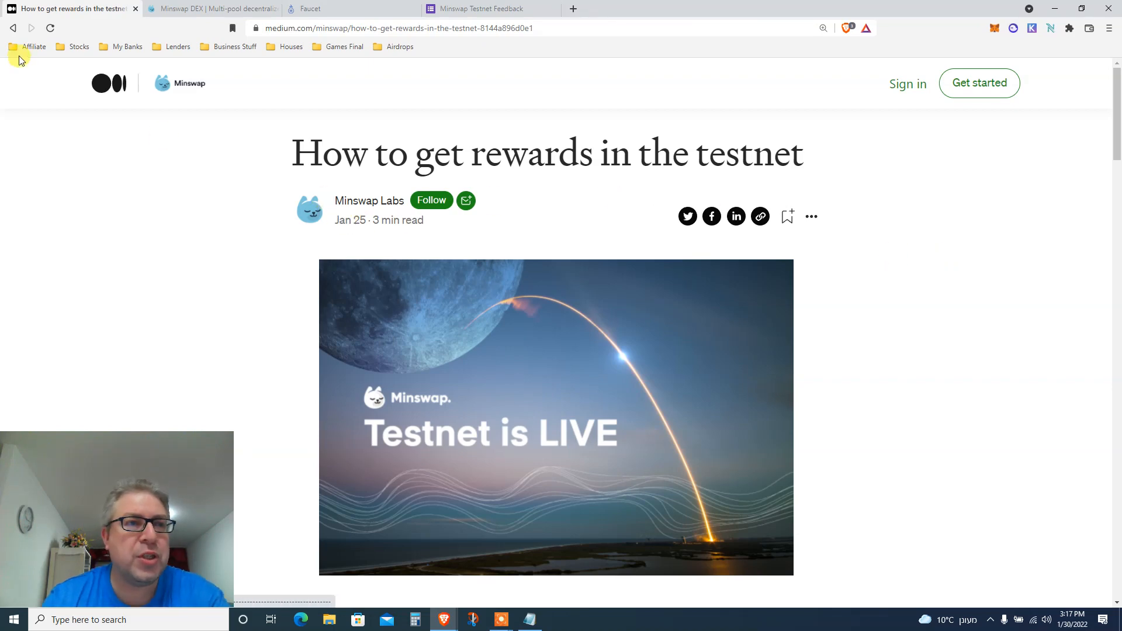
mouse_move(954, 253)
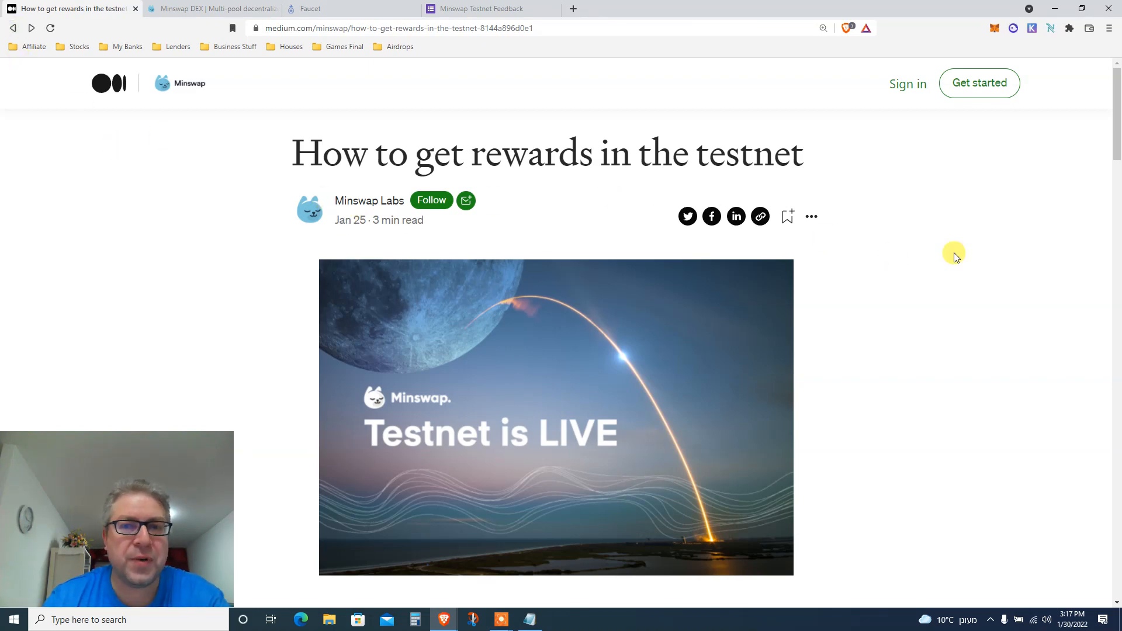
scroll("down", 3)
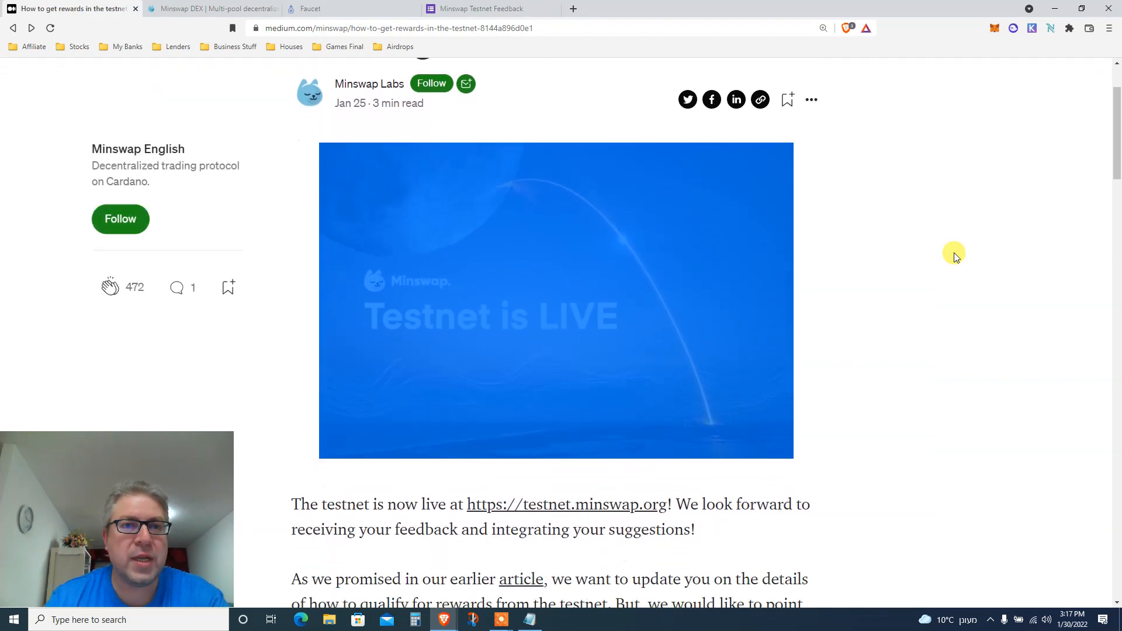
scroll("down", 3)
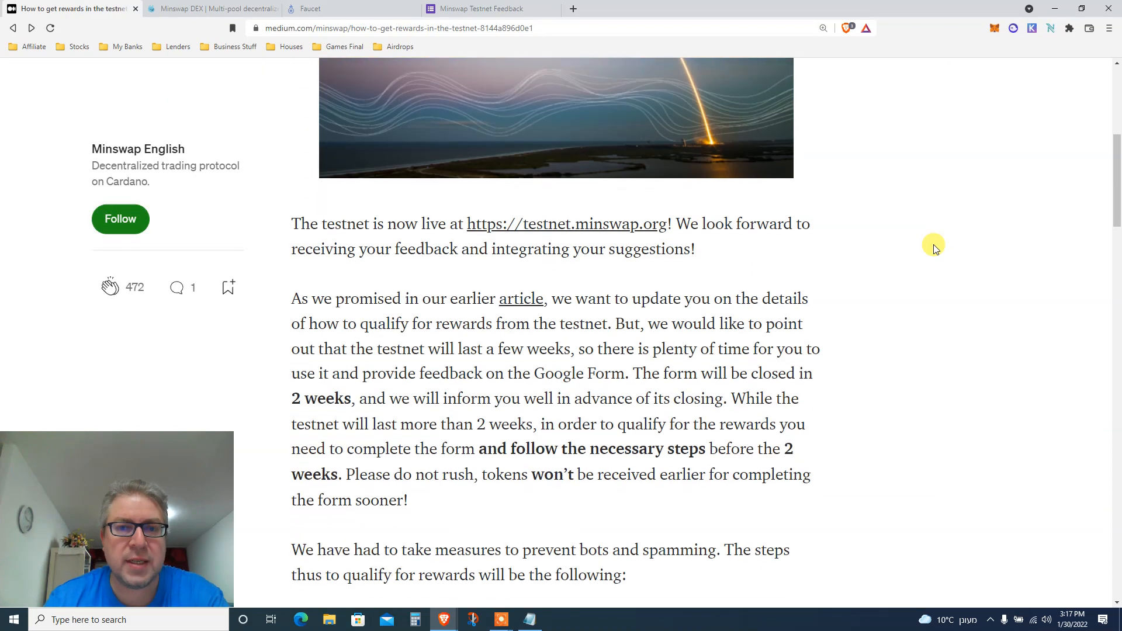
mouse_move(565, 224)
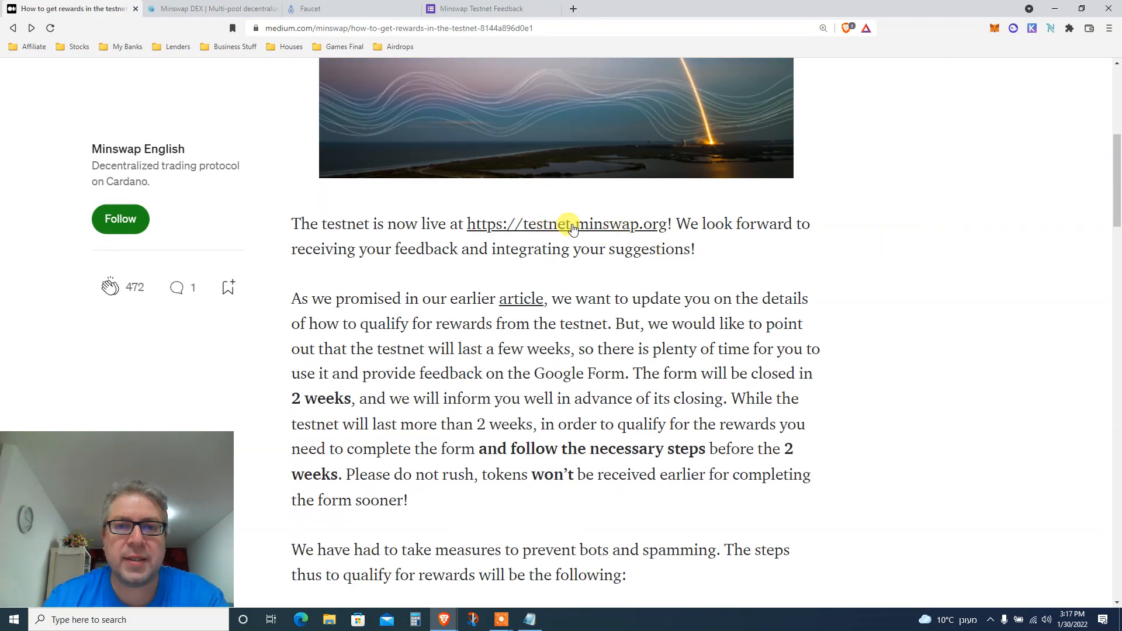
mouse_move(301, 6)
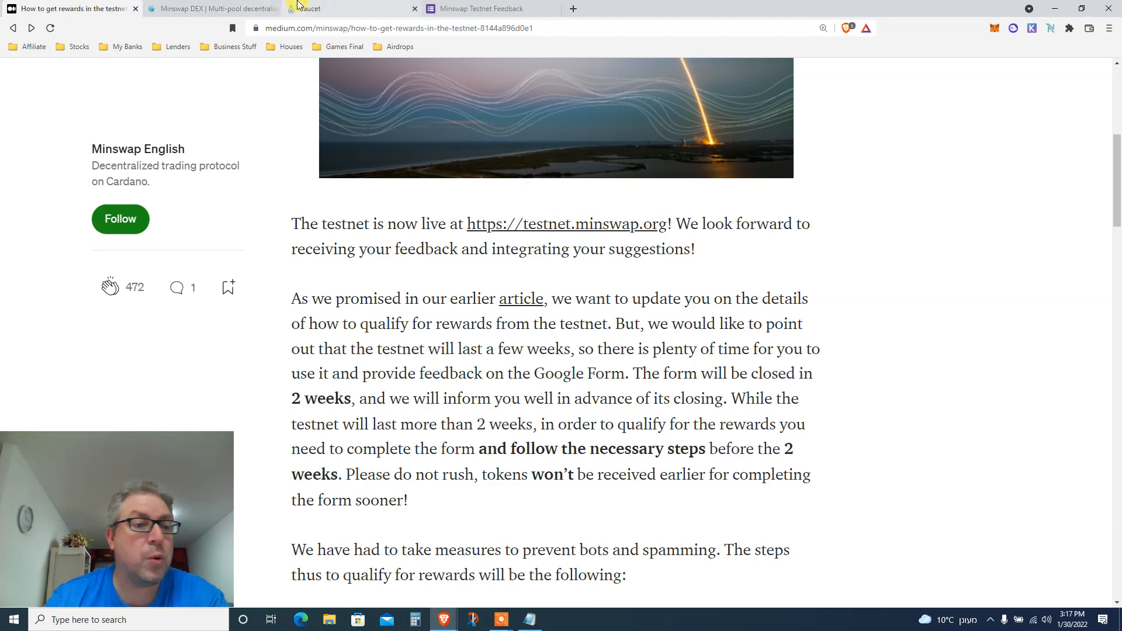
mouse_move(721, 242)
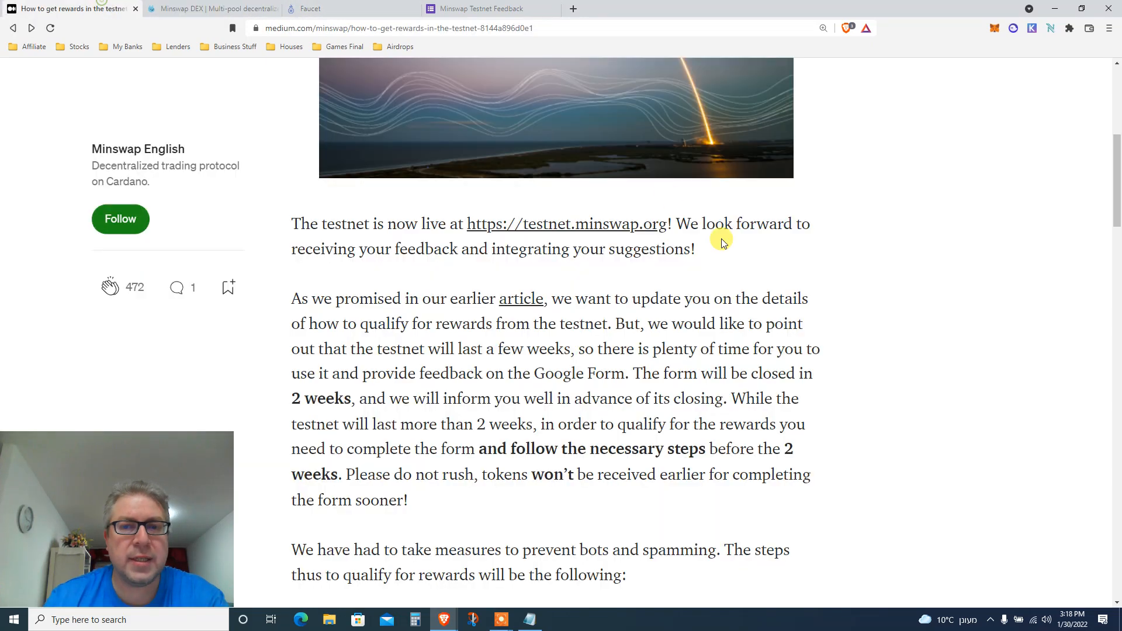
double_click(764, 188)
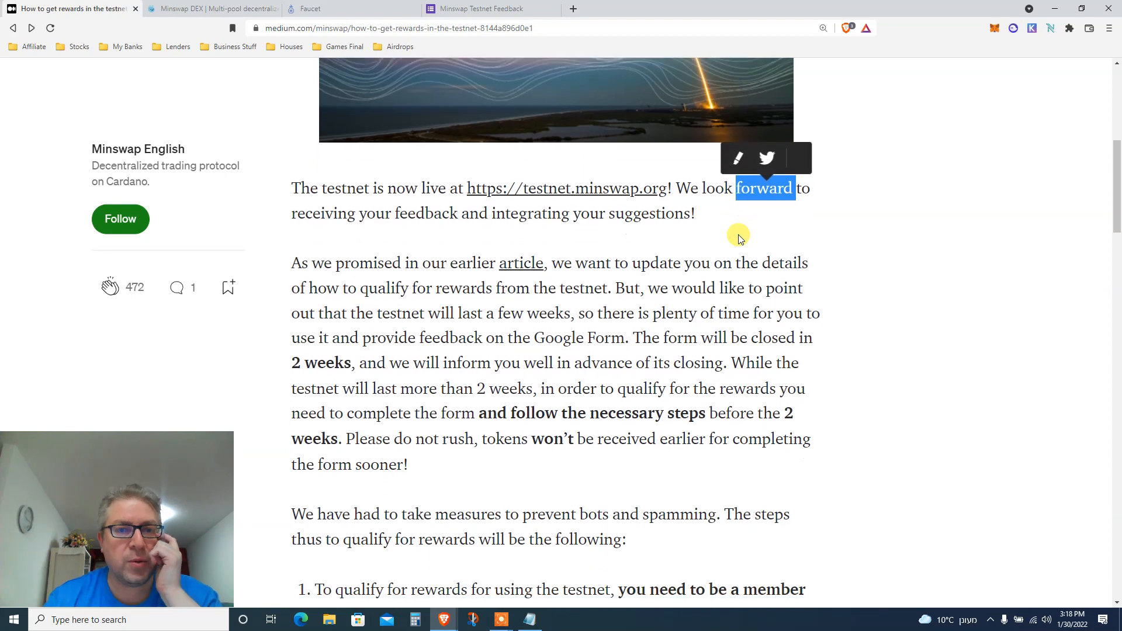
- Read the A/B/C reward metrics and two-week form window, noting the form is one-time only
scroll("down", 3)
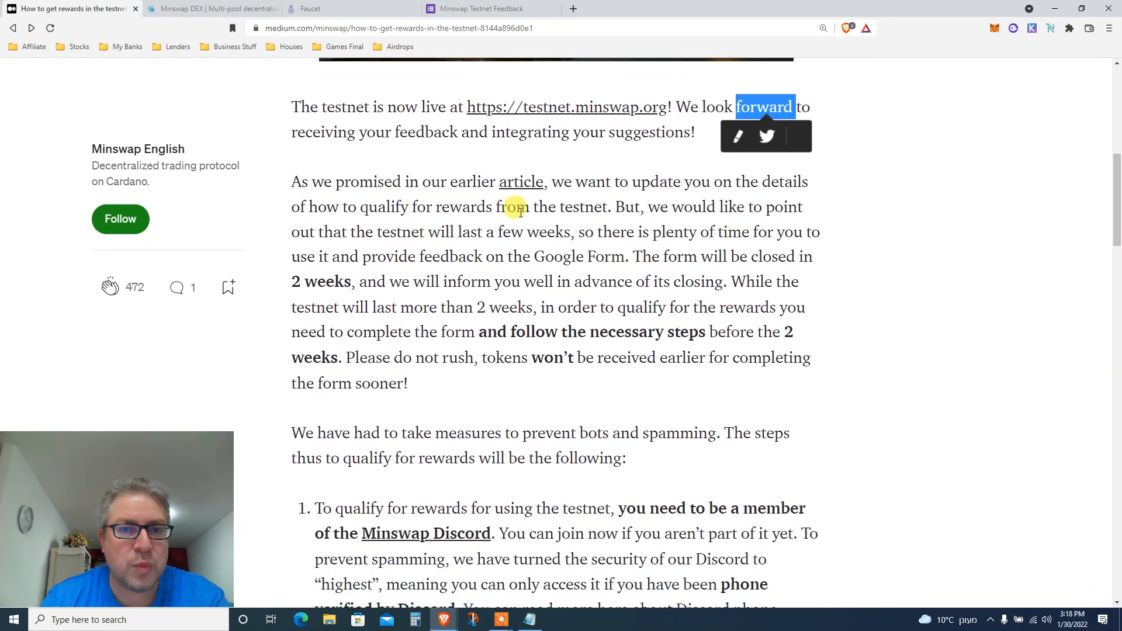
scroll("down", 3)
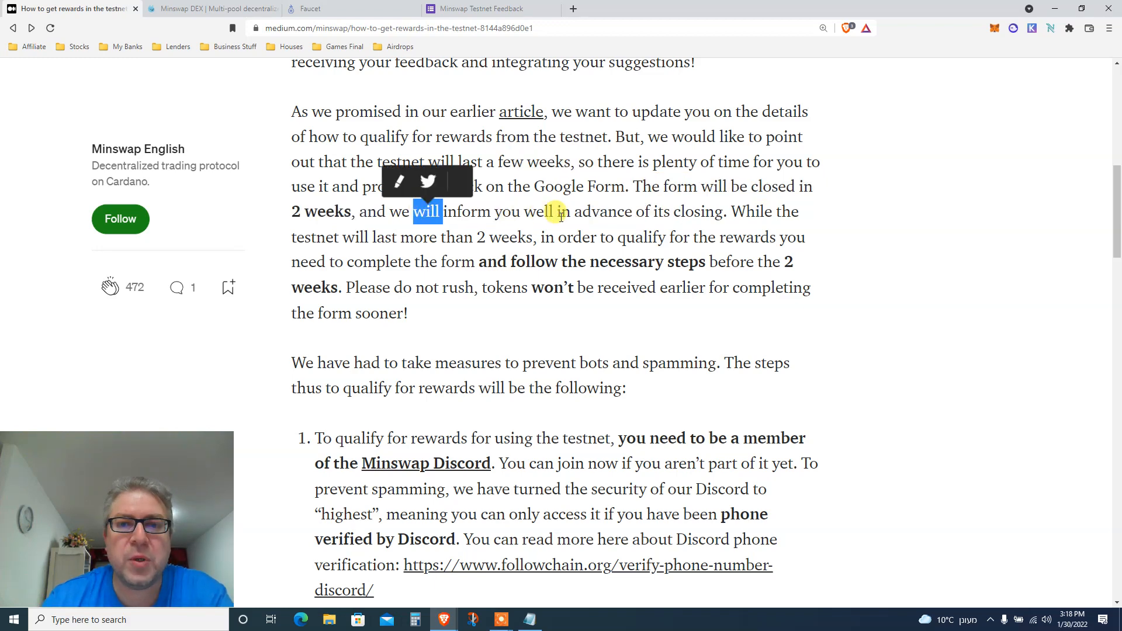
double_click(698, 211)
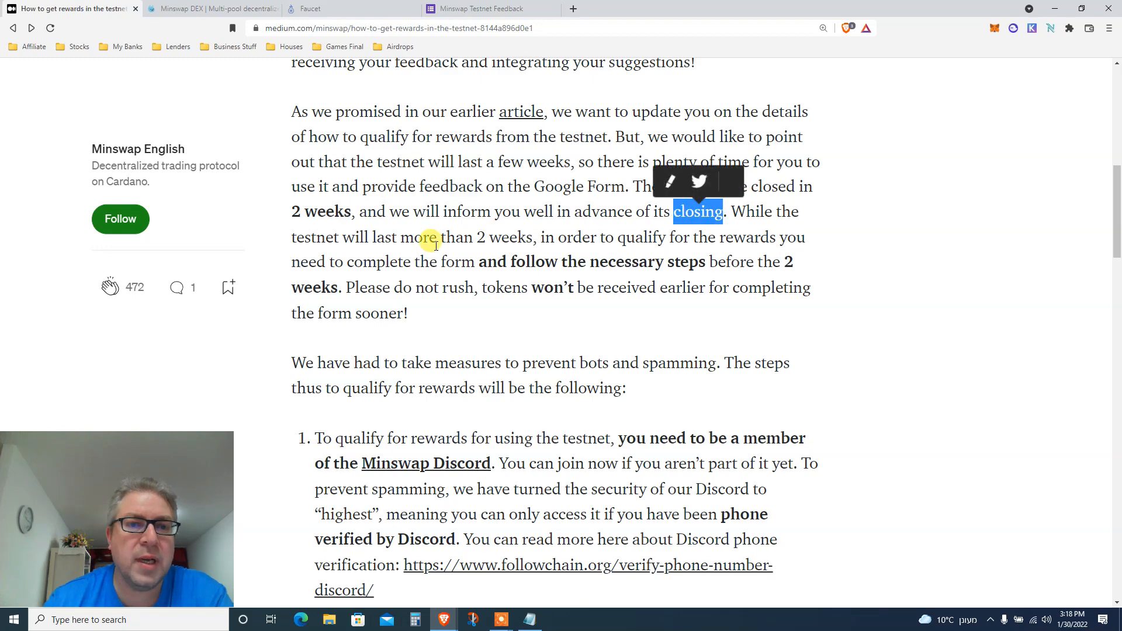
scroll("down", 3)
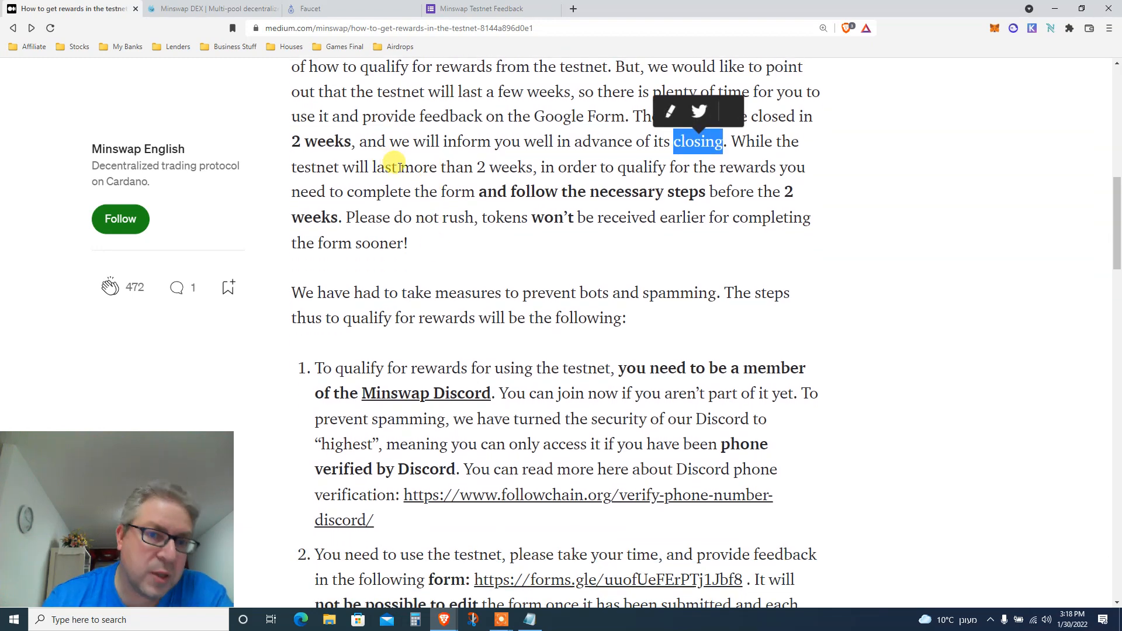
mouse_move(510, 179)
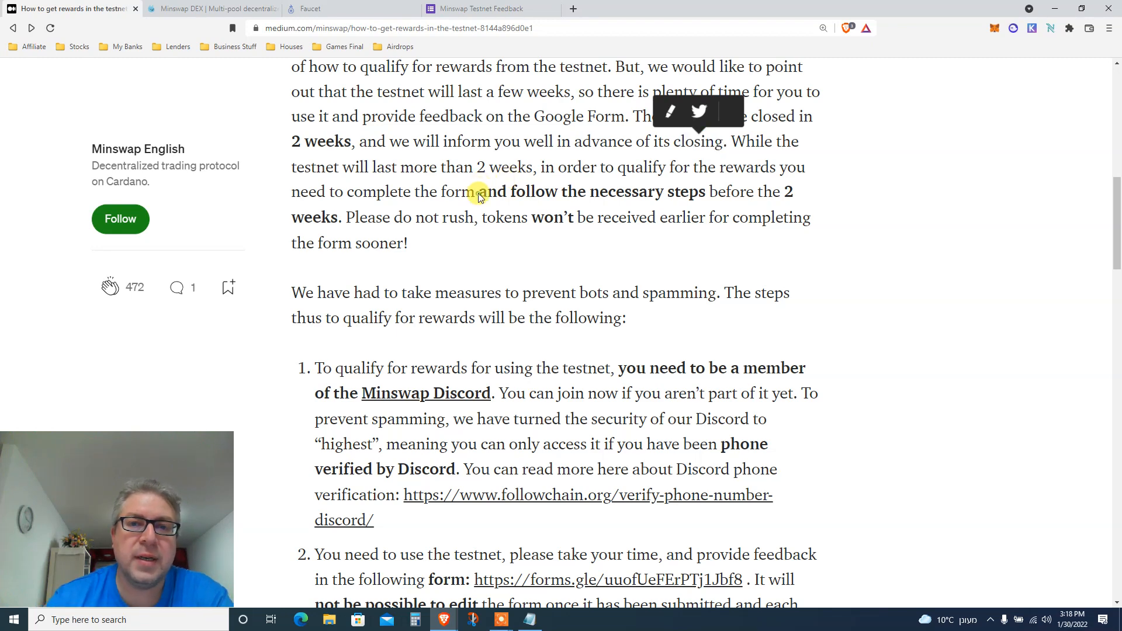
scroll("down", 3)
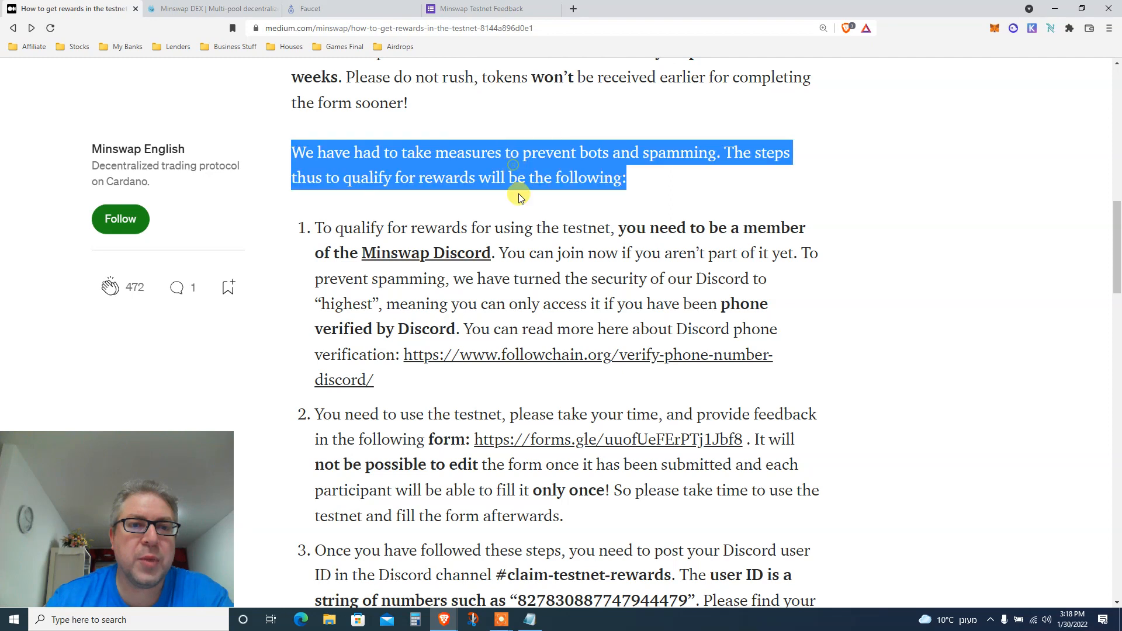
scroll("down", 3)
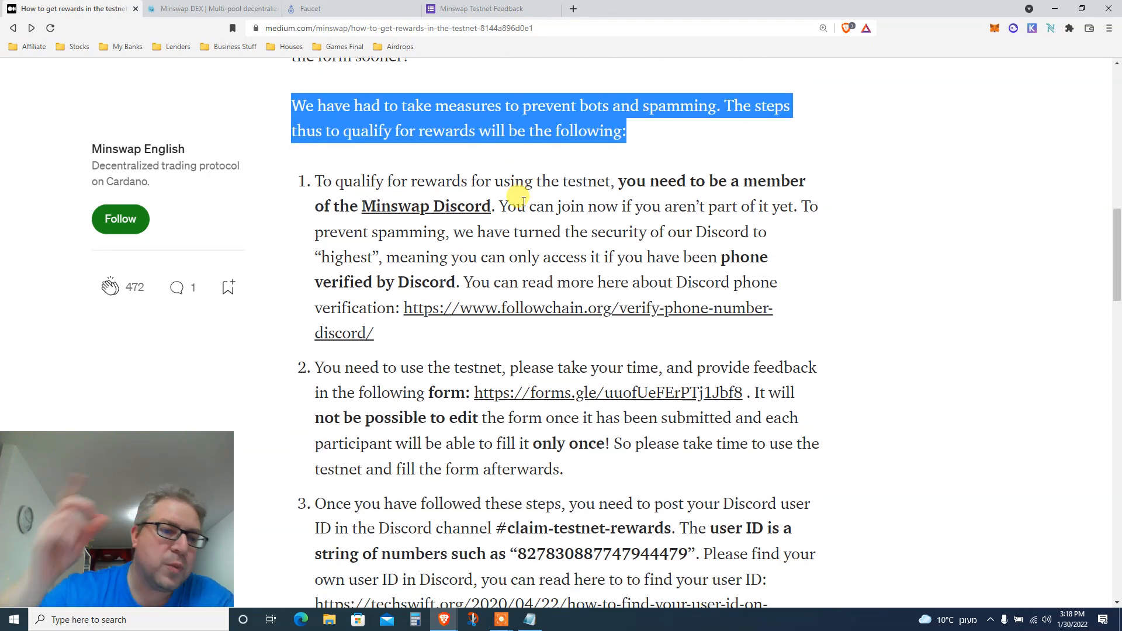
mouse_move(404, 274)
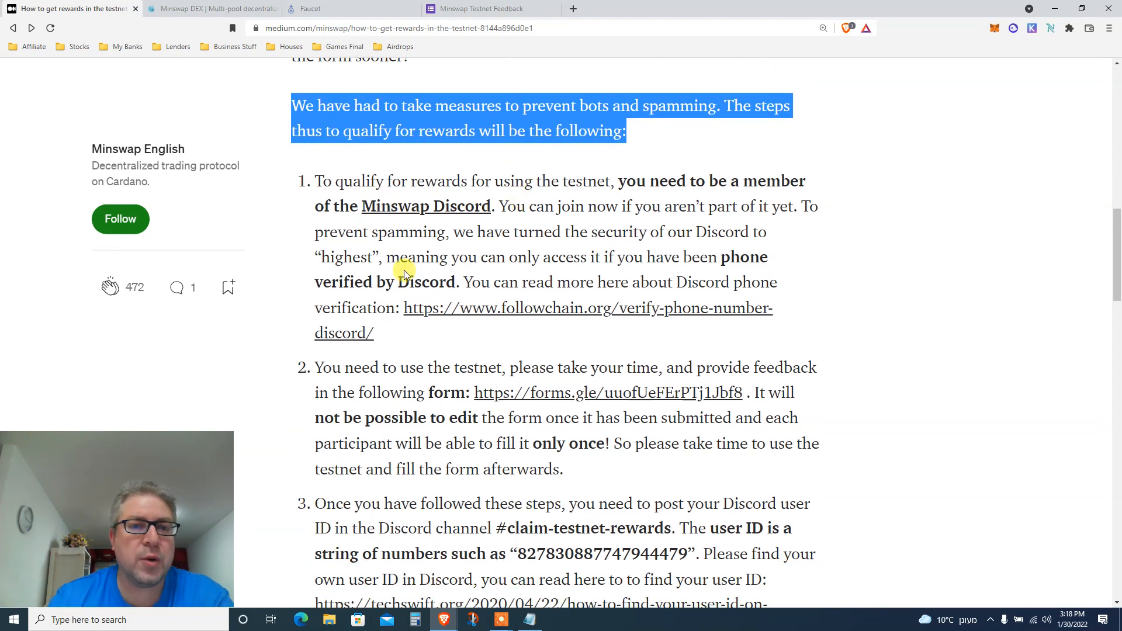
scroll("down", 3)
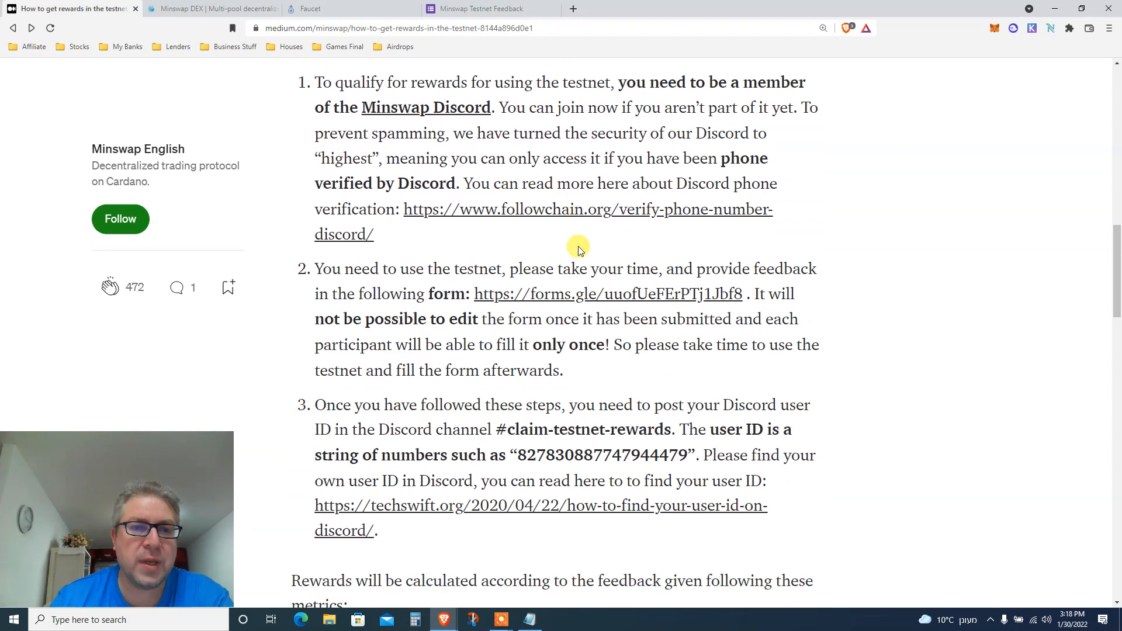
scroll("down", 3)
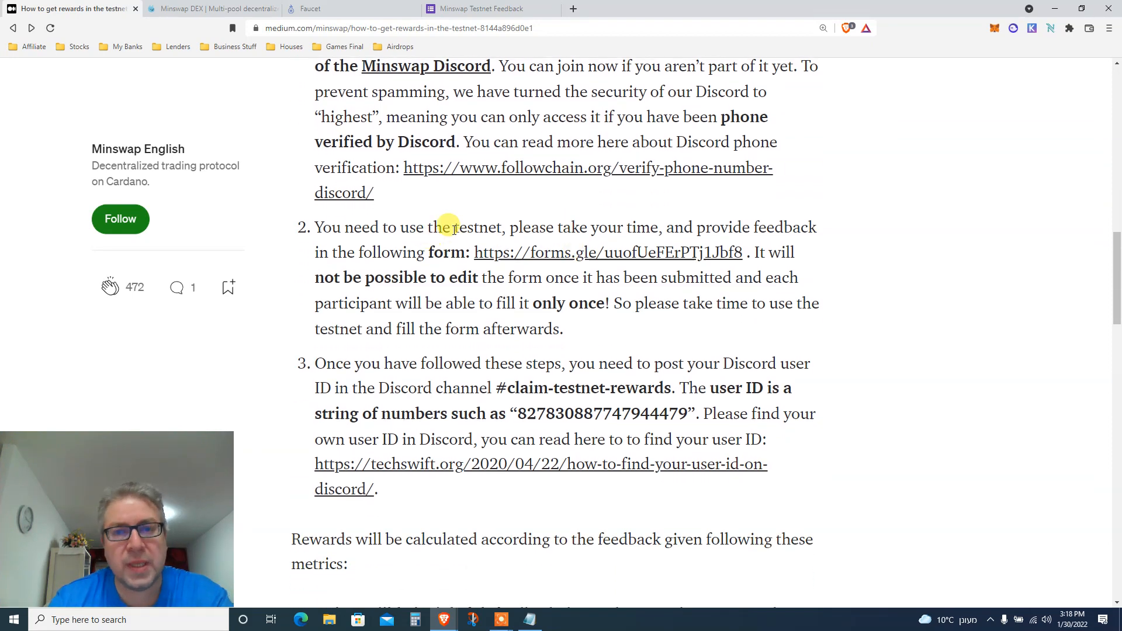
mouse_move(418, 271)
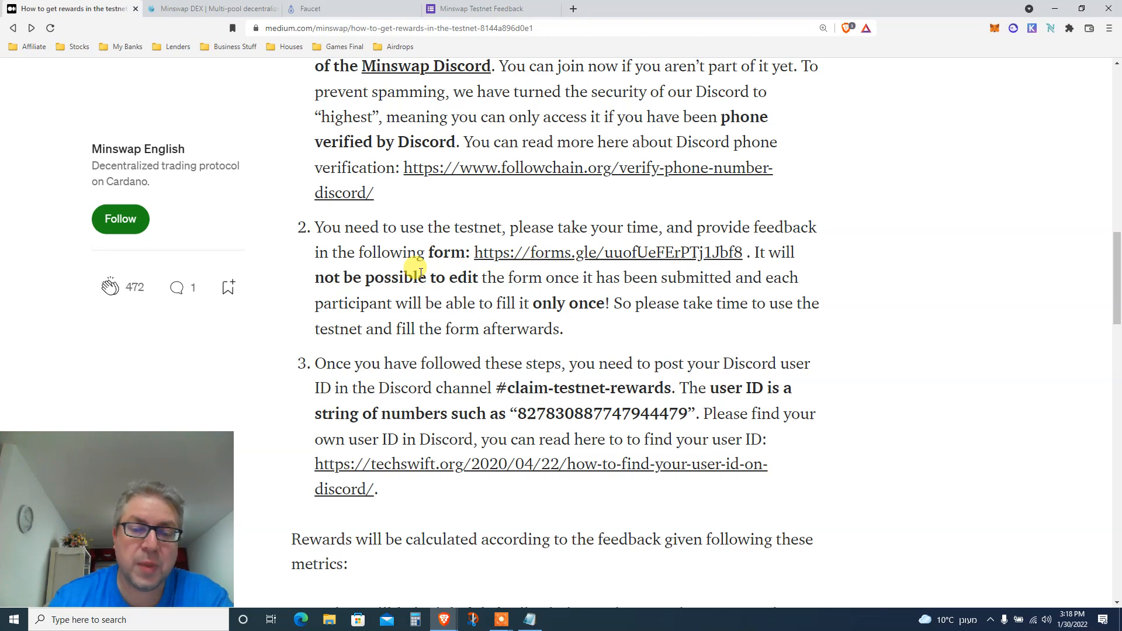
scroll("down", 3)
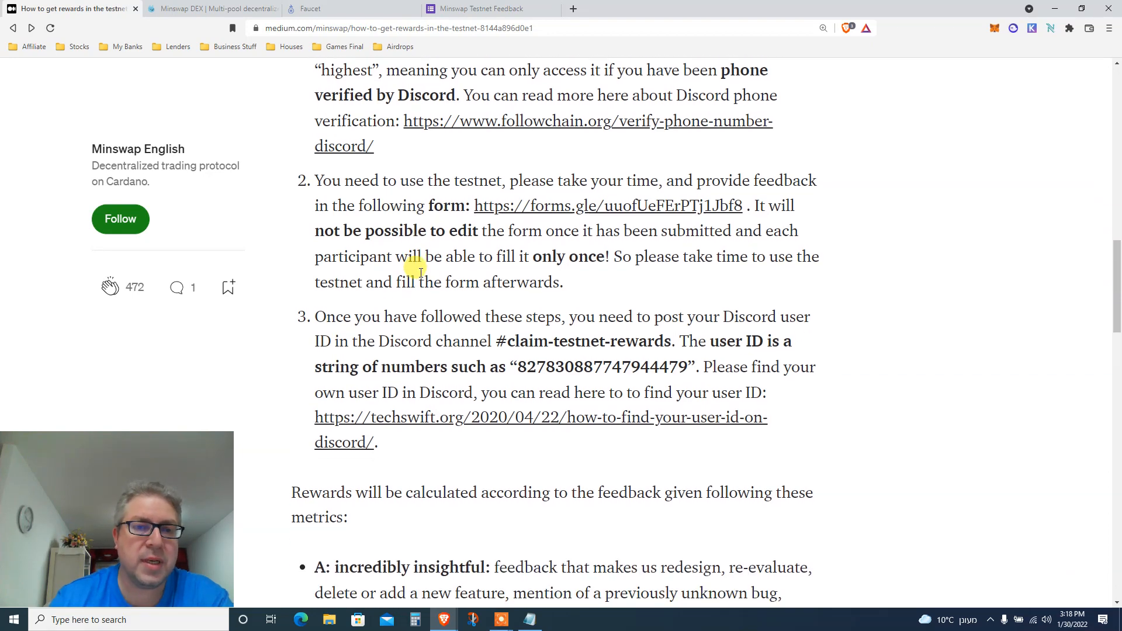
double_click(565, 256)
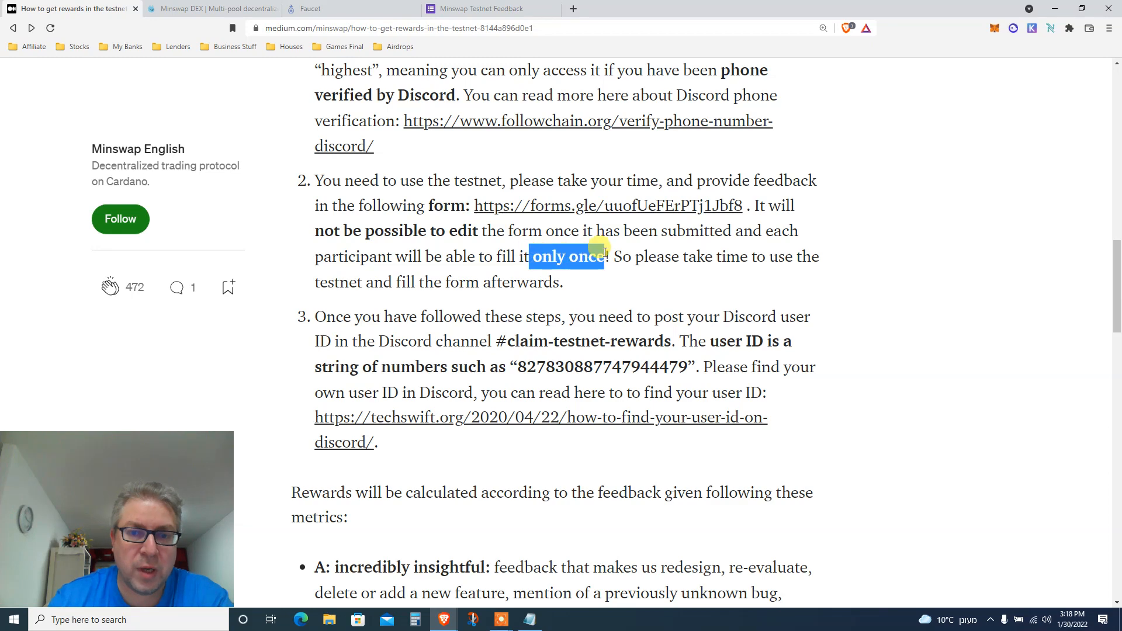
- Scroll through the rest of the article down to the author section
scroll("down", 3)
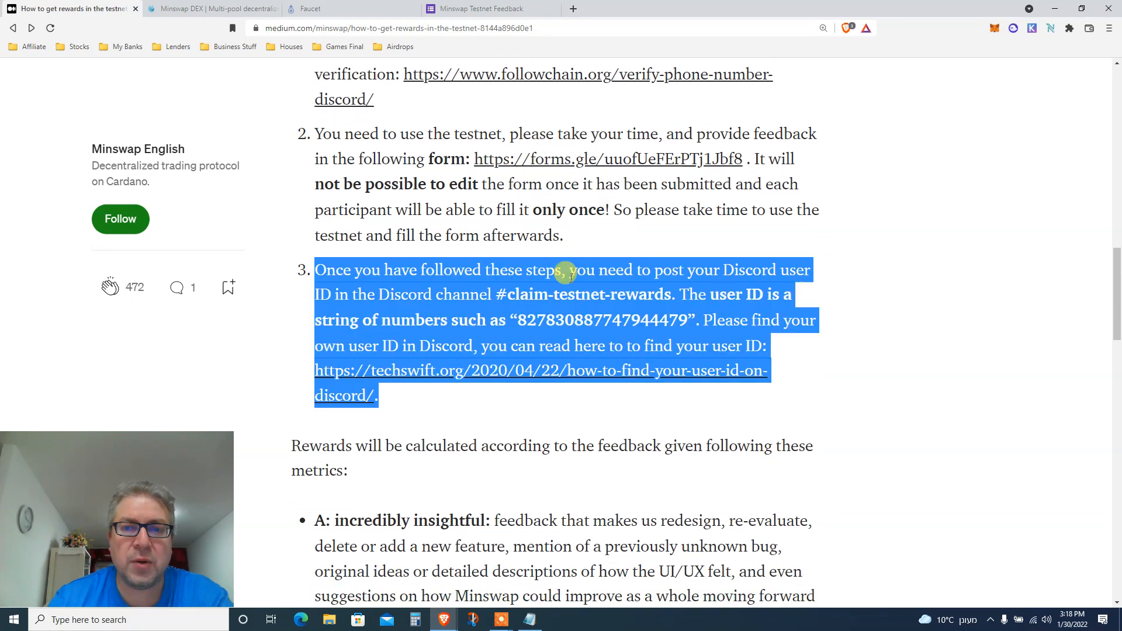
scroll("down", 3)
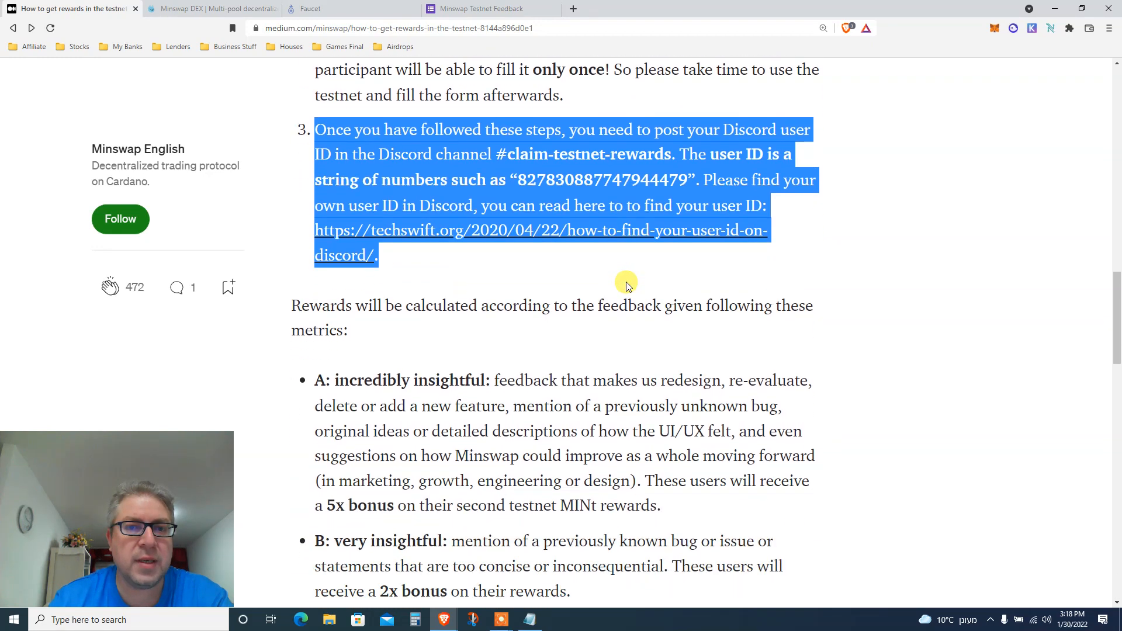
scroll("down", 3)
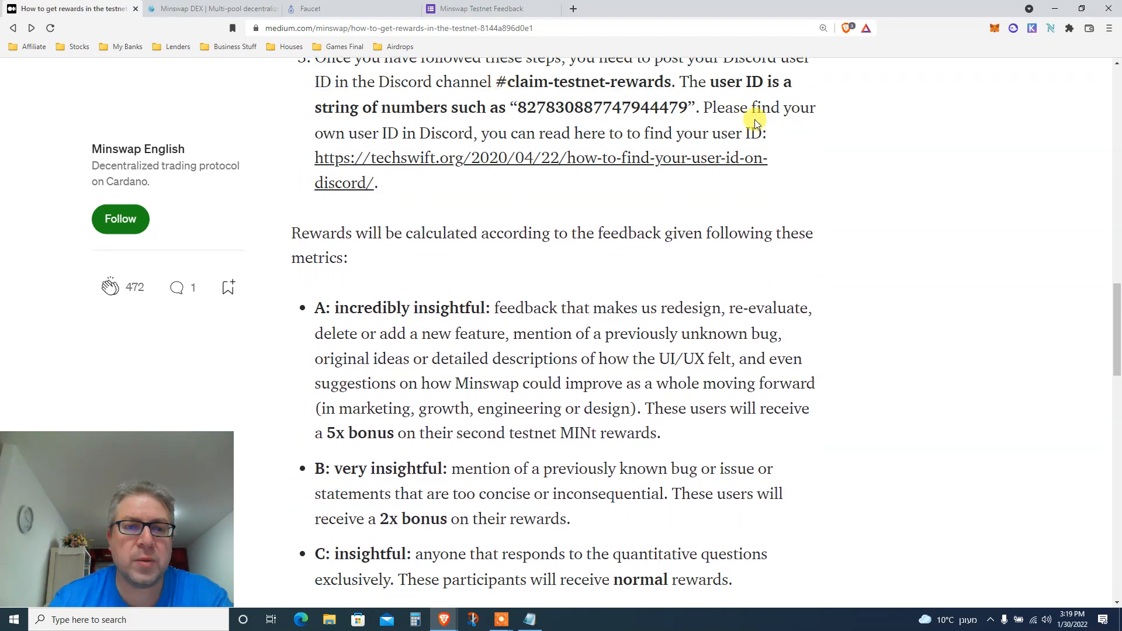
scroll("down", 3)
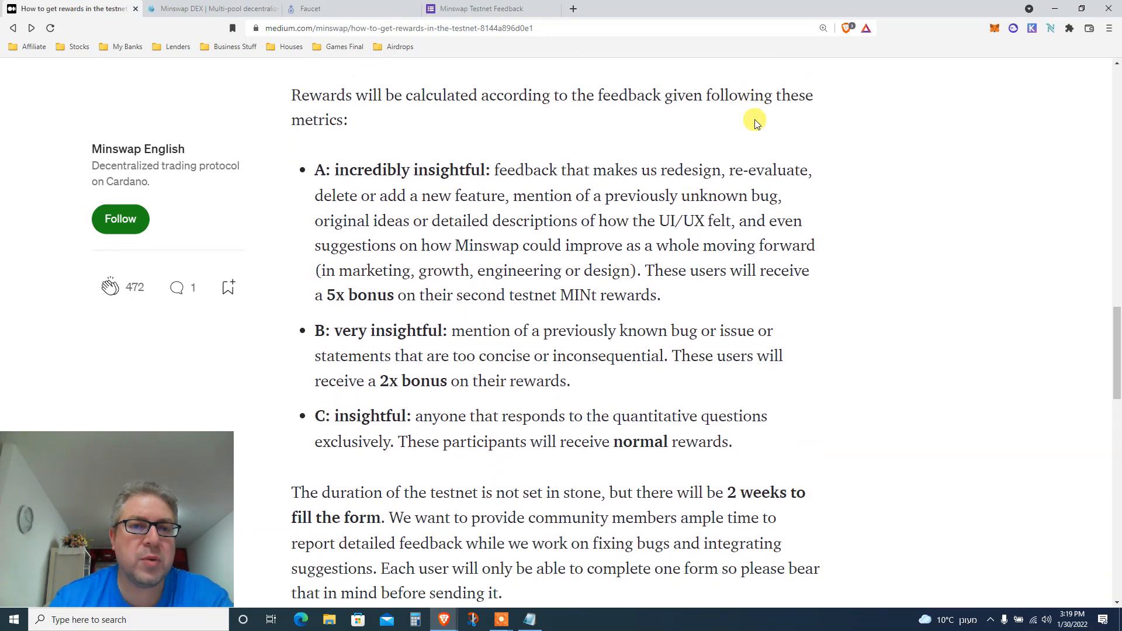
scroll("down", 3)
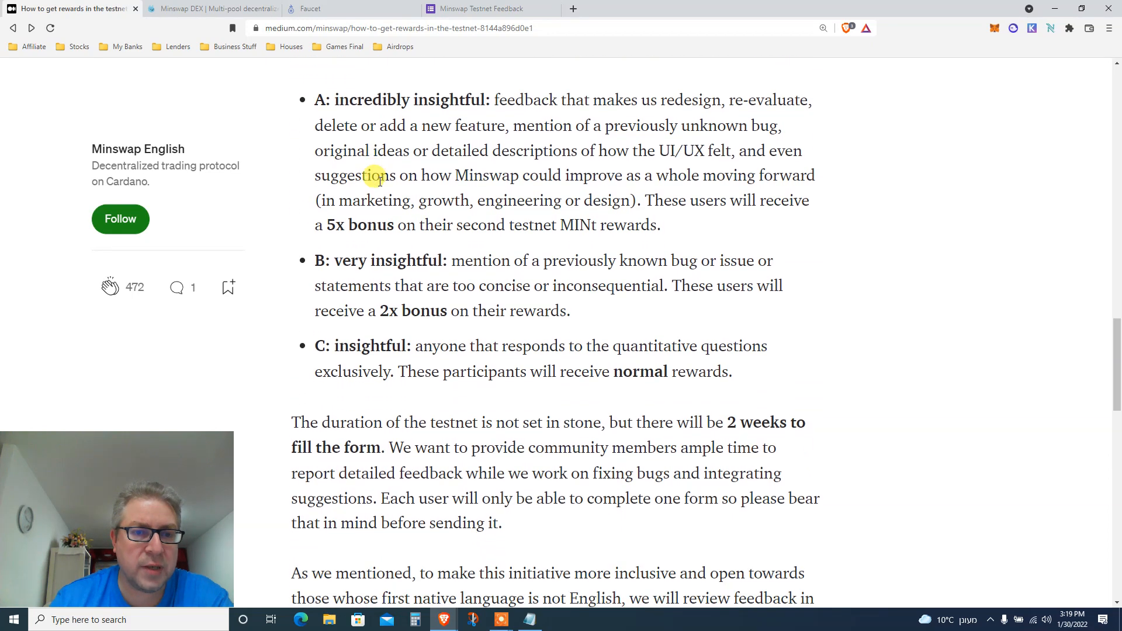
scroll("down", 3)
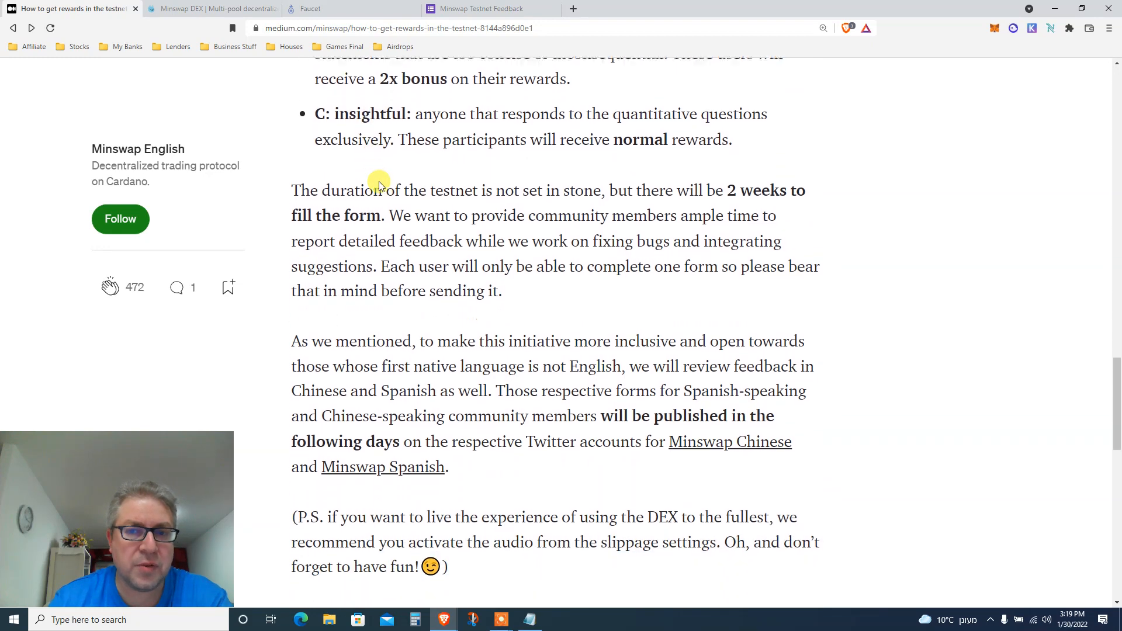
scroll("down", 3)
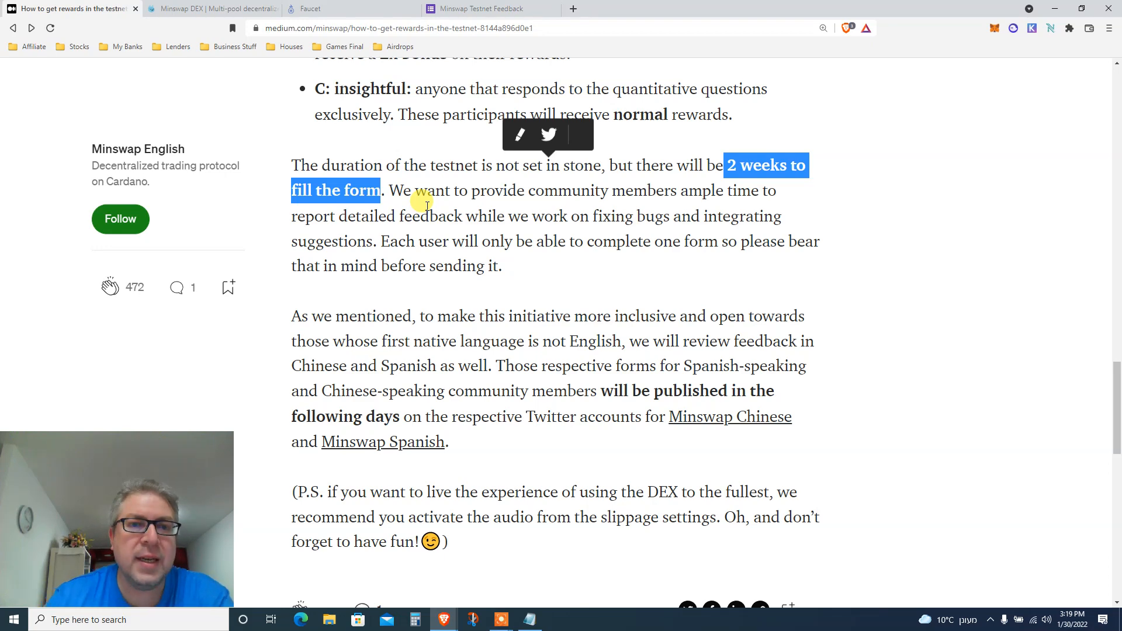
scroll("down", 3)
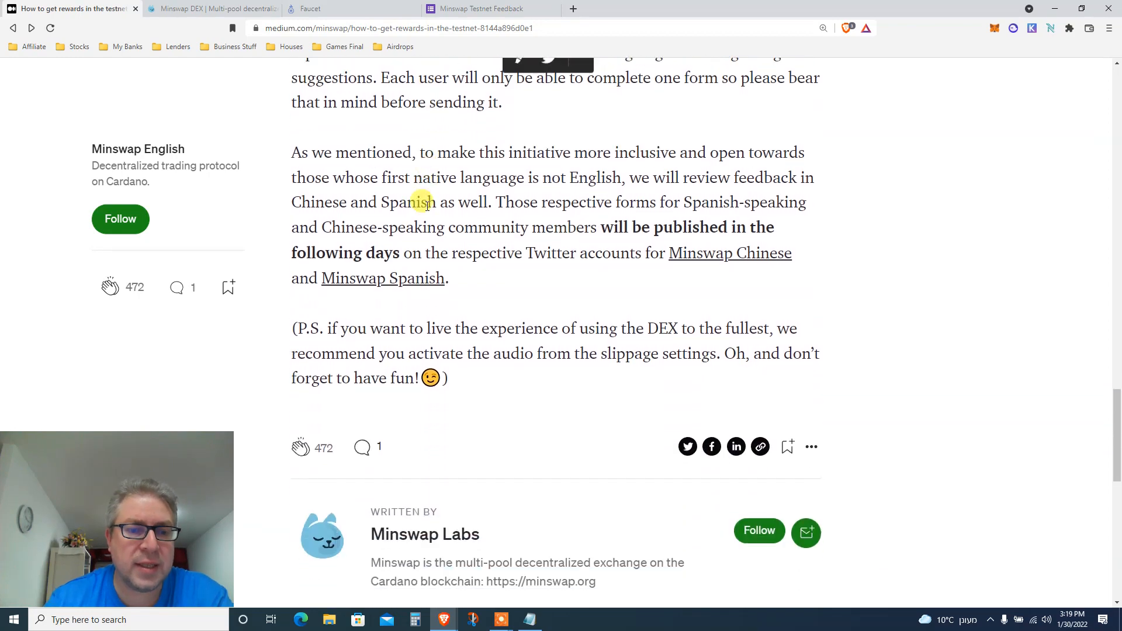
- Scroll back up to the numbered reward qualification steps
scroll("up", 3)
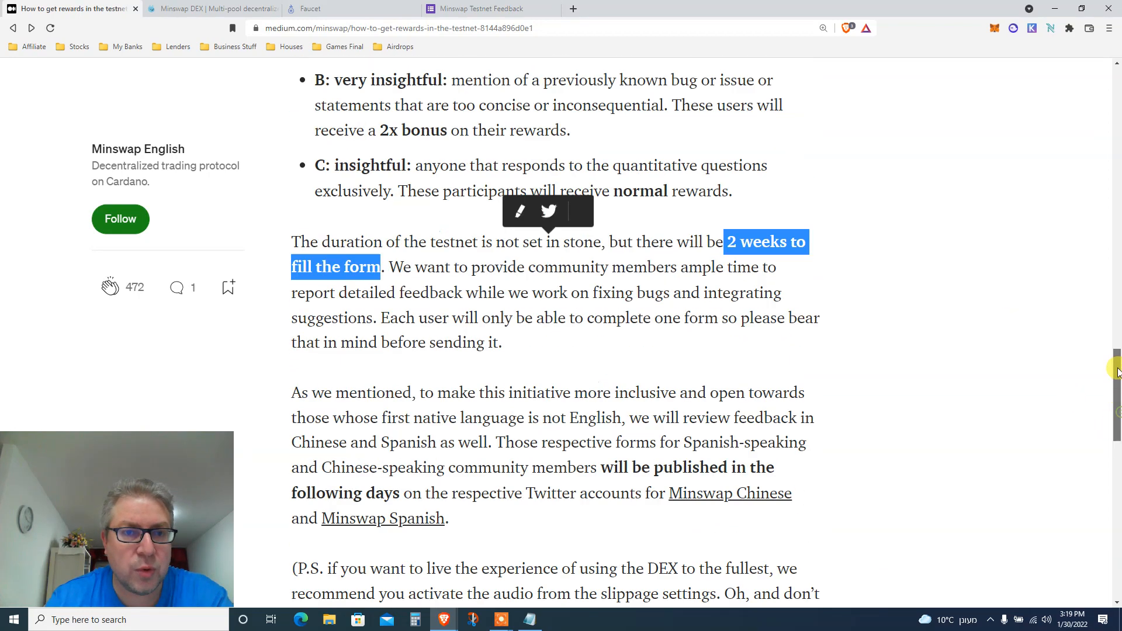
scroll("up", 3)
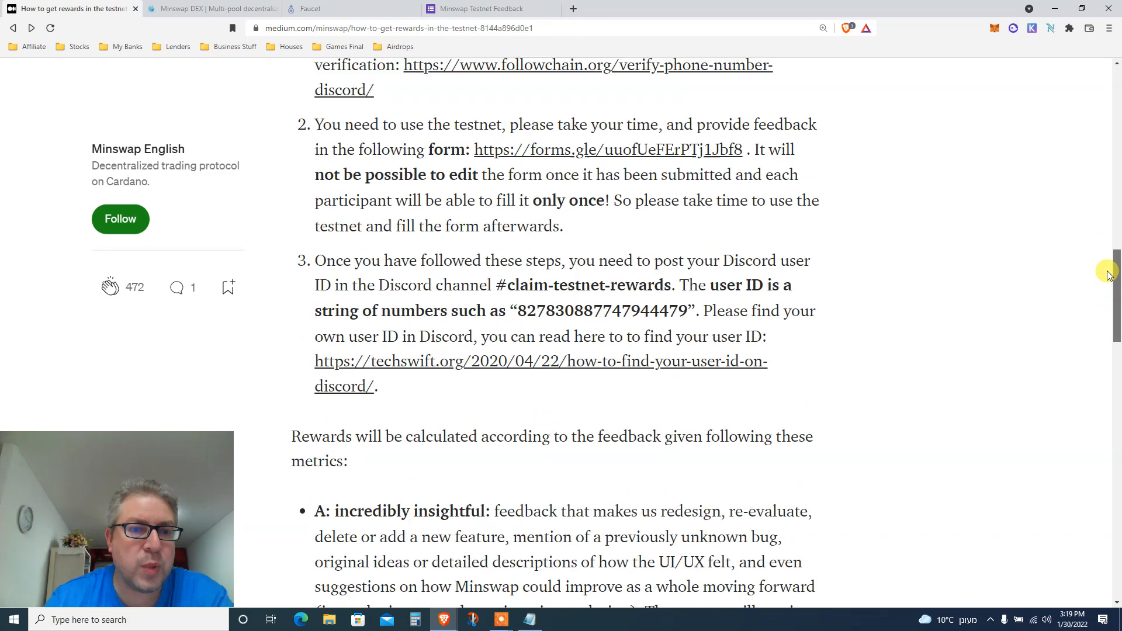
scroll("up", 3)
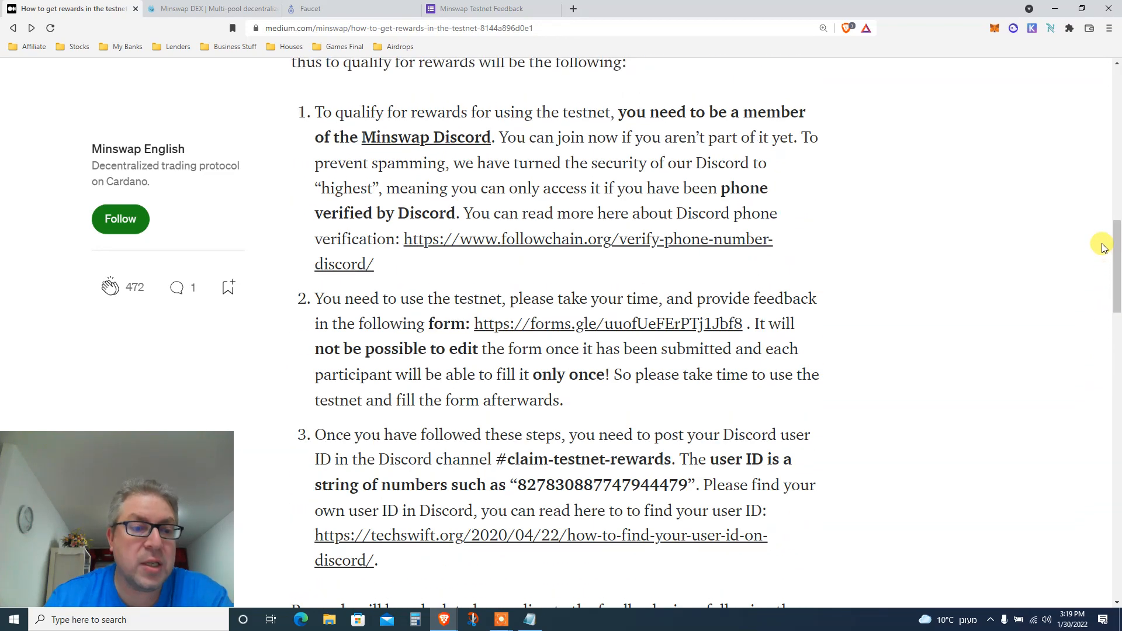
mouse_move(1076, 244)
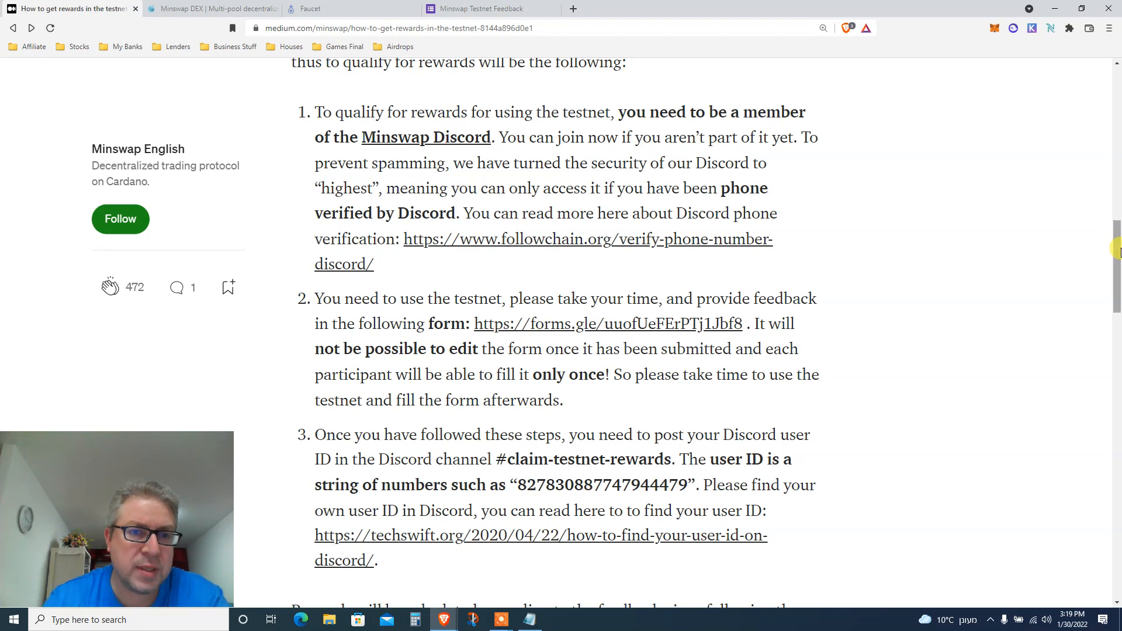
scroll("up", 3)
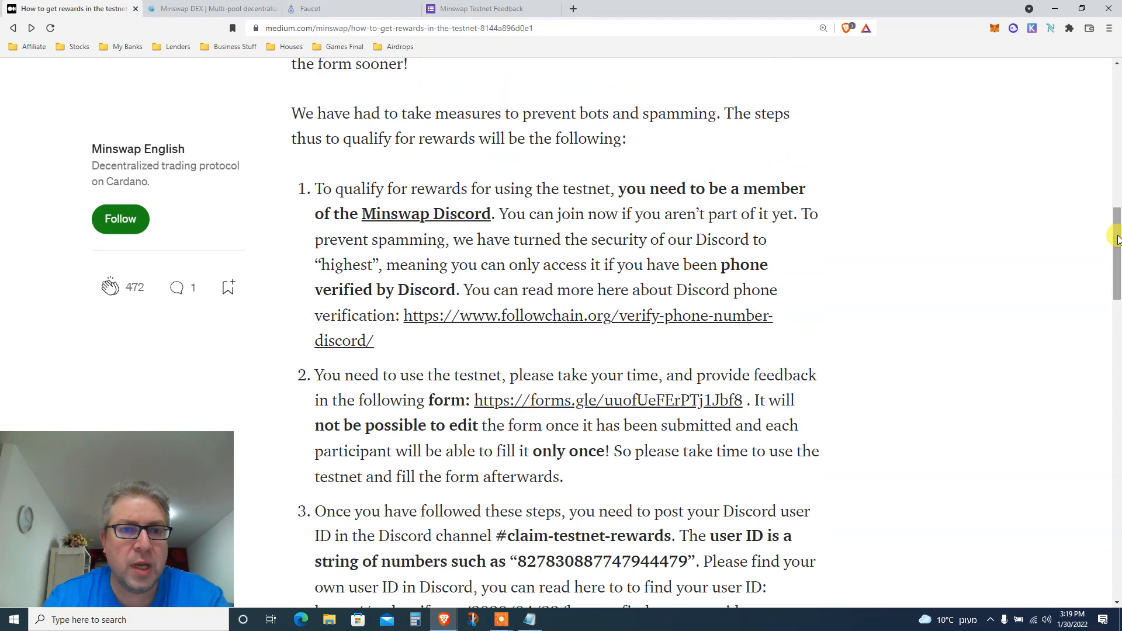
mouse_move(384, 222)
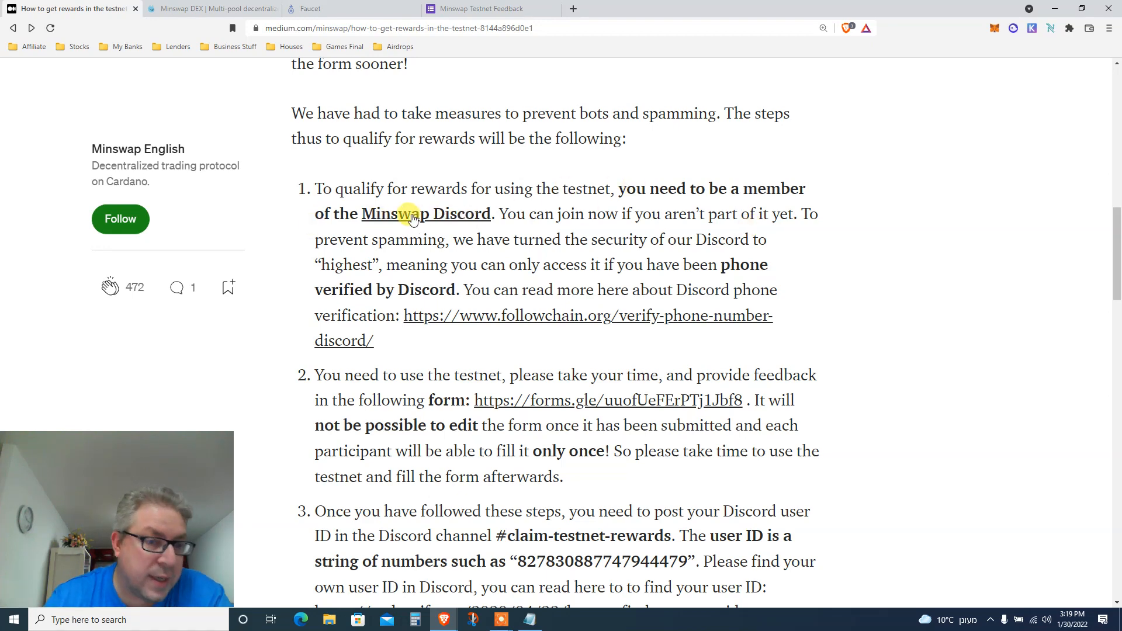
left_click(425, 213)
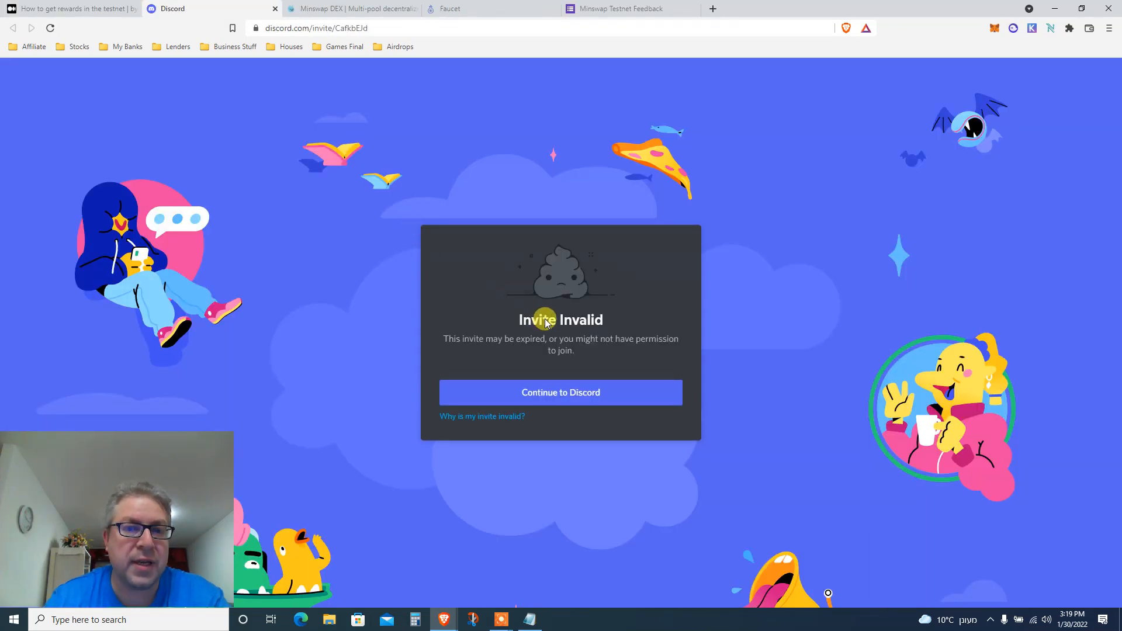
mouse_move(493, 284)
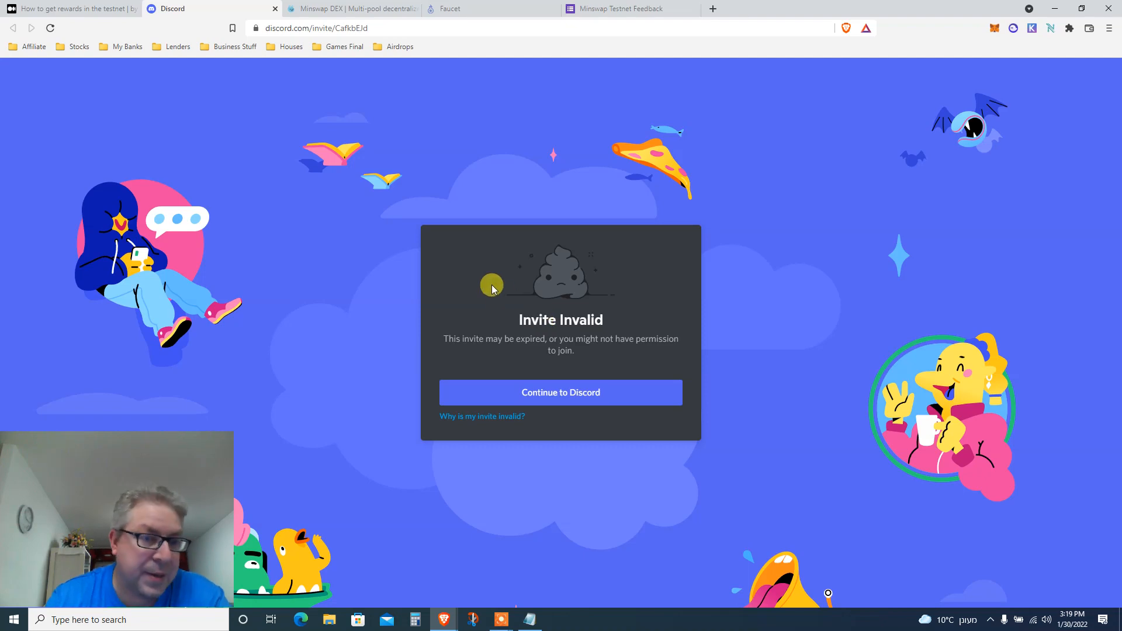
left_click(71, 9)
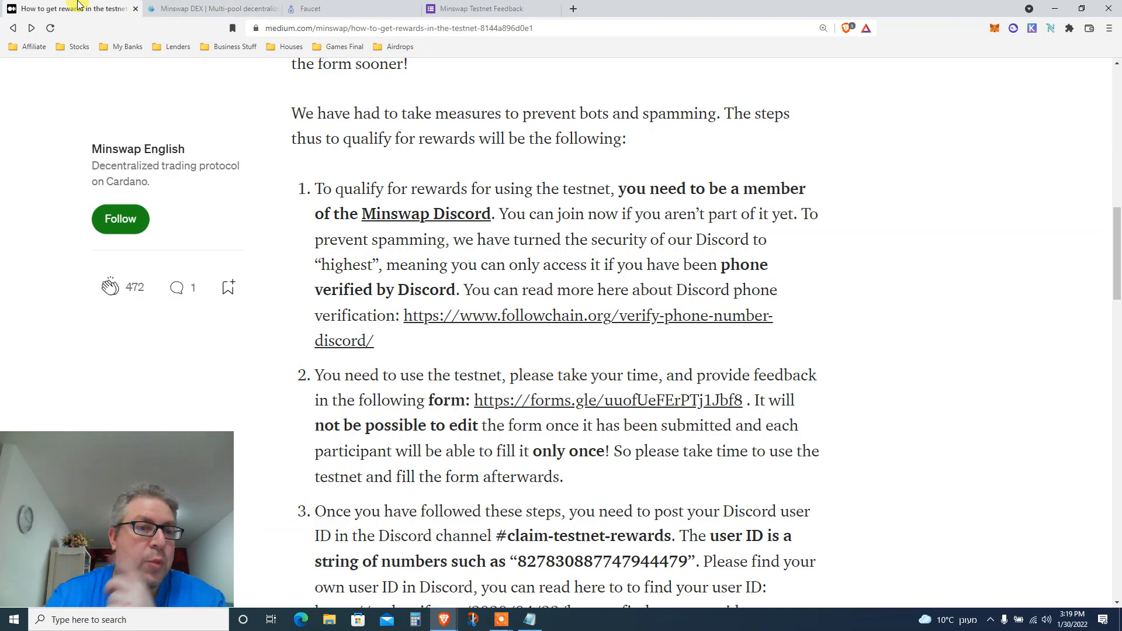
mouse_move(269, 199)
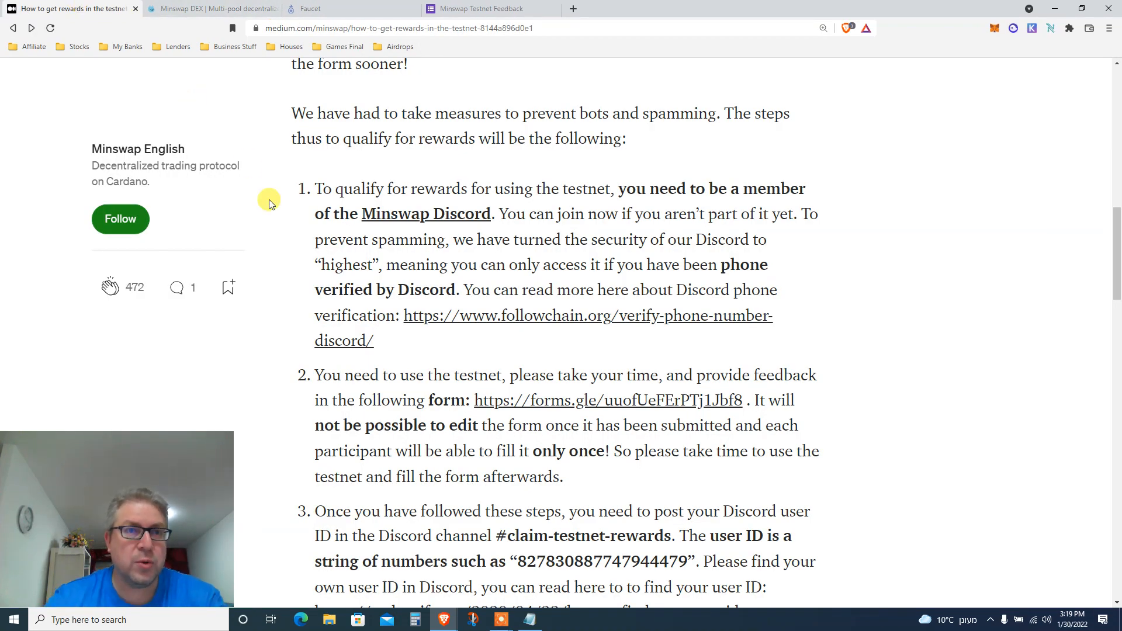
- Switch to the Minswap testnet tab and open Nami, which shows a 1 ADA balance
left_click(211, 8)
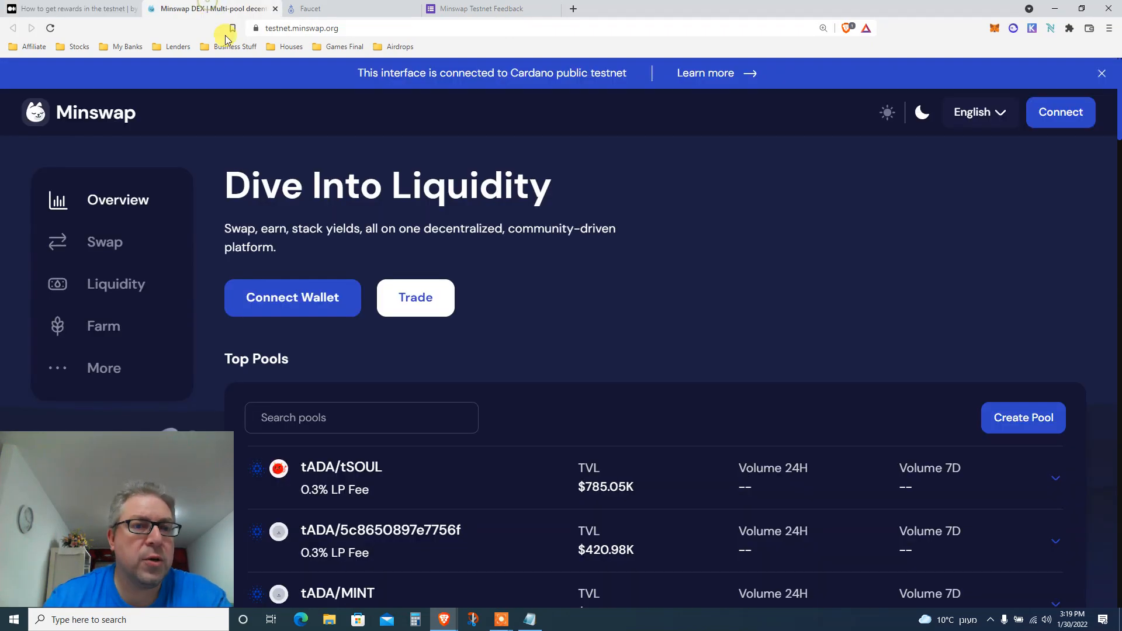
mouse_move(334, 114)
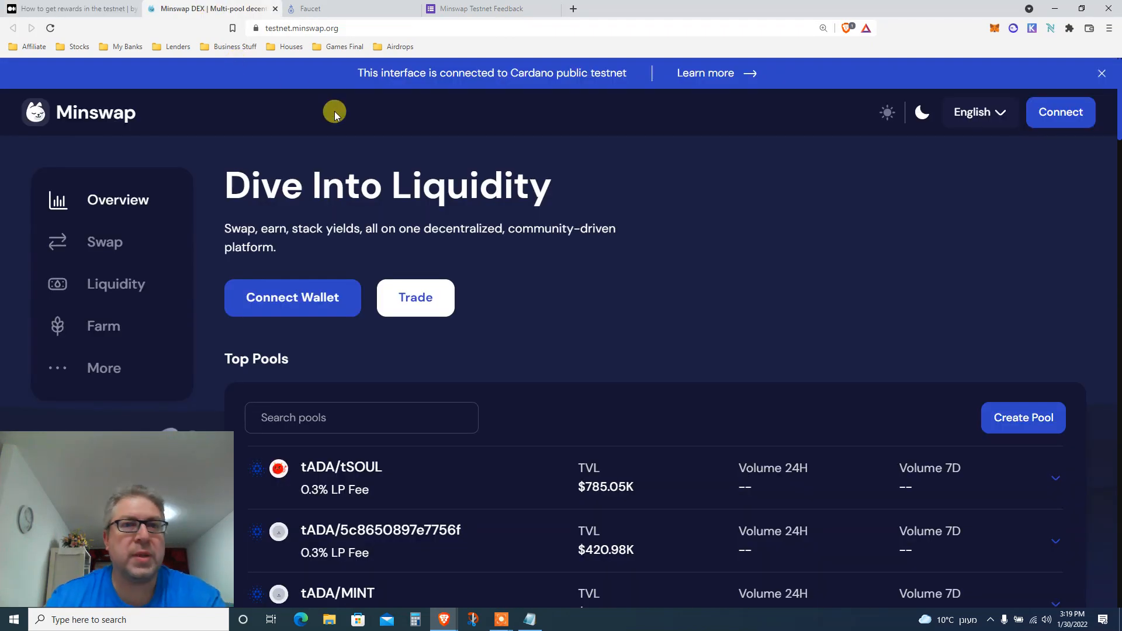
mouse_move(1033, 49)
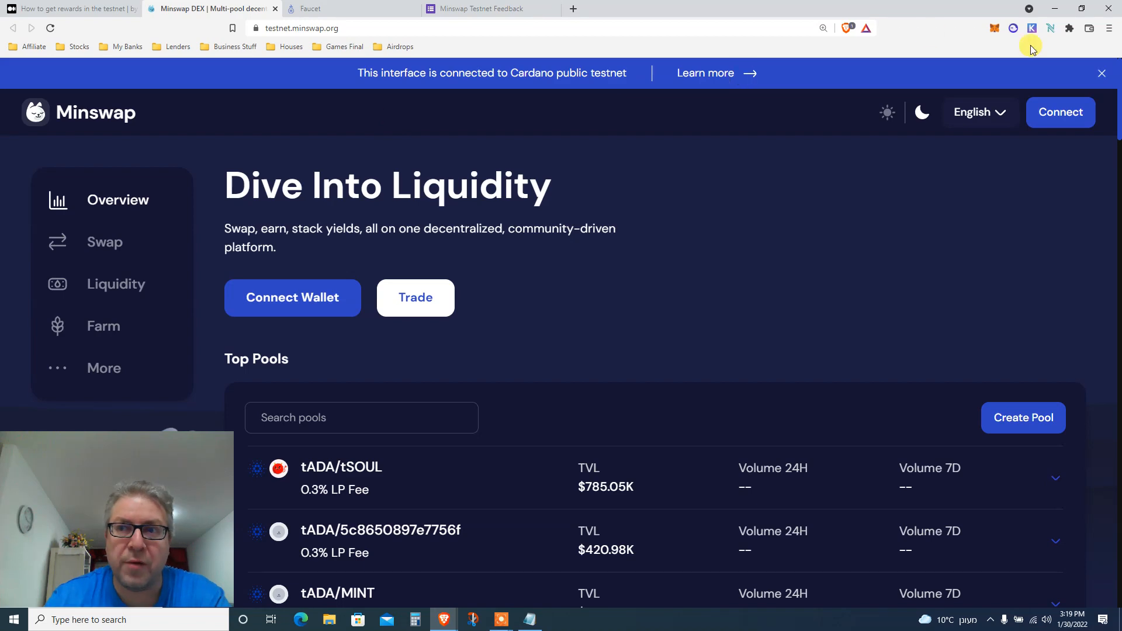
left_click(1050, 28)
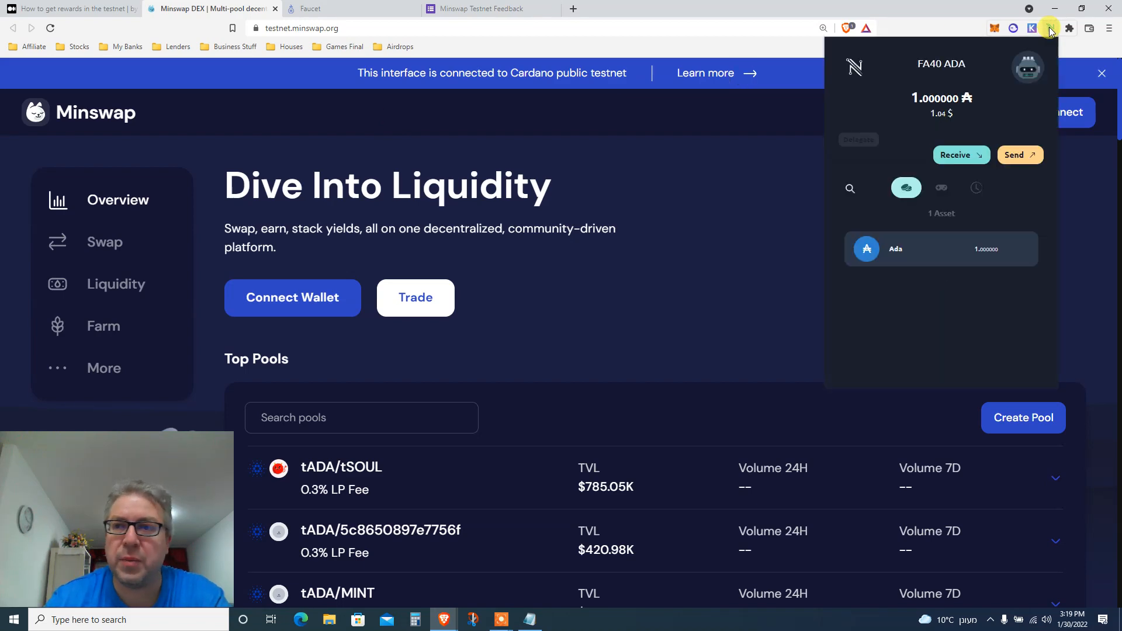
mouse_move(927, 86)
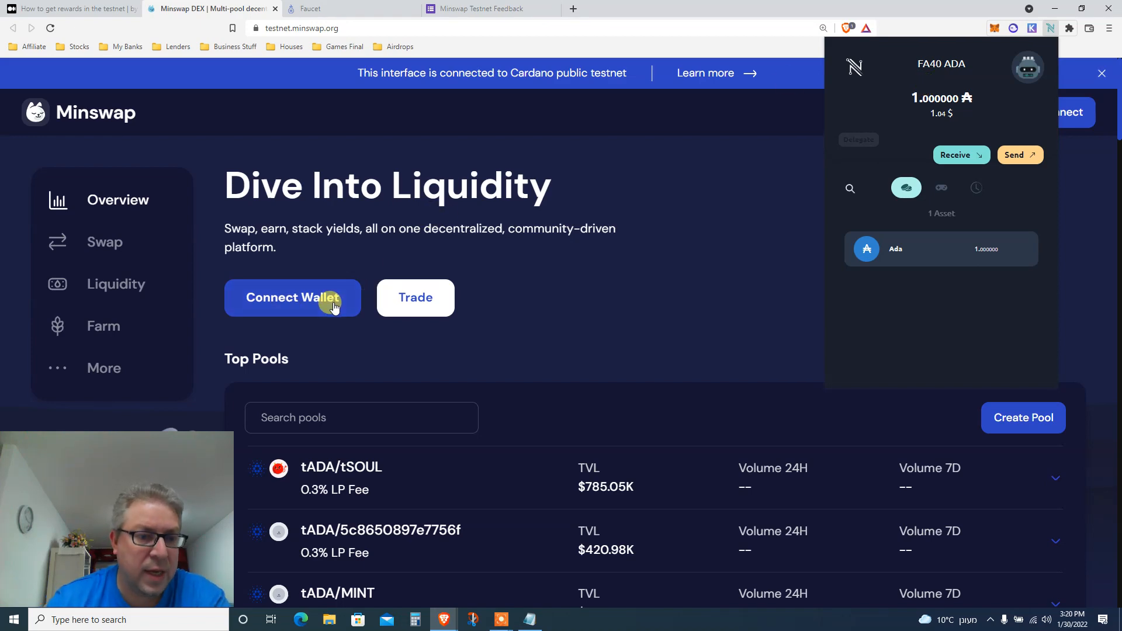
mouse_move(922, 56)
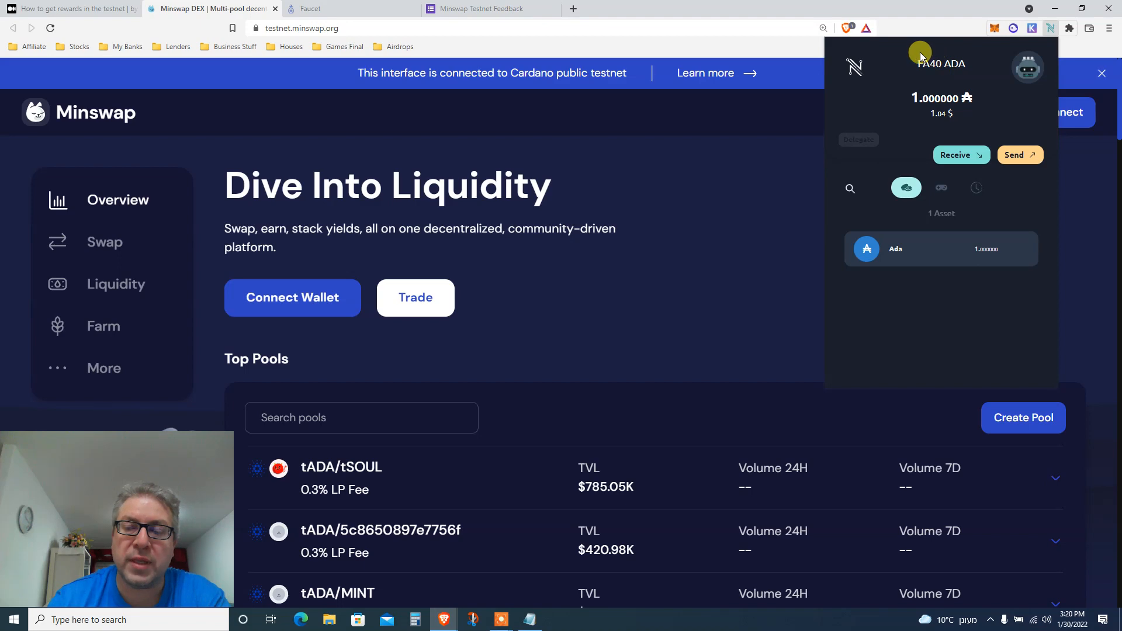
mouse_move(1027, 77)
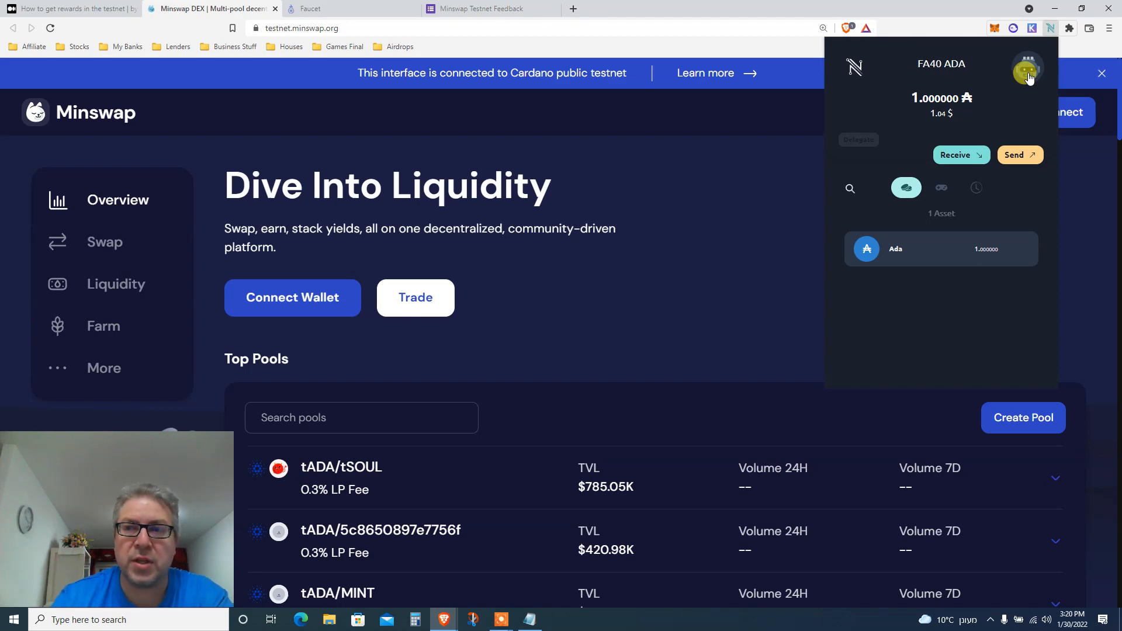
- Set Nami's network to Testnet and return to the overview showing 489.800115 tADA
left_click(1027, 67)
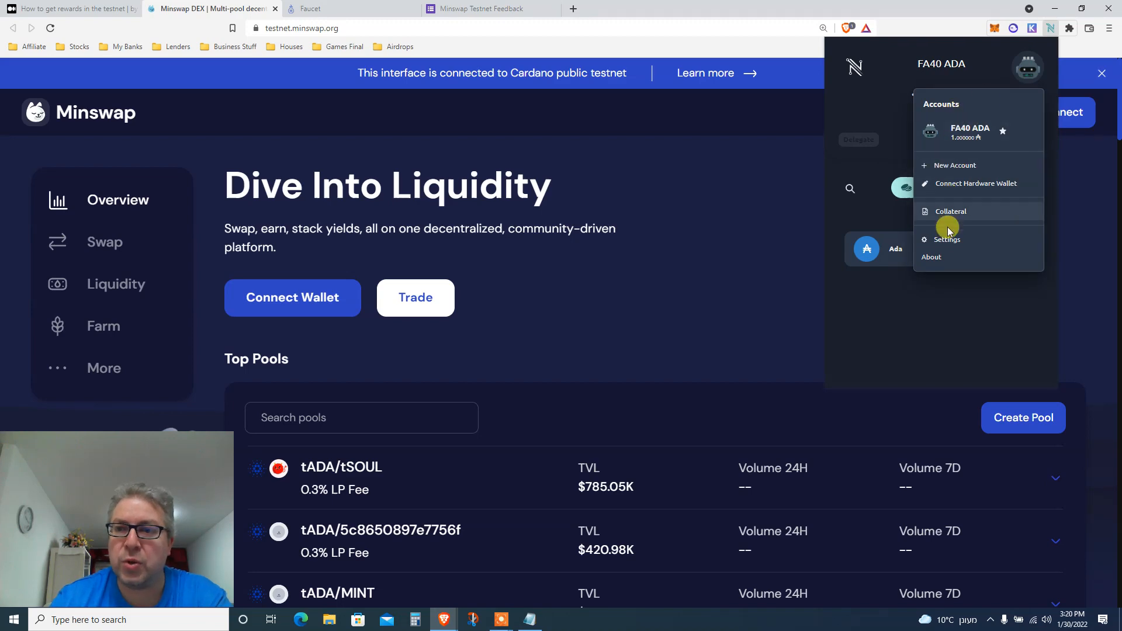
left_click(947, 239)
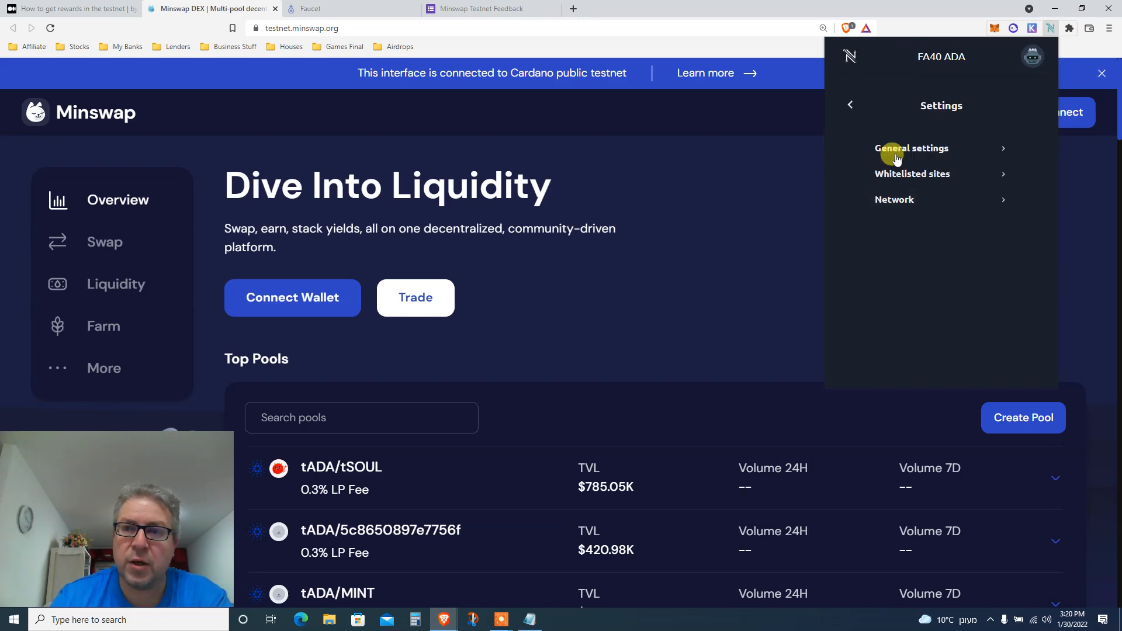
left_click(894, 199)
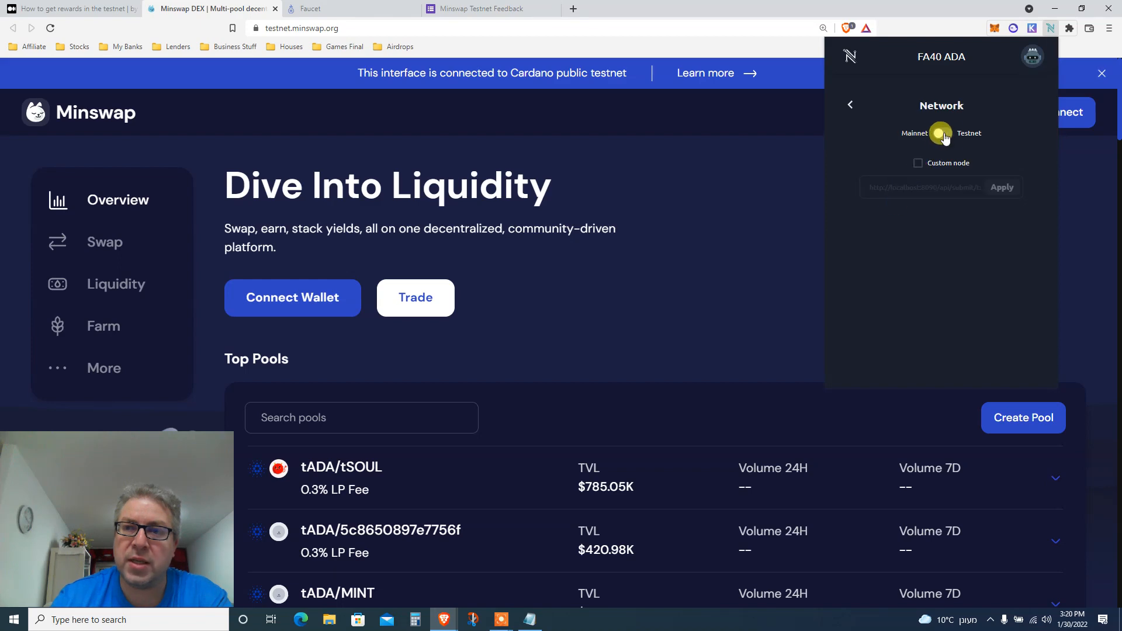
left_click(942, 134)
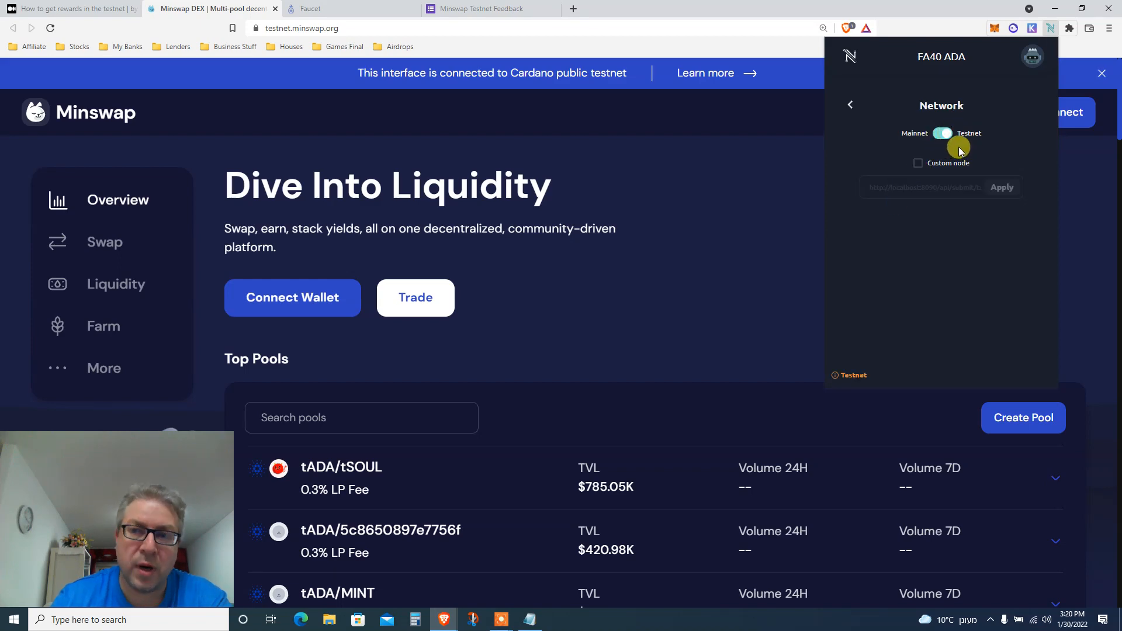
left_click(850, 106)
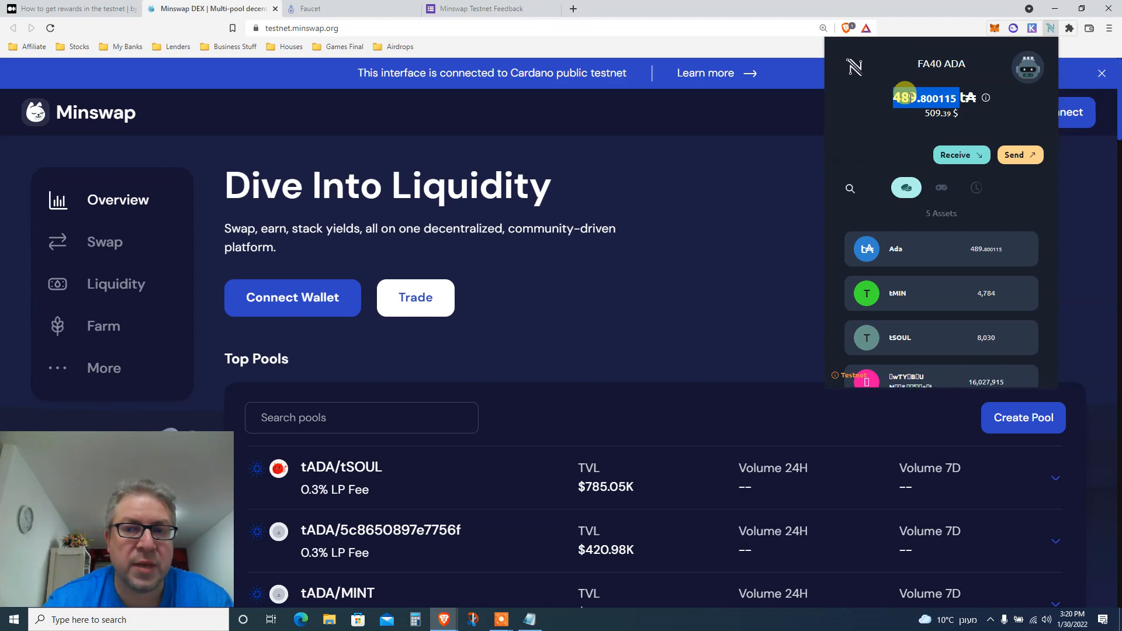
mouse_move(433, 258)
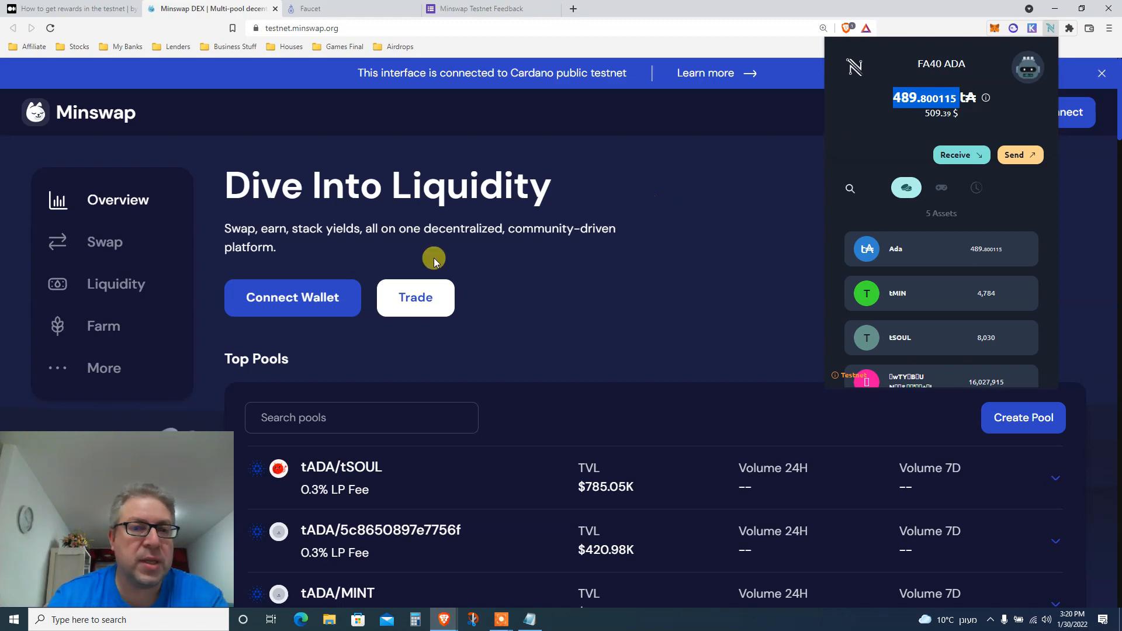
- Connect Nami to Minswap, restore the dark theme, and view the 489.8 tADA wallet
left_click(292, 297)
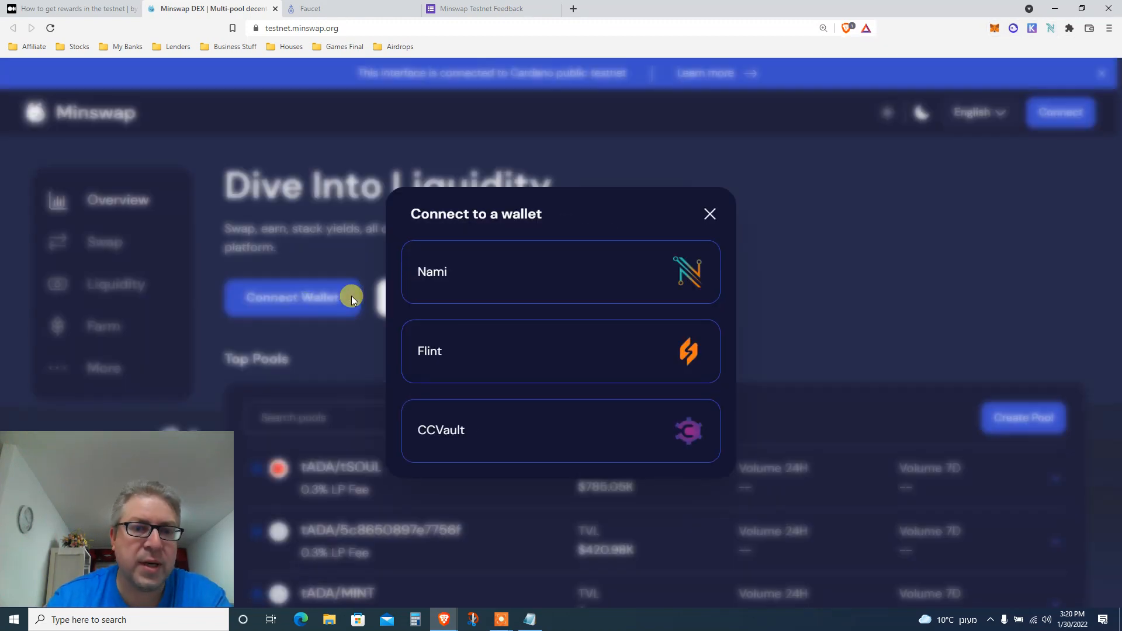
left_click(710, 214)
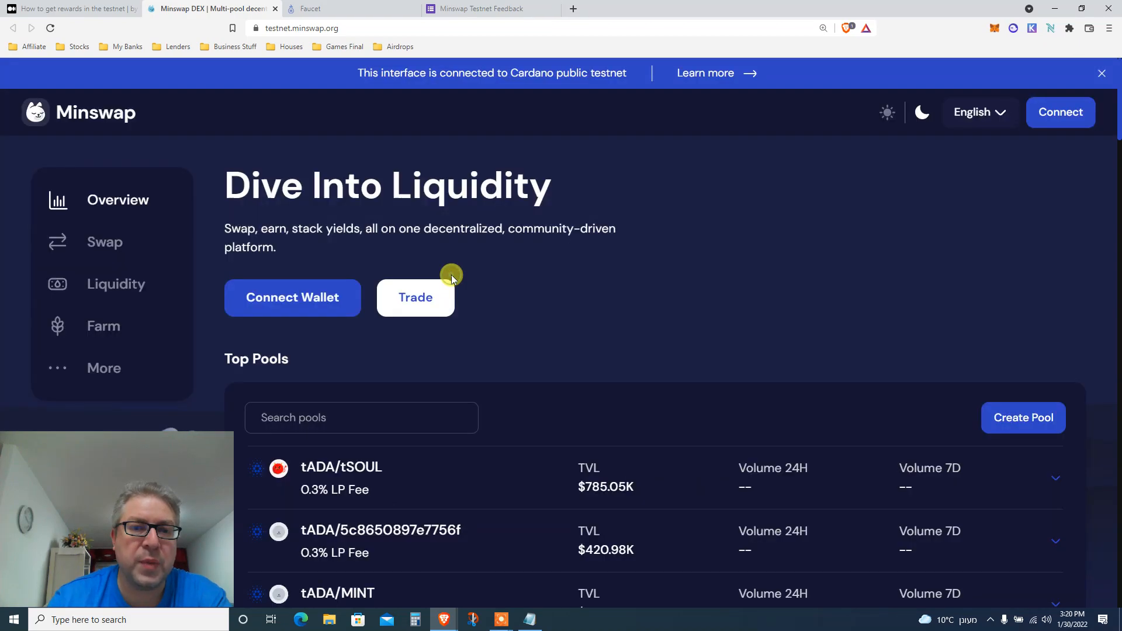
left_click(1060, 112)
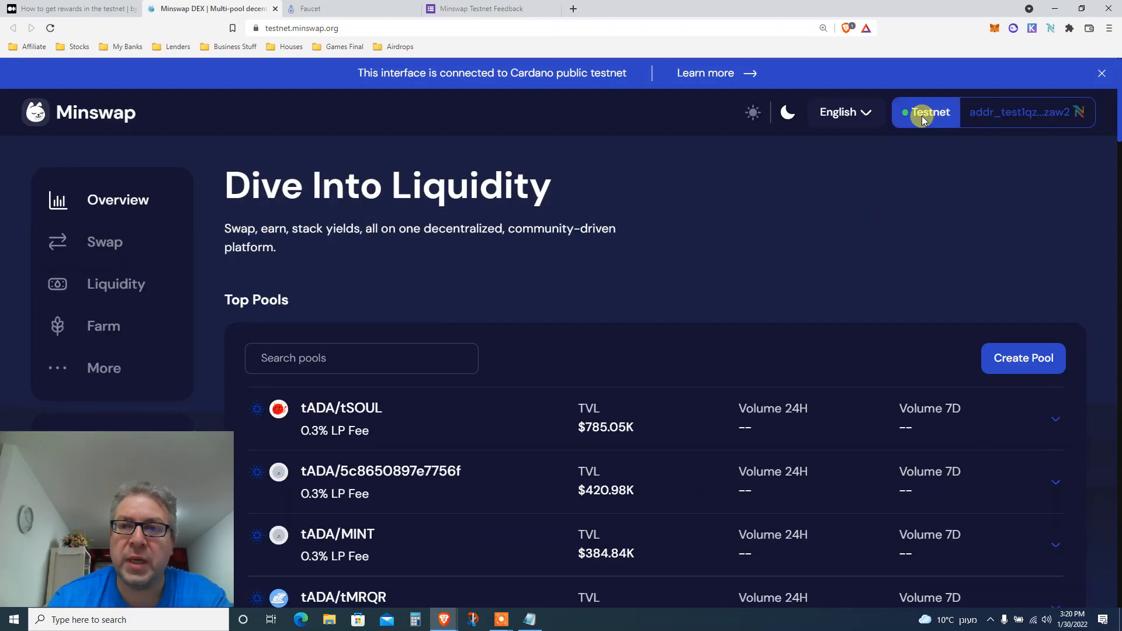
mouse_move(903, 130)
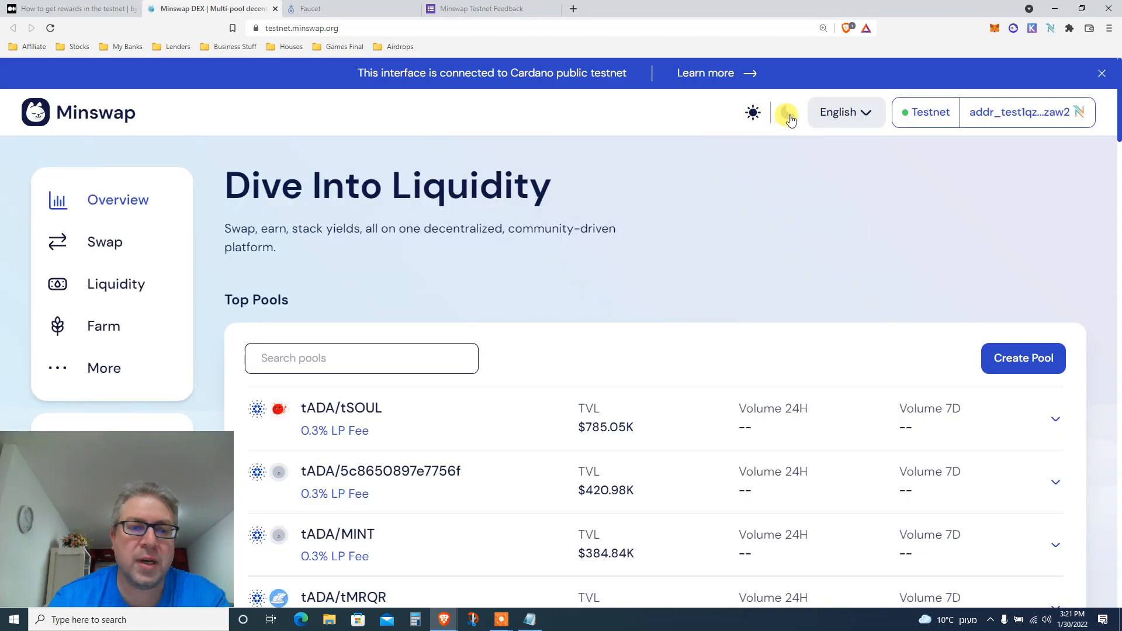
left_click(787, 113)
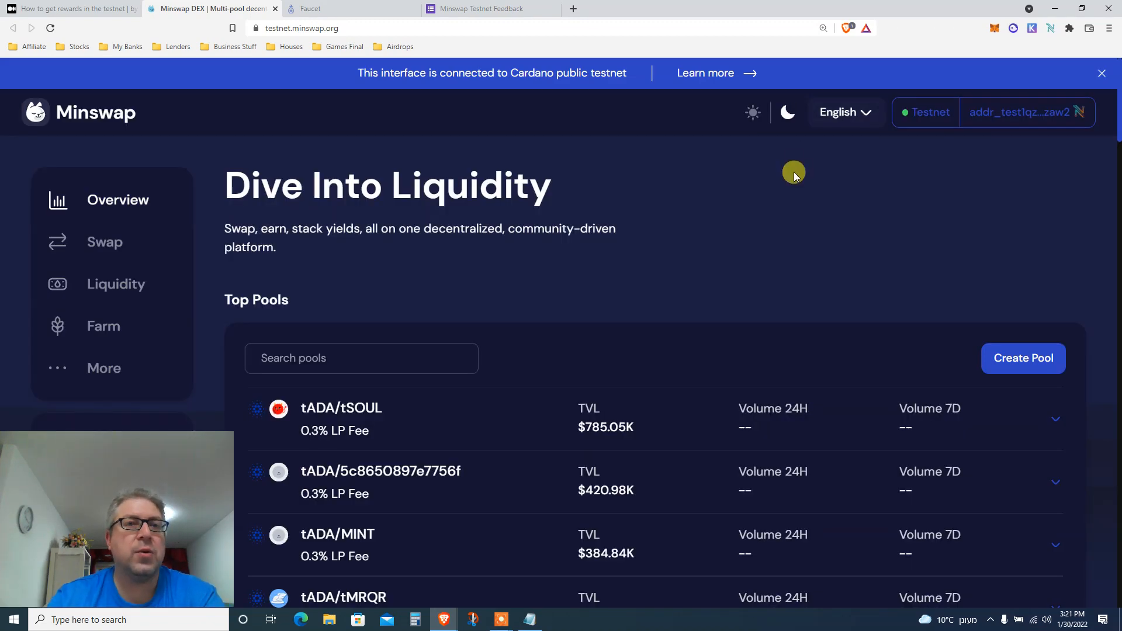
mouse_move(1023, 58)
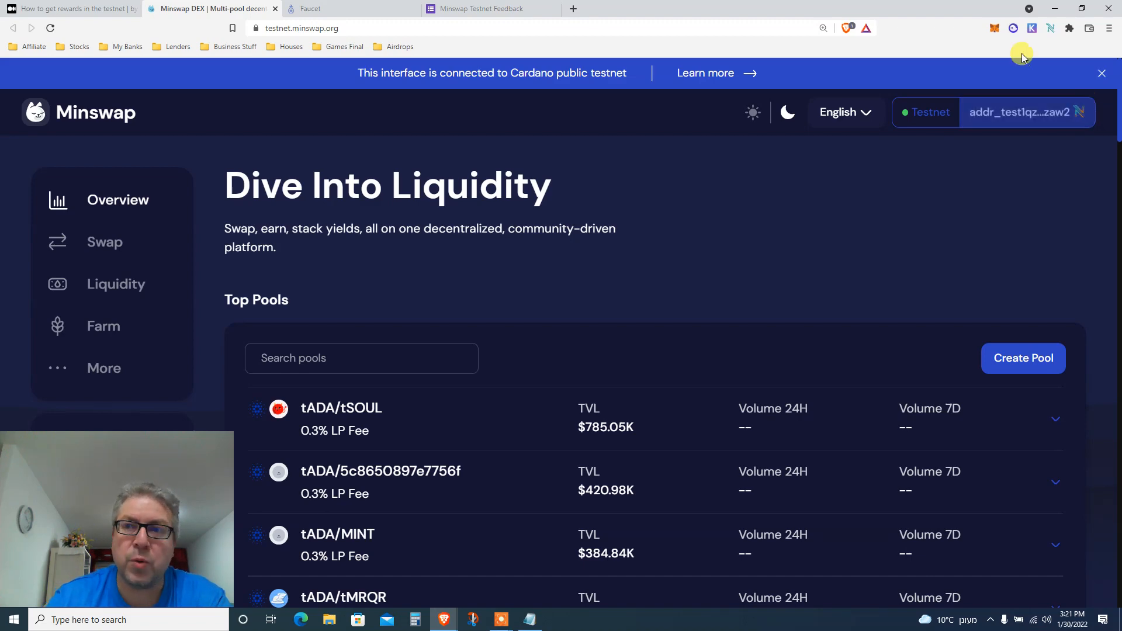
left_click(1050, 28)
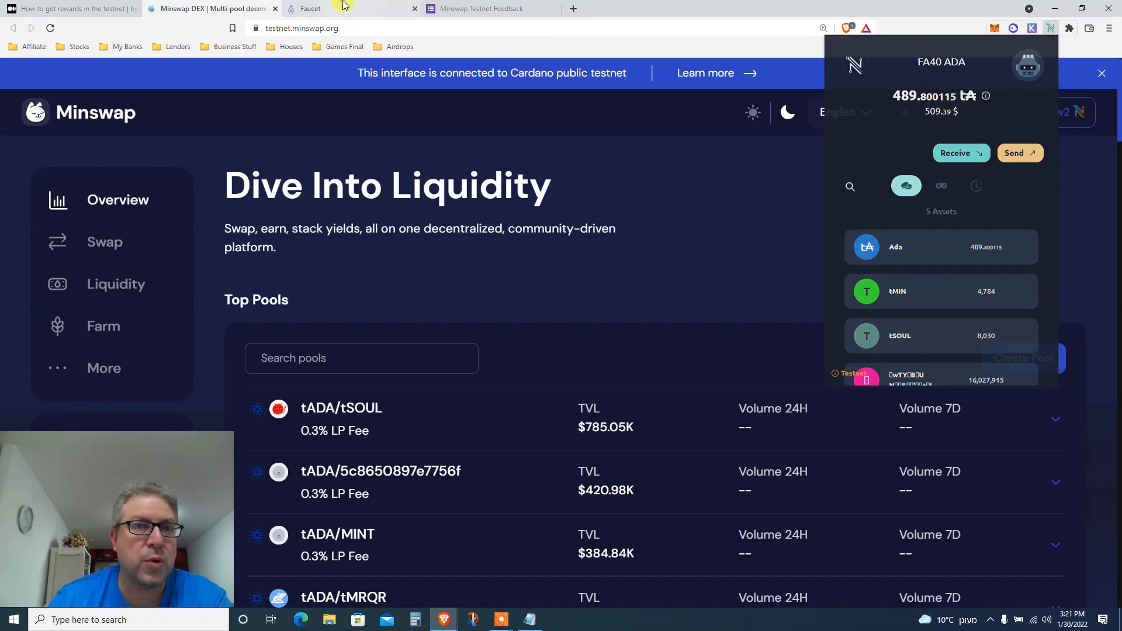
- On the faucet page, scroll to the request form and copy Nami's receiving address
left_click(310, 9)
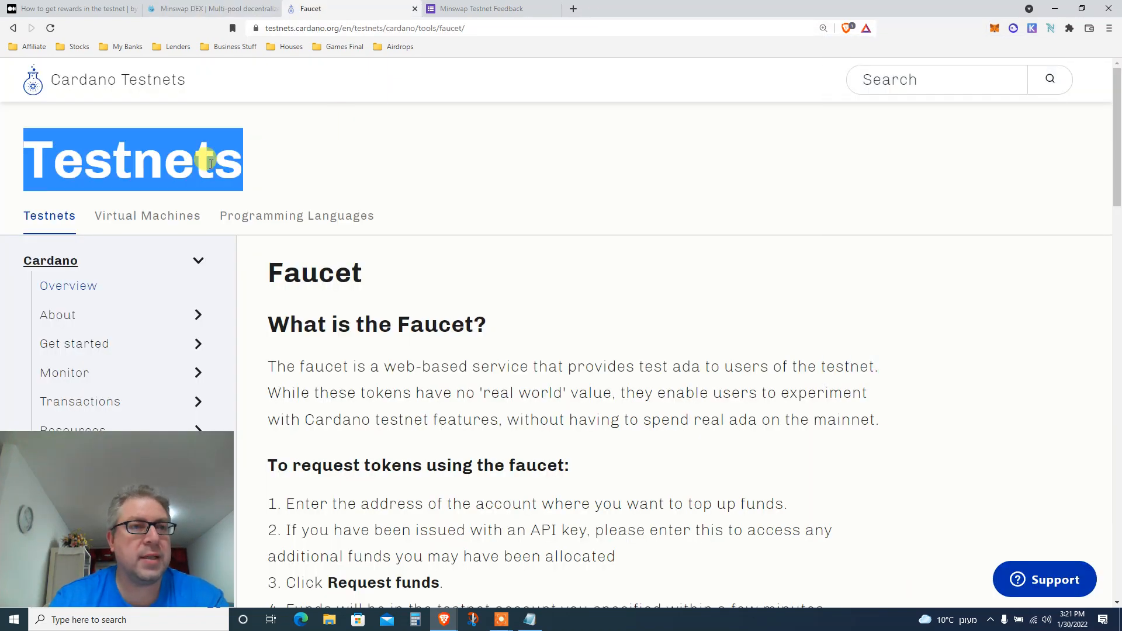
scroll("down", 3)
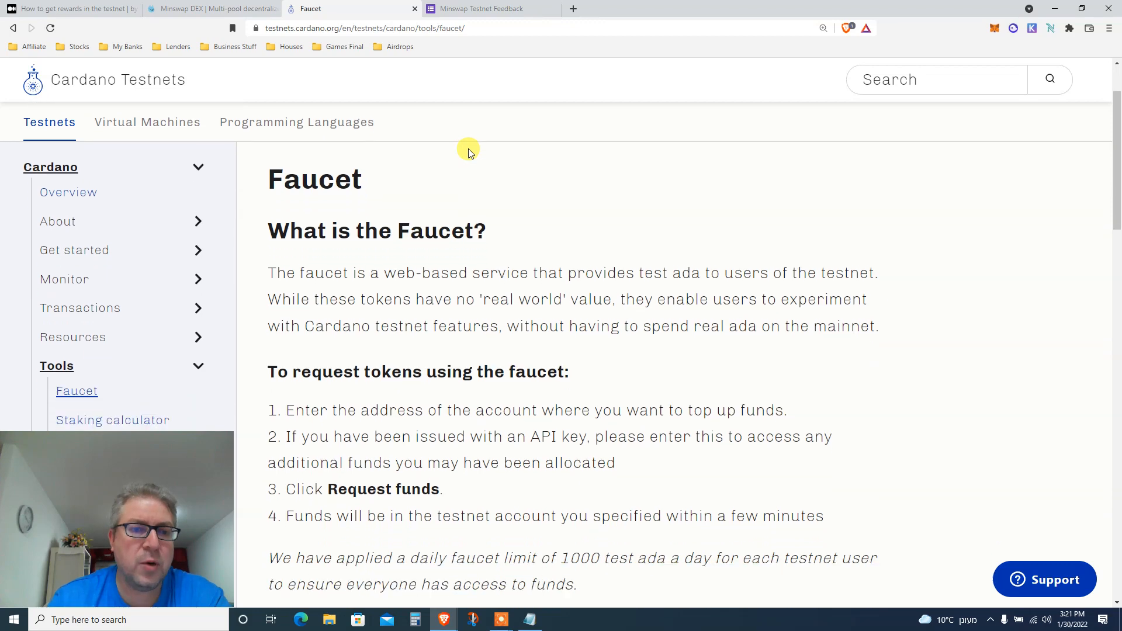
scroll("down", 3)
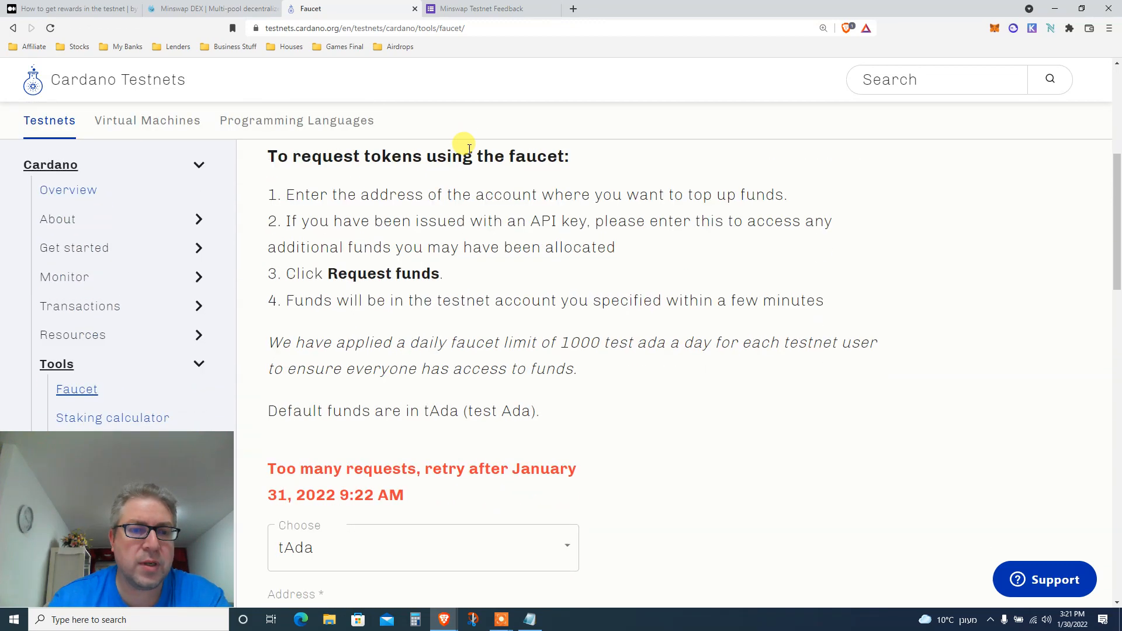
scroll("down", 3)
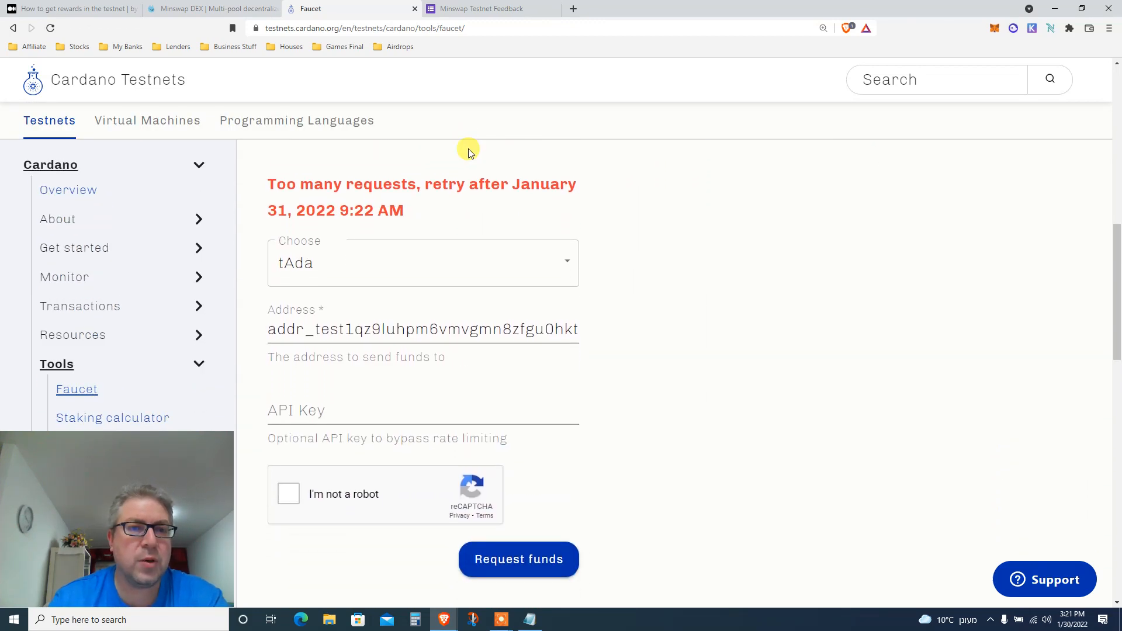
scroll("down", 3)
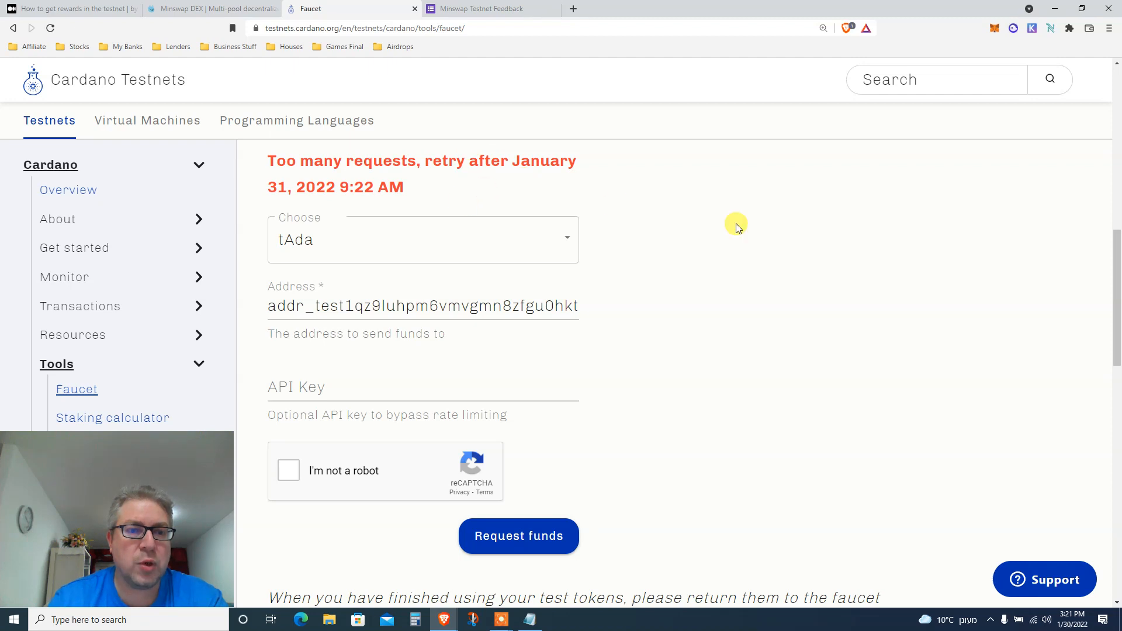
mouse_move(1051, 36)
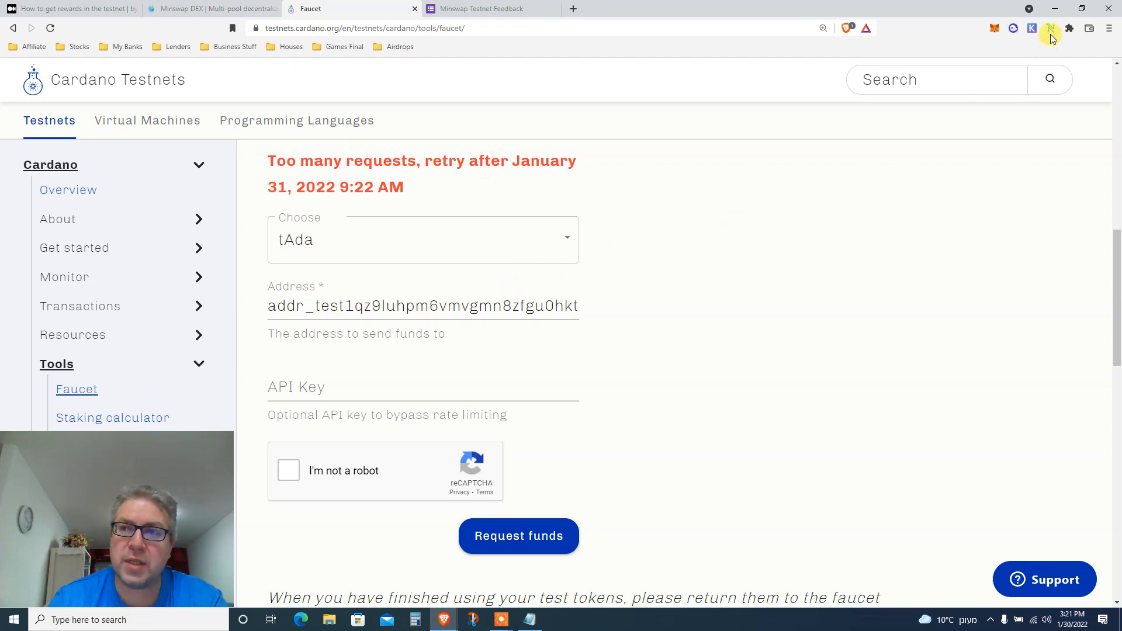
left_click(1051, 29)
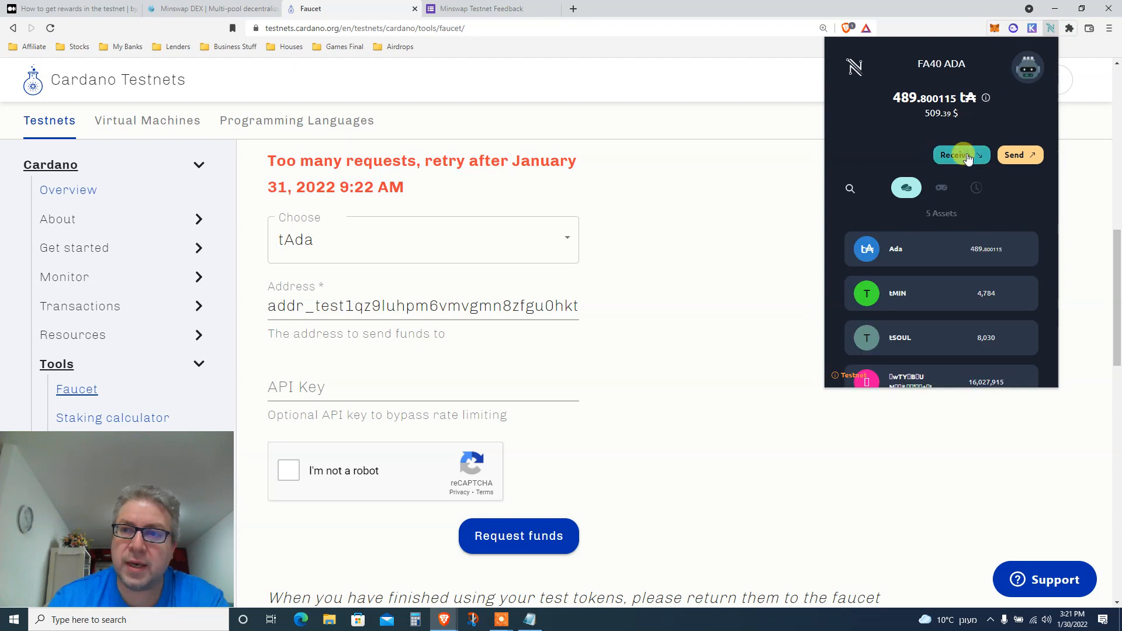
left_click(959, 154)
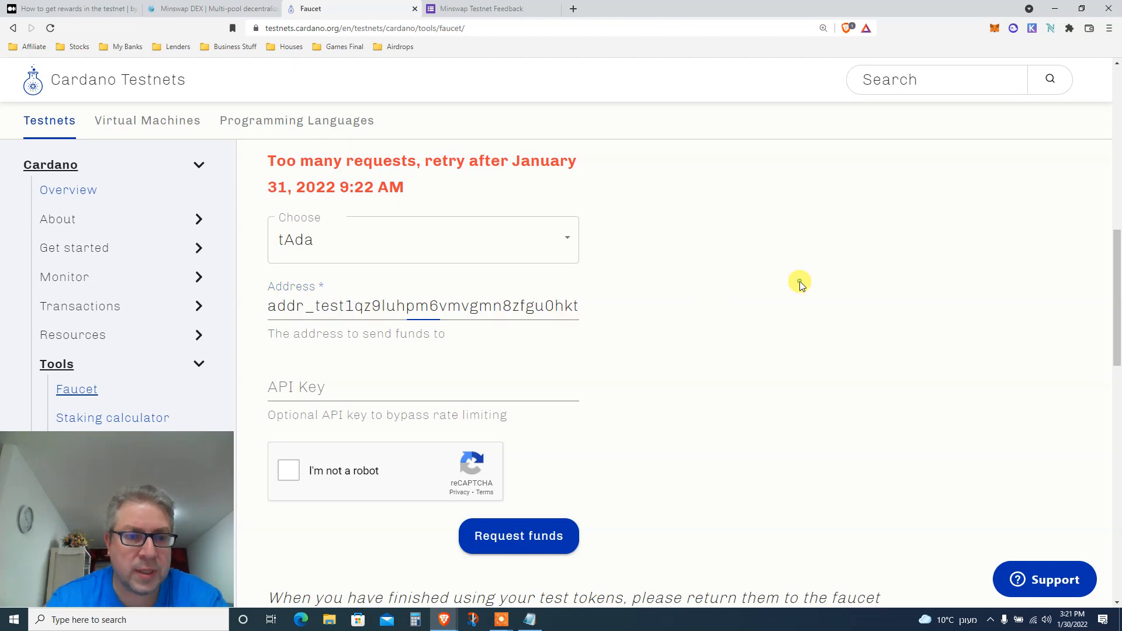
- Pass reCAPTCHA and request tADA, which is refused; check Nami and return to Minswap
left_click(288, 470)
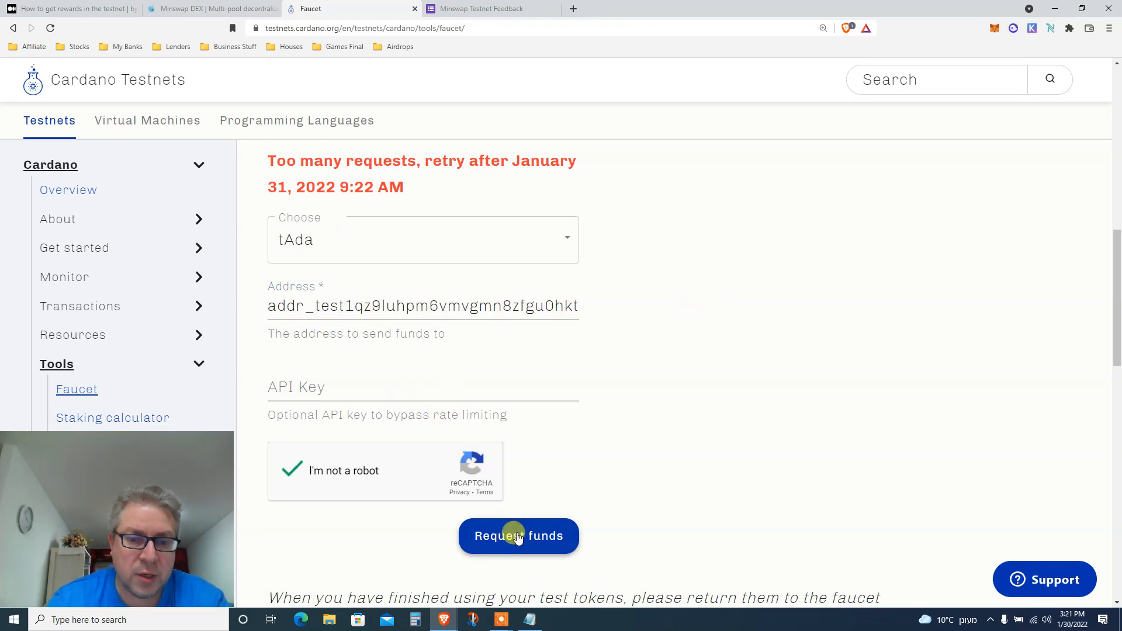
left_click(288, 470)
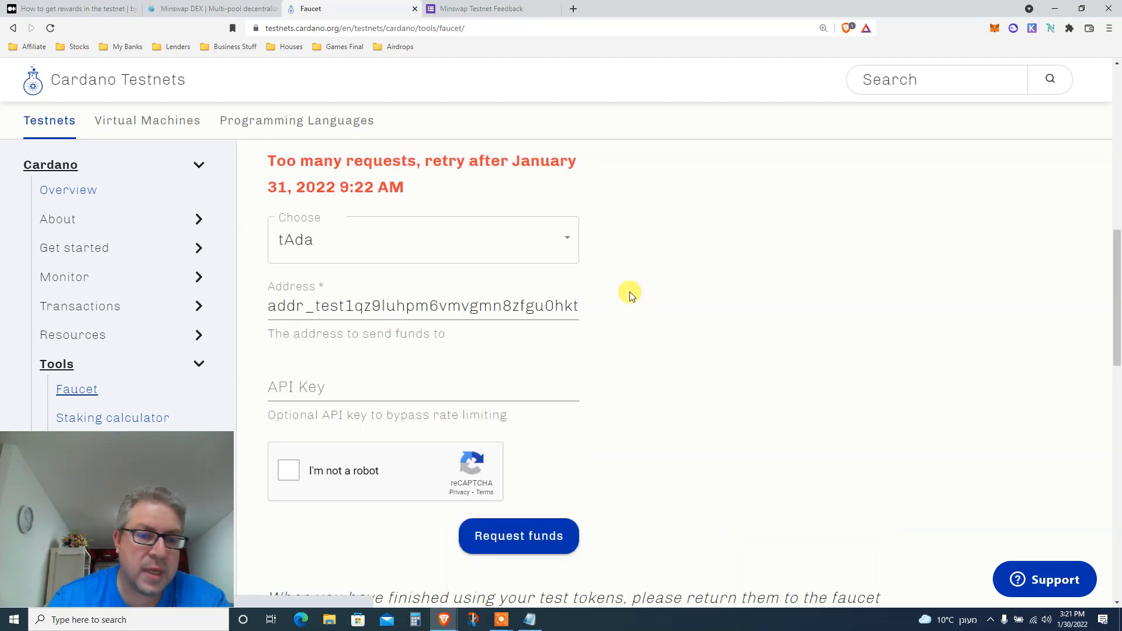
scroll("up", 3)
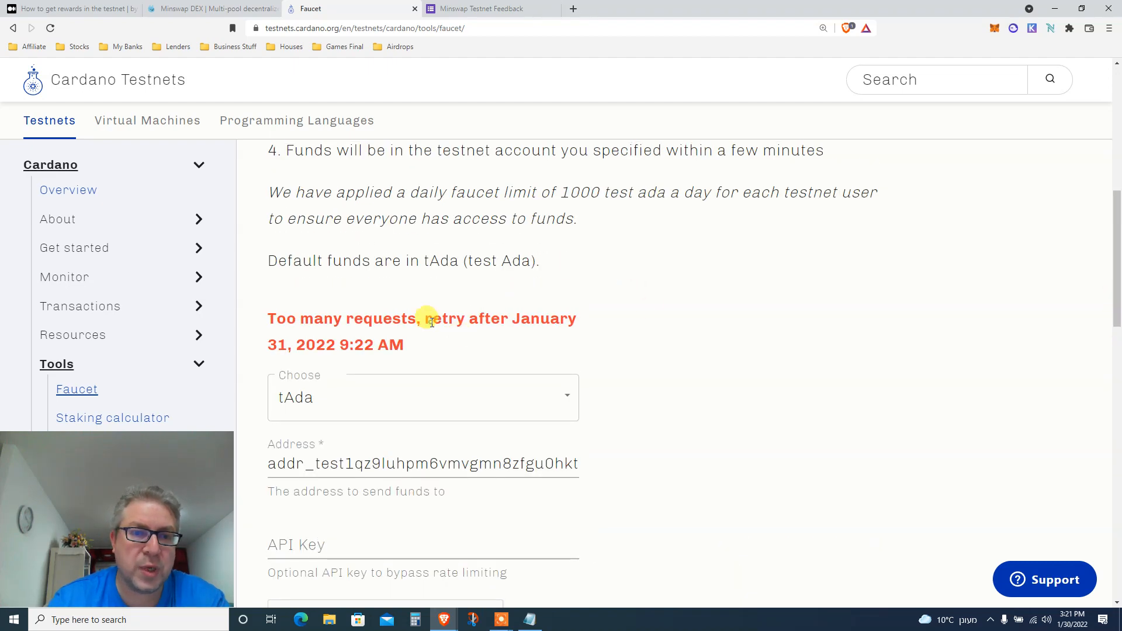
mouse_move(753, 331)
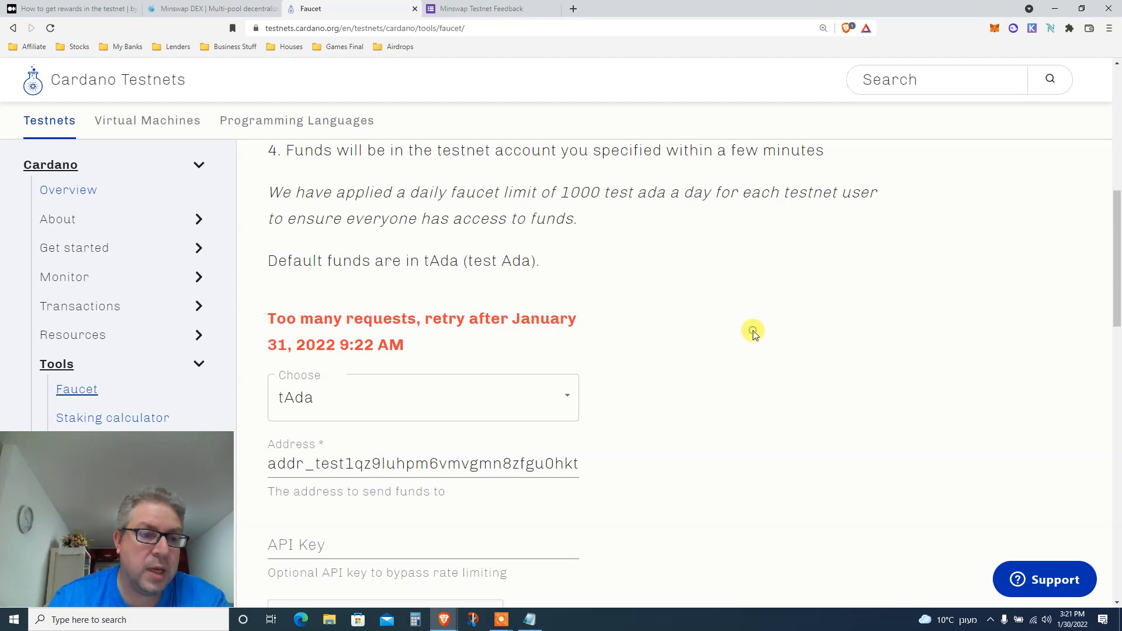
mouse_move(797, 322)
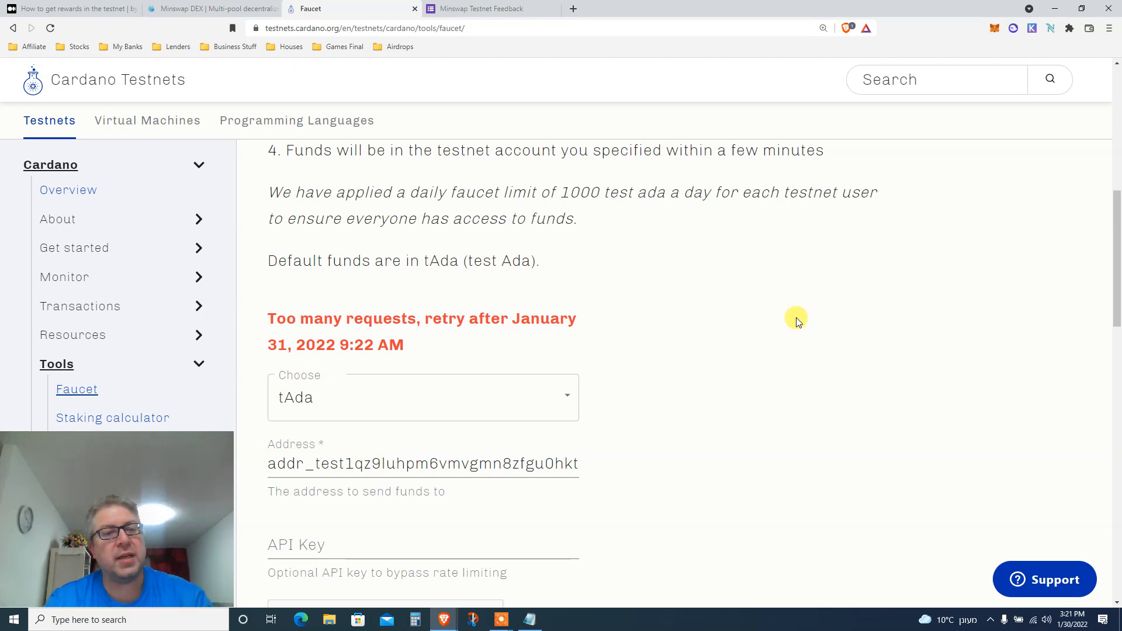
mouse_move(1052, 28)
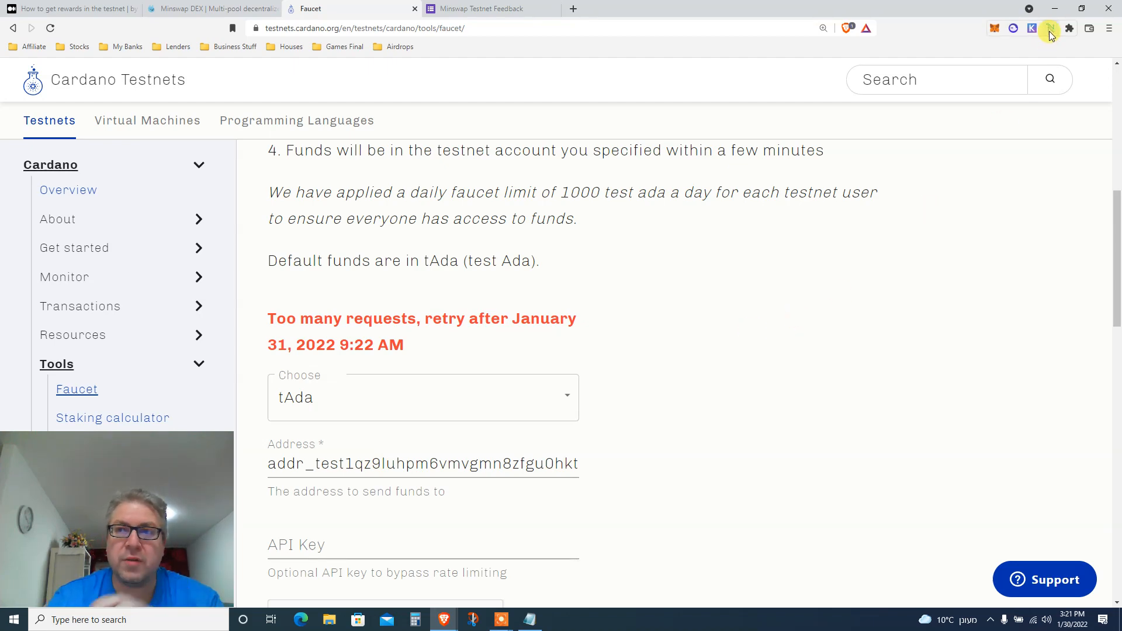
left_click(1050, 28)
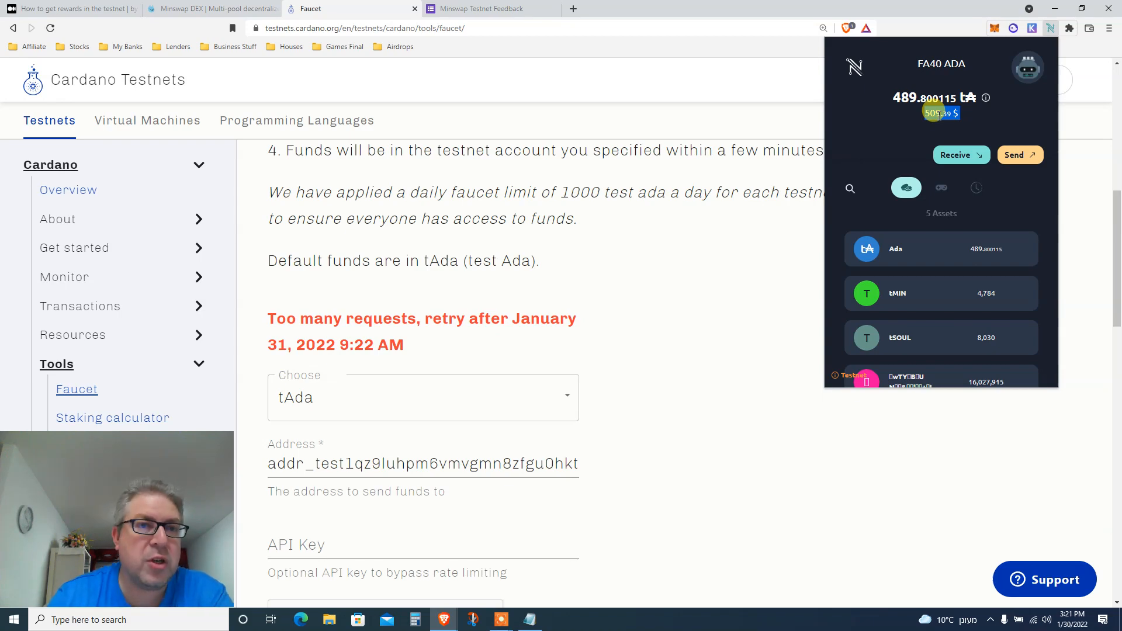
left_click(211, 9)
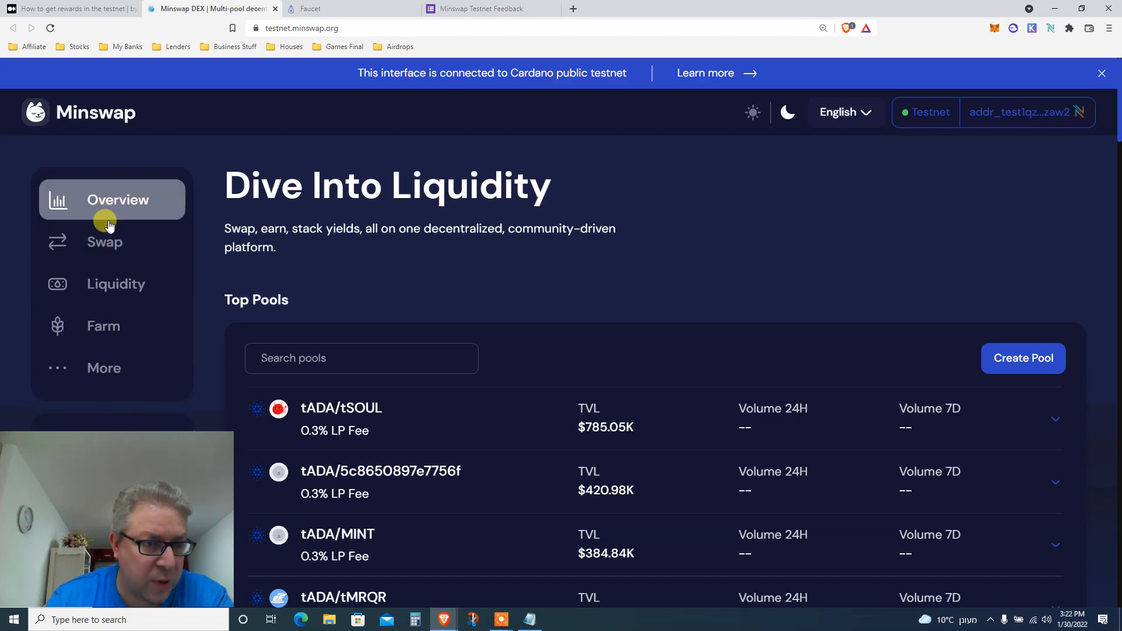
- Open the swap page and enter 100 tADA as the amount to swap
left_click(104, 242)
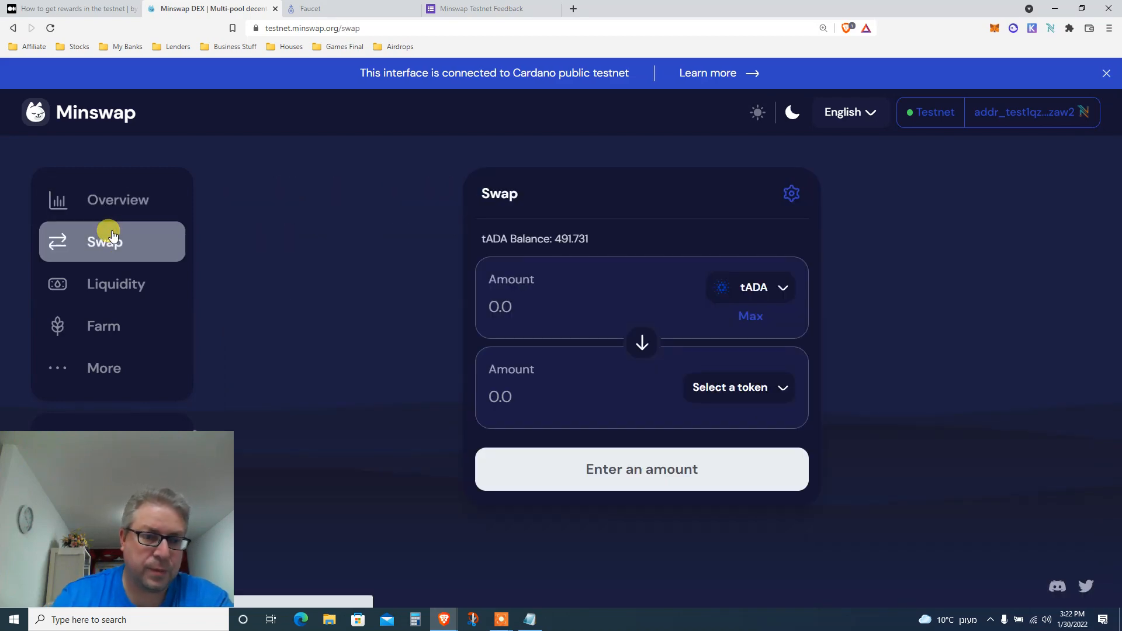
mouse_move(498, 239)
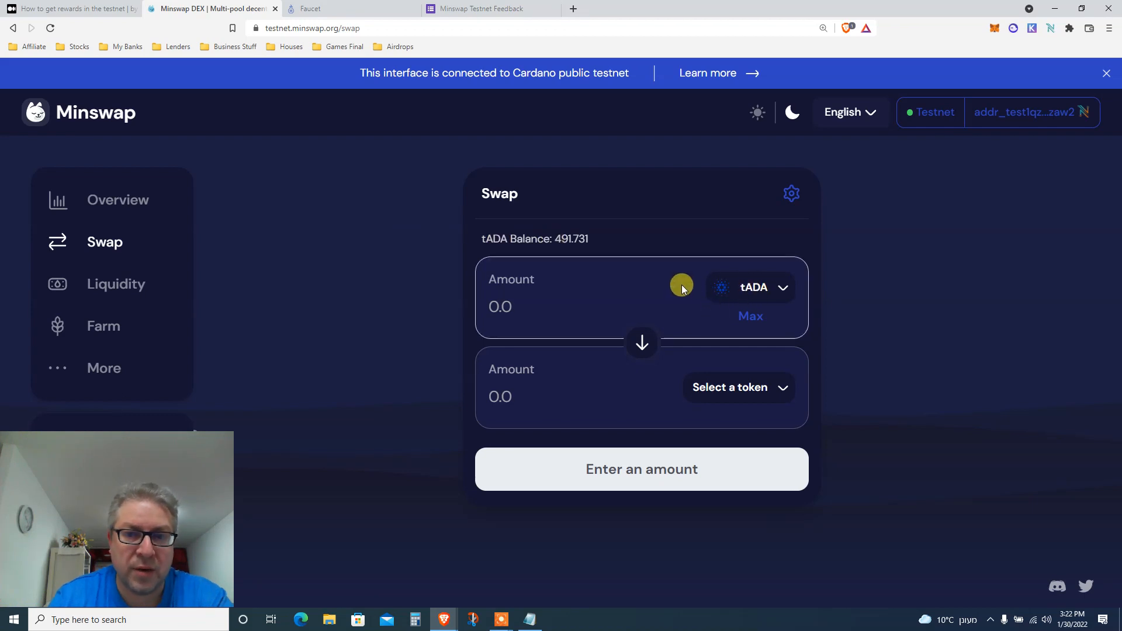
left_click(750, 315)
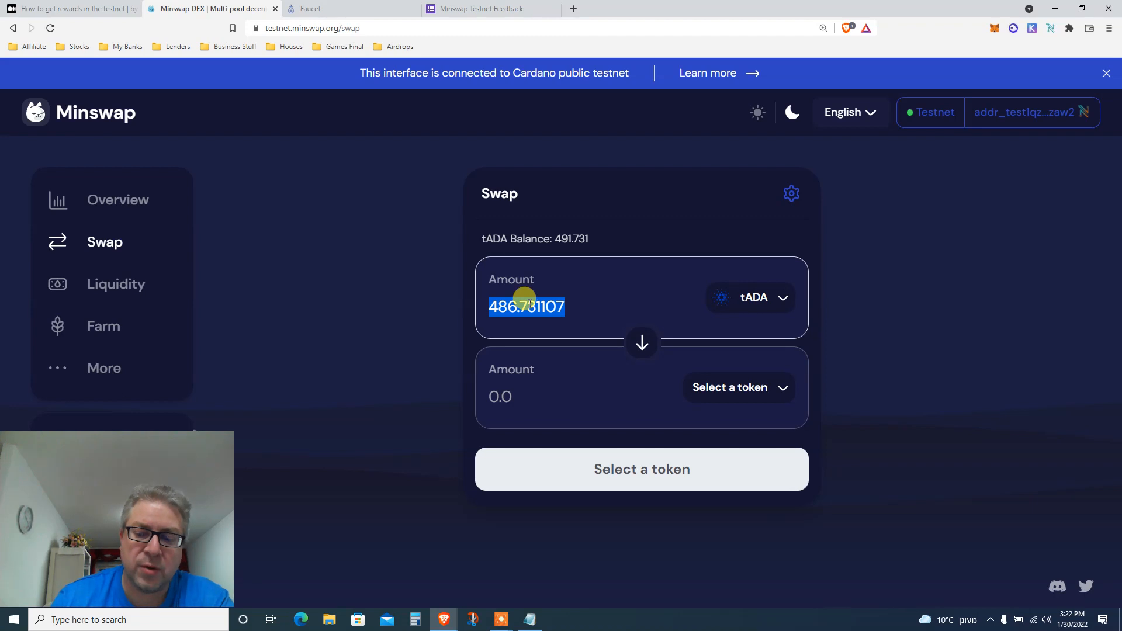
type("100")
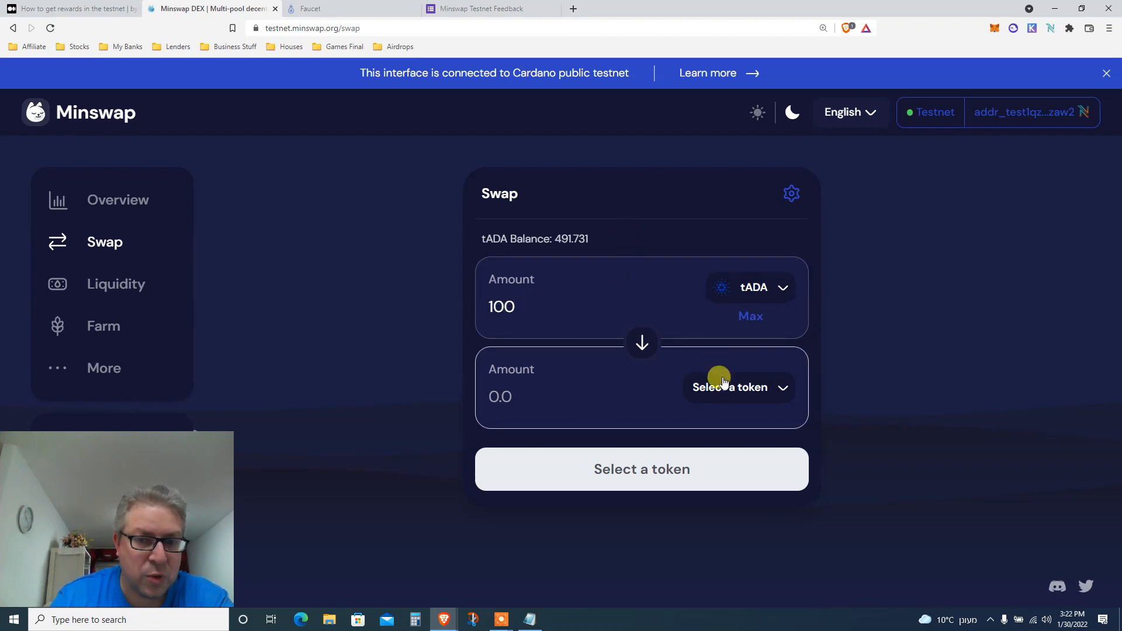
- Pick tSUNDAE as the token to receive, quoting 0.630866 tSUNDAE
left_click(731, 387)
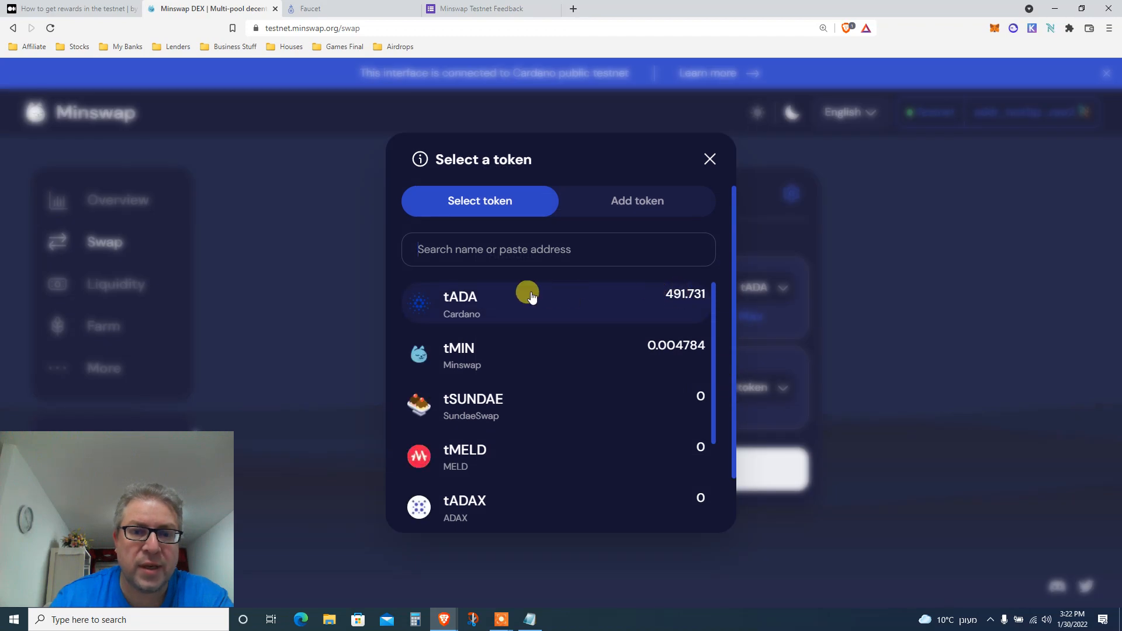
mouse_move(464, 403)
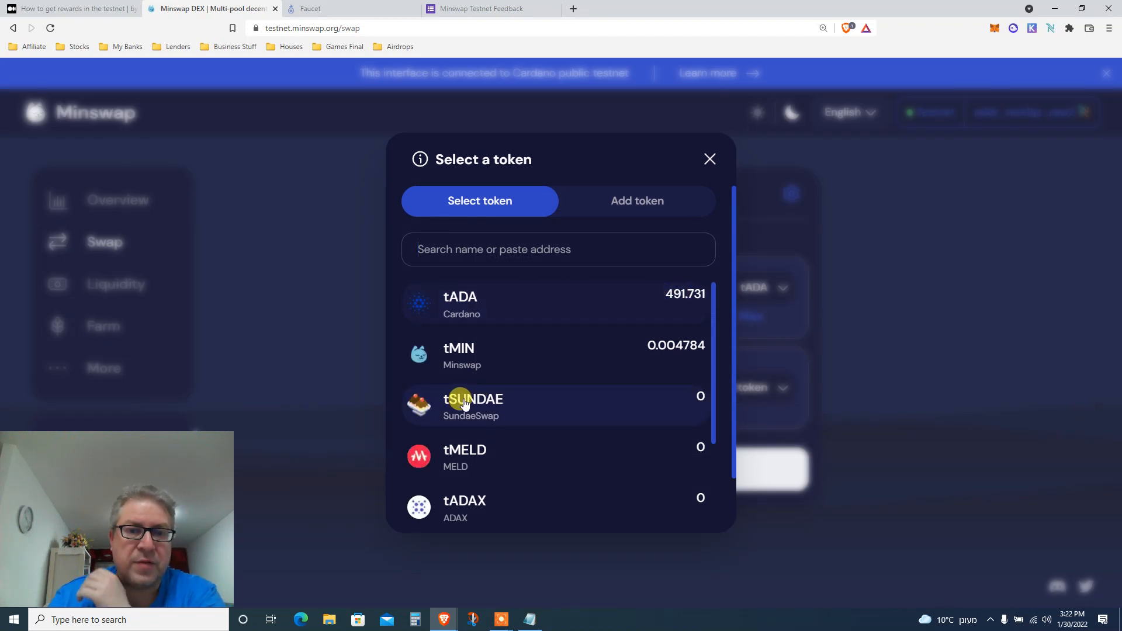
mouse_move(456, 356)
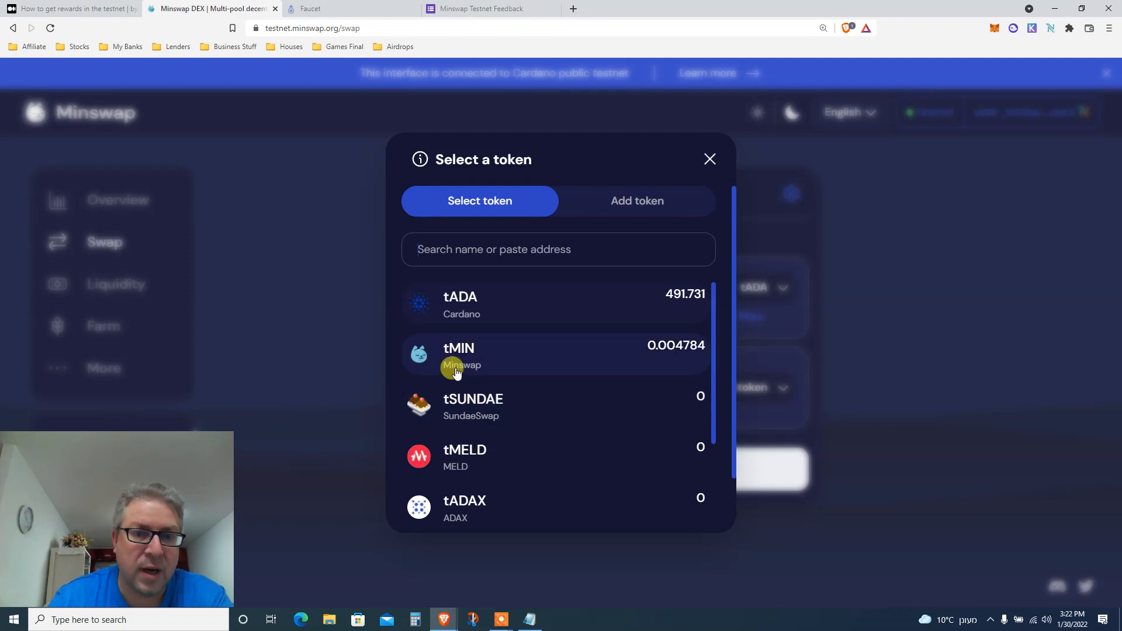
mouse_move(468, 421)
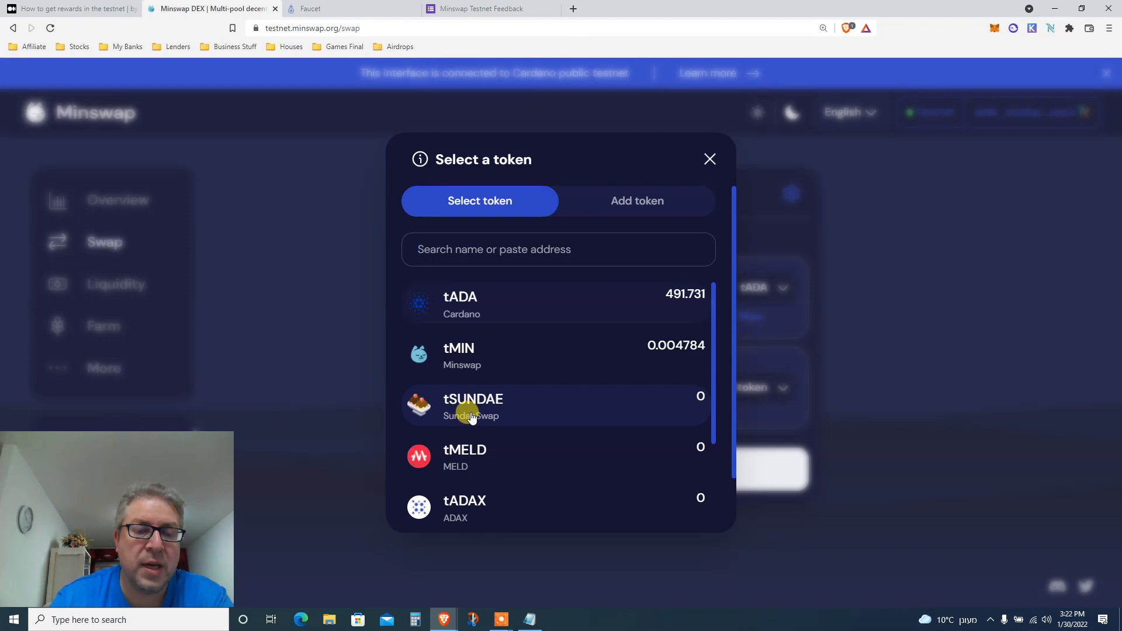
left_click(473, 405)
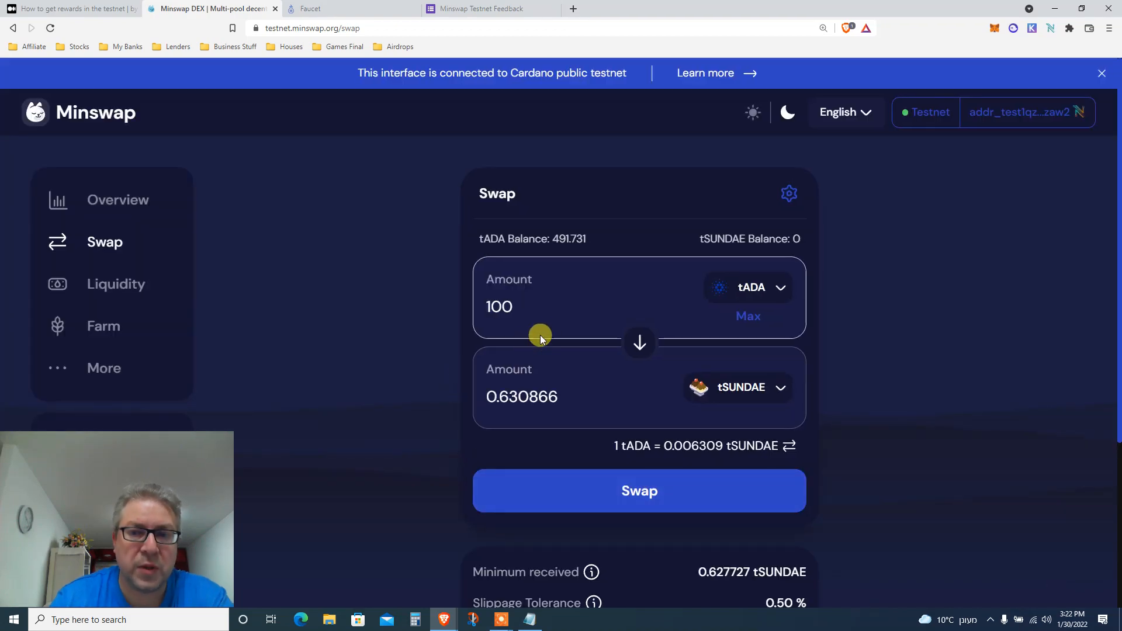
mouse_move(515, 365)
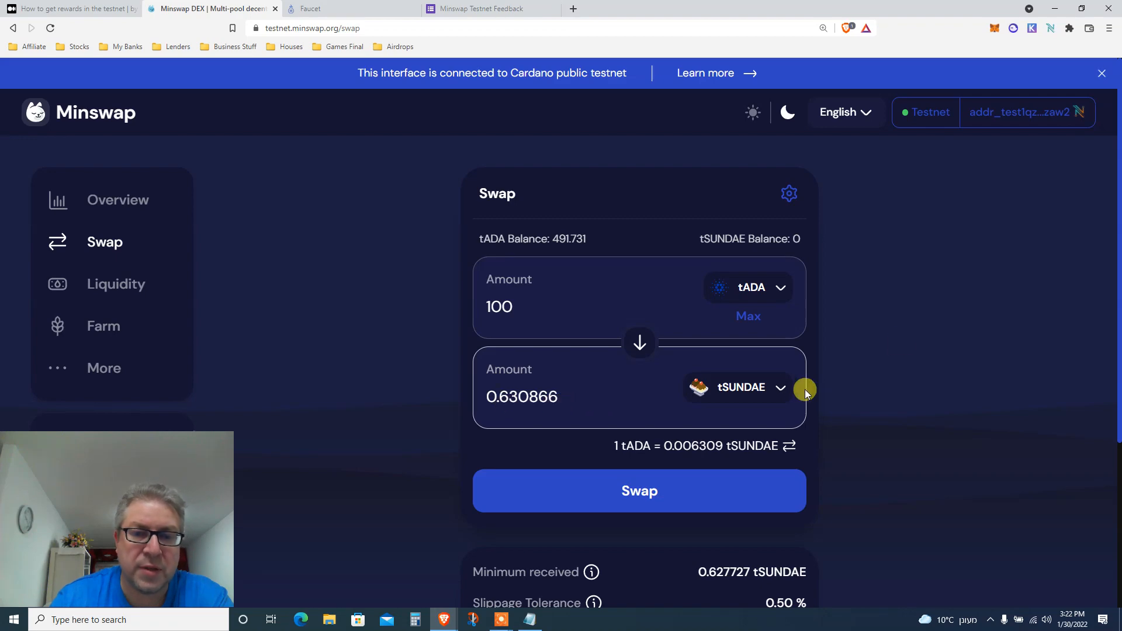
- Open the Confirm Swap details for 100 tADA to 0.630866 tSUNDAE, including fees and price impact
scroll("down", 3)
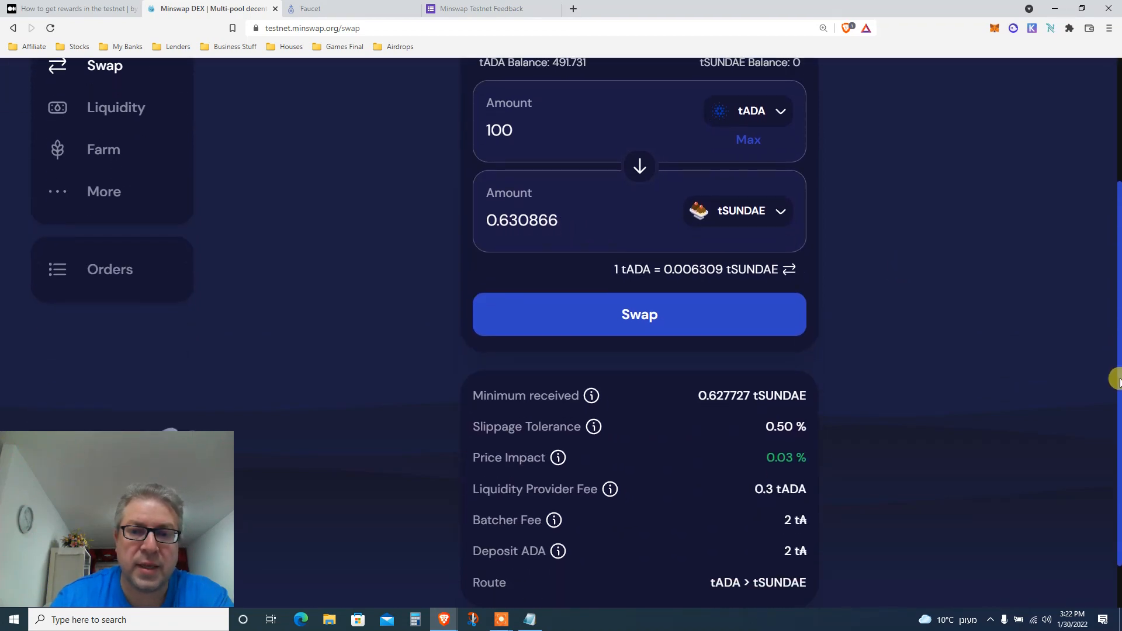
left_click(639, 315)
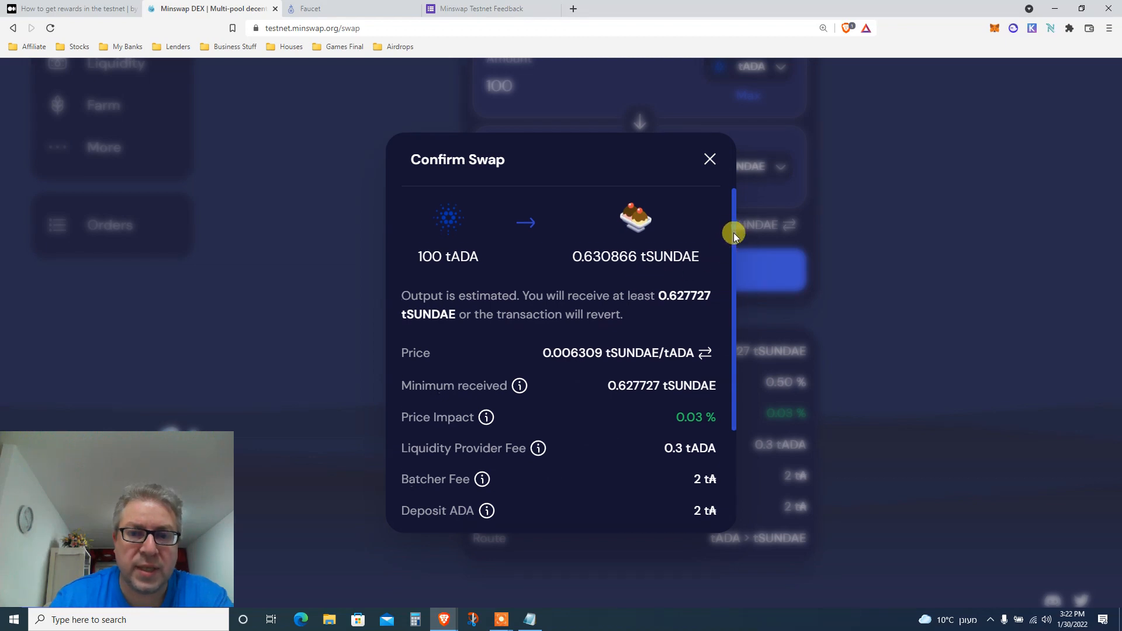
scroll("down", 3)
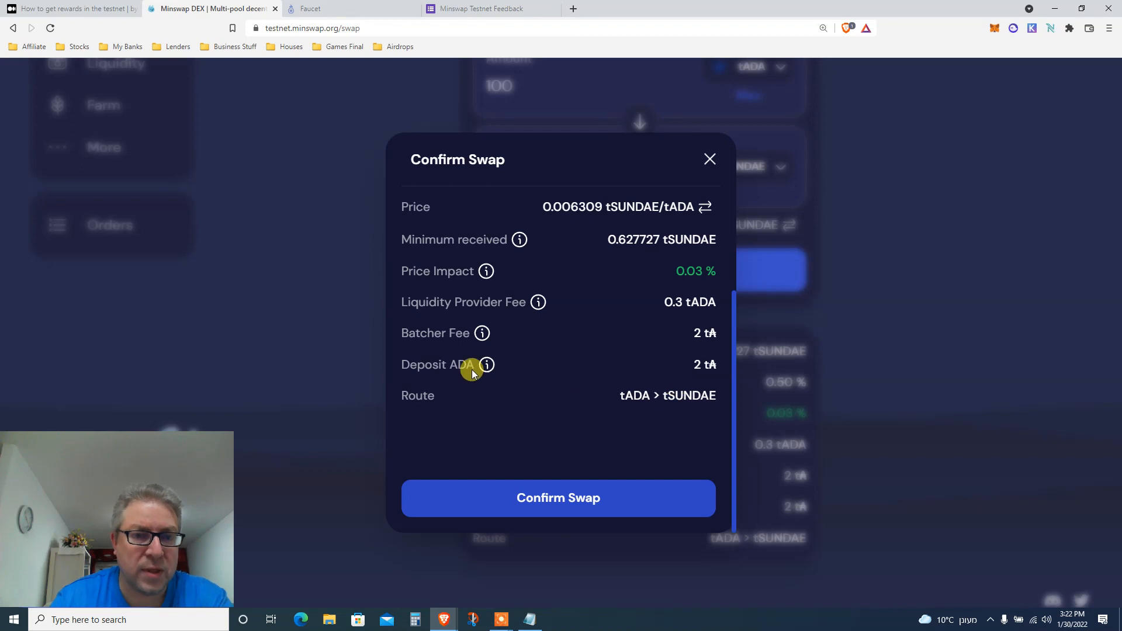
mouse_move(689, 331)
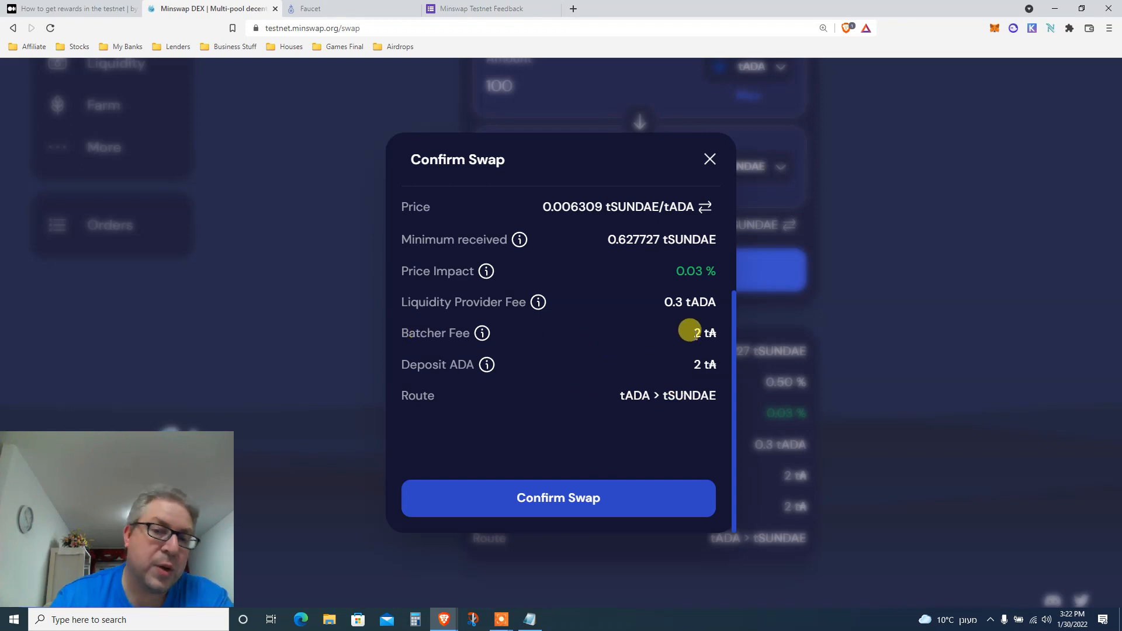
mouse_move(690, 364)
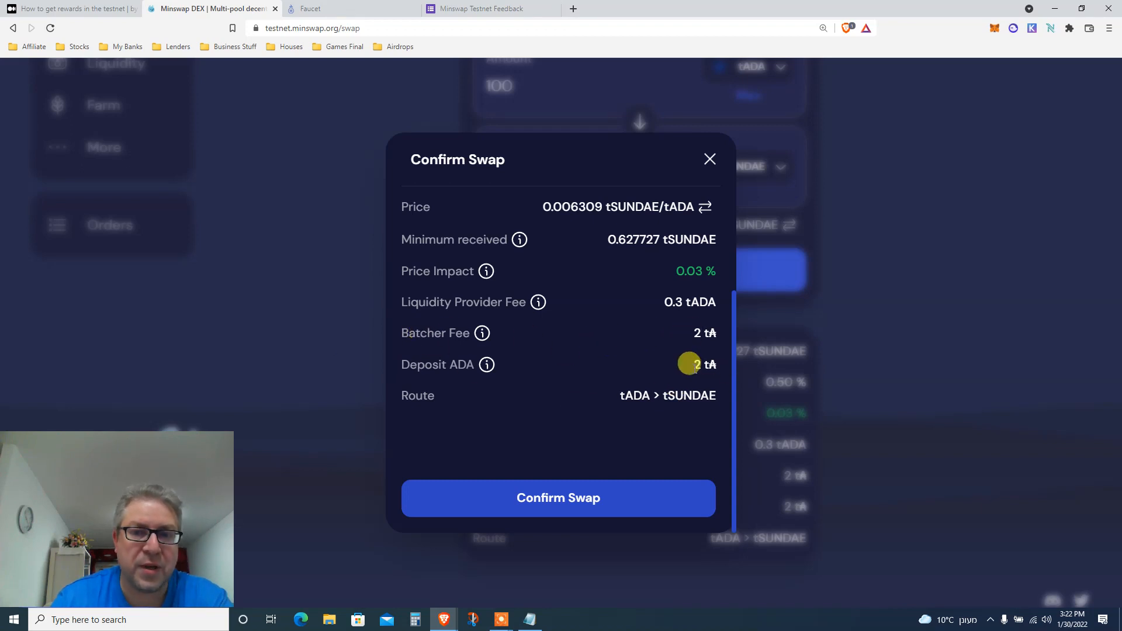
mouse_move(592, 411)
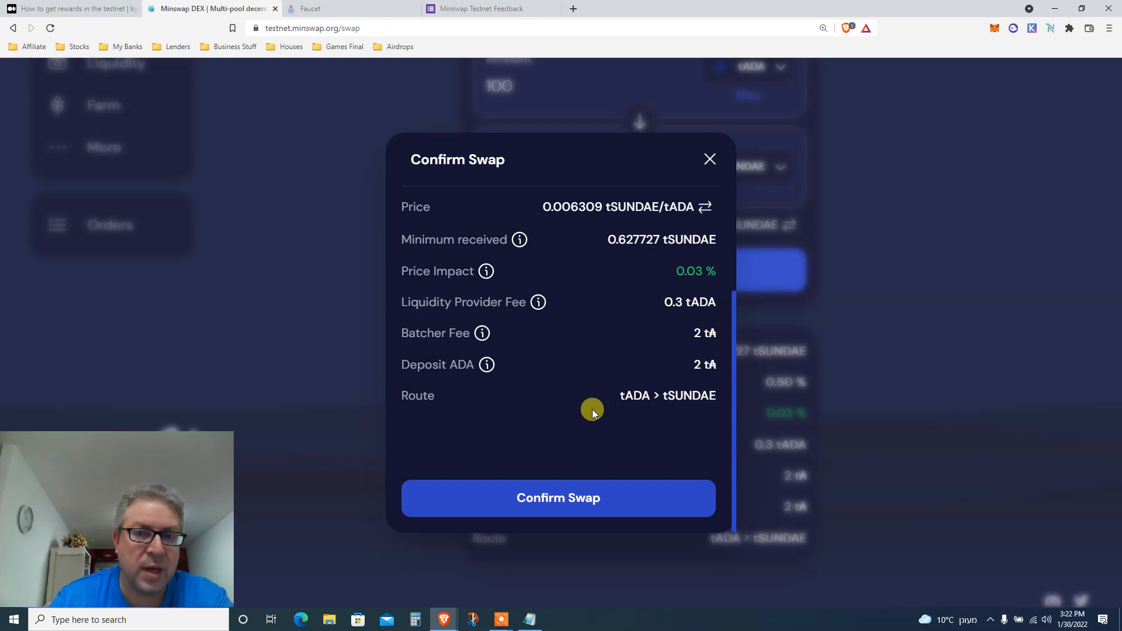
mouse_move(531, 466)
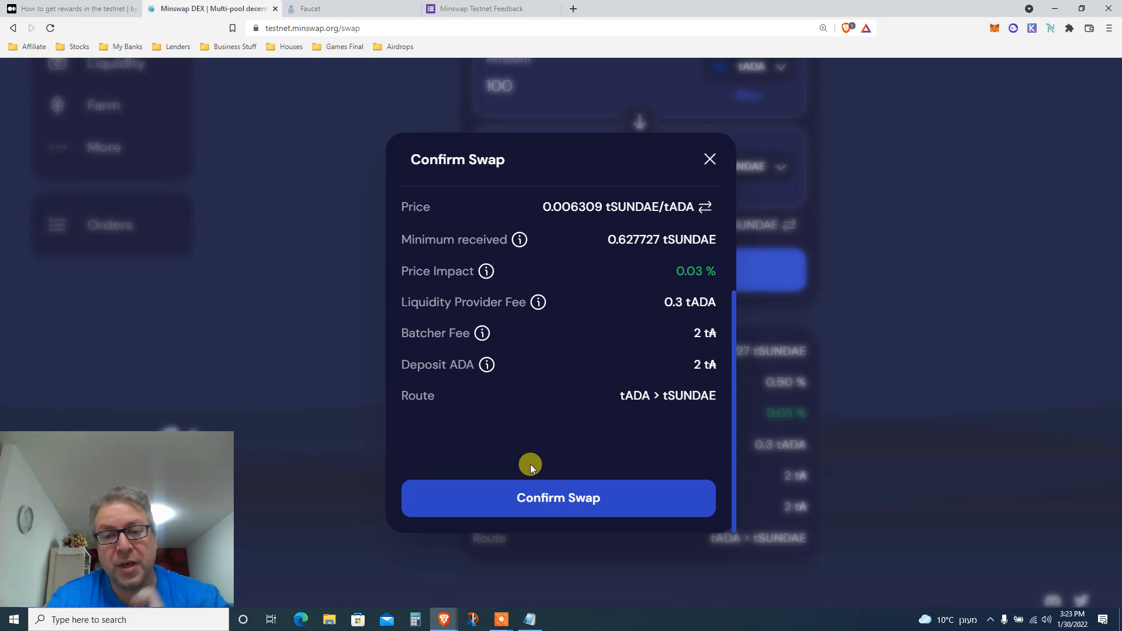
- Confirm the swap and sign the 104.182265 tA transaction in Nami with the password
left_click(558, 497)
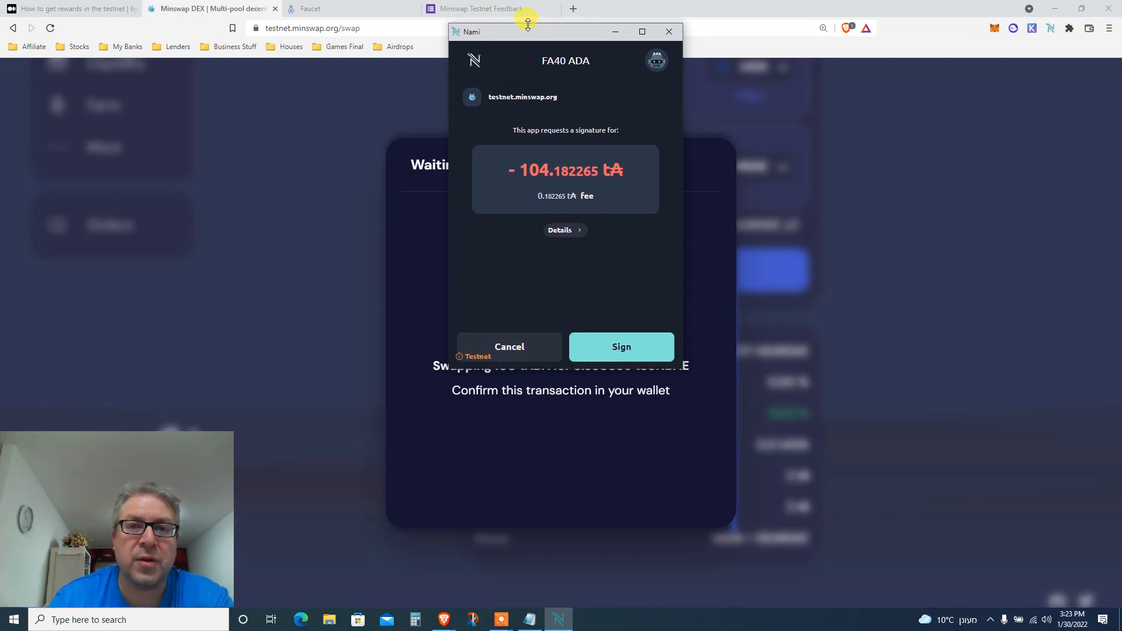
mouse_move(627, 265)
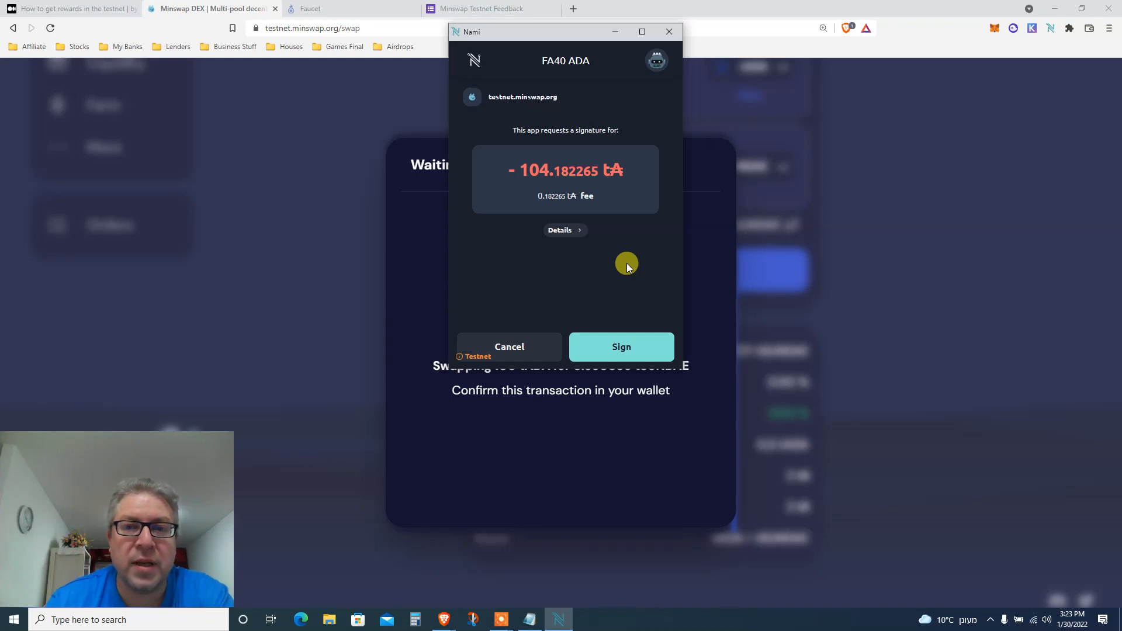
mouse_move(550, 185)
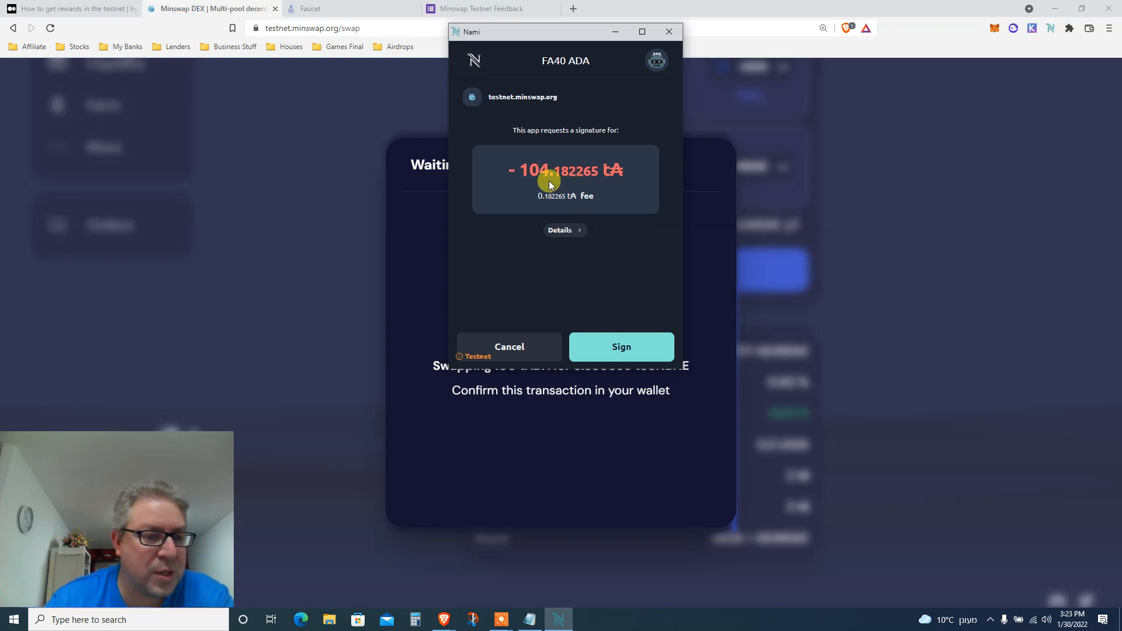
left_click(621, 347)
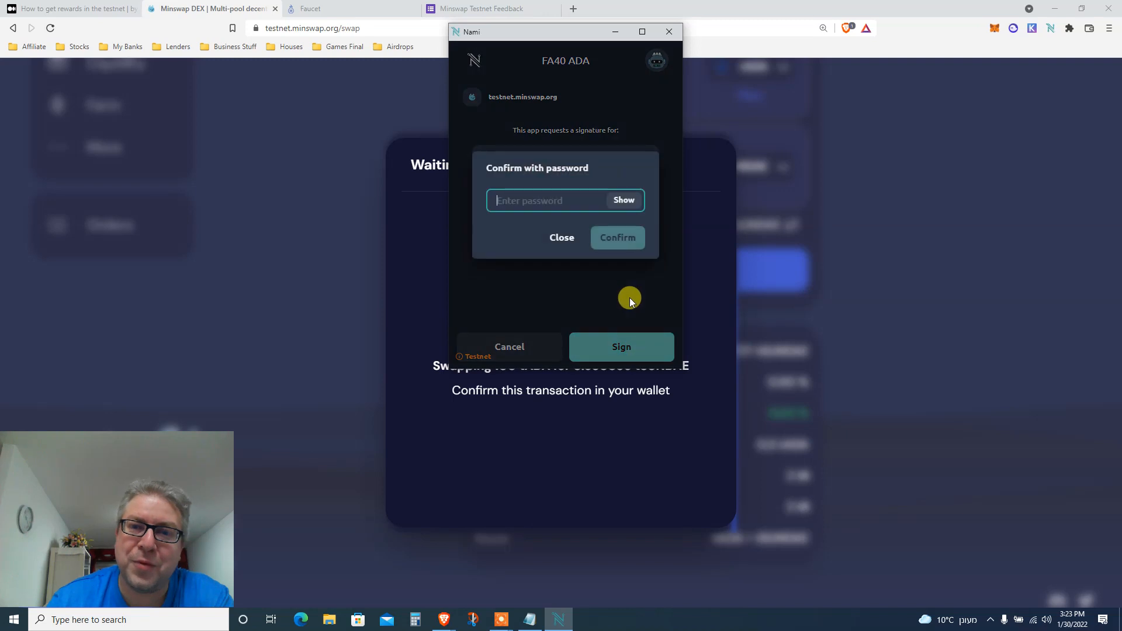
mouse_move(616, 297)
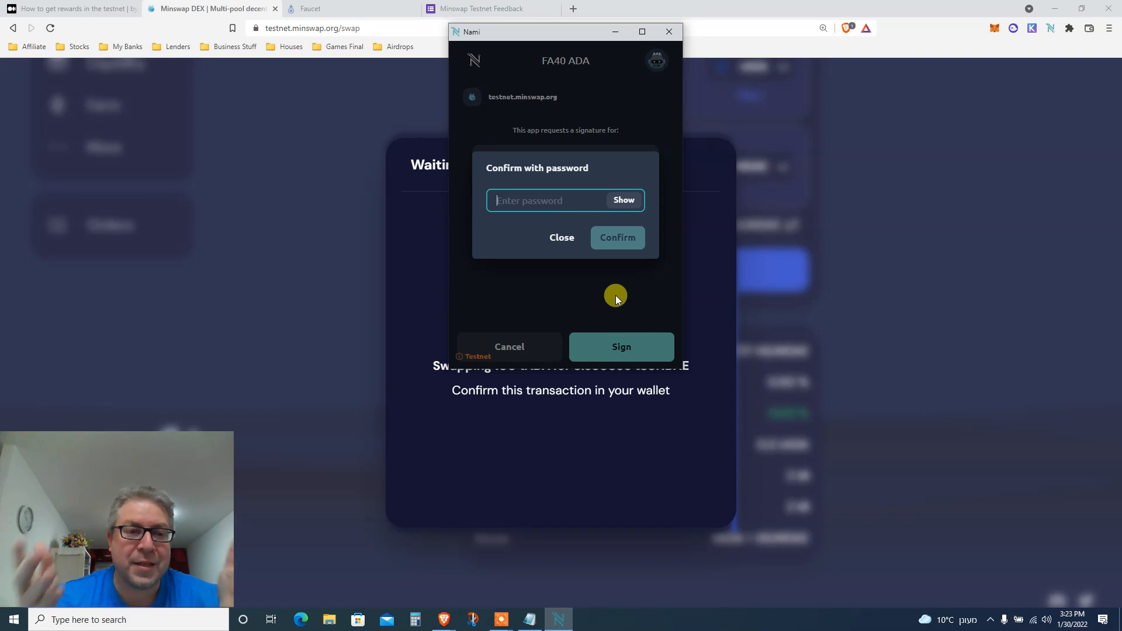
type("password")
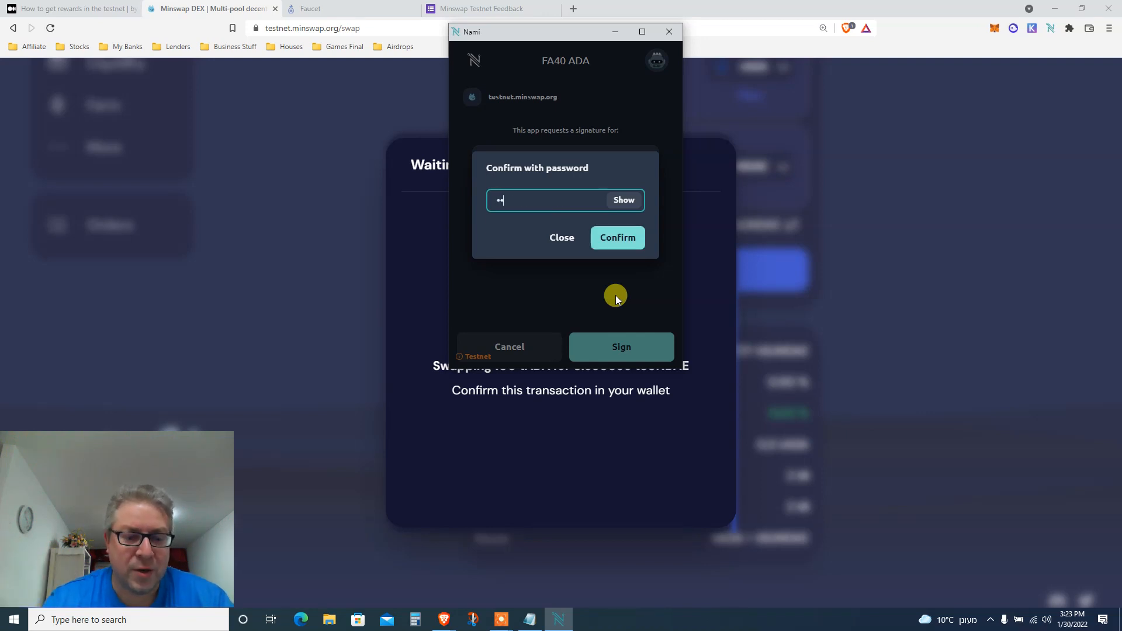
left_click(616, 237)
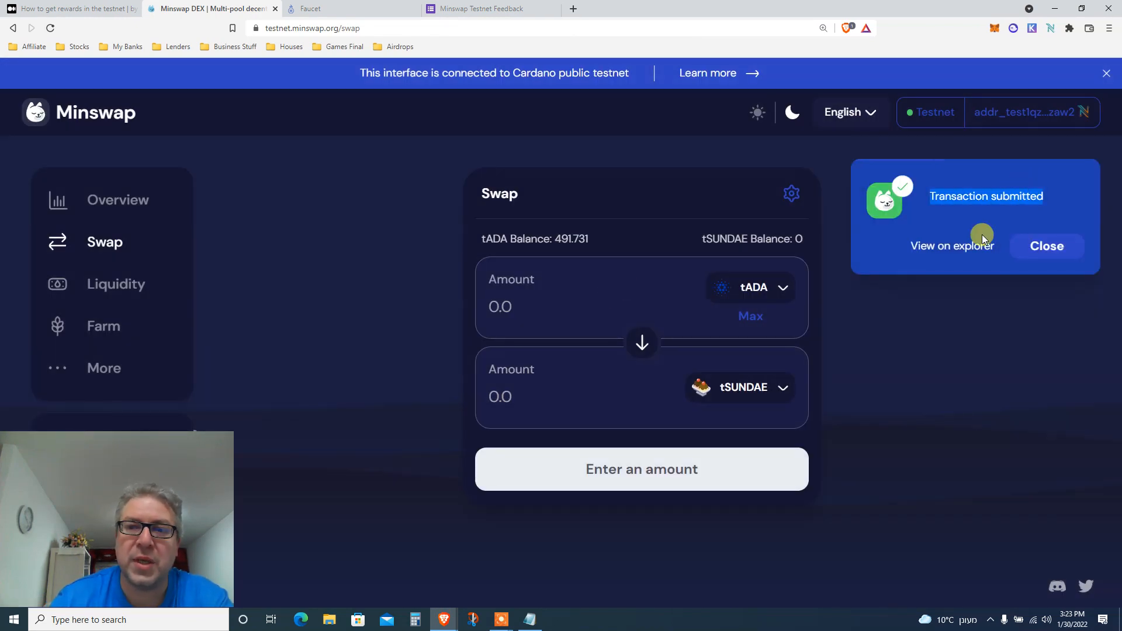
mouse_move(170, 319)
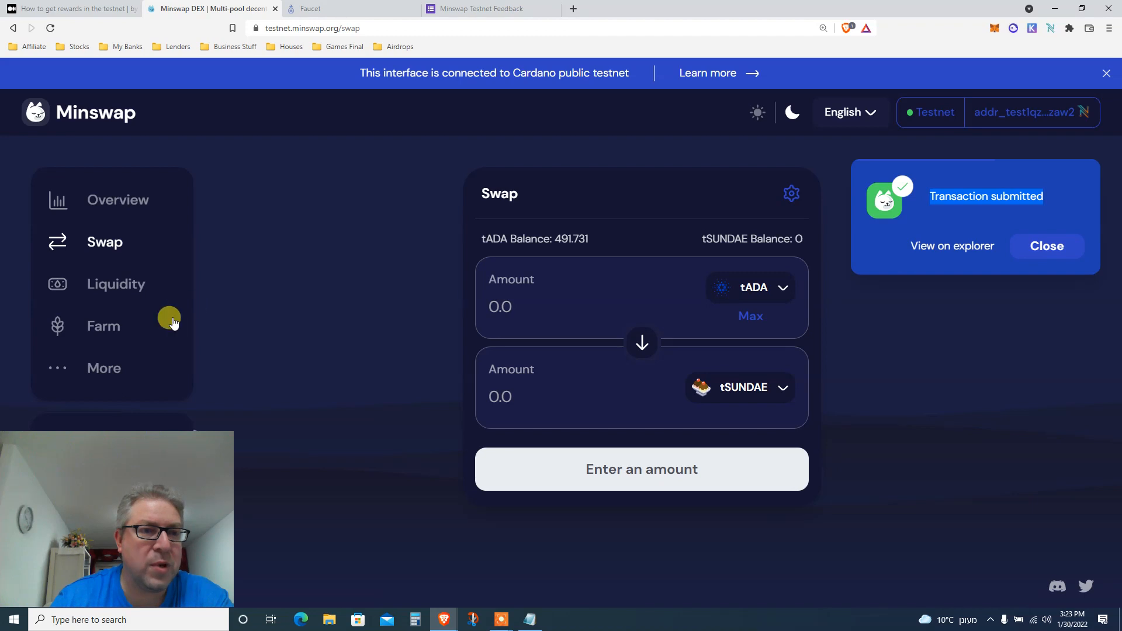
mouse_move(188, 294)
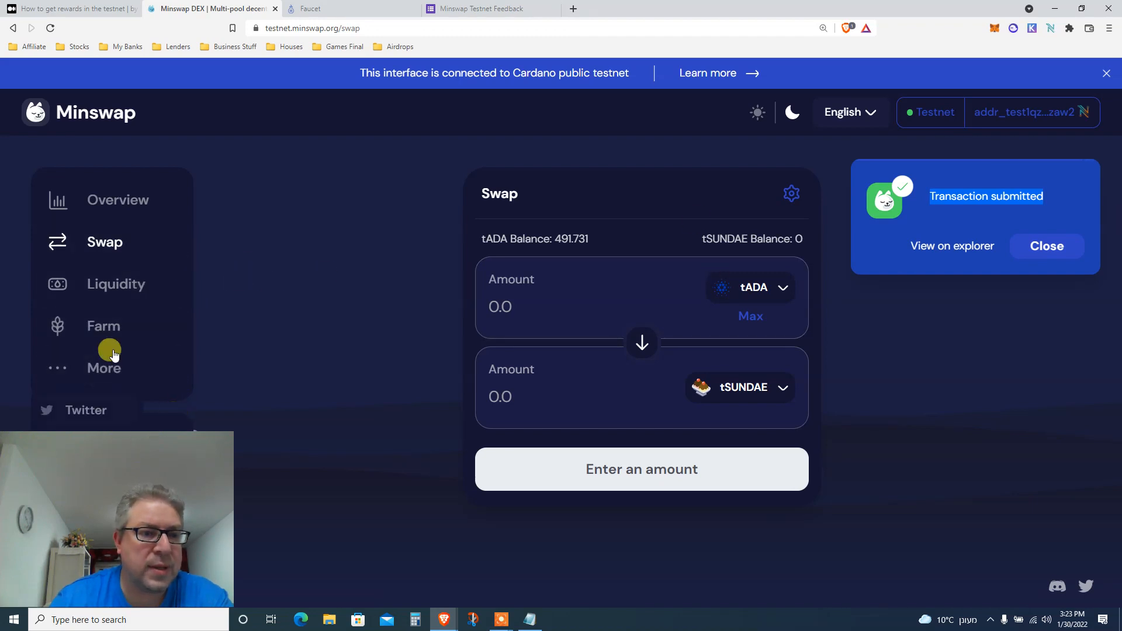
- Go to Liquidity, then Overview, listing top pools such as tADA/tSOUL
left_click(115, 284)
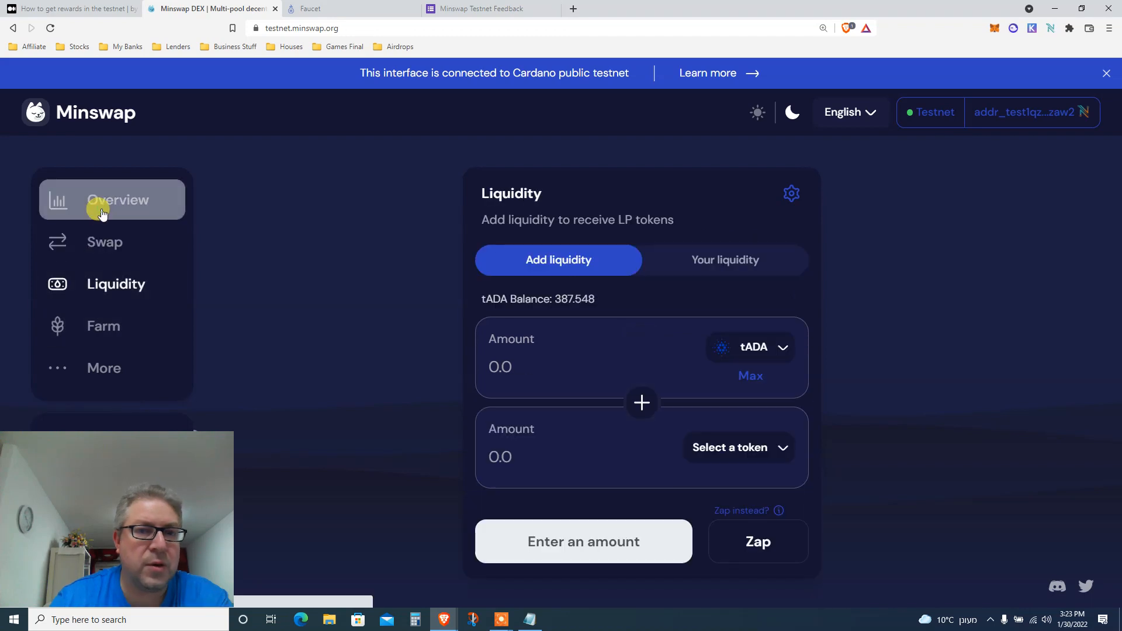
left_click(118, 200)
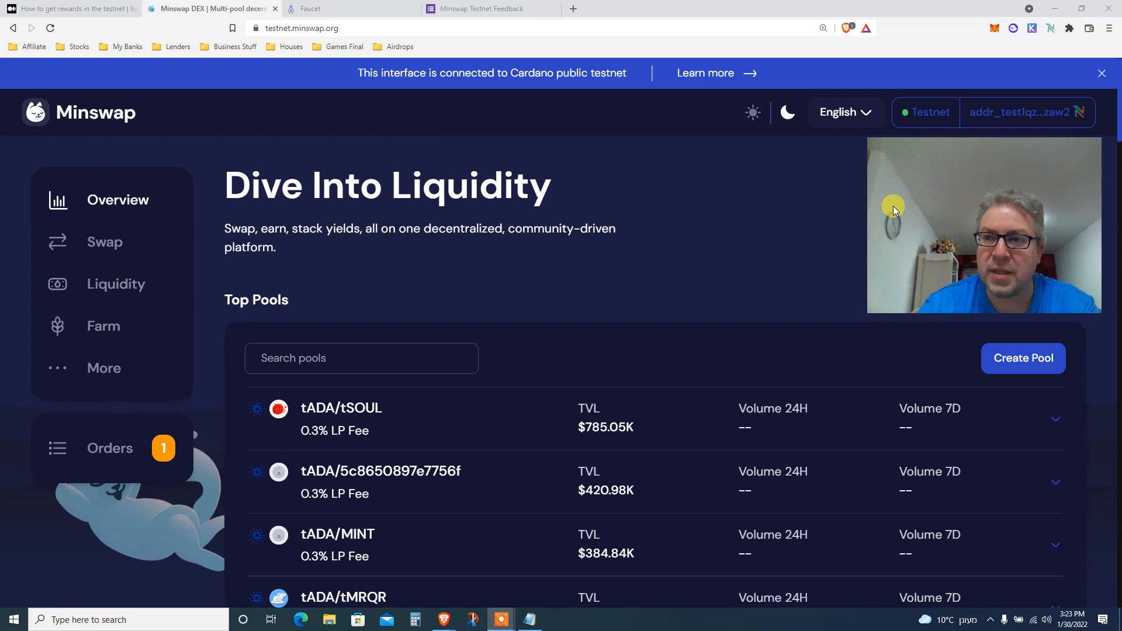
mouse_move(876, 228)
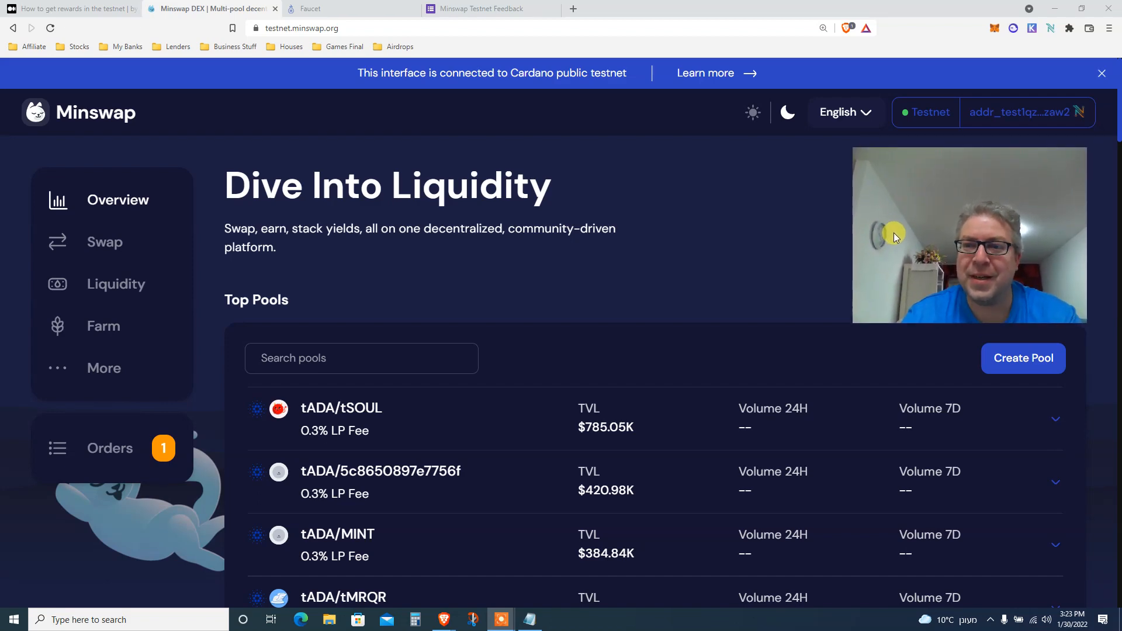
- Open the Orders page, showing the tADA–tSUNDAE swap still queueing above older orders
left_click(109, 448)
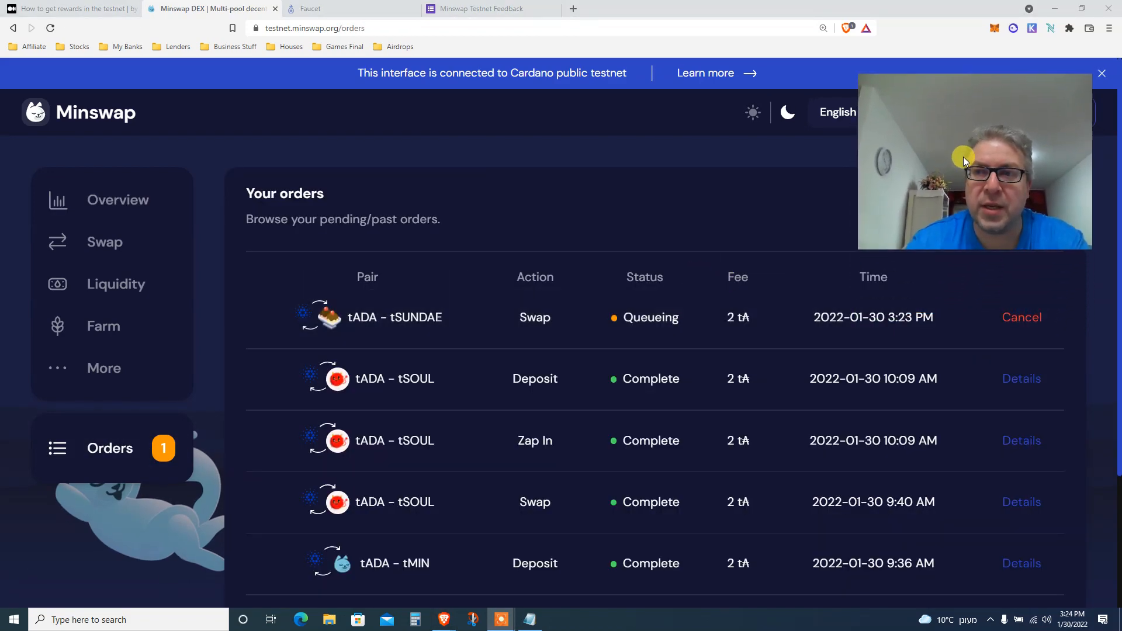
mouse_move(739, 294)
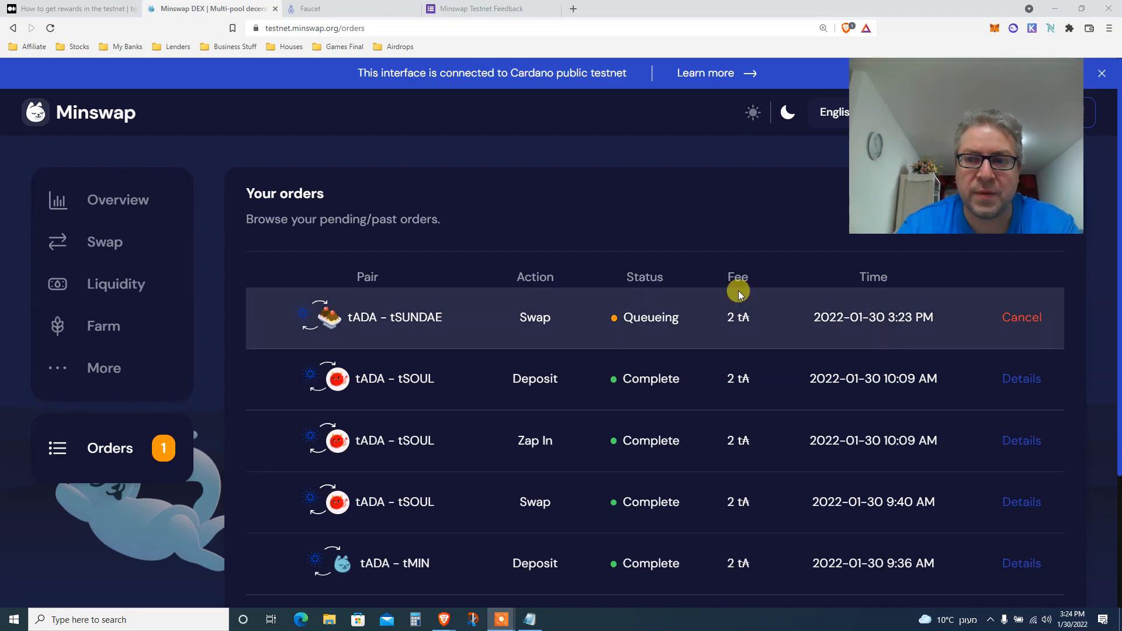
mouse_move(1088, 287)
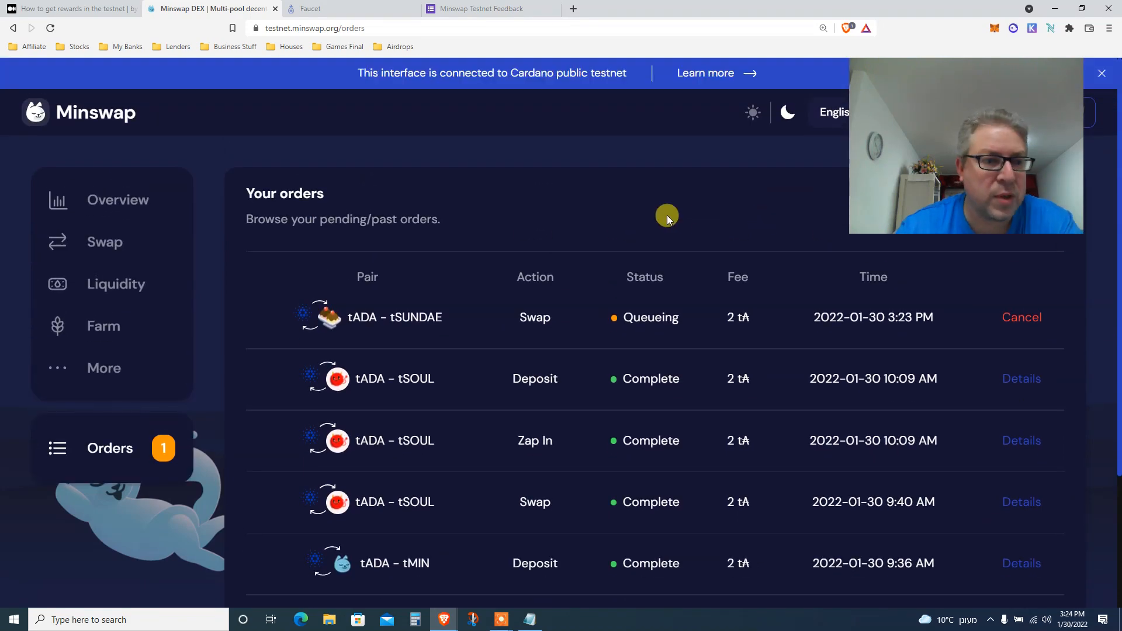
mouse_move(404, 207)
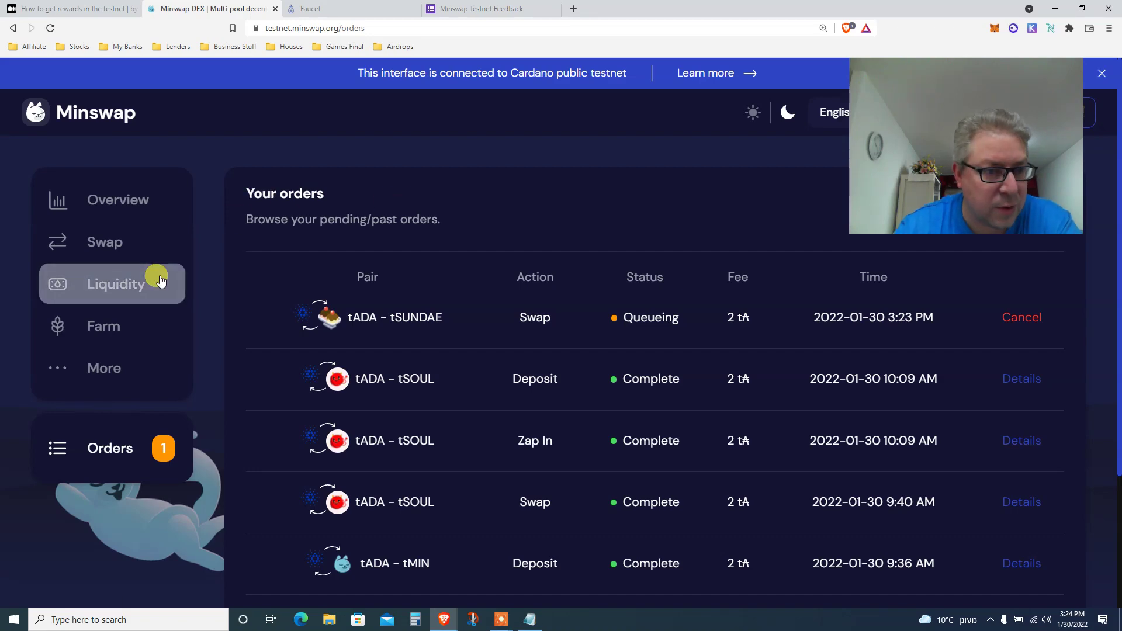
- Check the coming-soon Farm page, then open the Minswap Community Discord invite (~16,664 members)
left_click(103, 325)
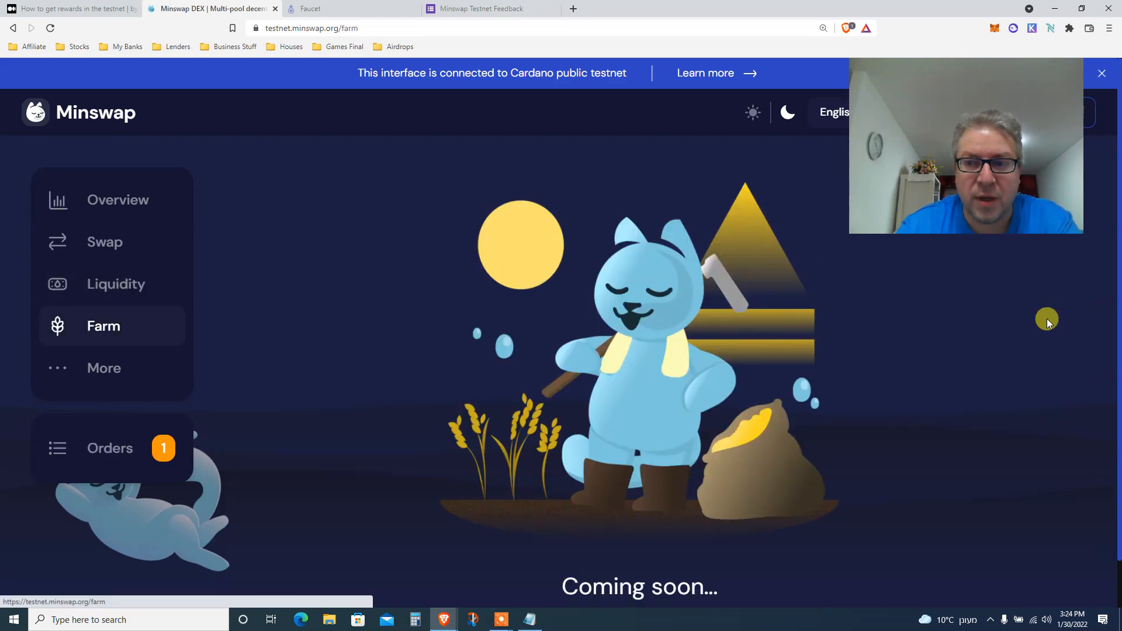
mouse_move(200, 340)
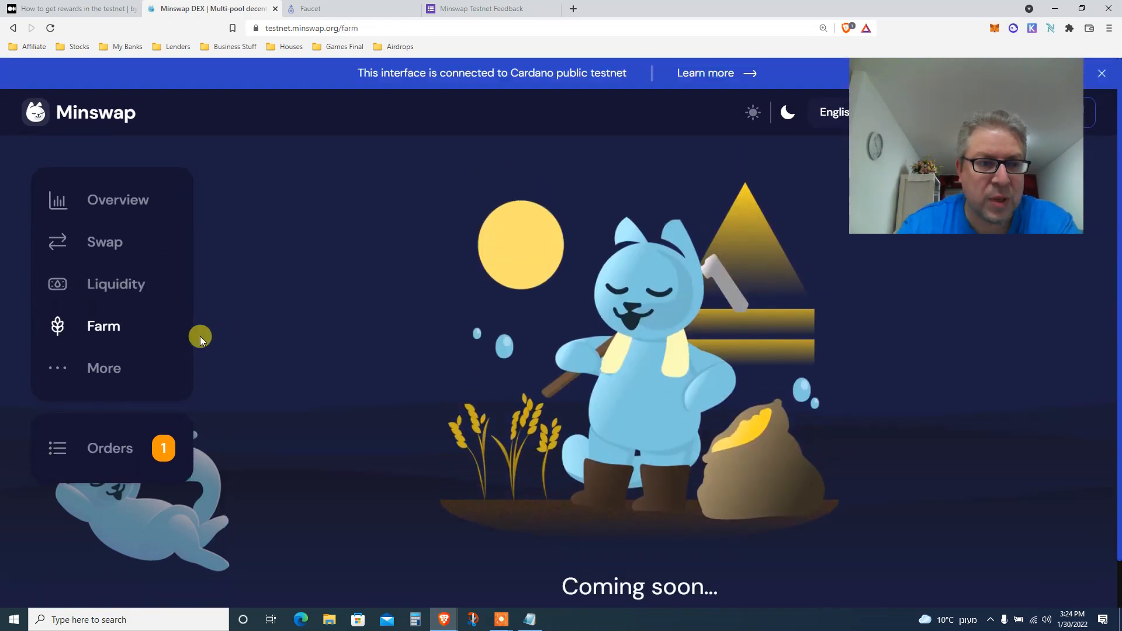
left_click(104, 368)
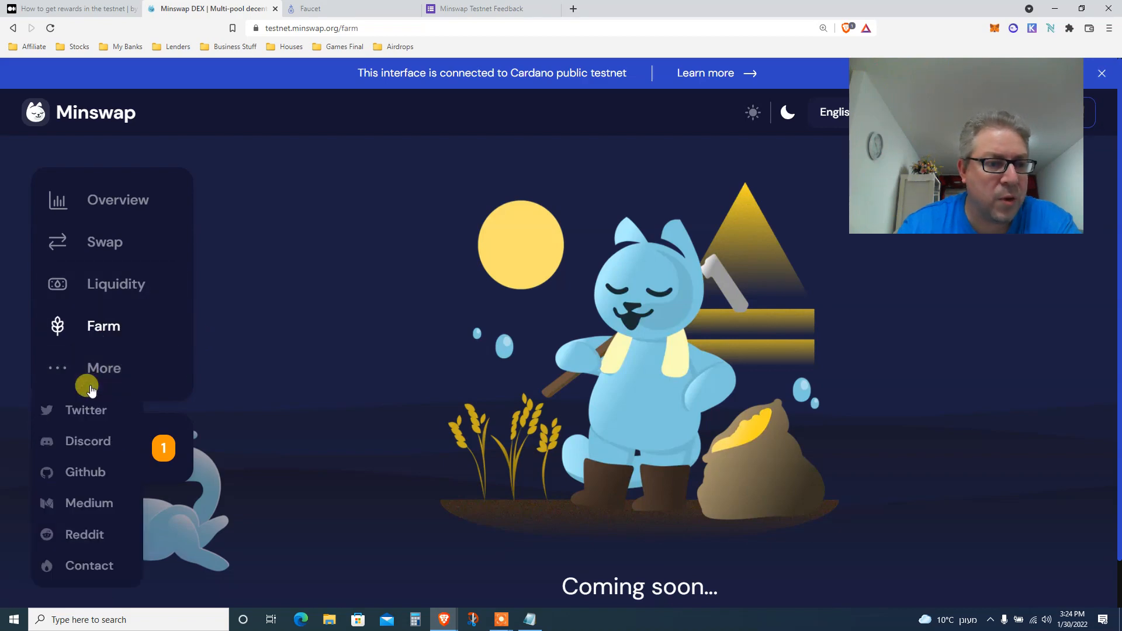
mouse_move(86, 411)
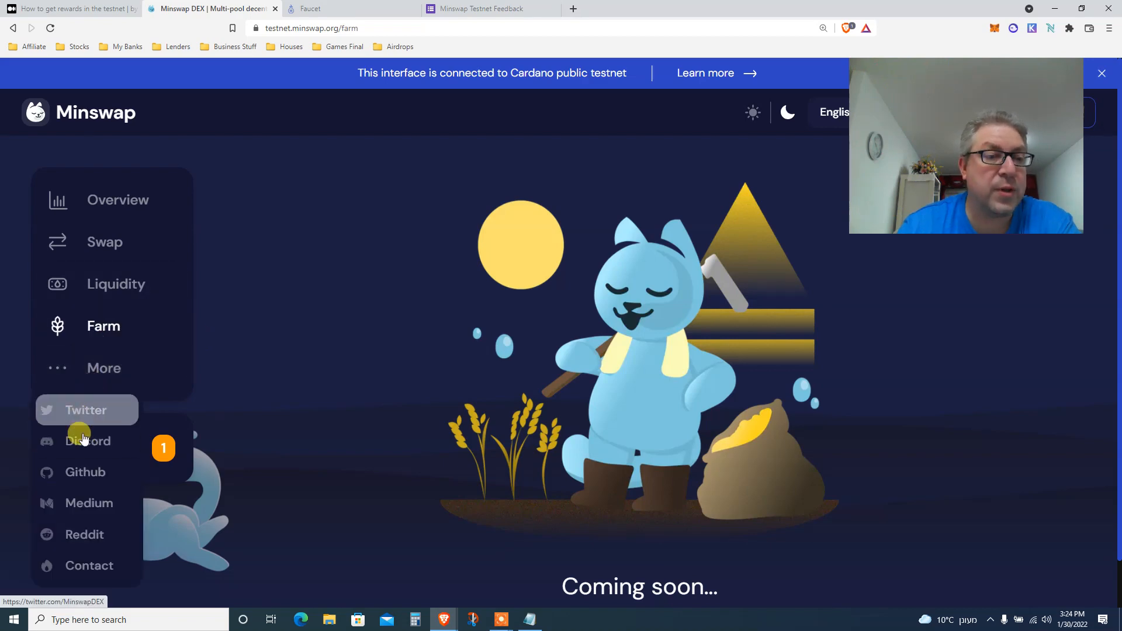
left_click(88, 441)
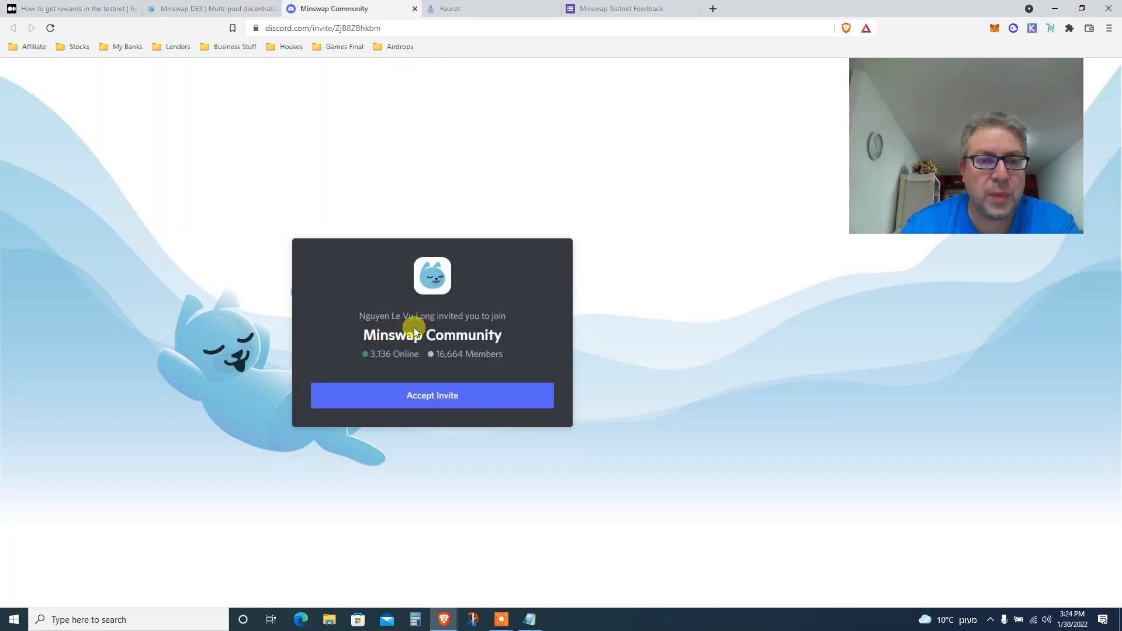
mouse_move(469, 333)
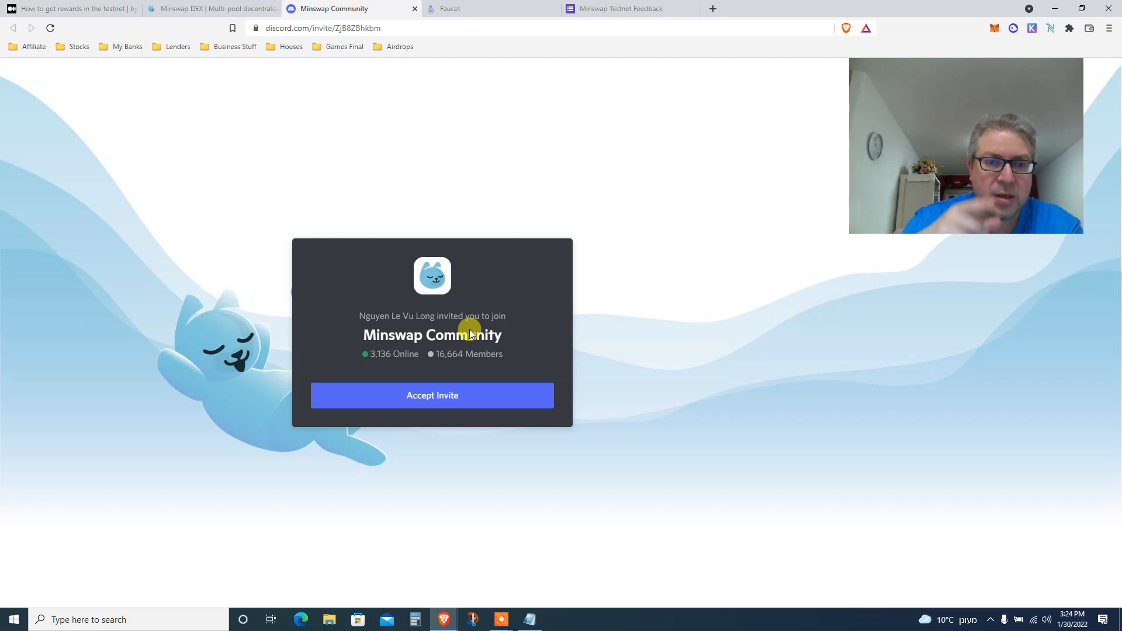
mouse_move(447, 320)
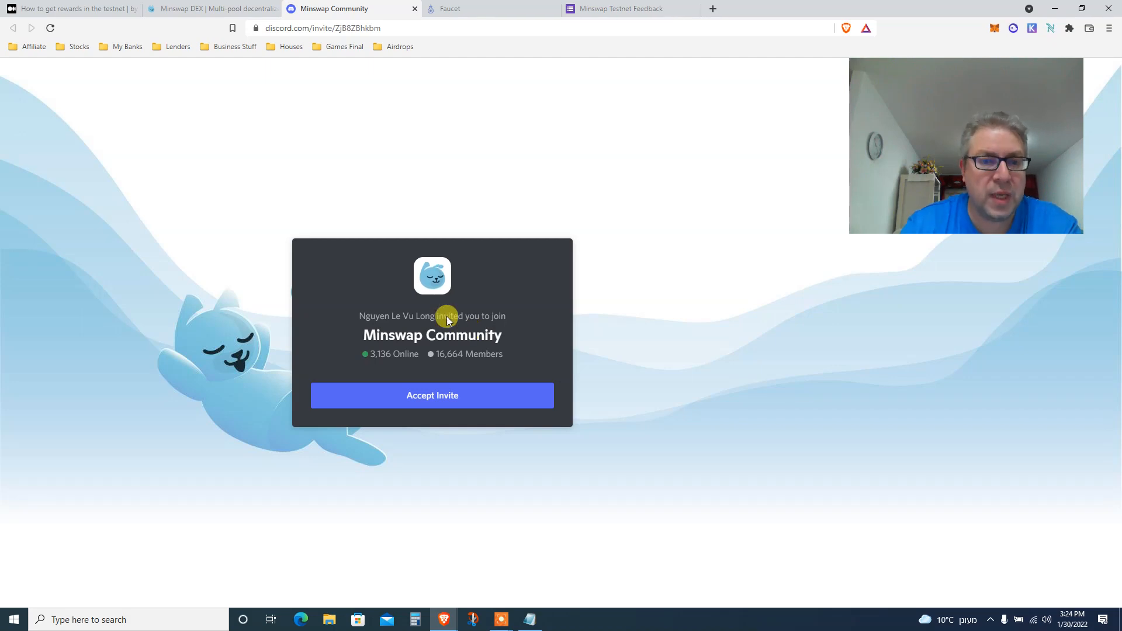
mouse_move(414, 9)
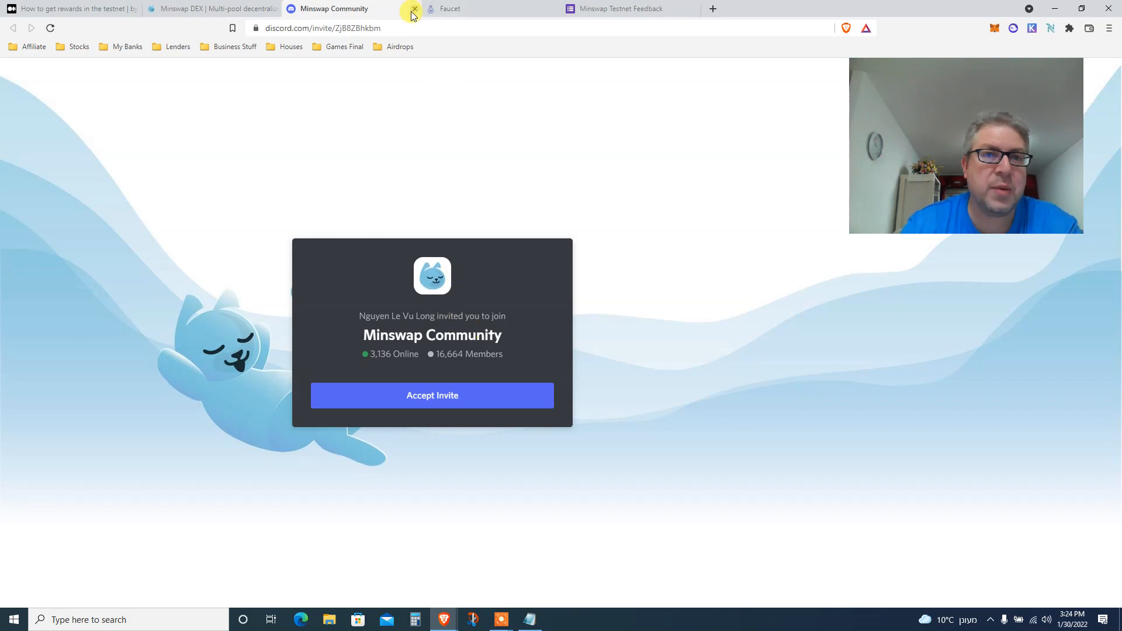
- Close the Discord tab and reopen Orders, where the tADA–tSUNDAE swap is Complete with a 2 tA fee
left_click(414, 9)
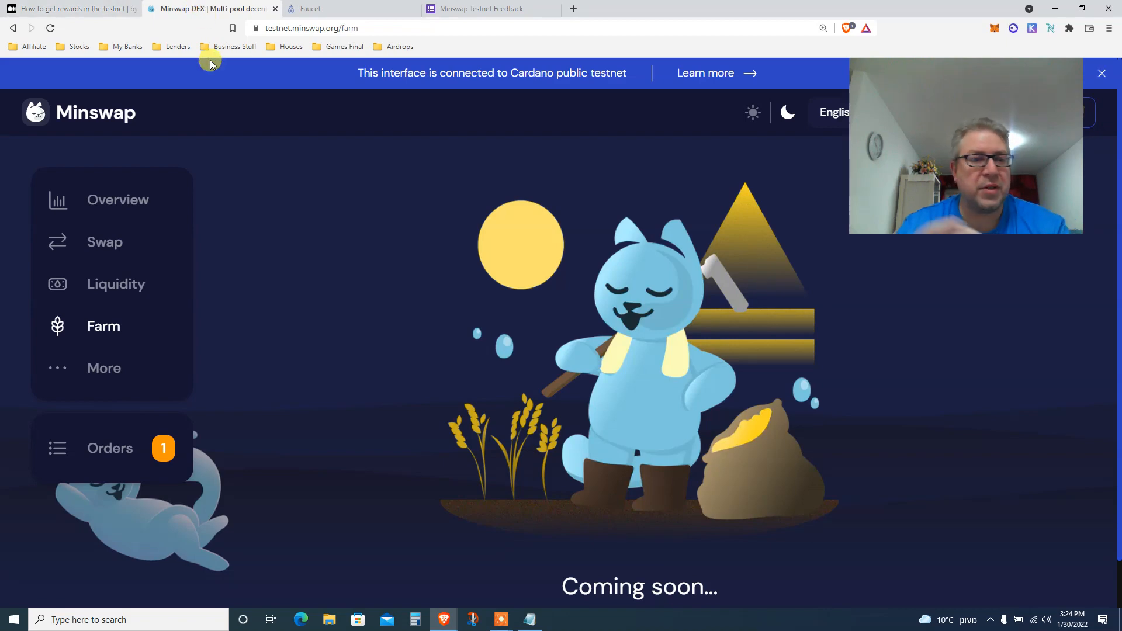
mouse_move(113, 414)
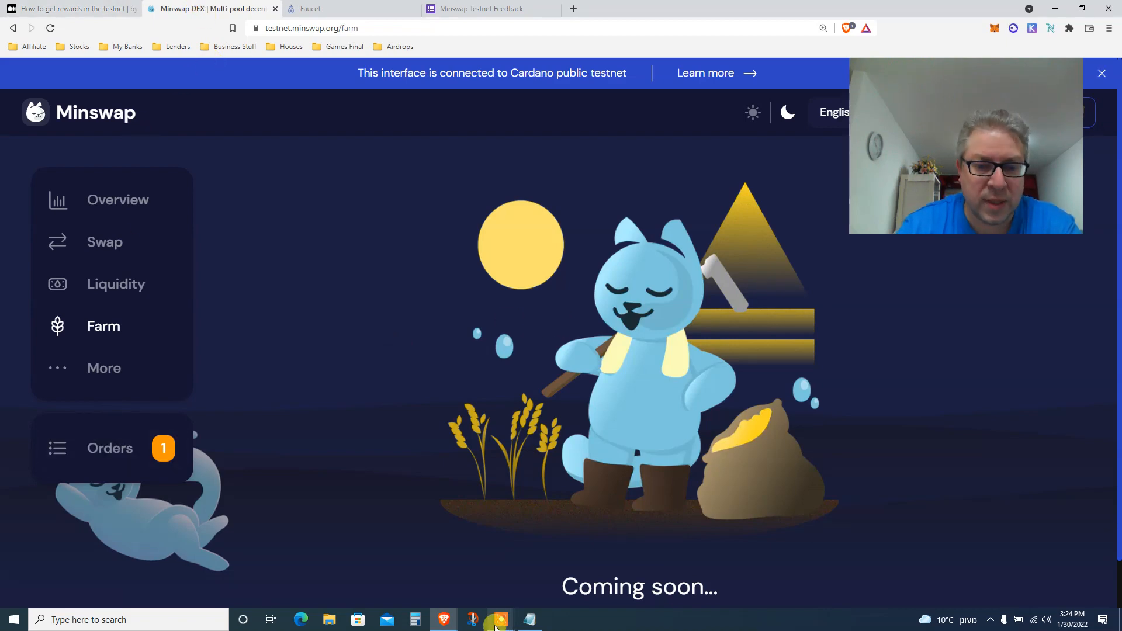
left_click(500, 620)
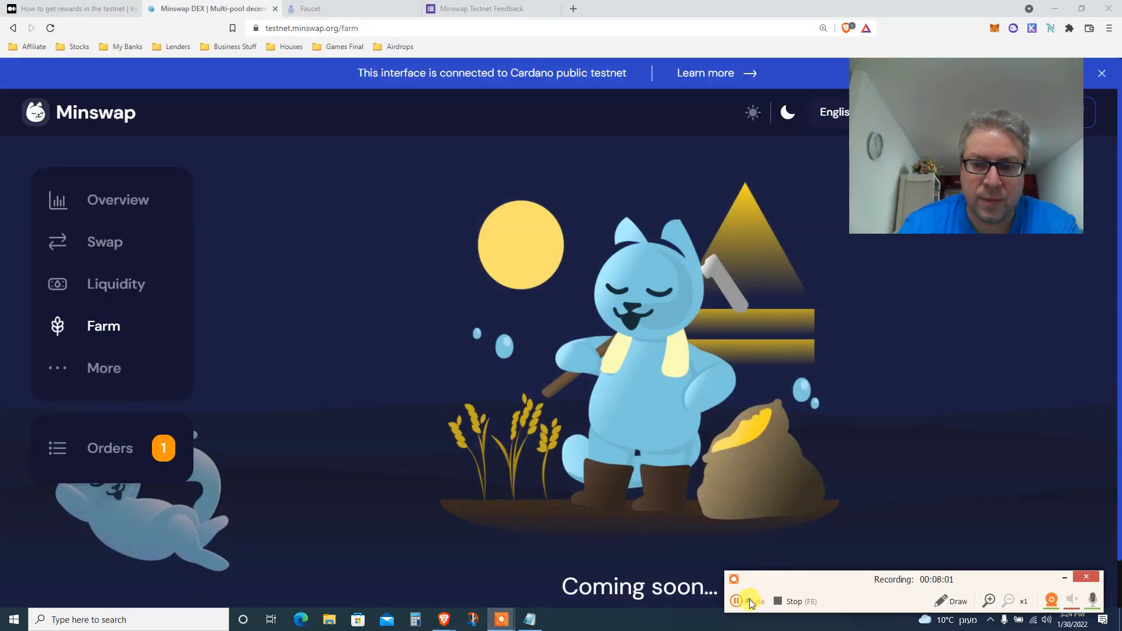
left_click(110, 448)
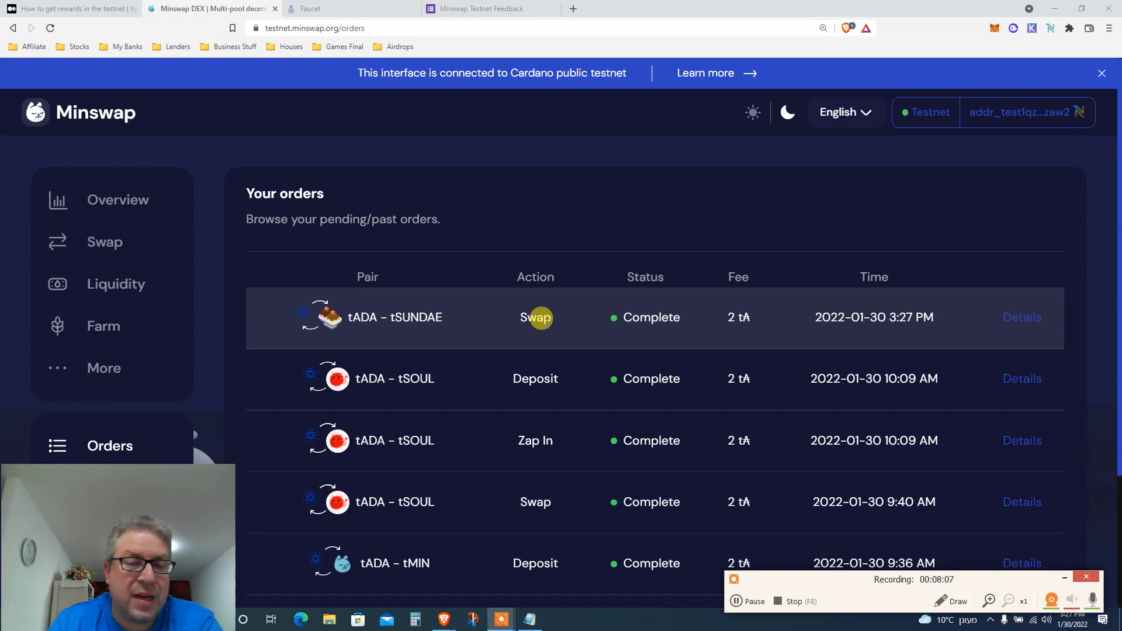
mouse_move(712, 323)
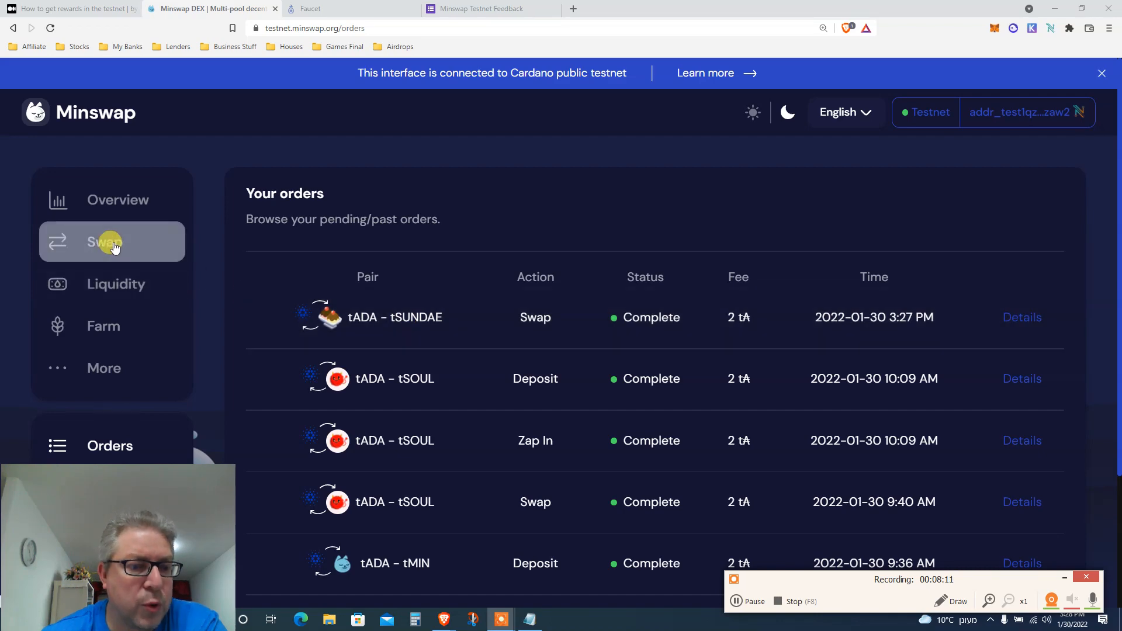
- On the Liquidity page, pair 99.9168 tADA with 0.63 tSUNDAE for a 0.03% pool share
left_click(105, 242)
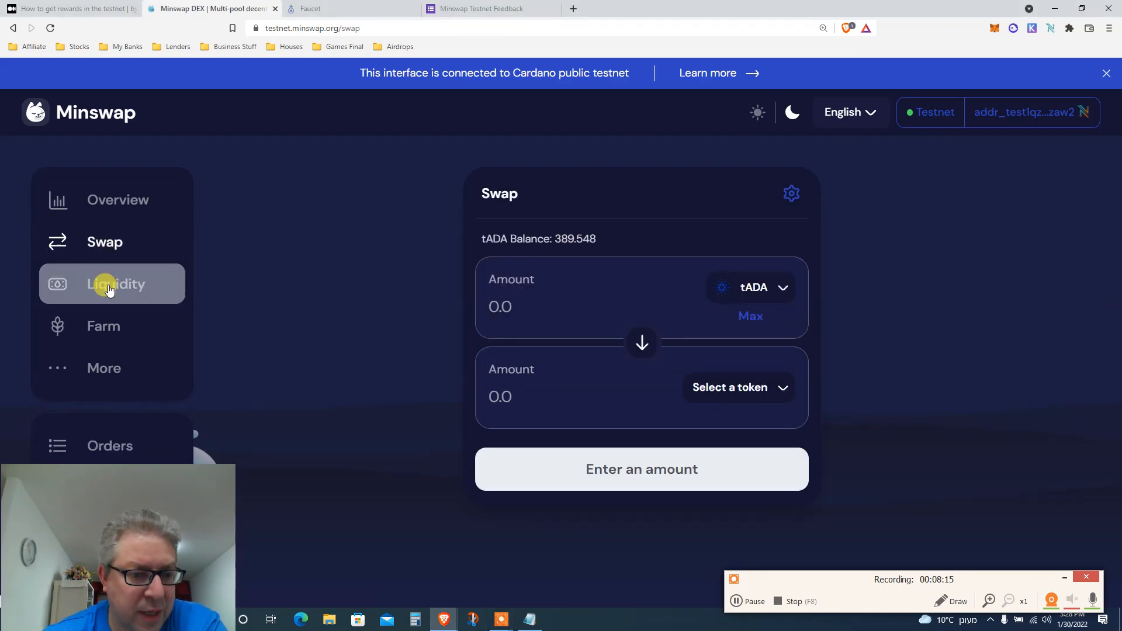
left_click(116, 284)
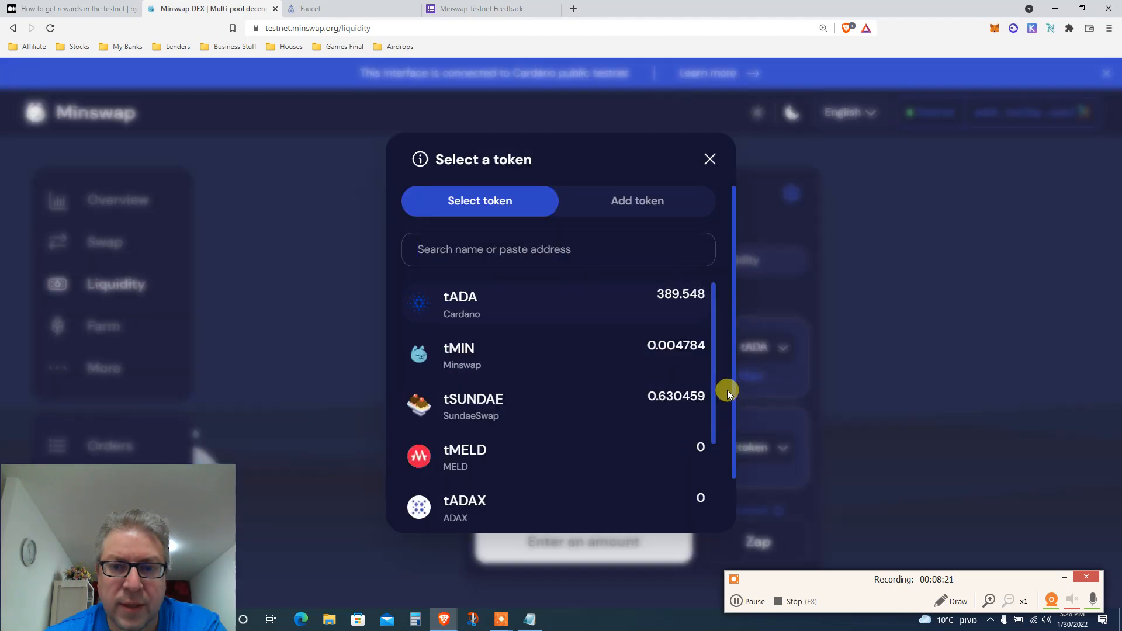
mouse_move(583, 421)
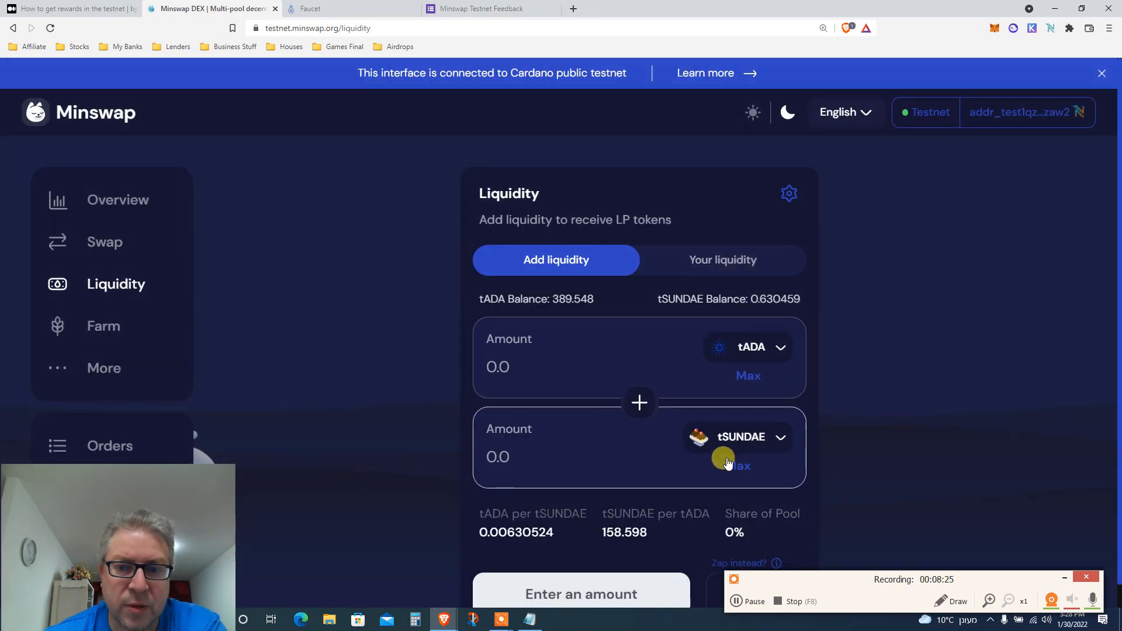
left_click(741, 465)
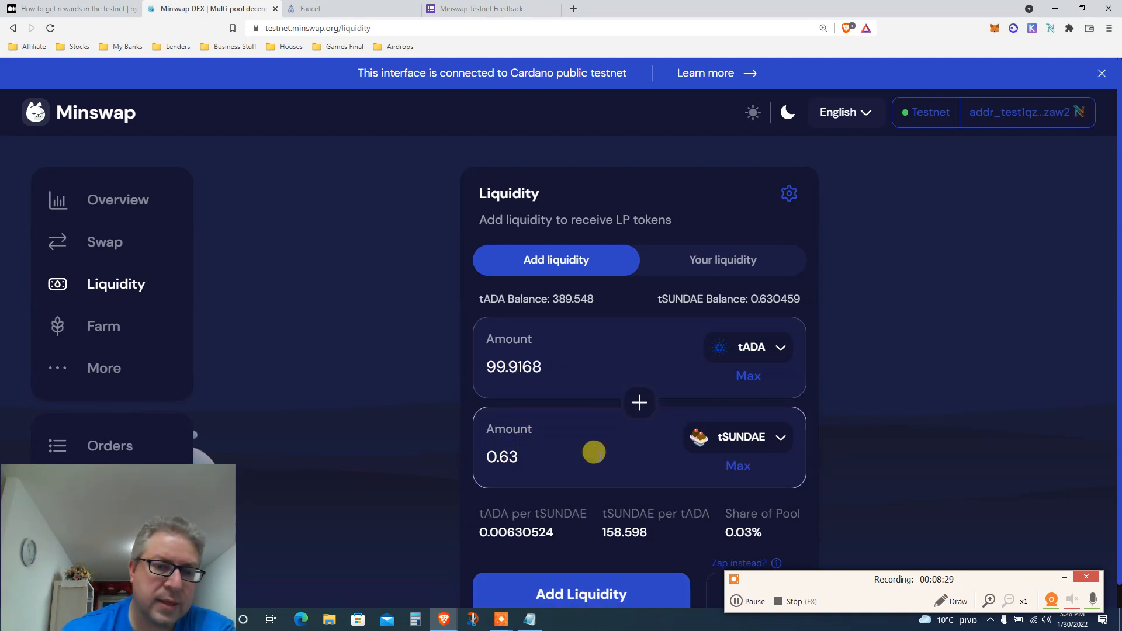
mouse_move(524, 349)
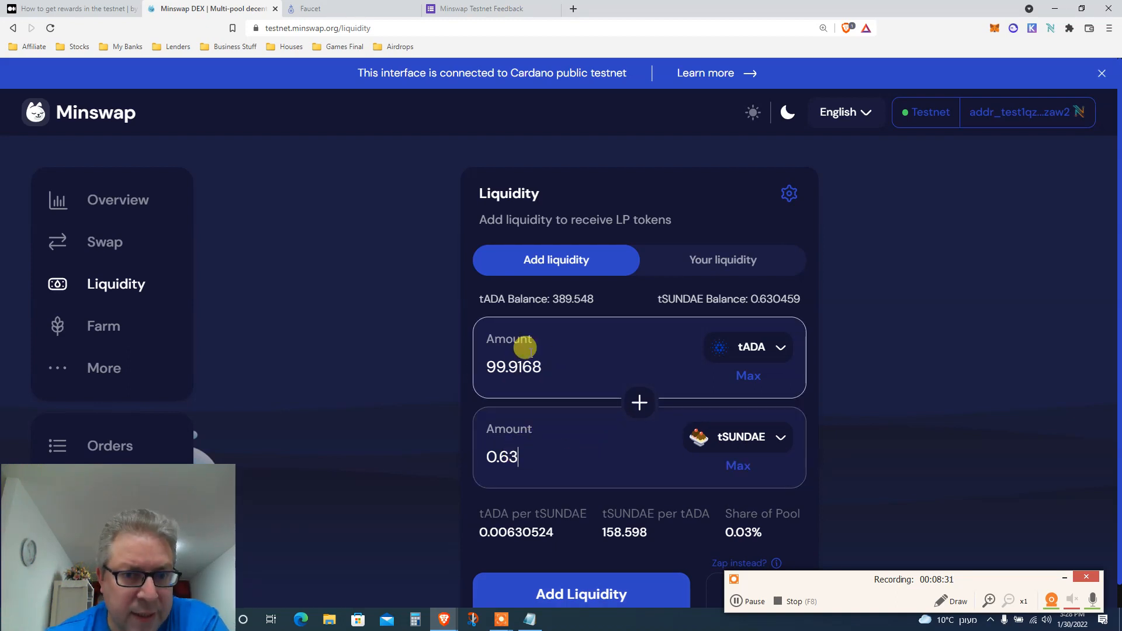
mouse_move(757, 318)
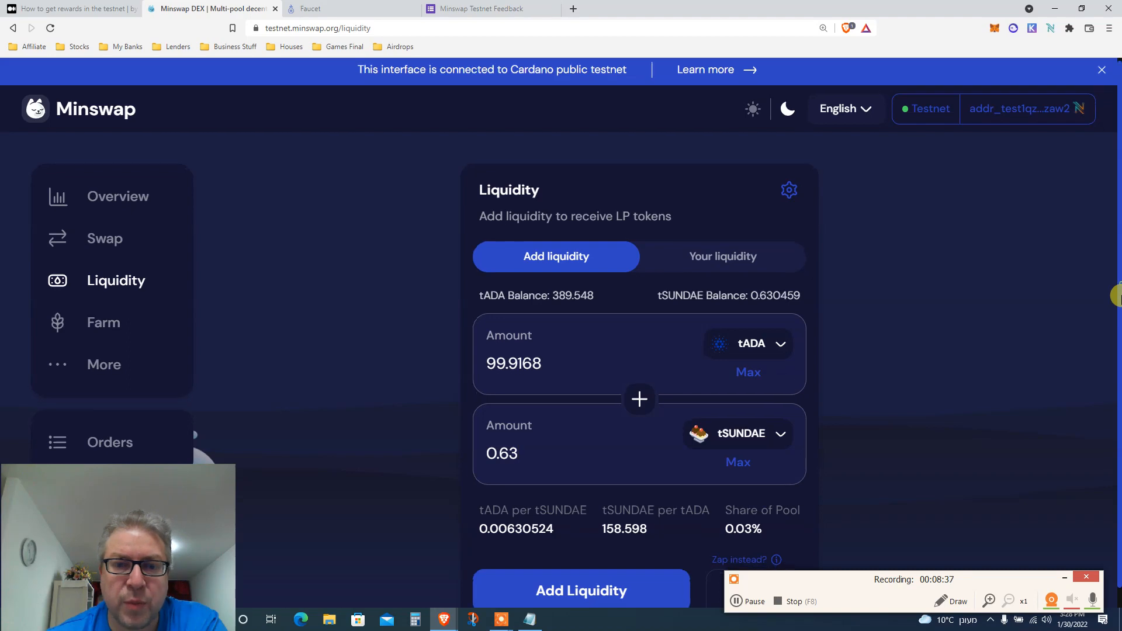
scroll("down", 3)
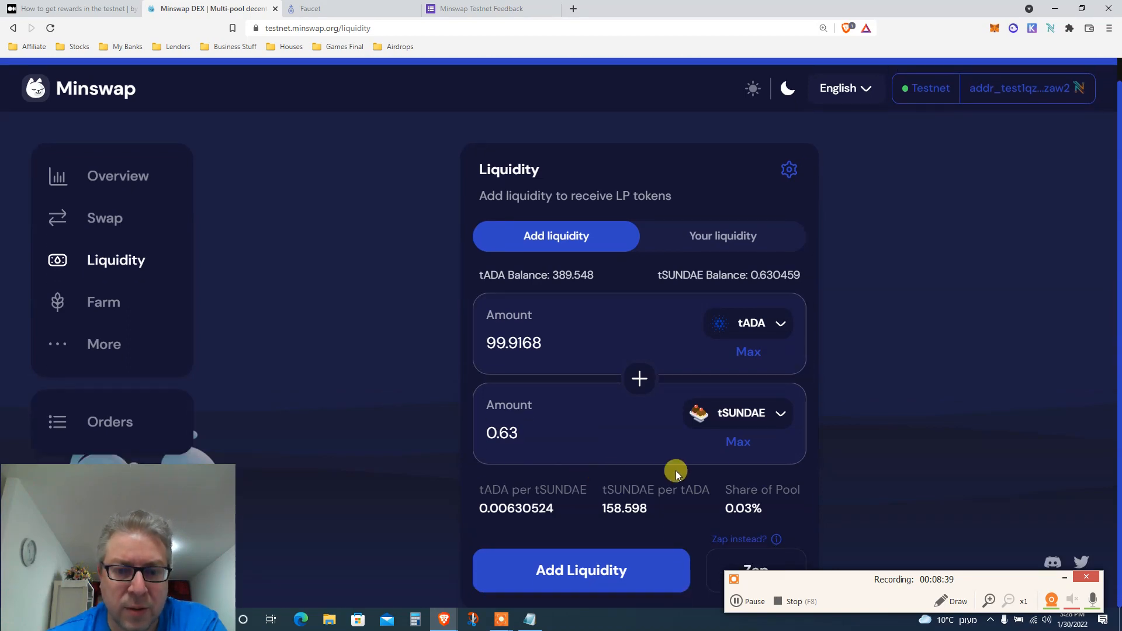
- Submit Add Liquidity and sign the 104.10132 tA deposit in Nami with the wallet password
left_click(581, 570)
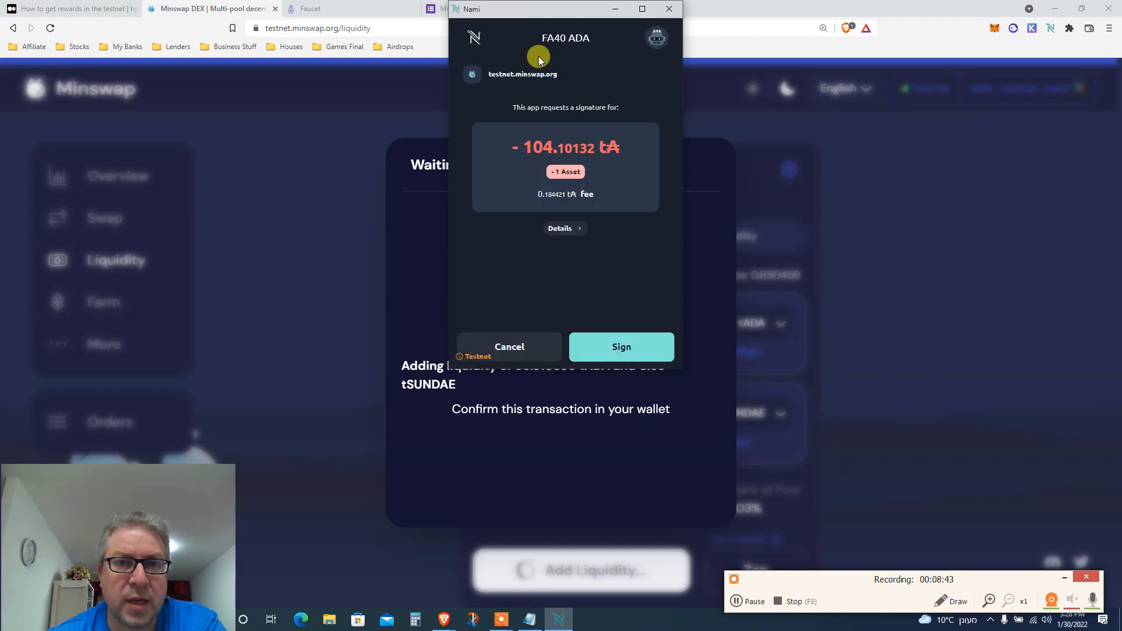
mouse_move(520, 161)
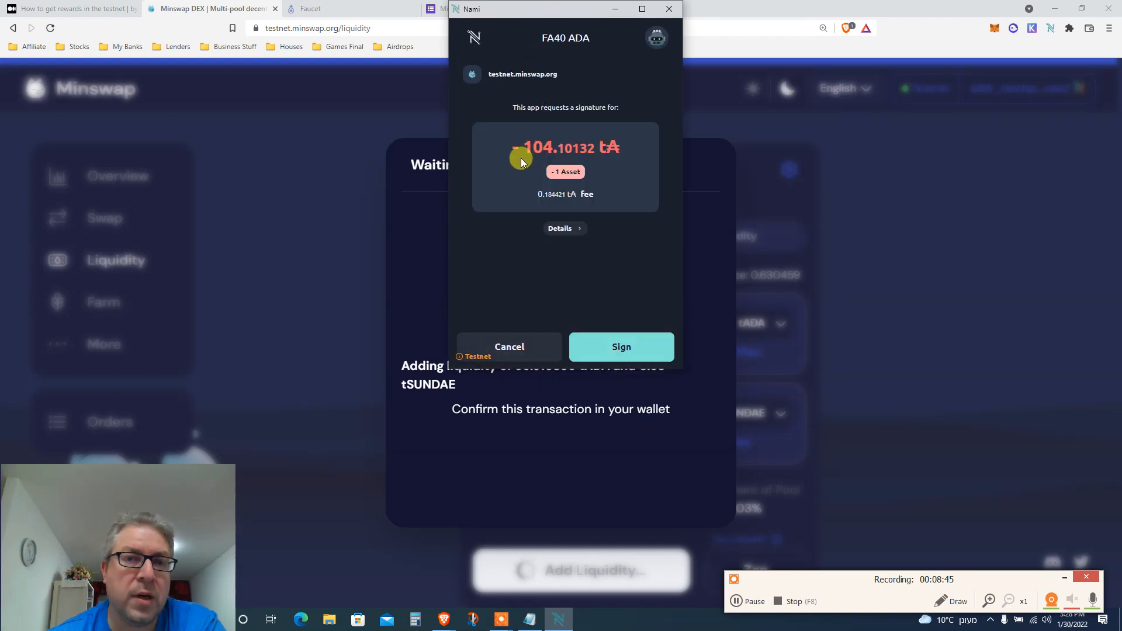
mouse_move(565, 175)
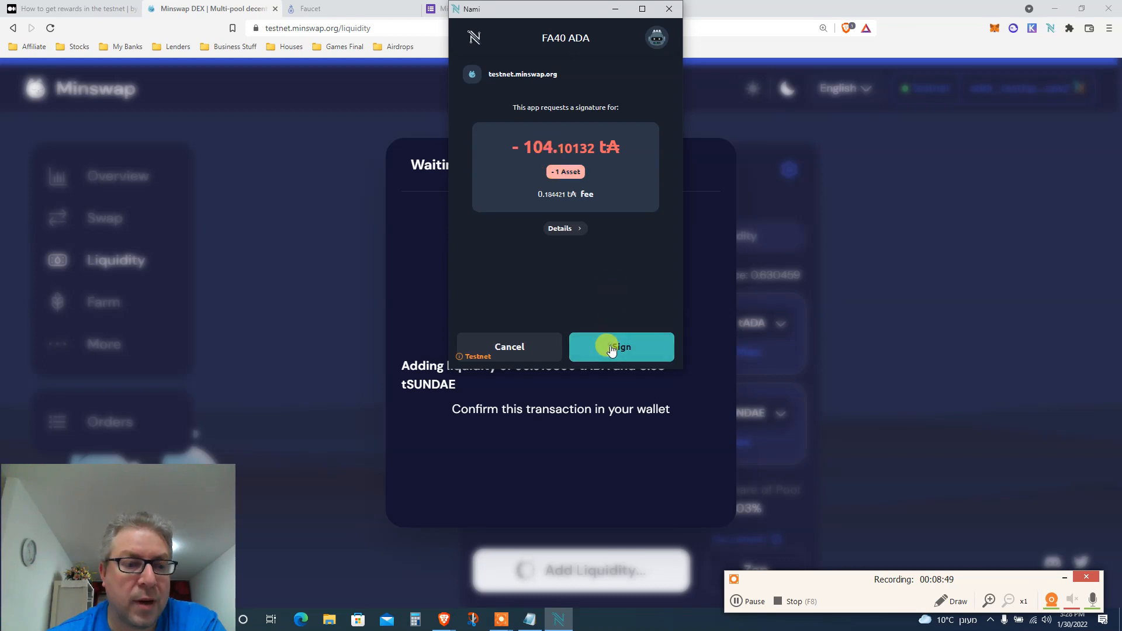
left_click(621, 347)
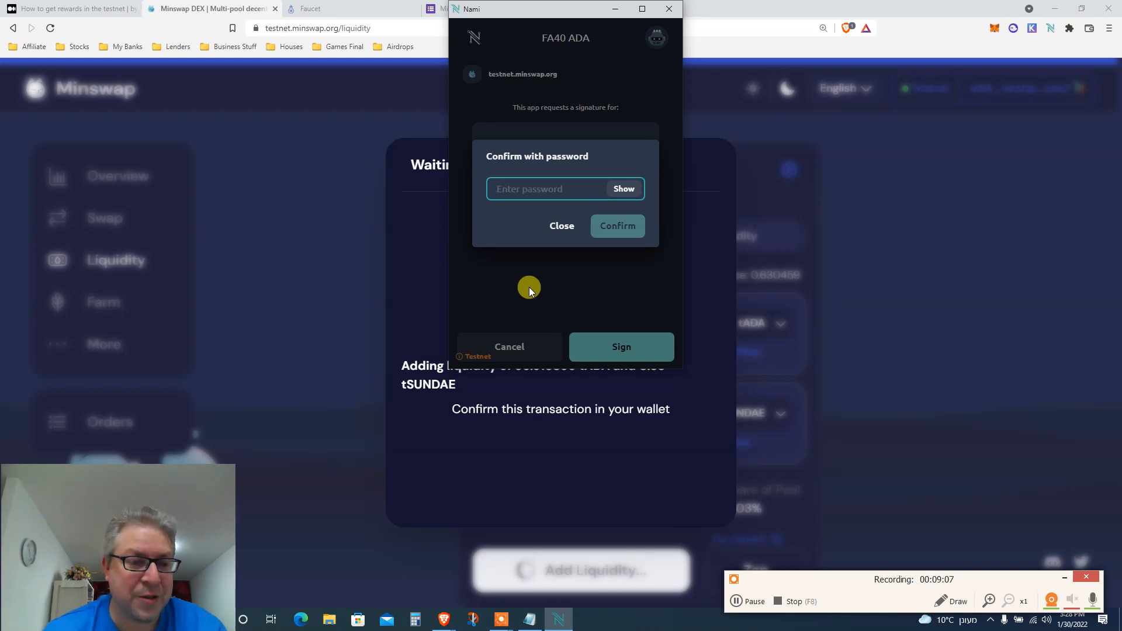
type("password")
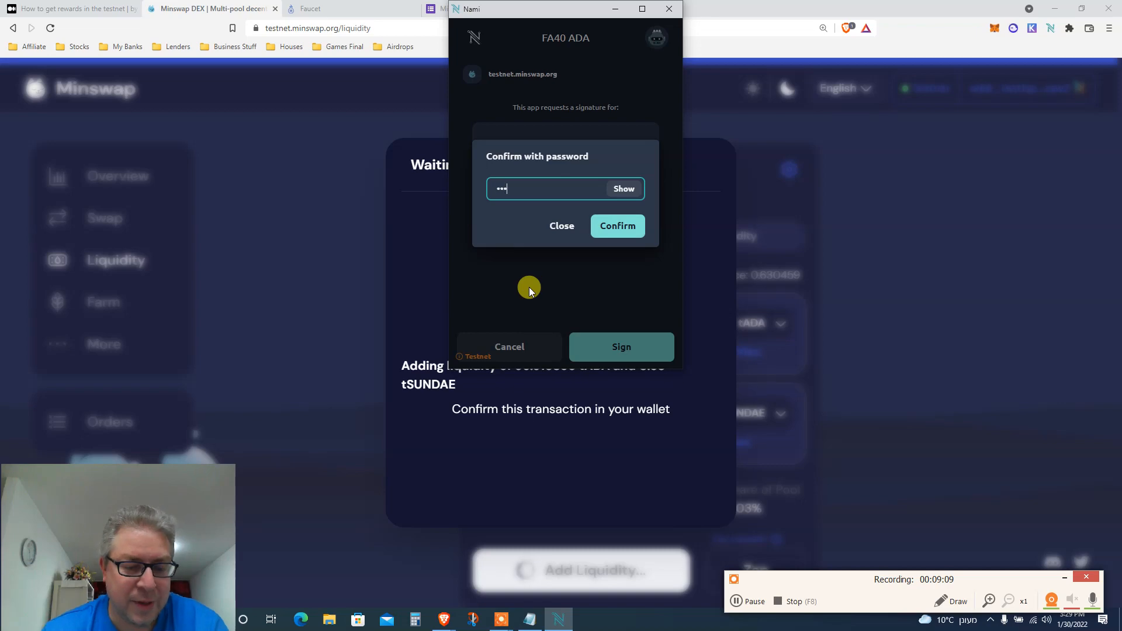
left_click(618, 226)
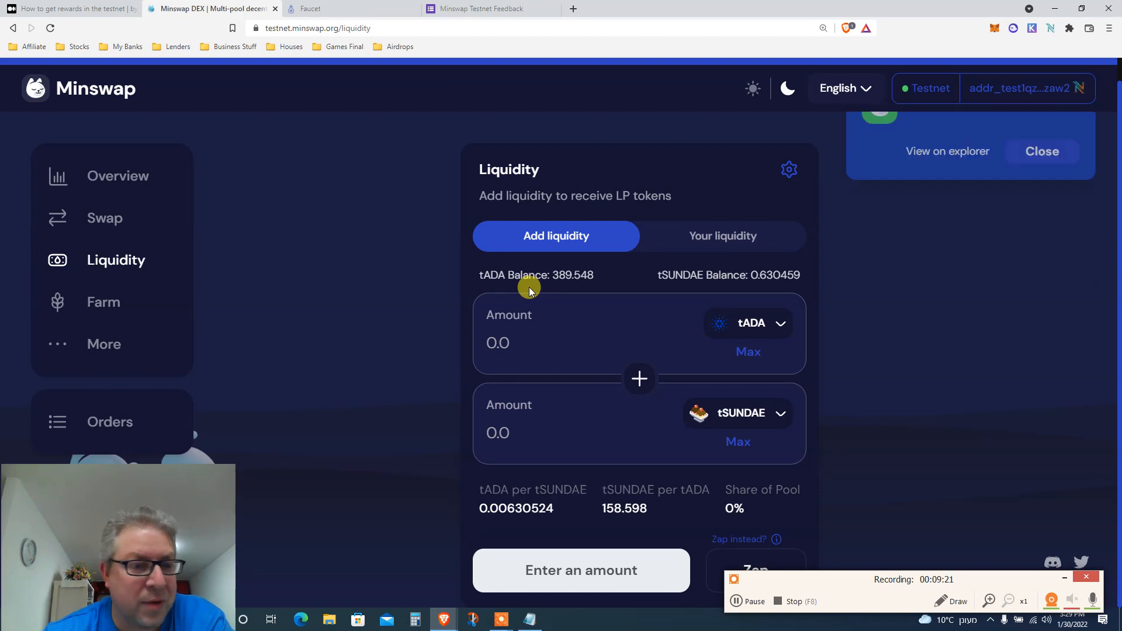
- Open and refresh Orders to see the tADA–tSUNDAE deposit queueing with a 2 tA fee
left_click(1043, 151)
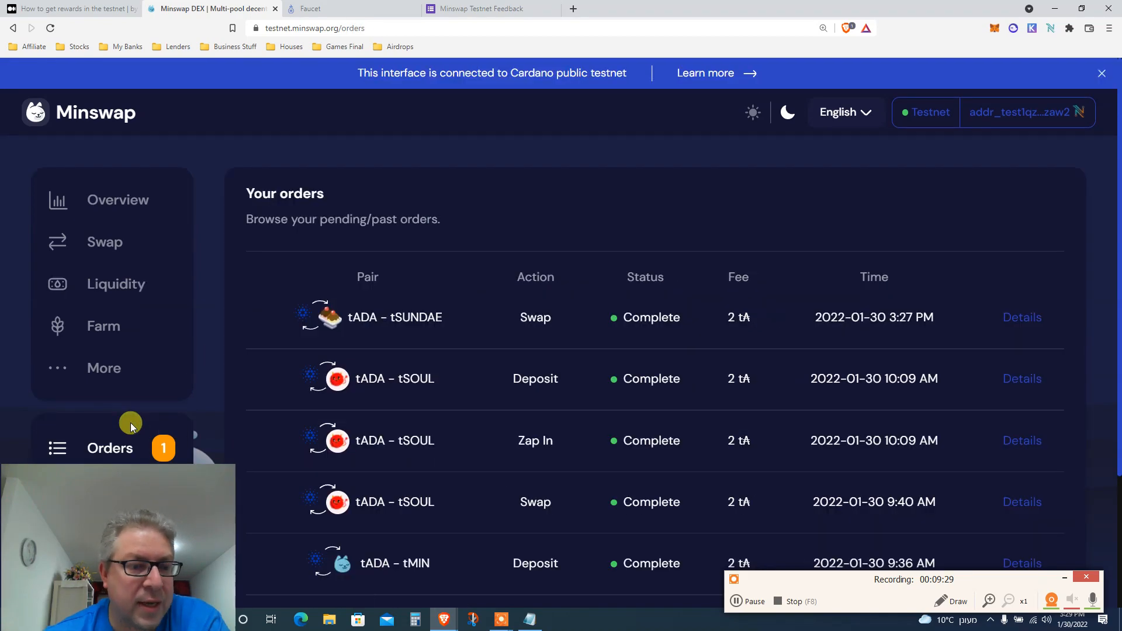
mouse_move(548, 177)
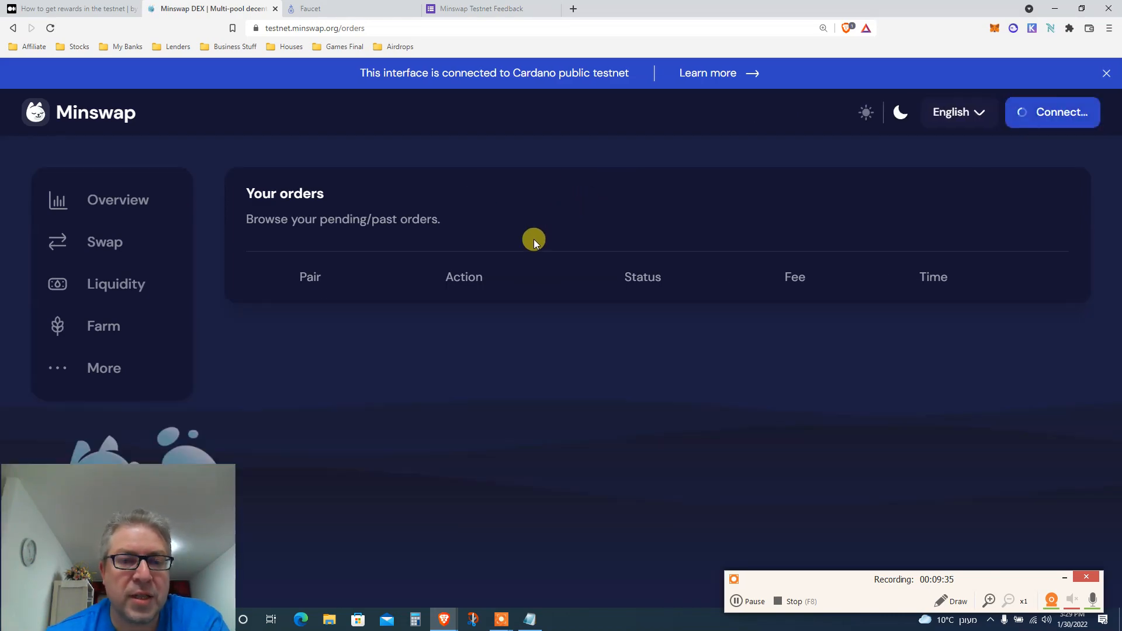
left_click(1052, 112)
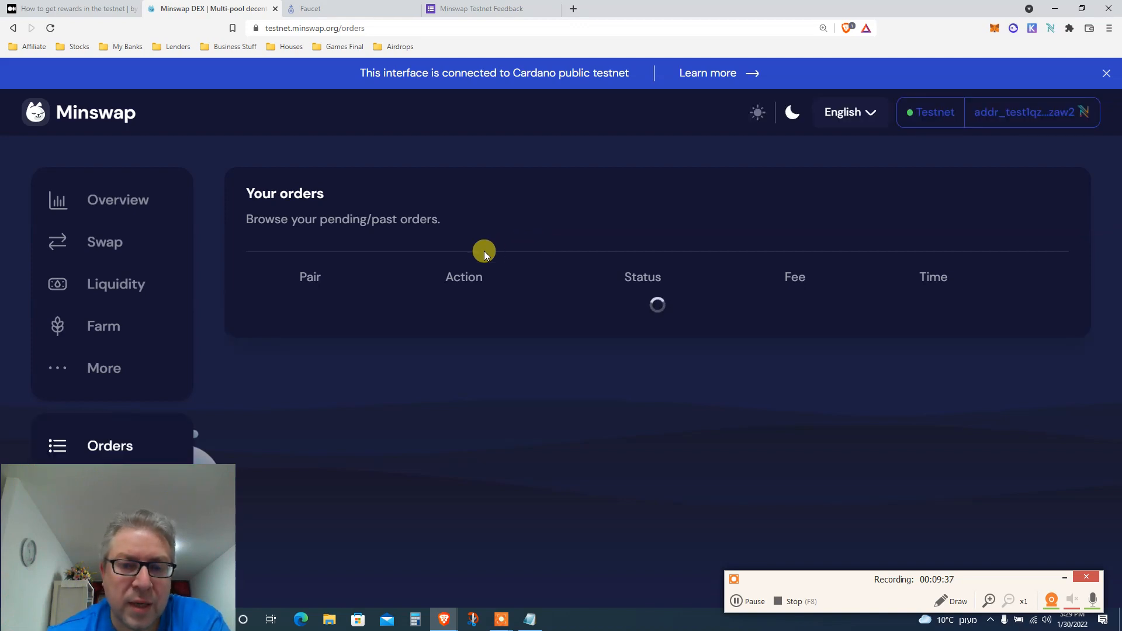
mouse_move(453, 333)
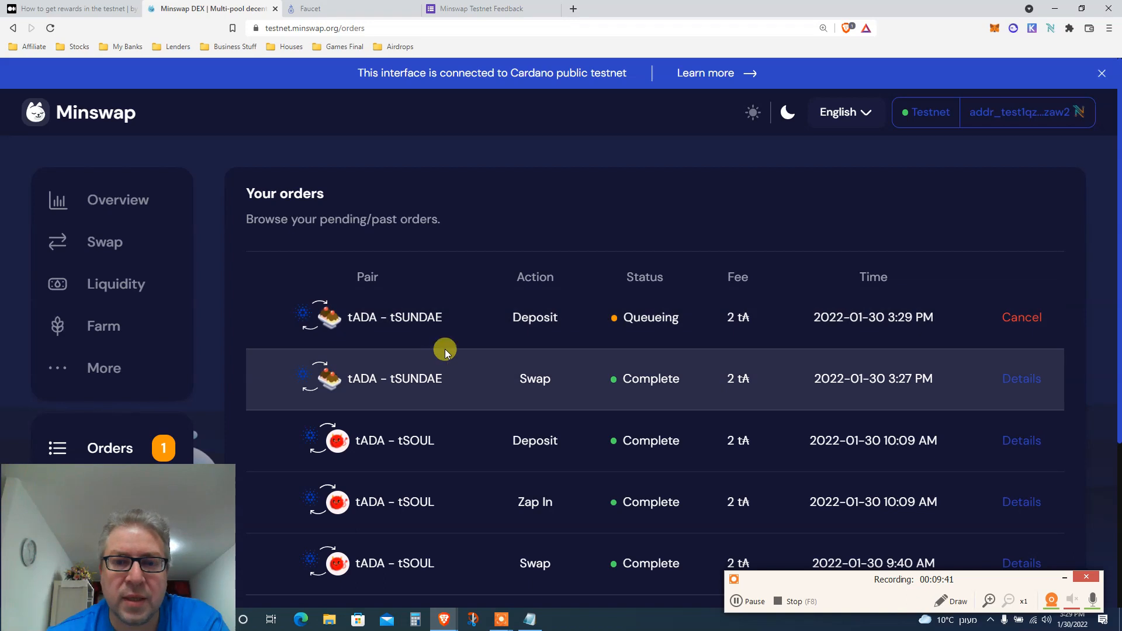
double_click(650, 317)
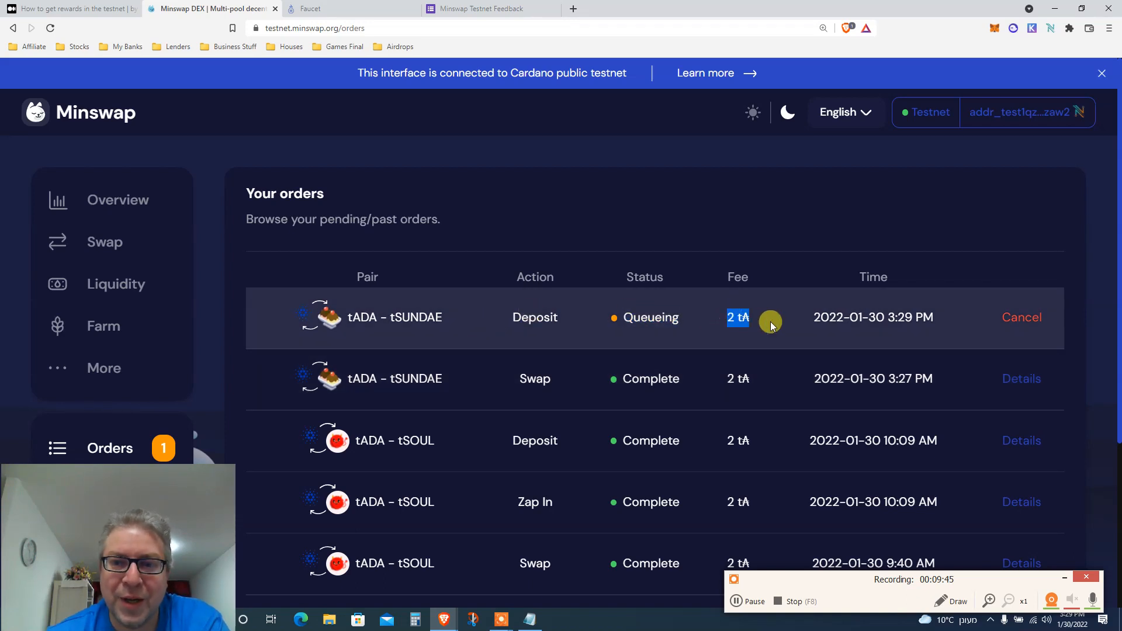
mouse_move(475, 316)
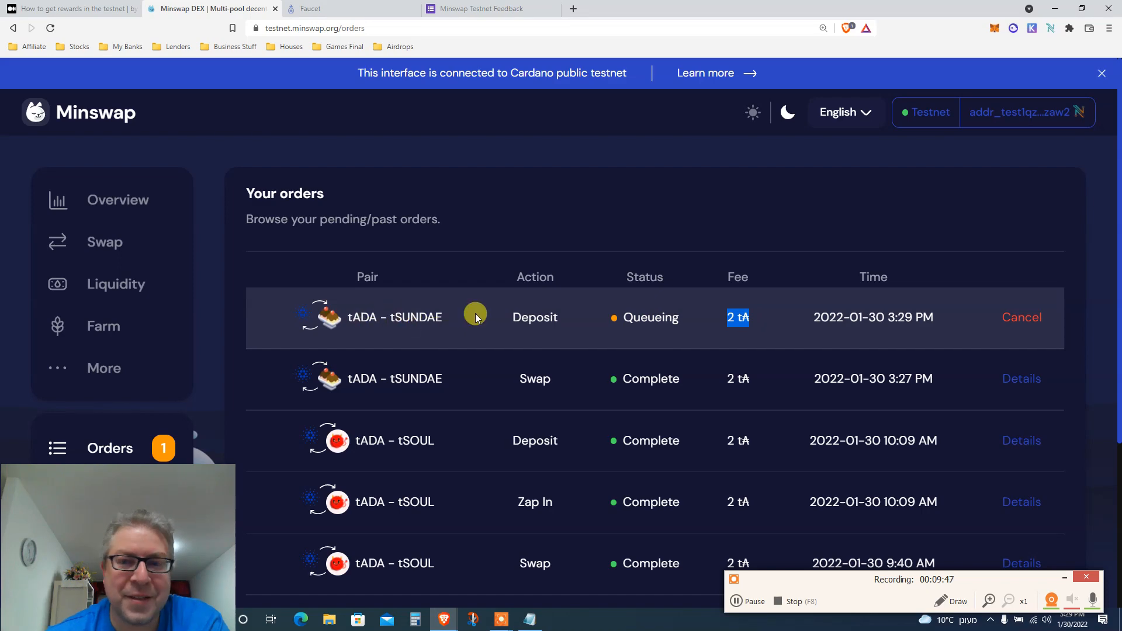
mouse_move(738, 542)
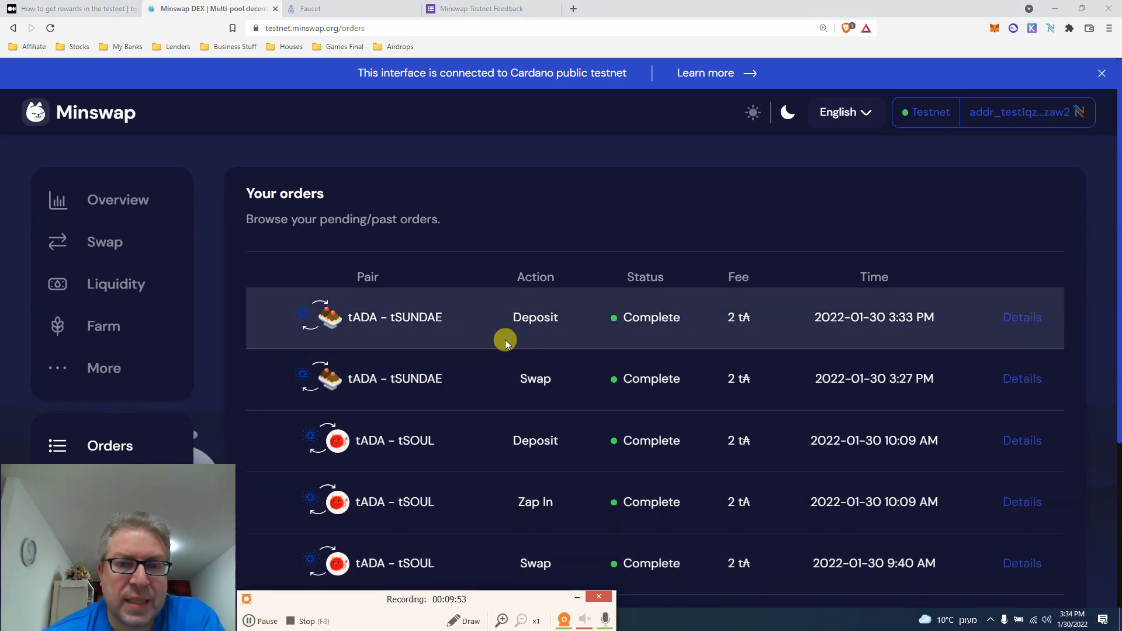
mouse_move(354, 317)
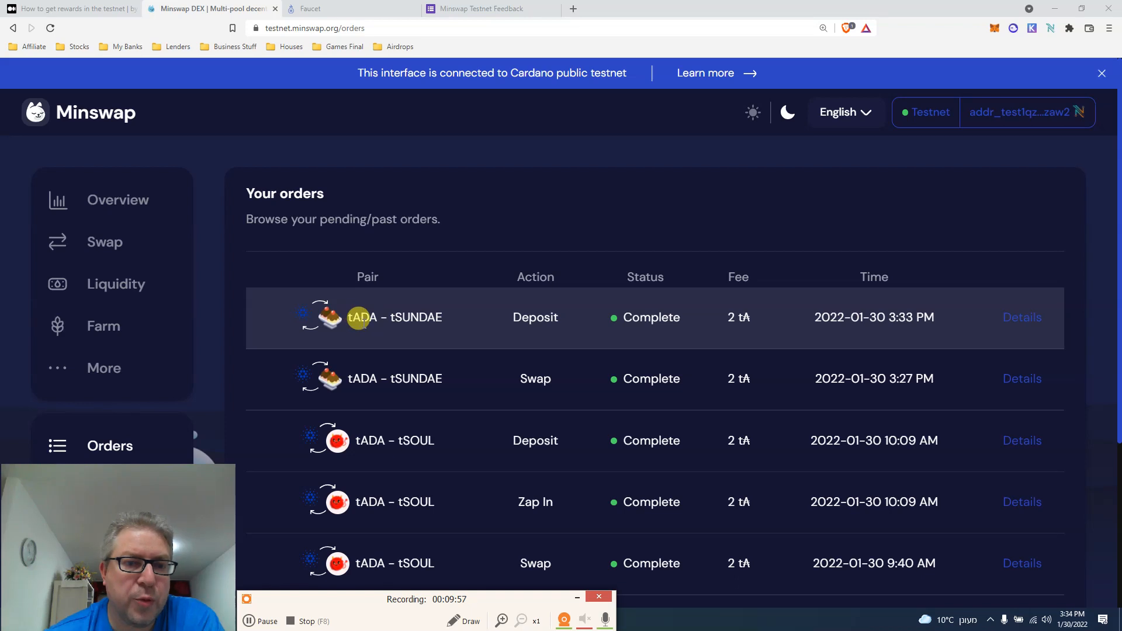
- Show Your liquidity, expand the tADA/tSOUL pool, and review the three positions including tADA/tSUNDAE
left_click(115, 283)
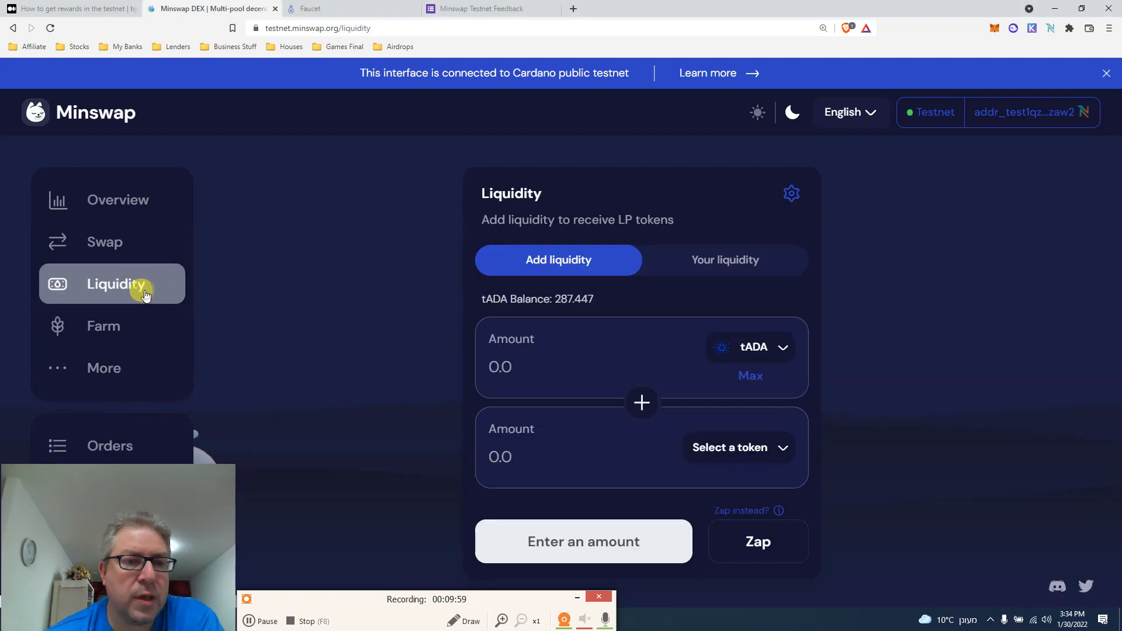
mouse_move(673, 268)
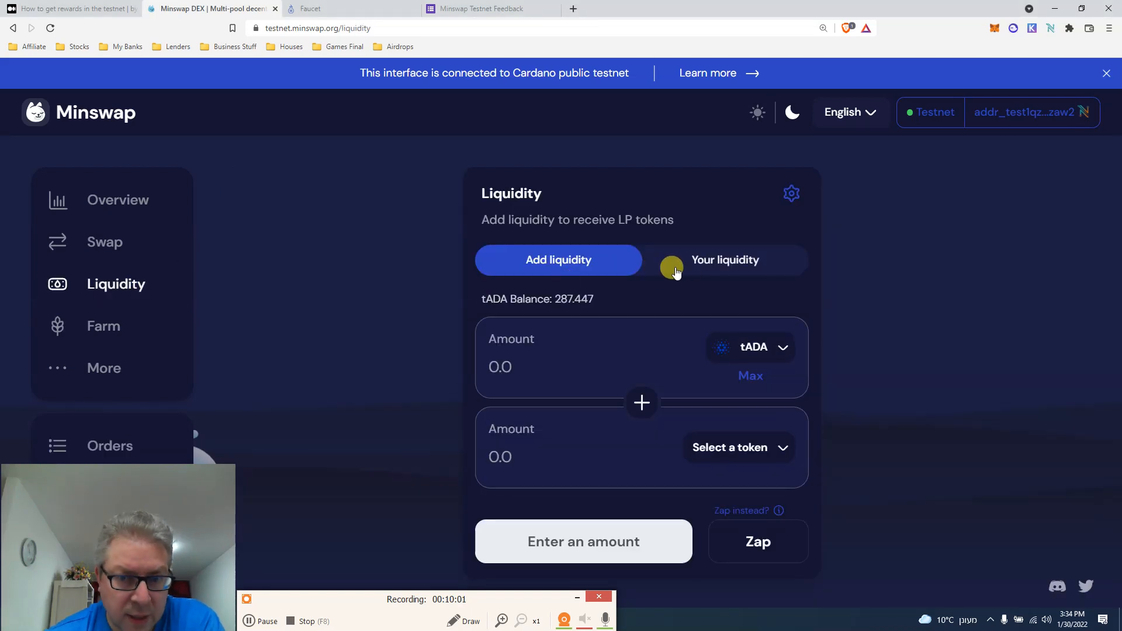
left_click(725, 260)
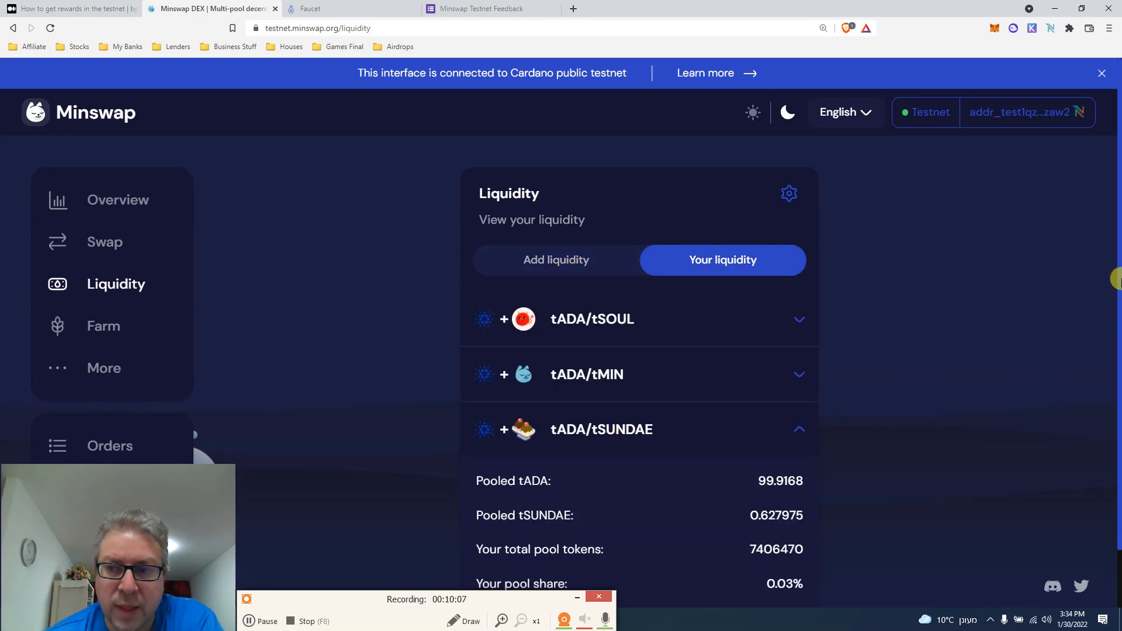
scroll("down", 3)
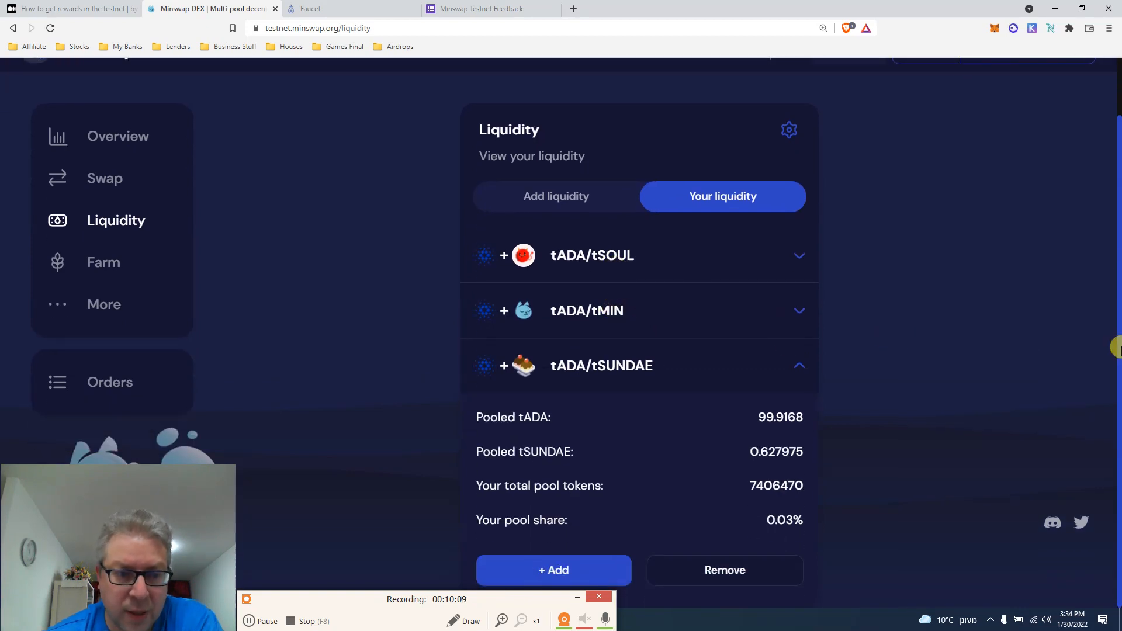
mouse_move(597, 444)
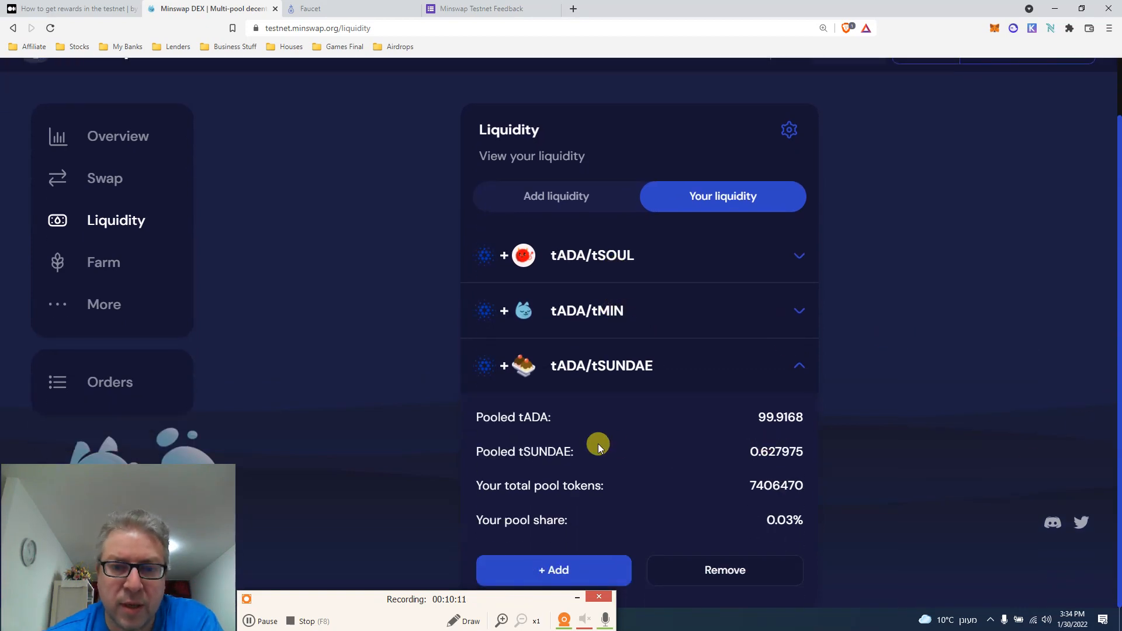
mouse_move(527, 479)
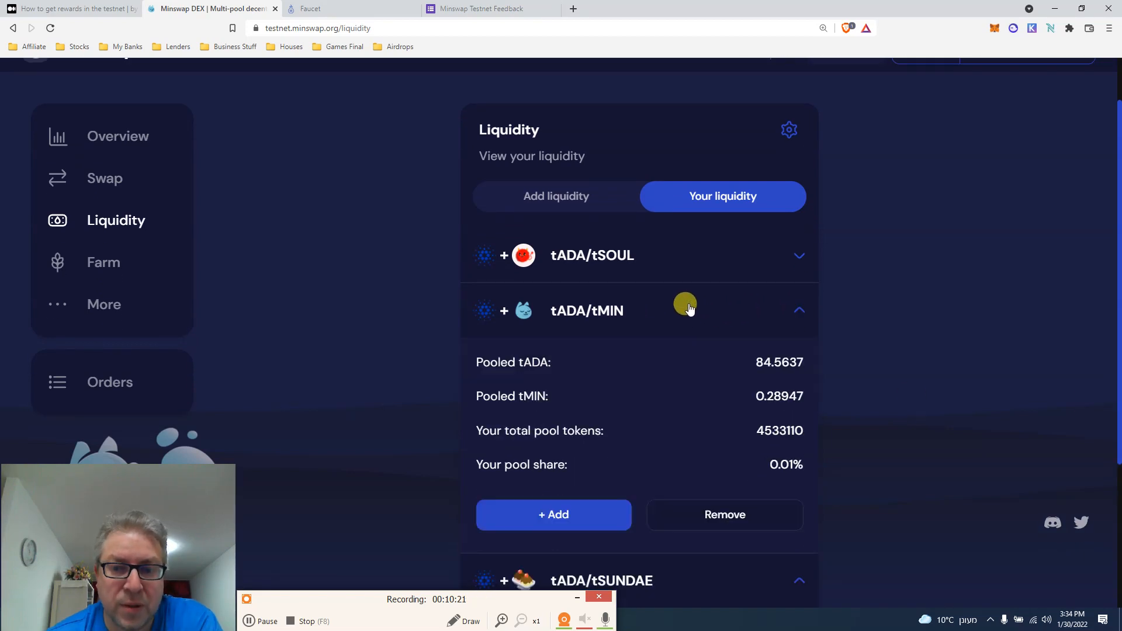
left_click(799, 256)
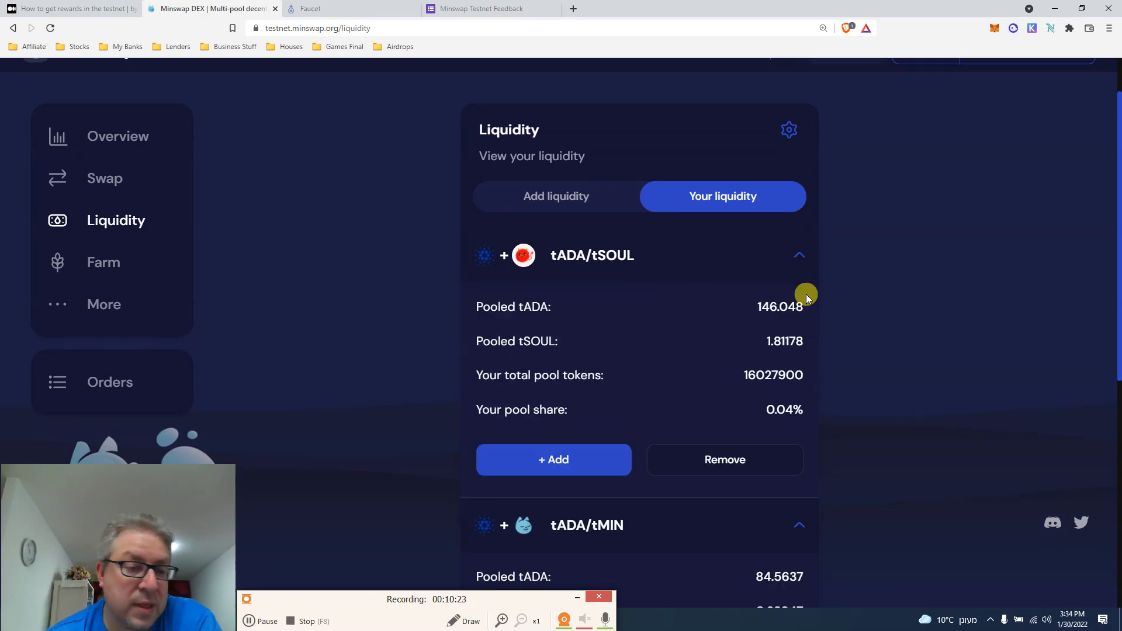
scroll("down", 3)
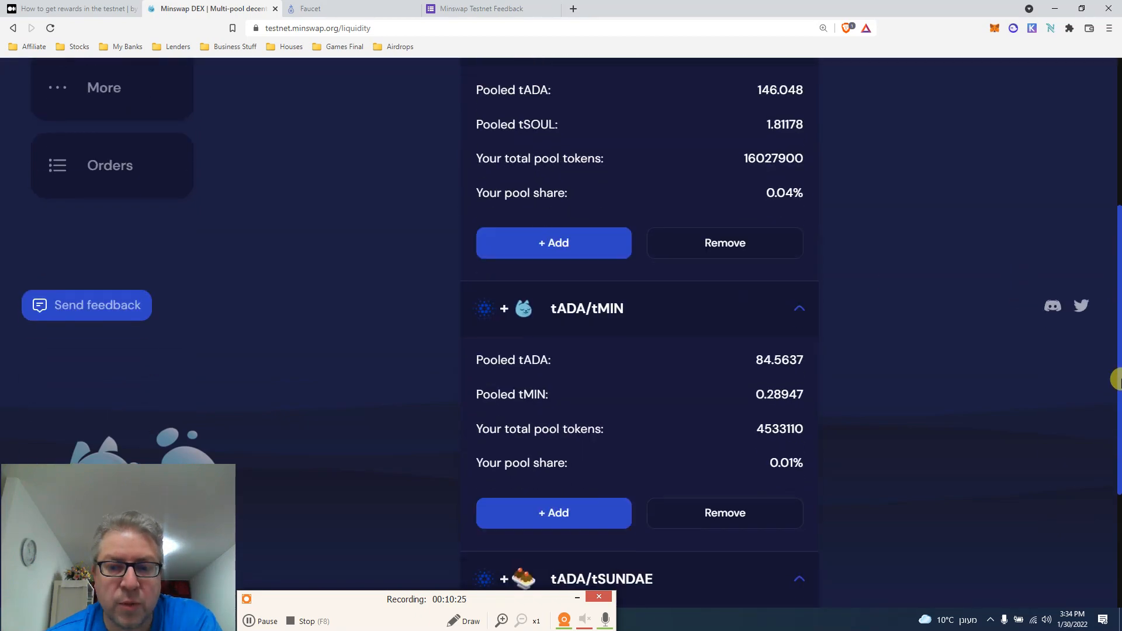
scroll("up", 3)
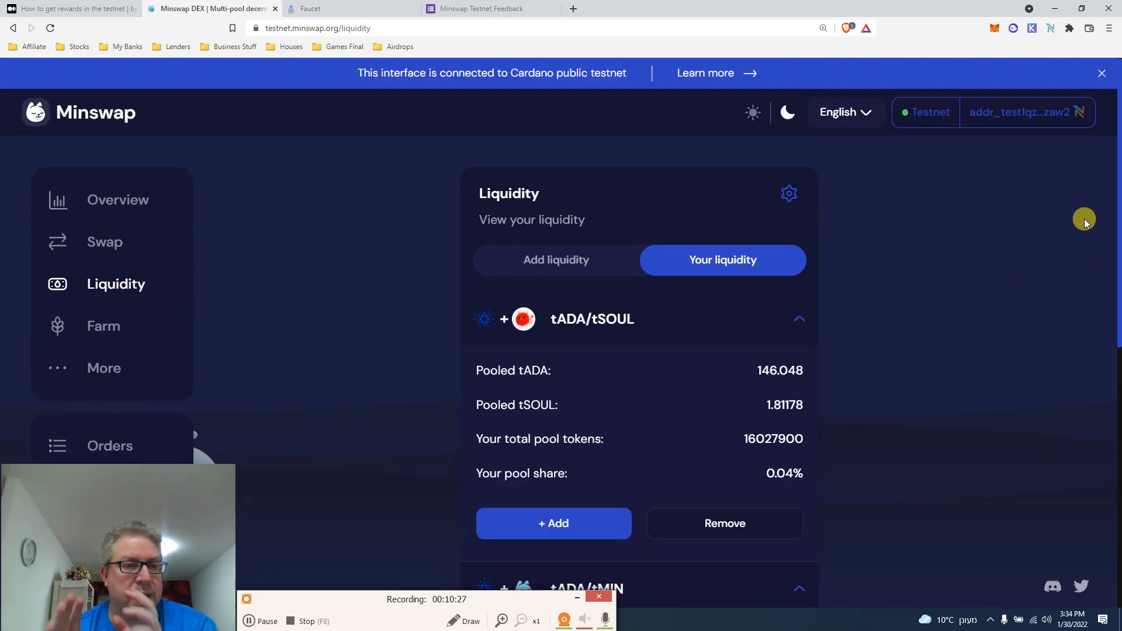
mouse_move(222, 270)
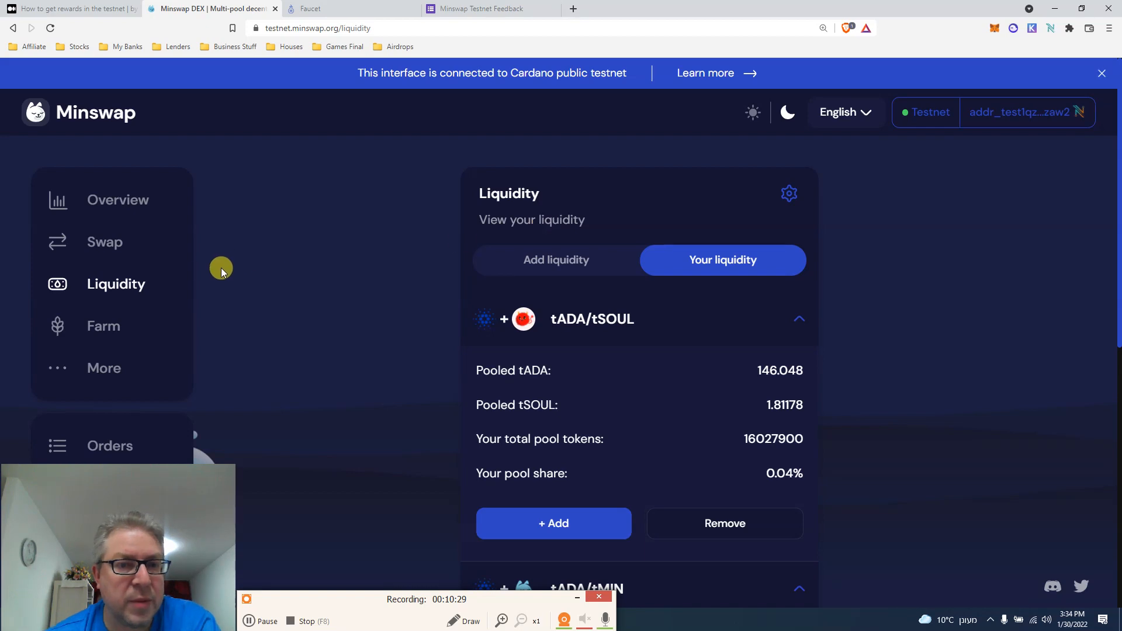
mouse_move(97, 242)
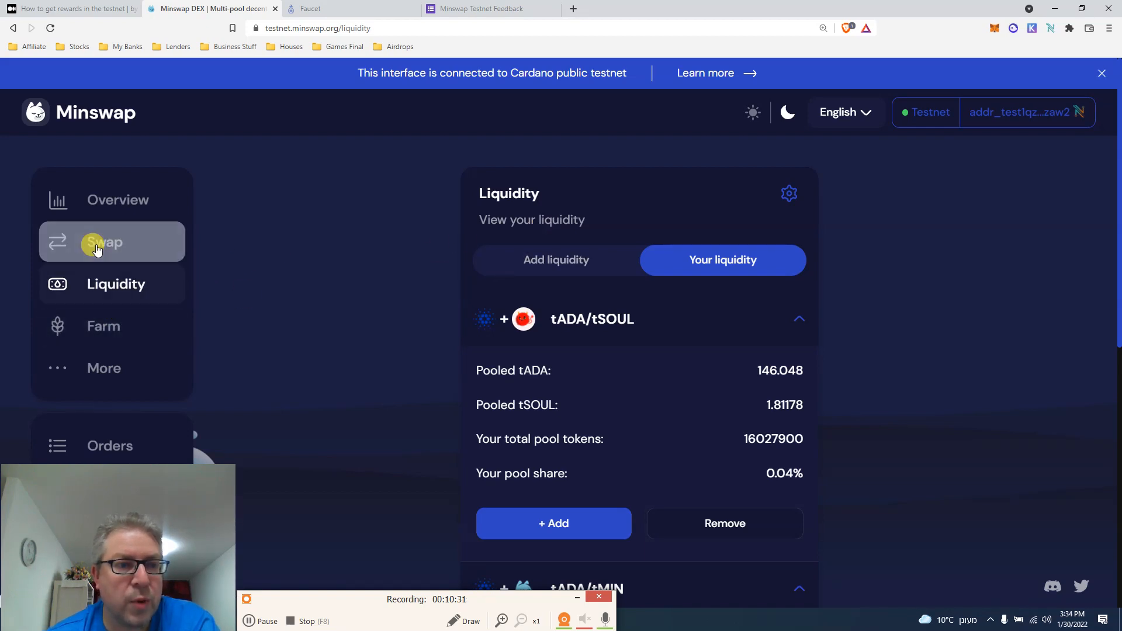
- Switch the add-liquidity form to Zap and enter 100 tADA as the from-token amount
left_click(558, 259)
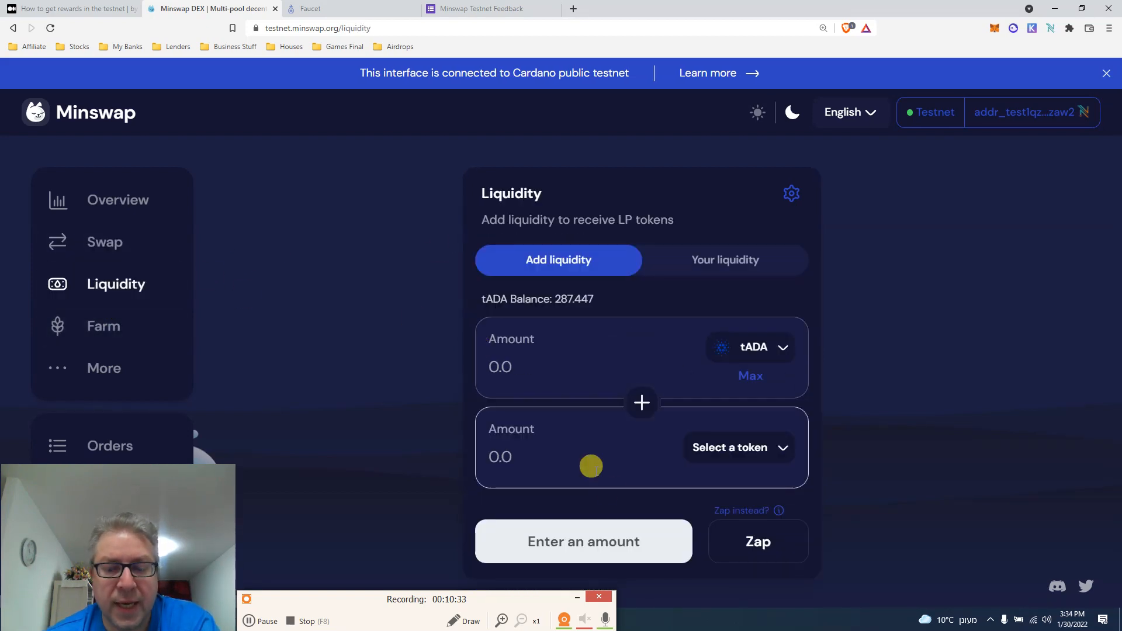
mouse_move(1012, 447)
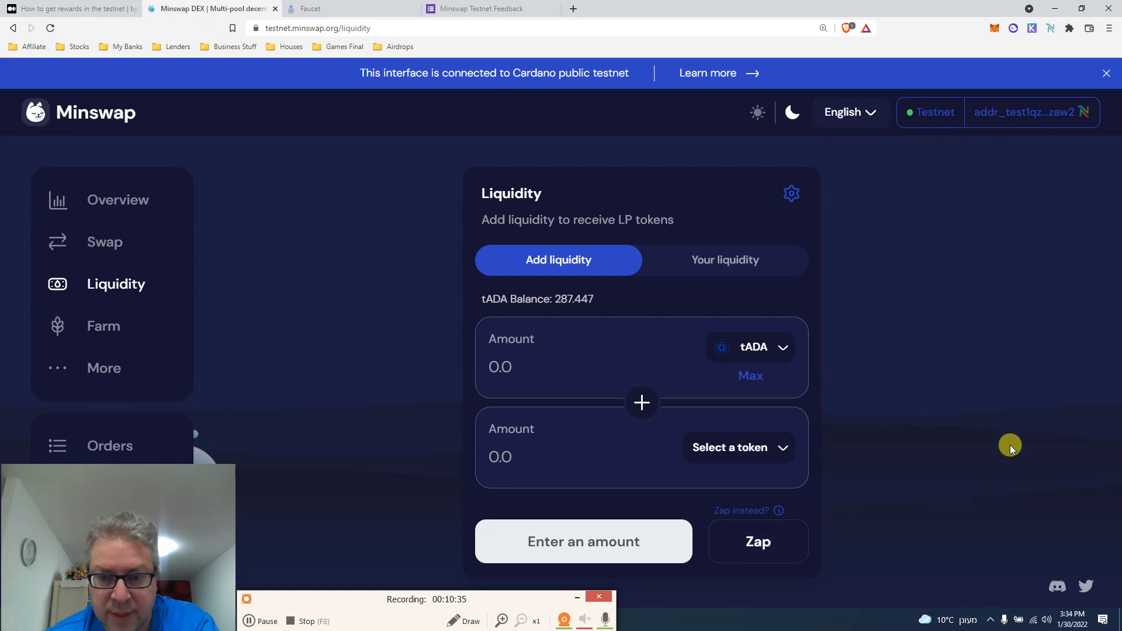
mouse_move(779, 510)
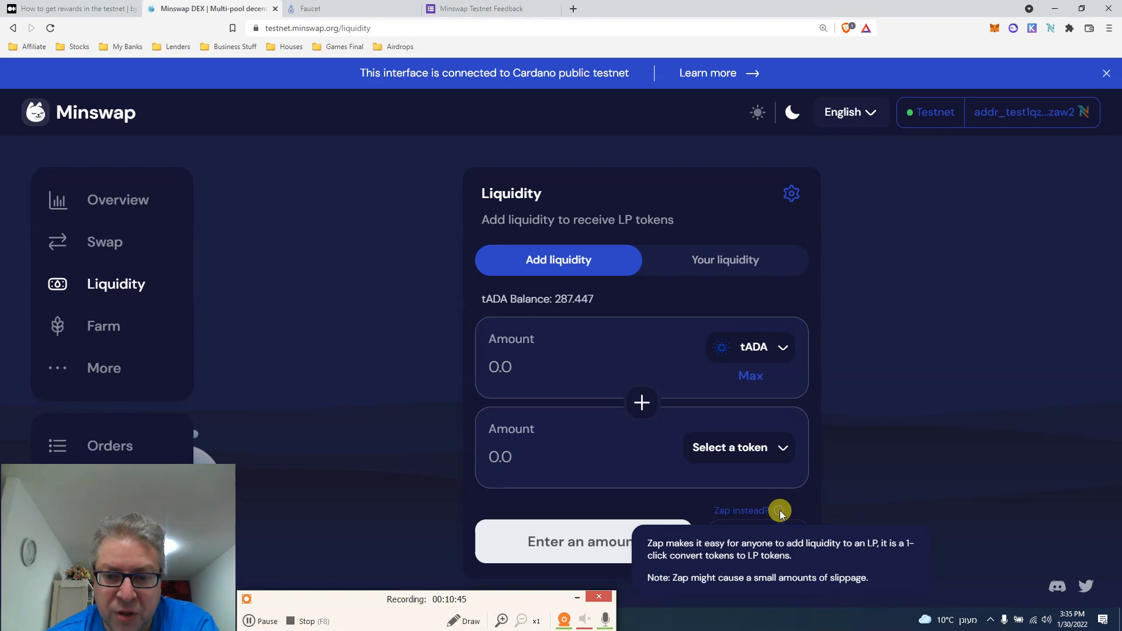
mouse_move(867, 466)
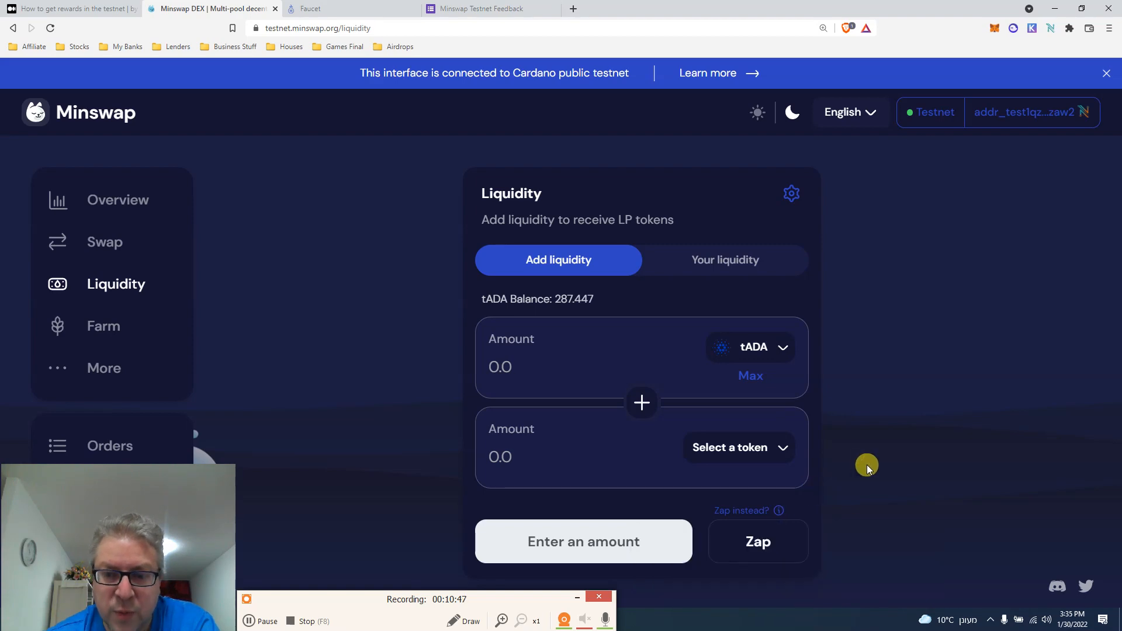
left_click(758, 542)
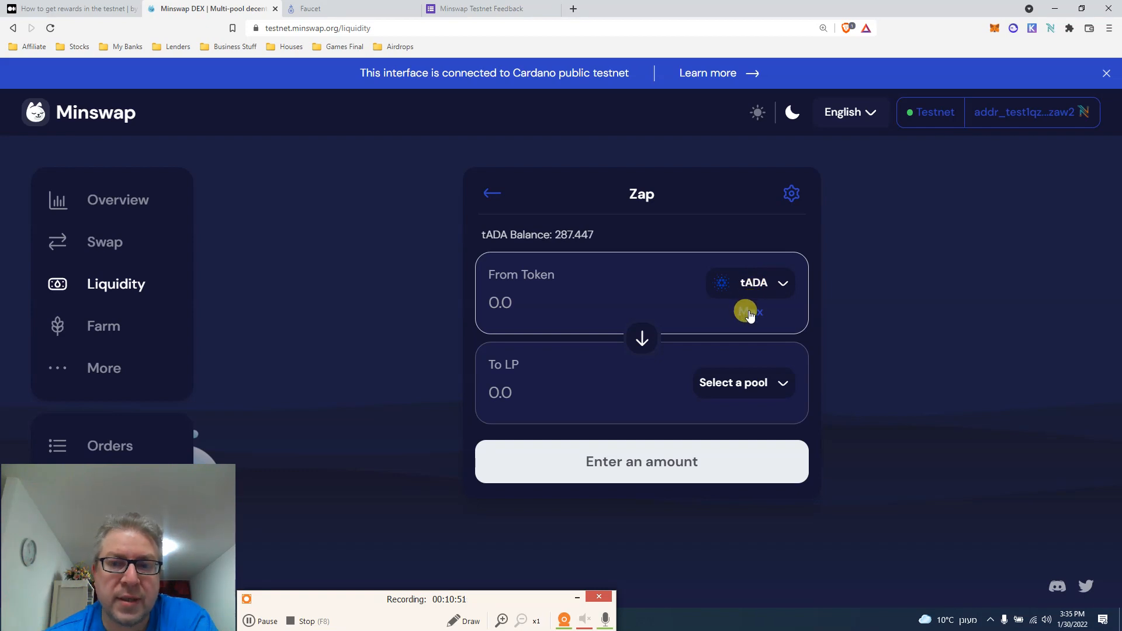
left_click(748, 312)
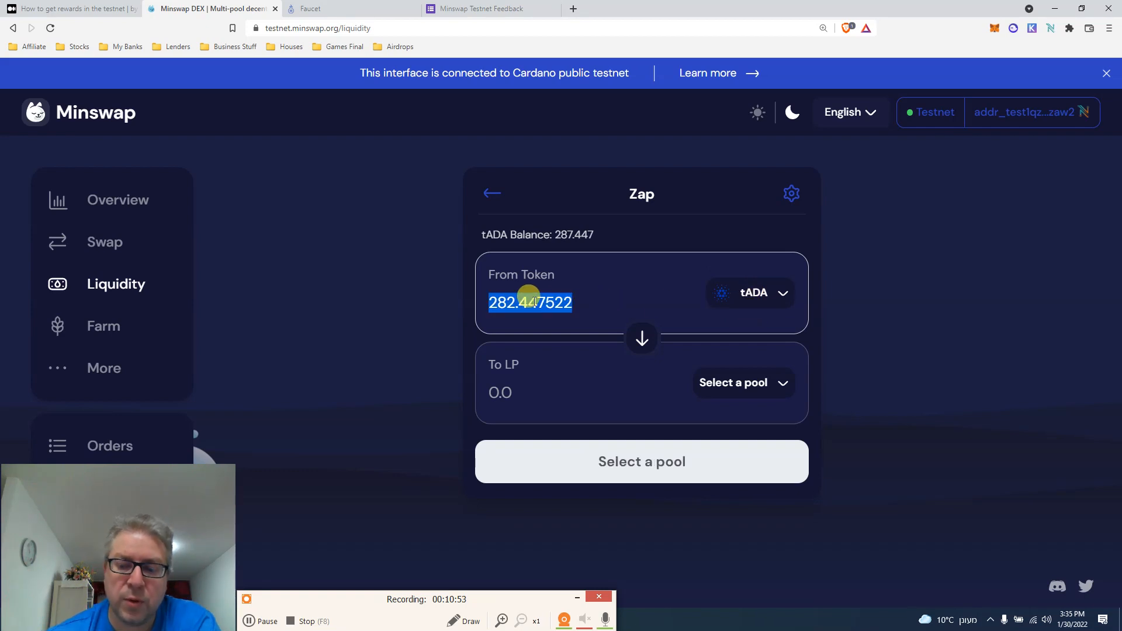
type("100")
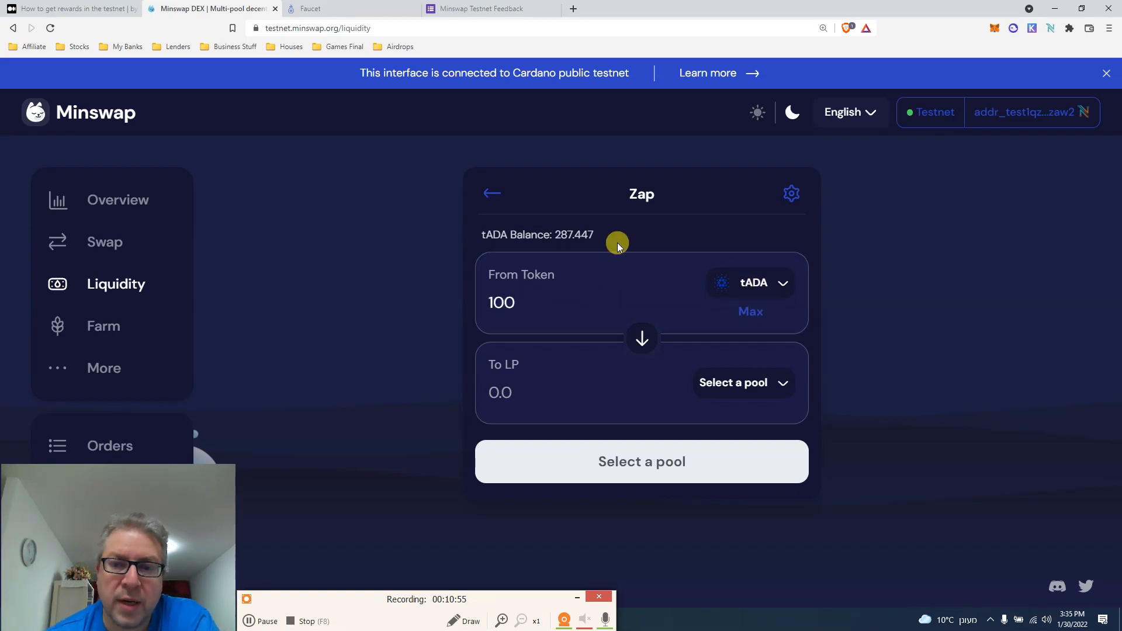
mouse_move(561, 378)
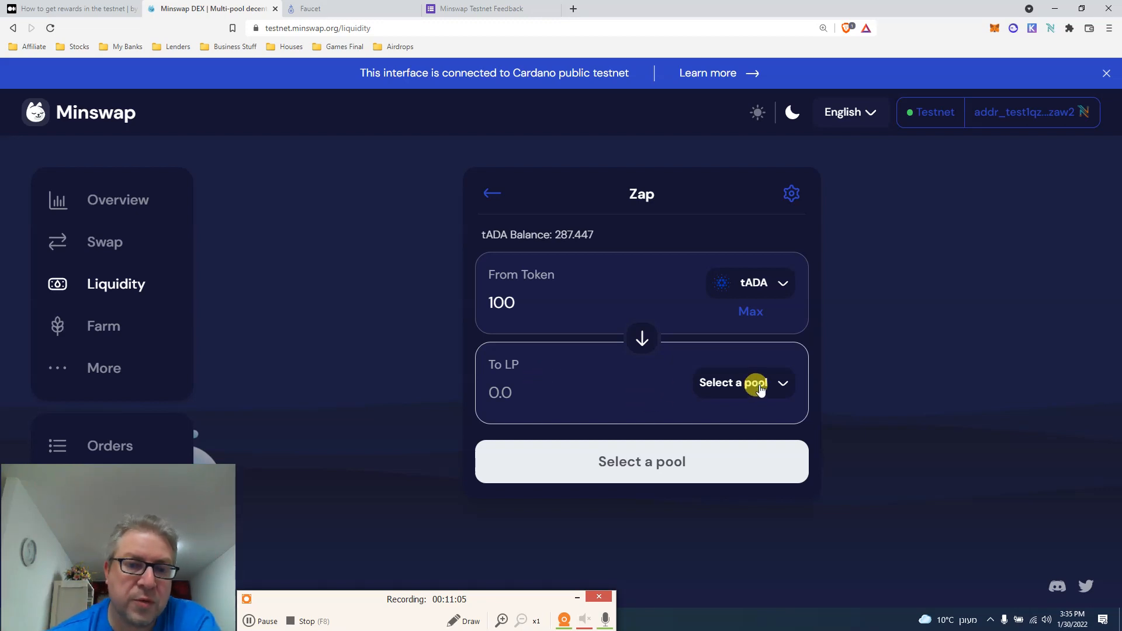
- Pick LP-tADA-ETH as the zap pool, quoting 22352 LP tokens at a 0.30% share
left_click(743, 383)
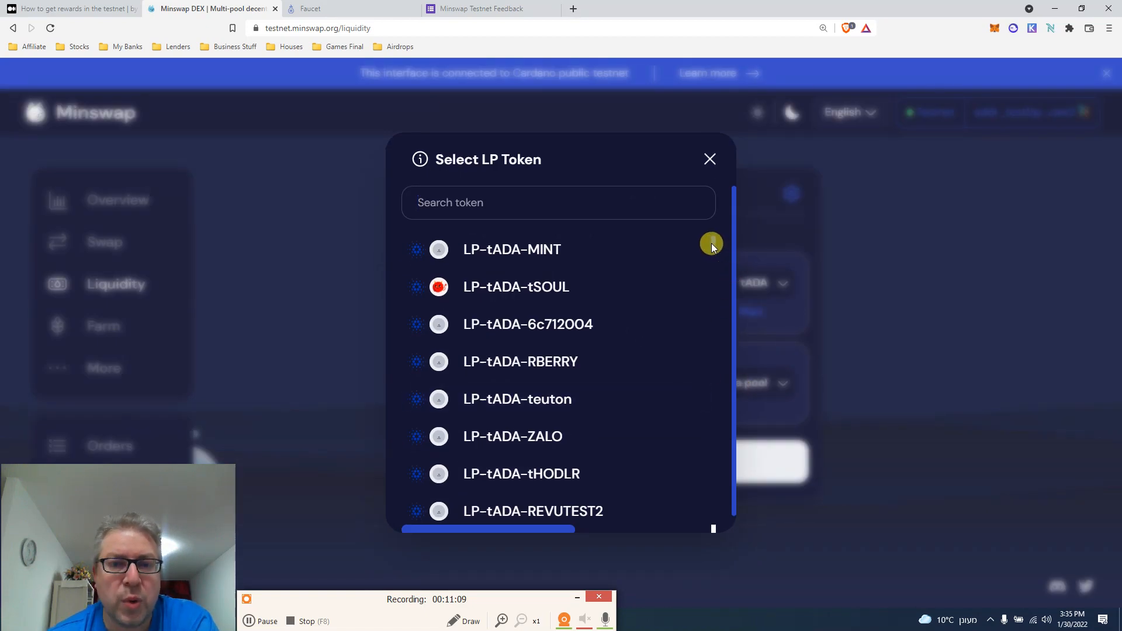
mouse_move(498, 339)
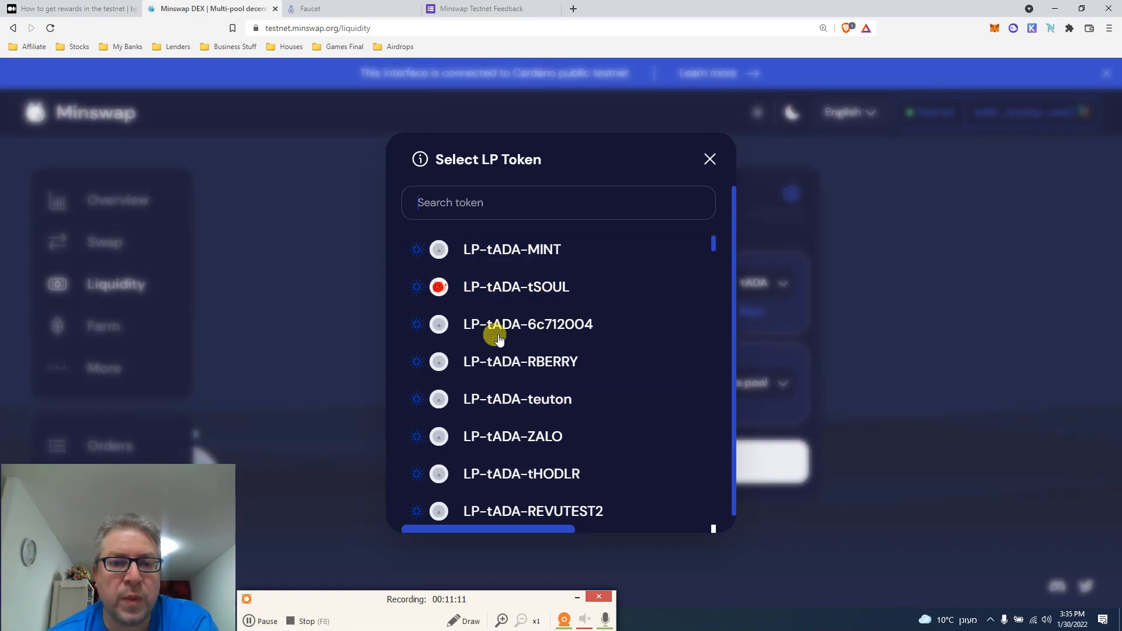
mouse_move(712, 244)
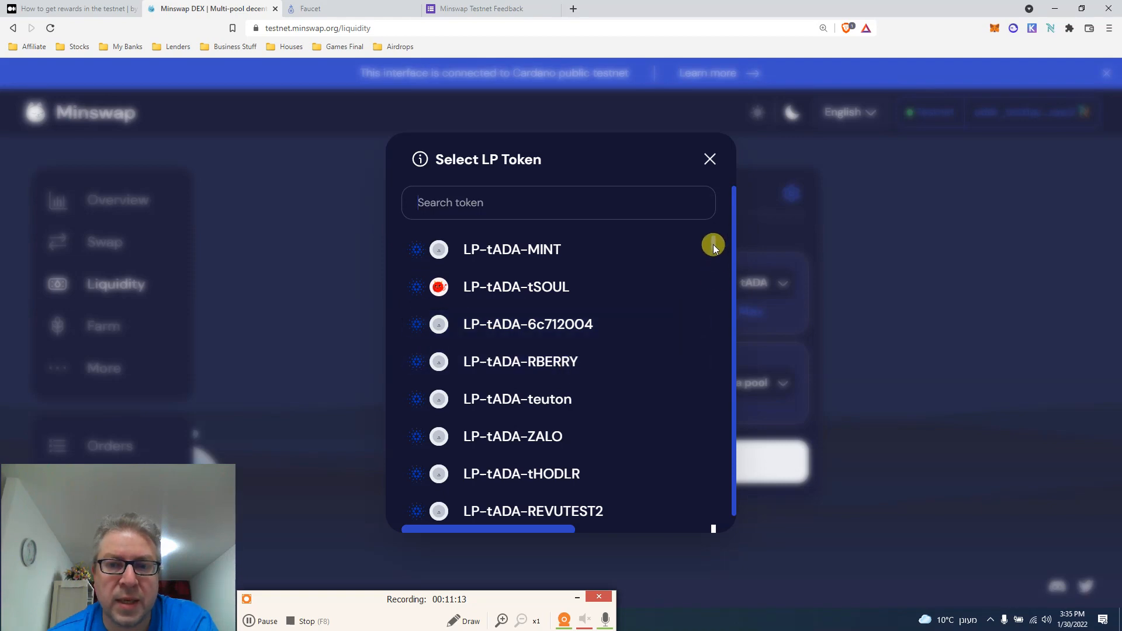
scroll("down", 3)
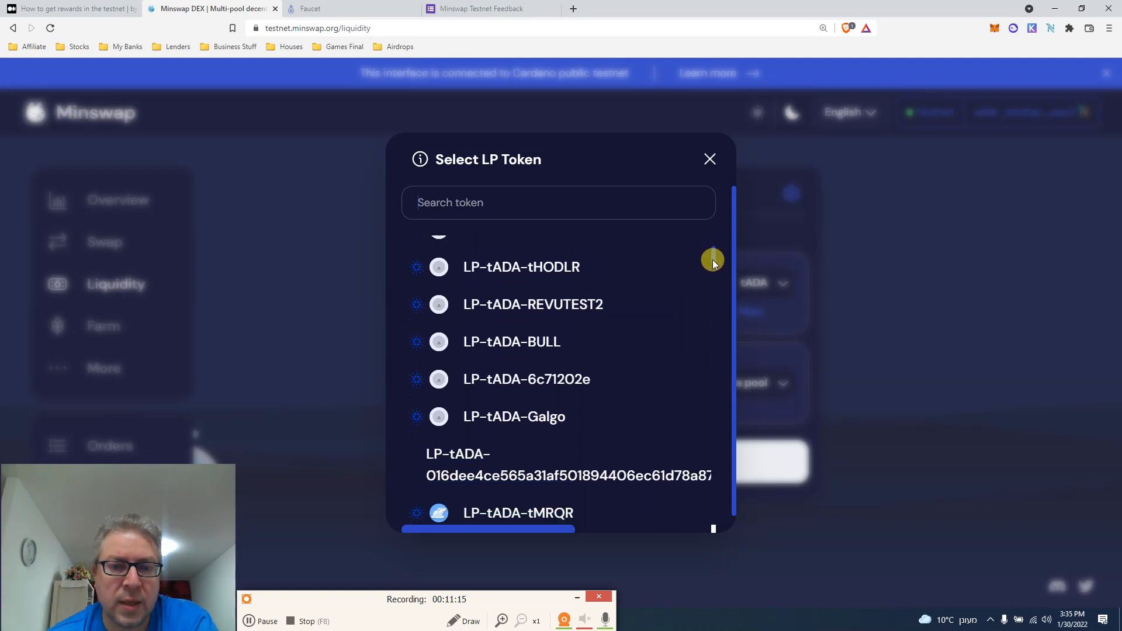
scroll("down", 3)
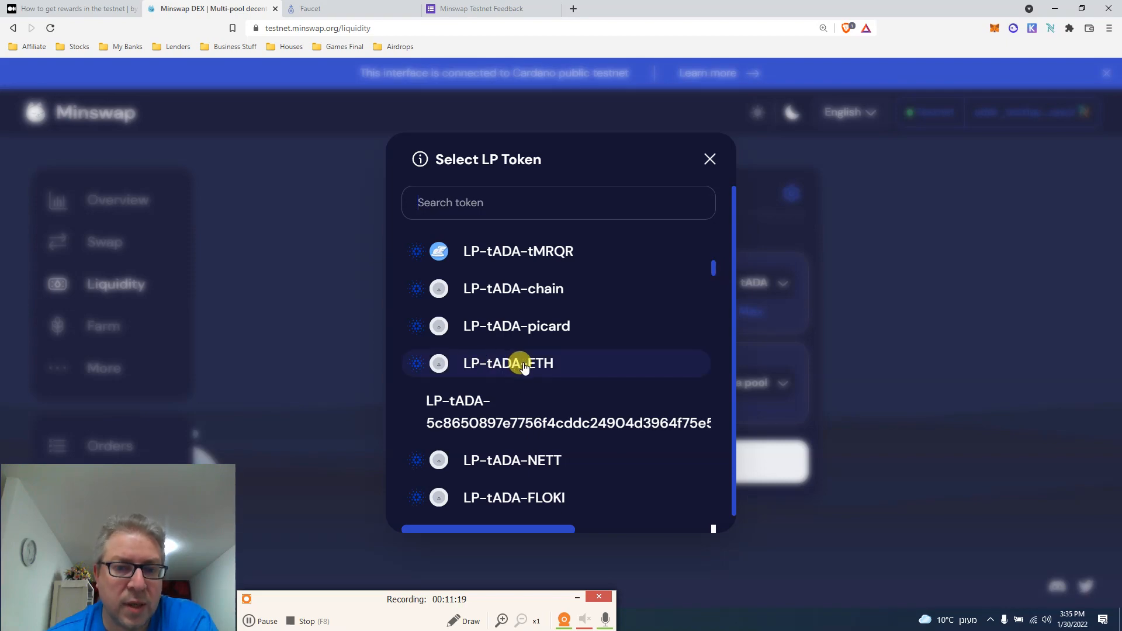
left_click(507, 364)
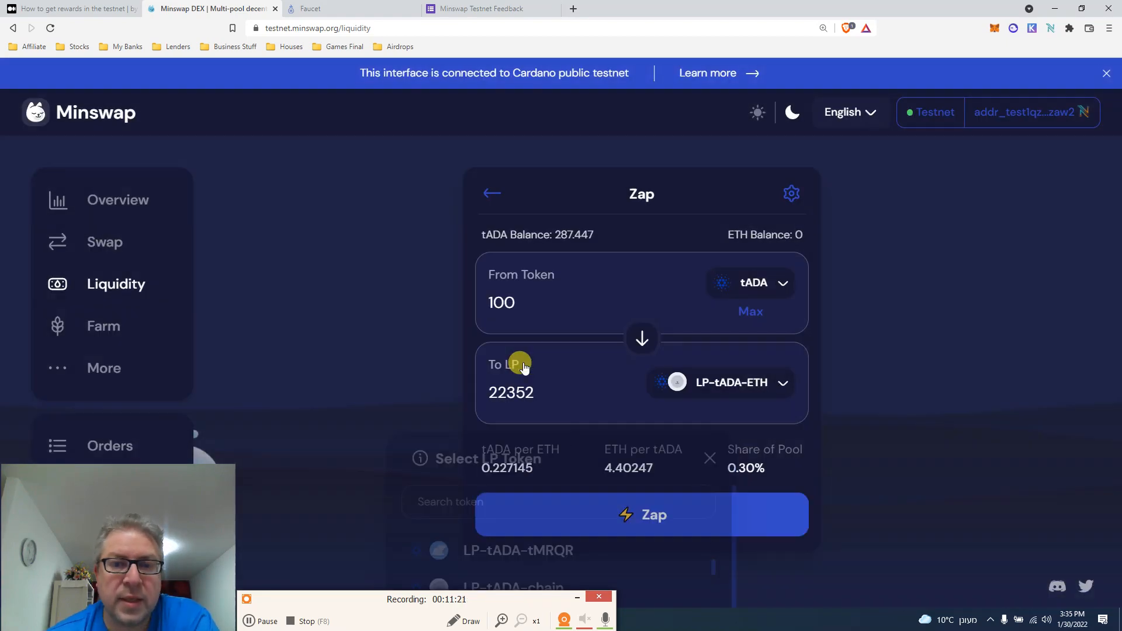
left_click(710, 459)
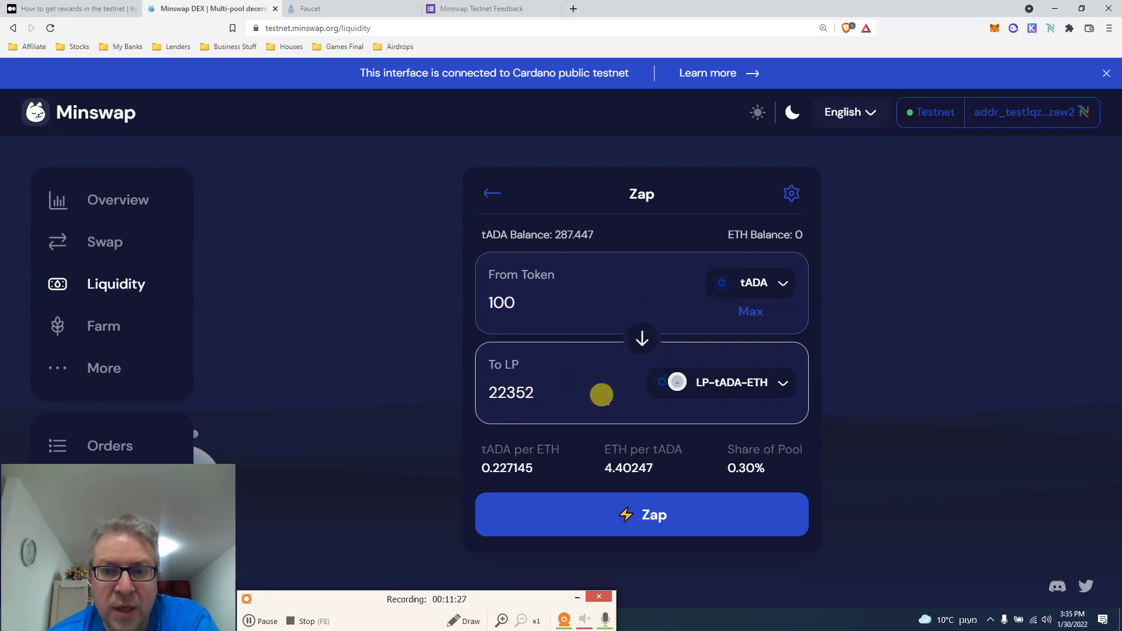
mouse_move(586, 499)
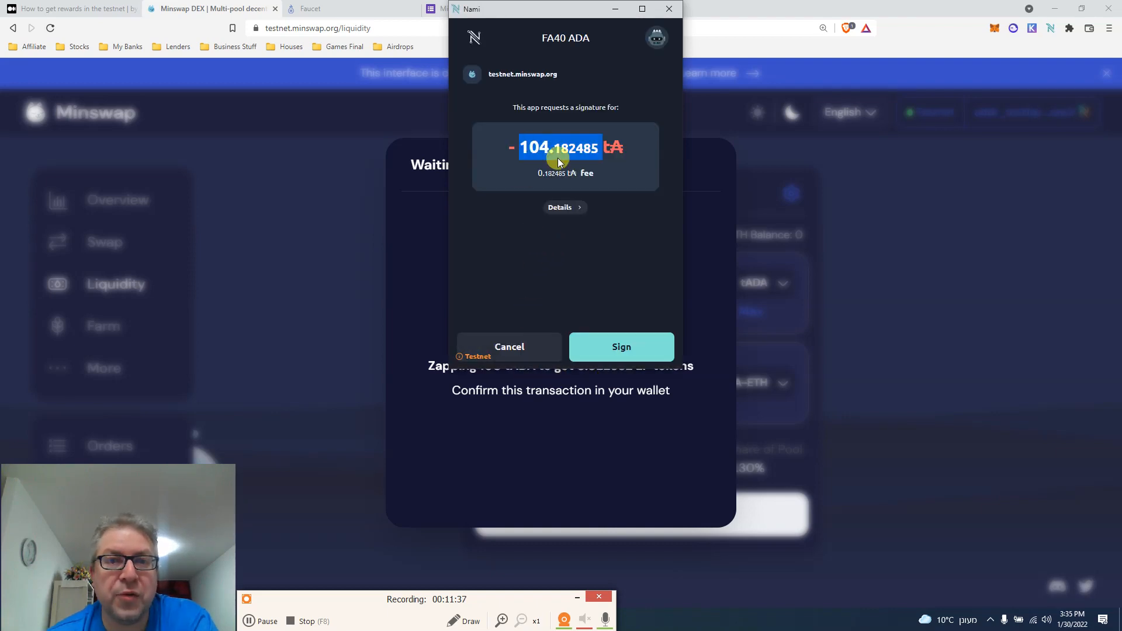
mouse_move(637, 328)
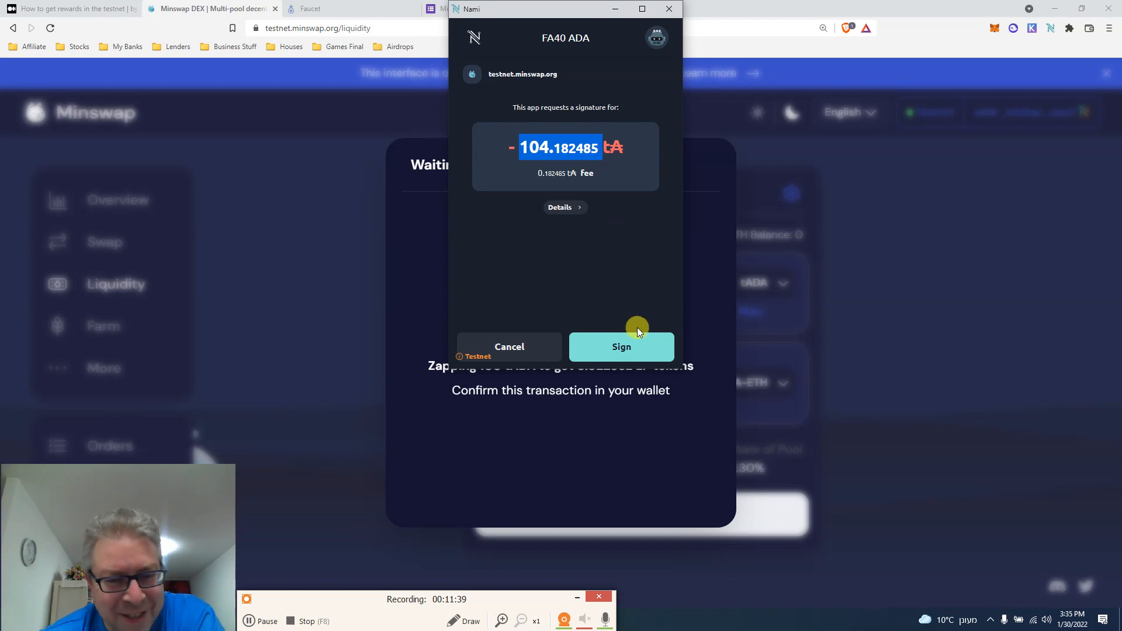
- Sign the 100 tADA zap in Nami and confirm it with the wallet password
left_click(621, 346)
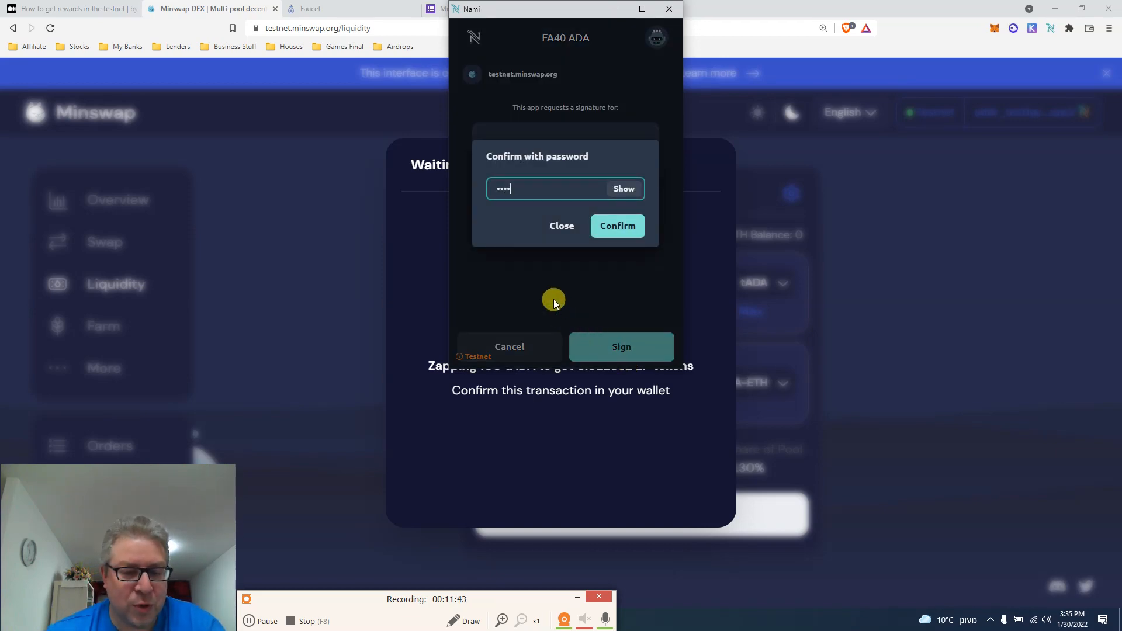
left_click(616, 225)
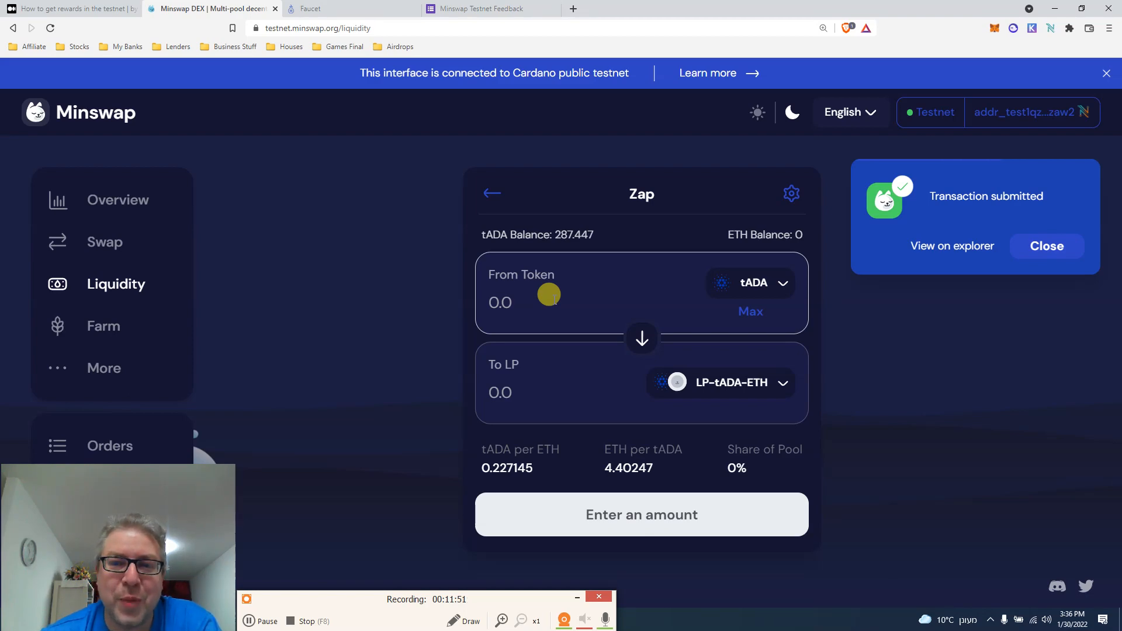
mouse_move(287, 482)
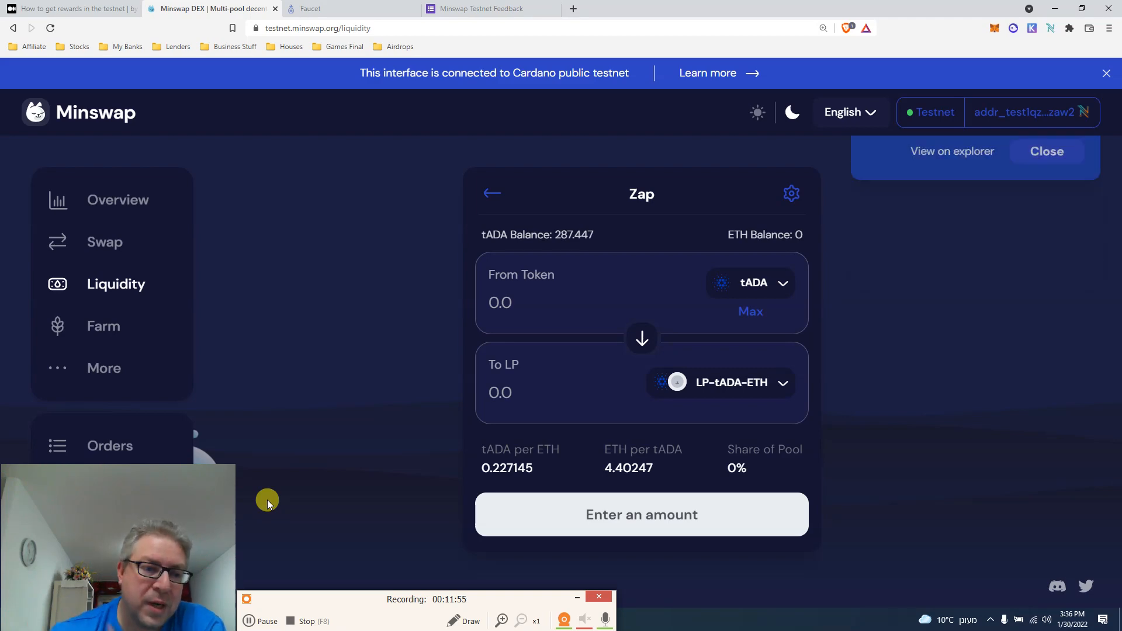
- Open the Orders page to check the tADA–ETH Zap In and earlier orders are Complete
left_click(1046, 151)
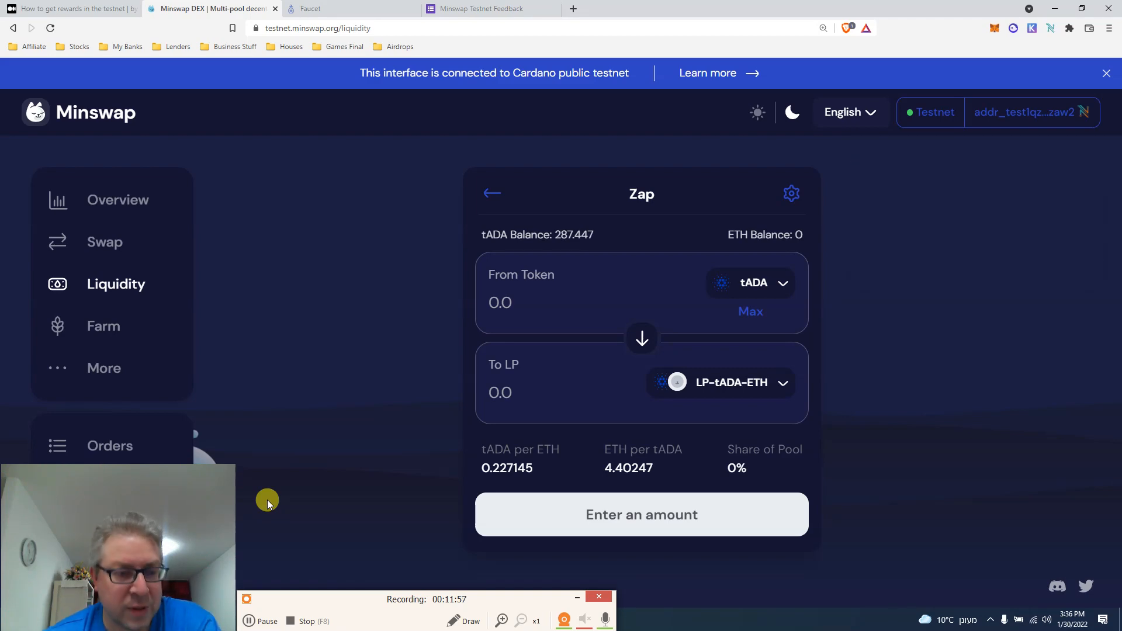
left_click(109, 445)
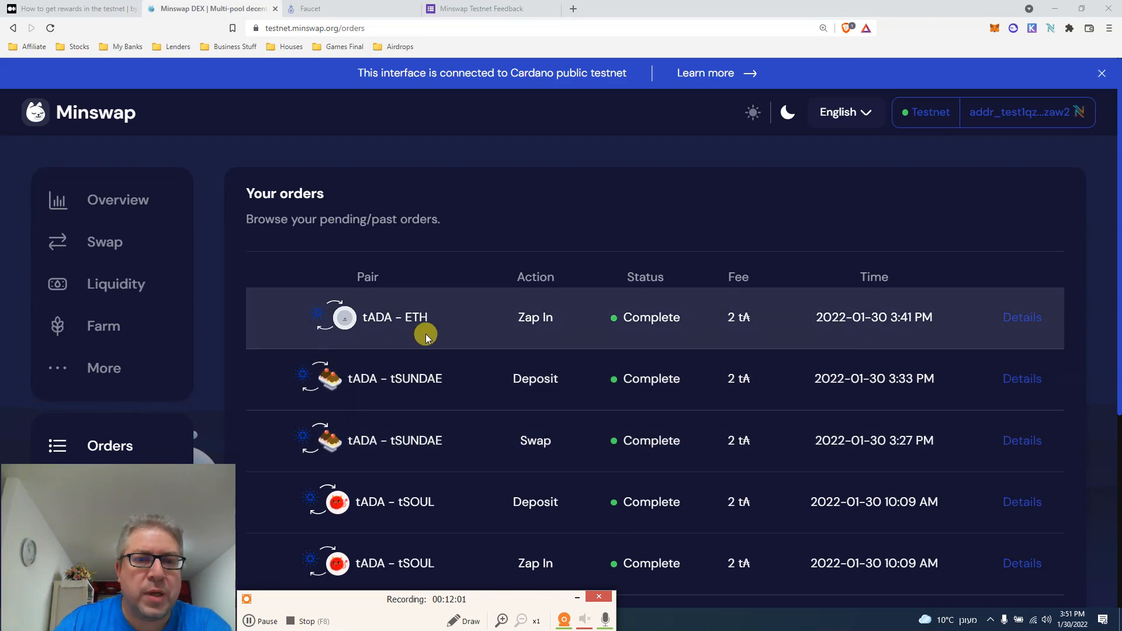
mouse_move(477, 334)
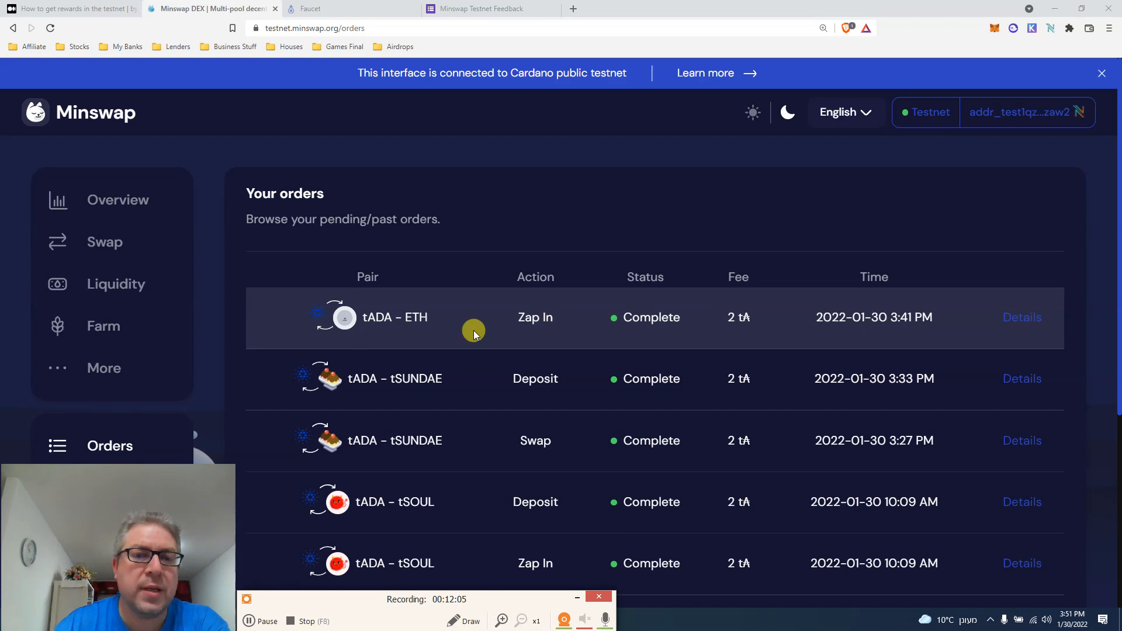
mouse_move(519, 440)
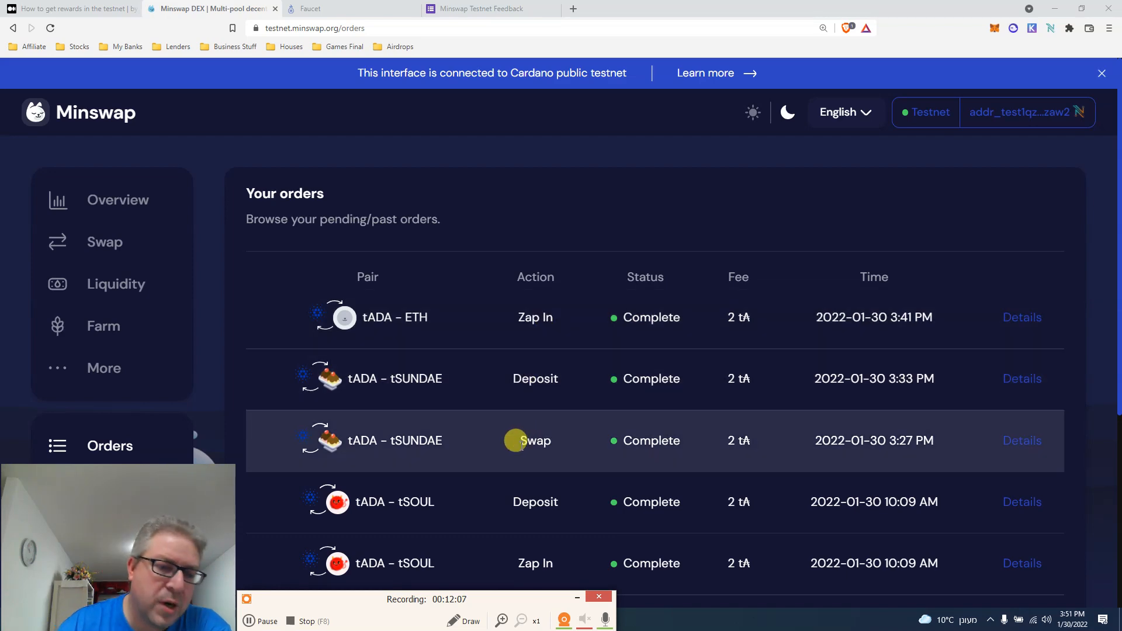
mouse_move(439, 406)
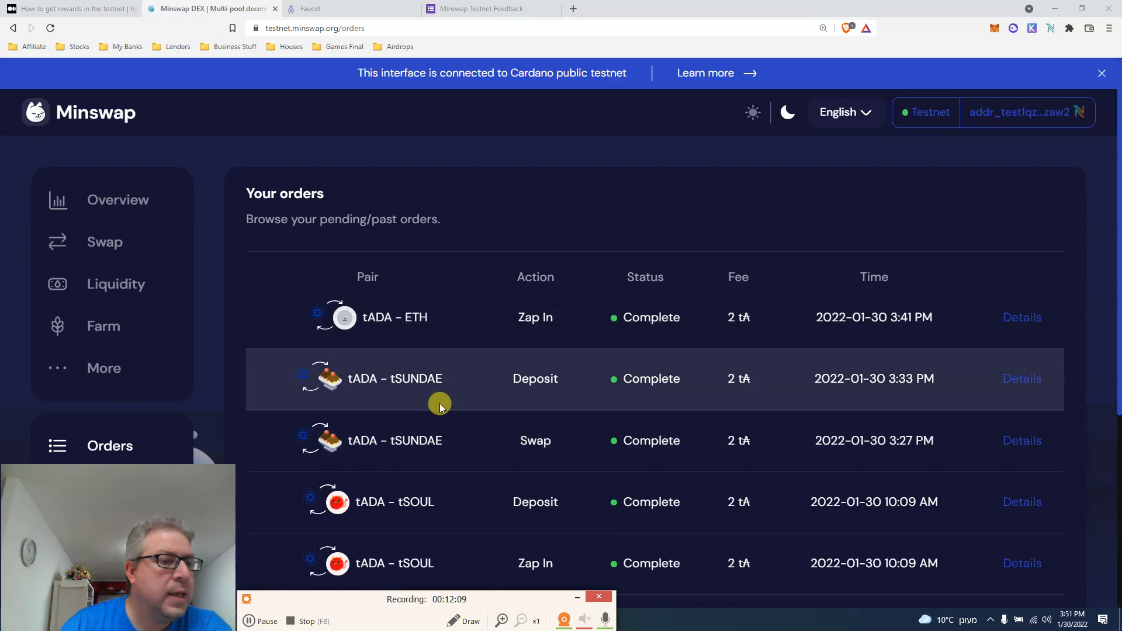
mouse_move(341, 392)
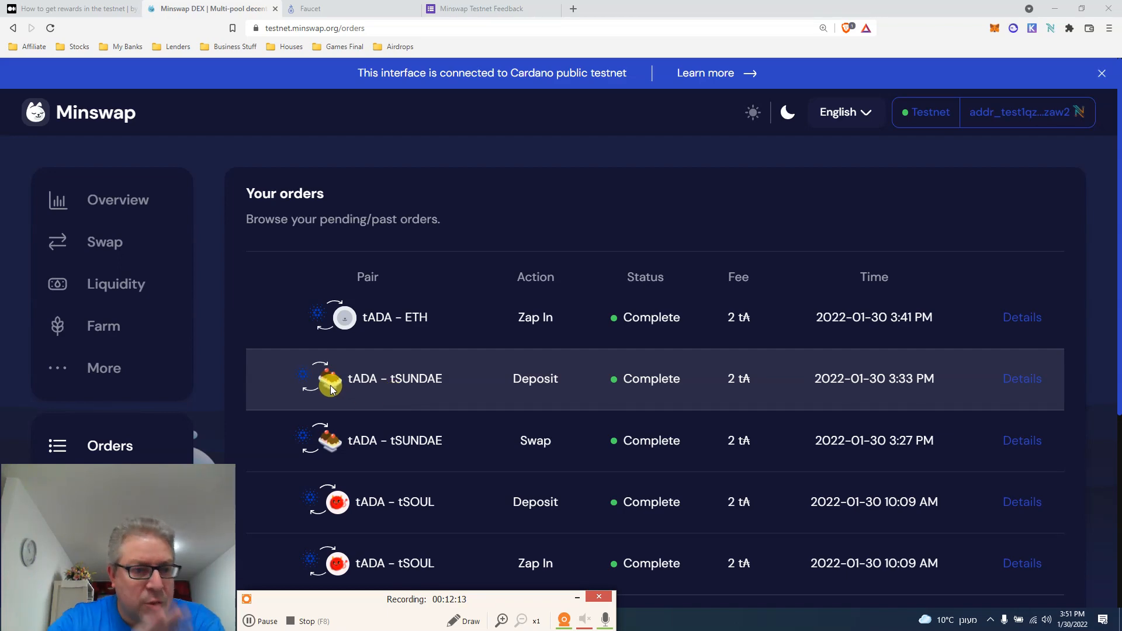
mouse_move(131, 337)
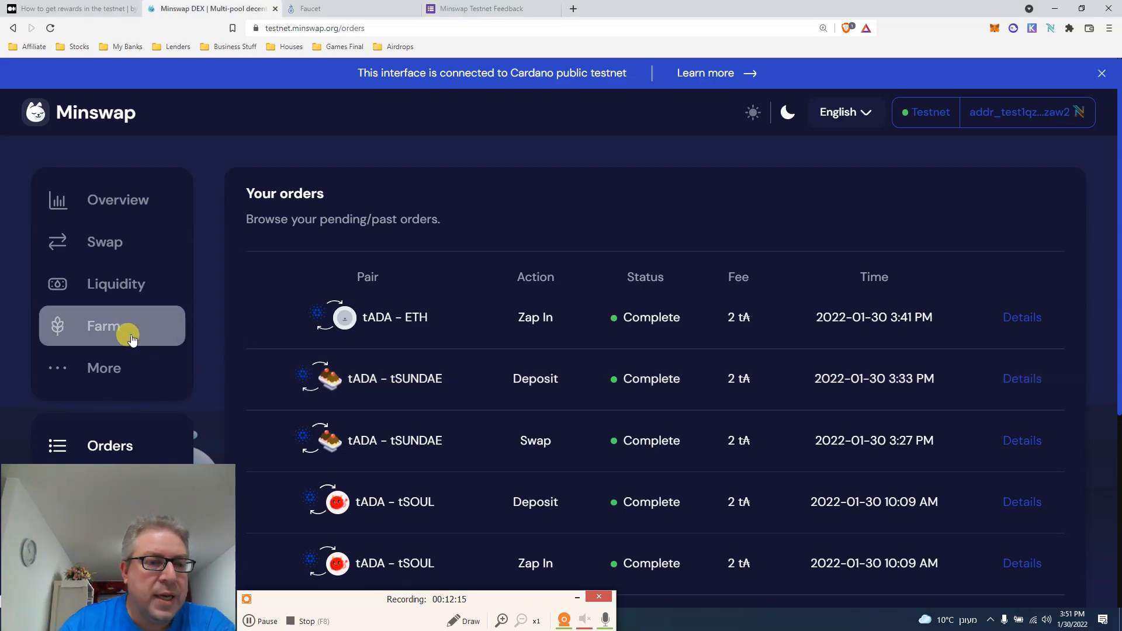
- View the liquidity positions to see the tADA/tSUNDAE pool holding 99.7793 tADA and 0.628845 tSUNDAE
left_click(104, 325)
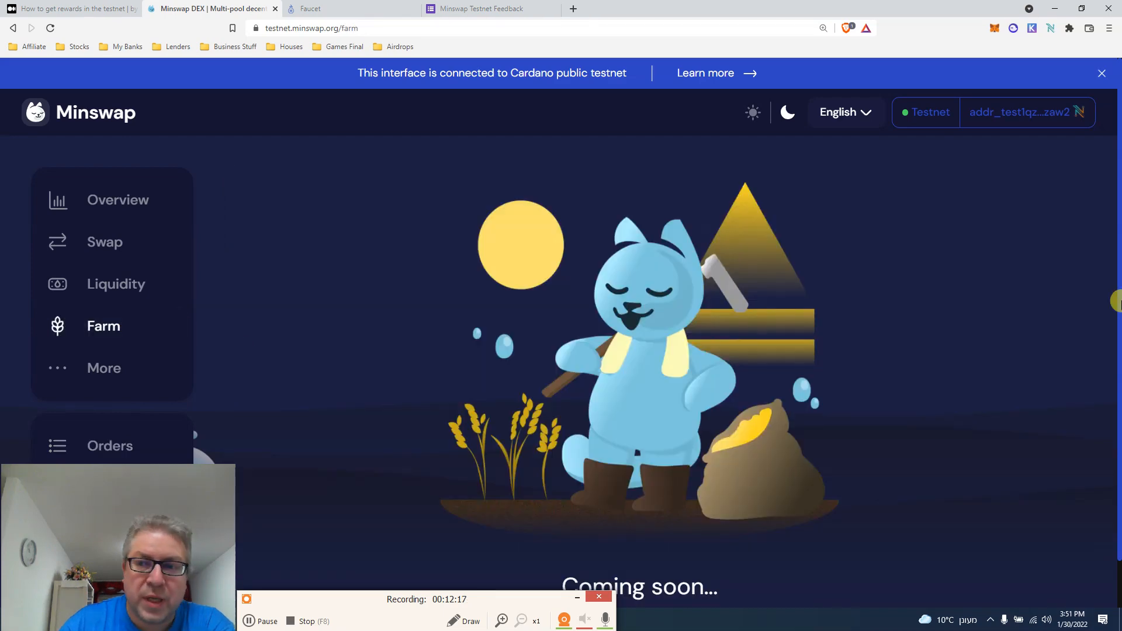
scroll("down", 3)
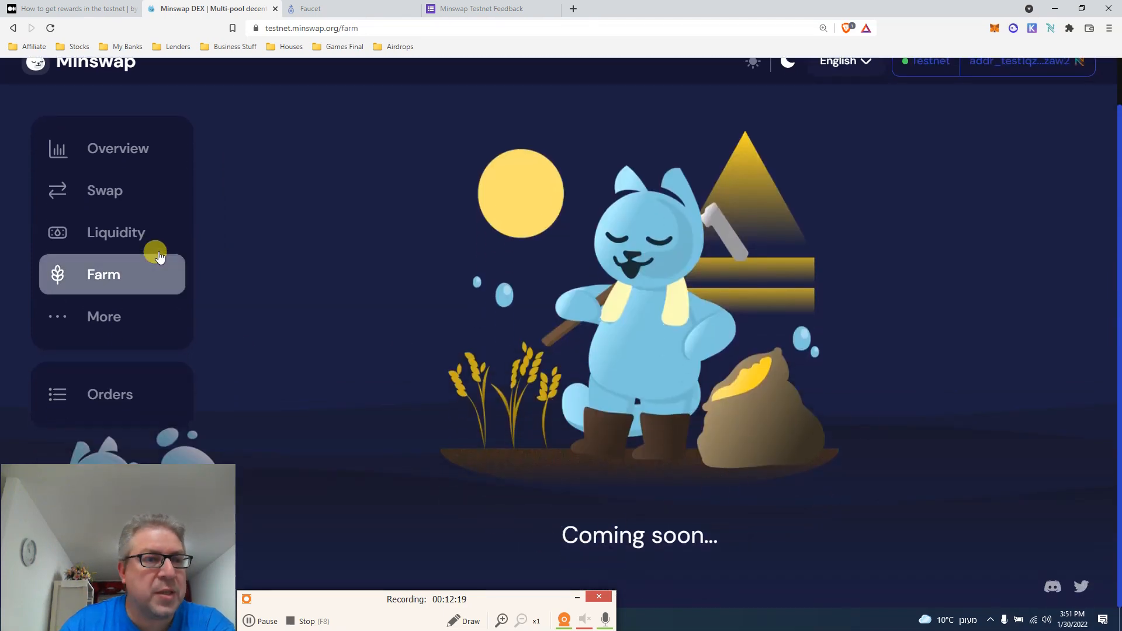
left_click(115, 233)
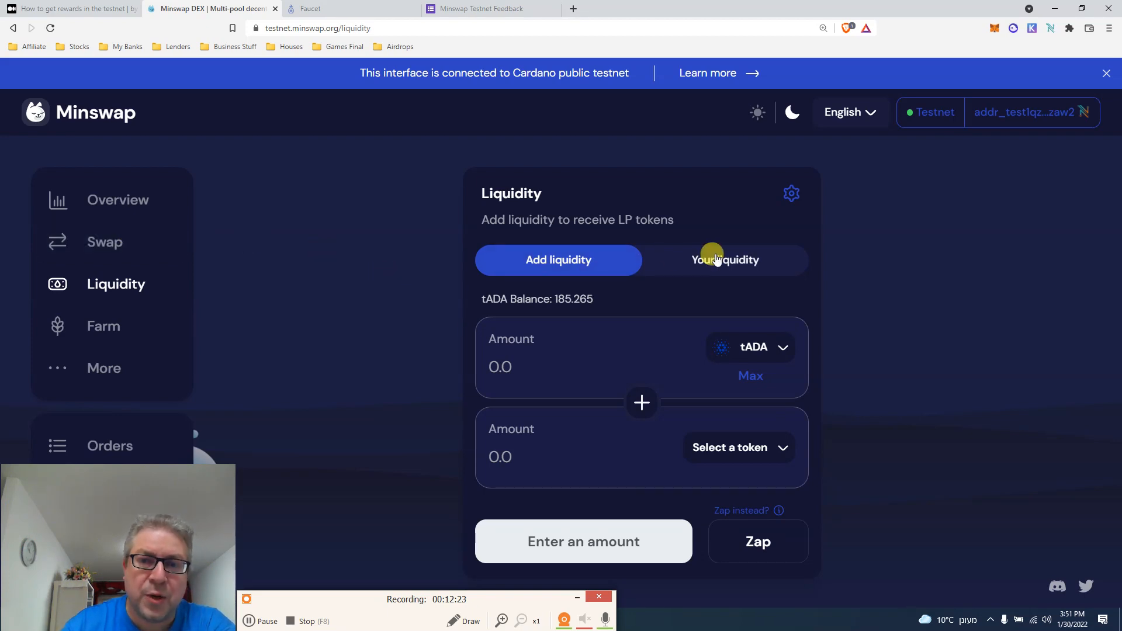
left_click(724, 260)
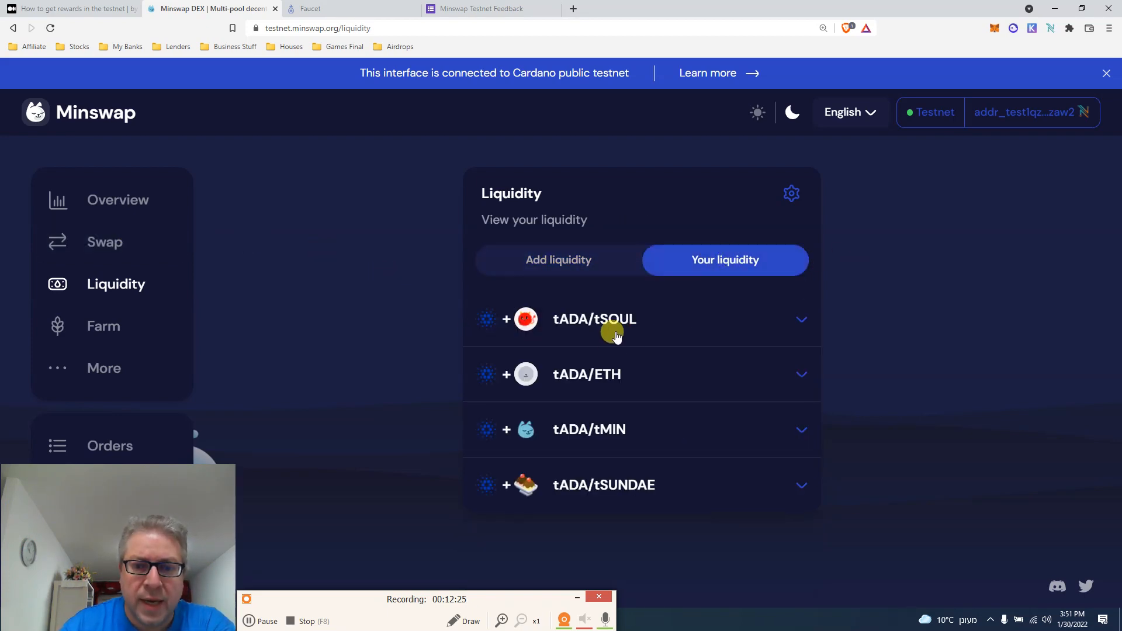
mouse_move(586, 373)
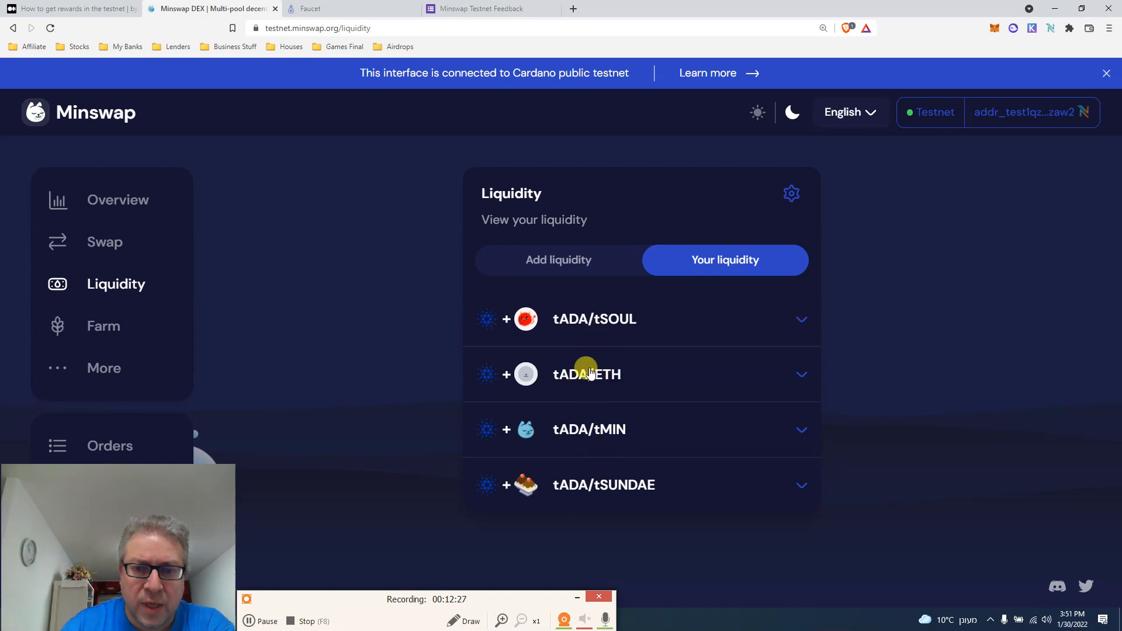
mouse_move(597, 420)
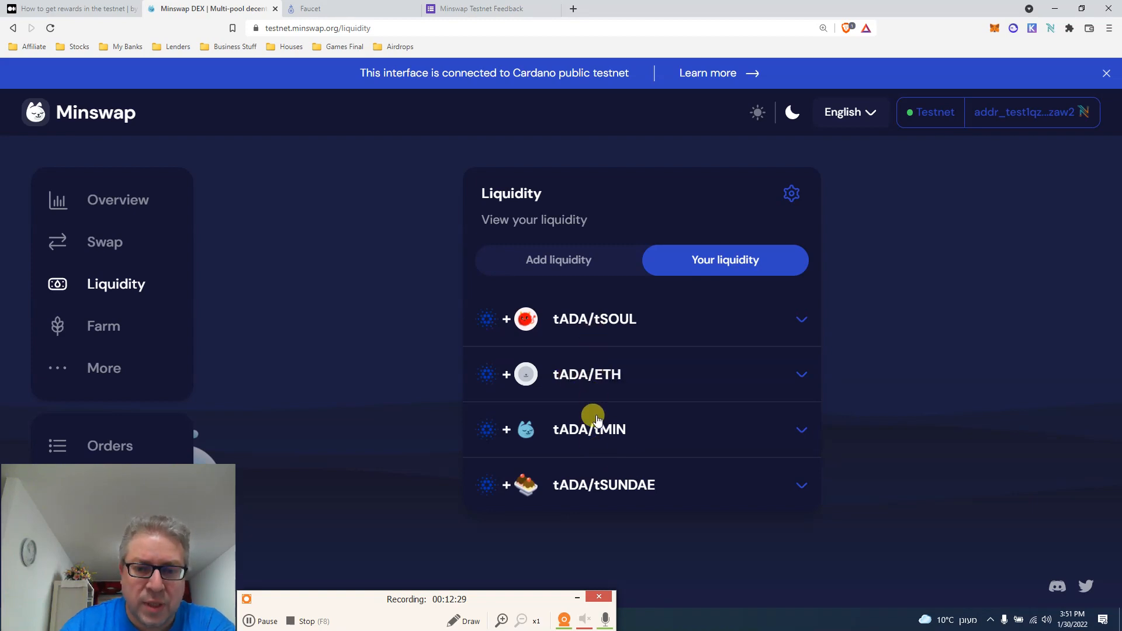
mouse_move(573, 490)
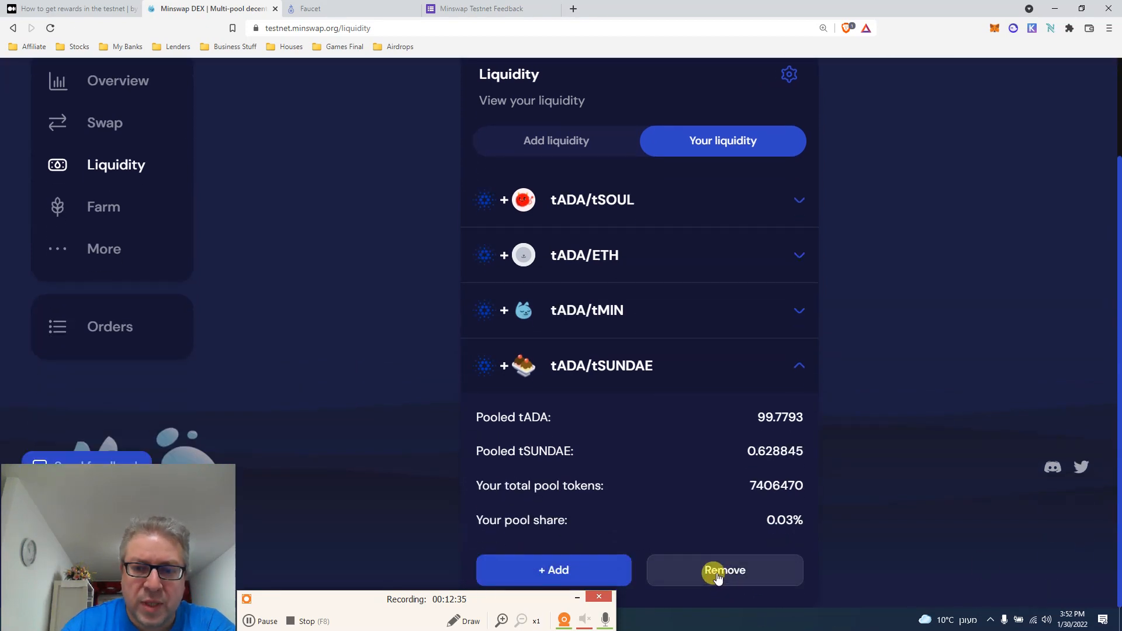
- Remove 50% of the tADA/tSUNDAE liquidity, returning 49.8896 tADA and 0.314422 tSUNDAE
left_click(724, 570)
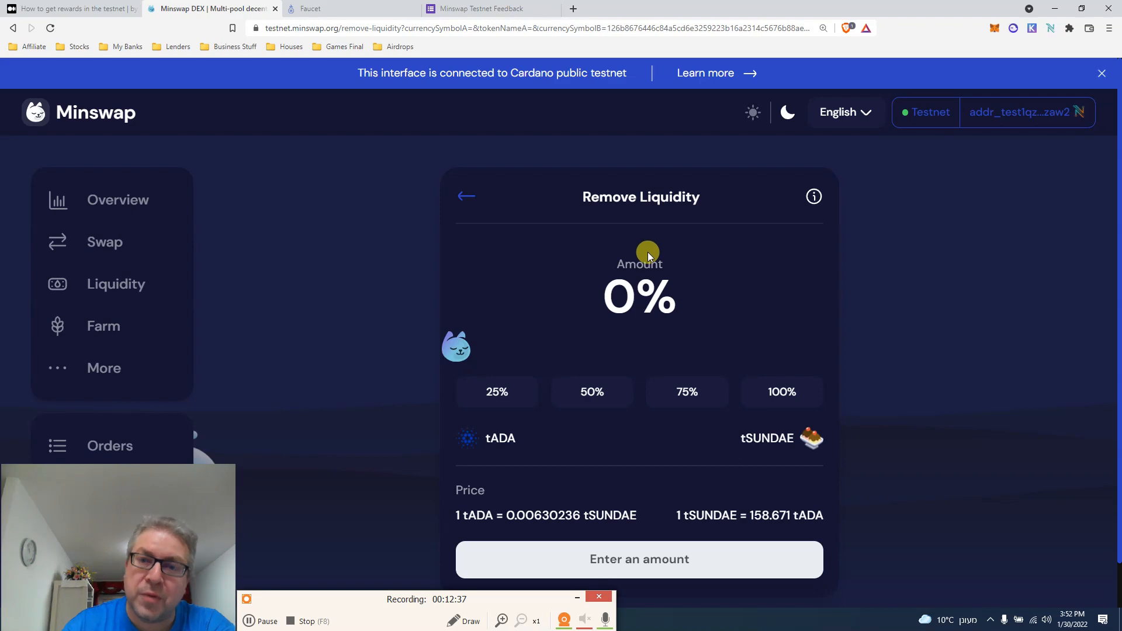
left_click(592, 392)
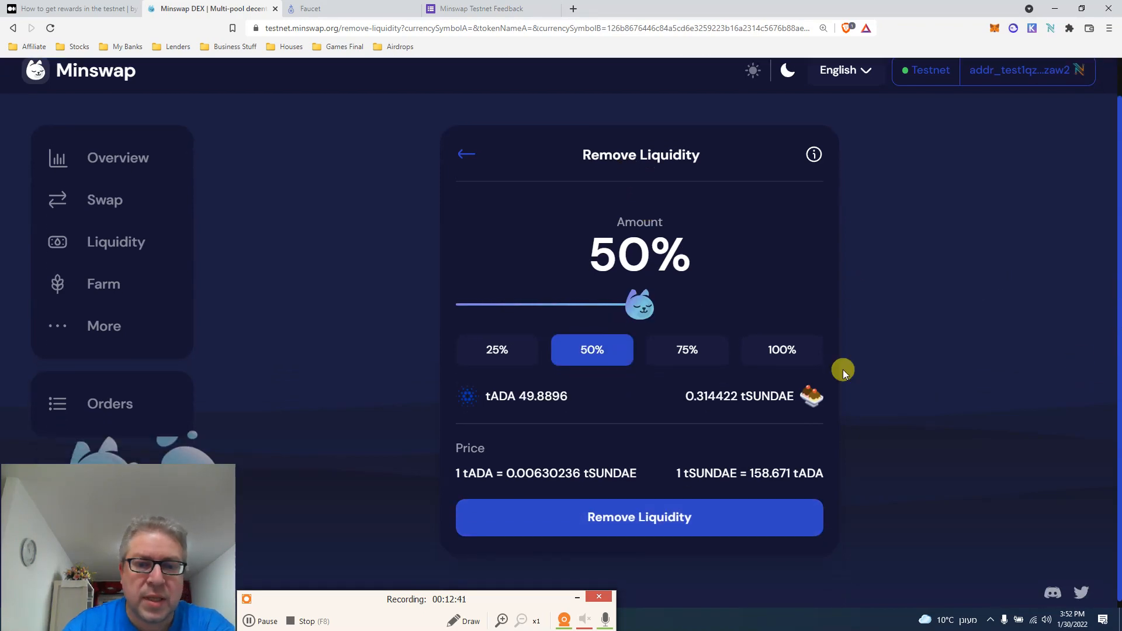
mouse_move(562, 412)
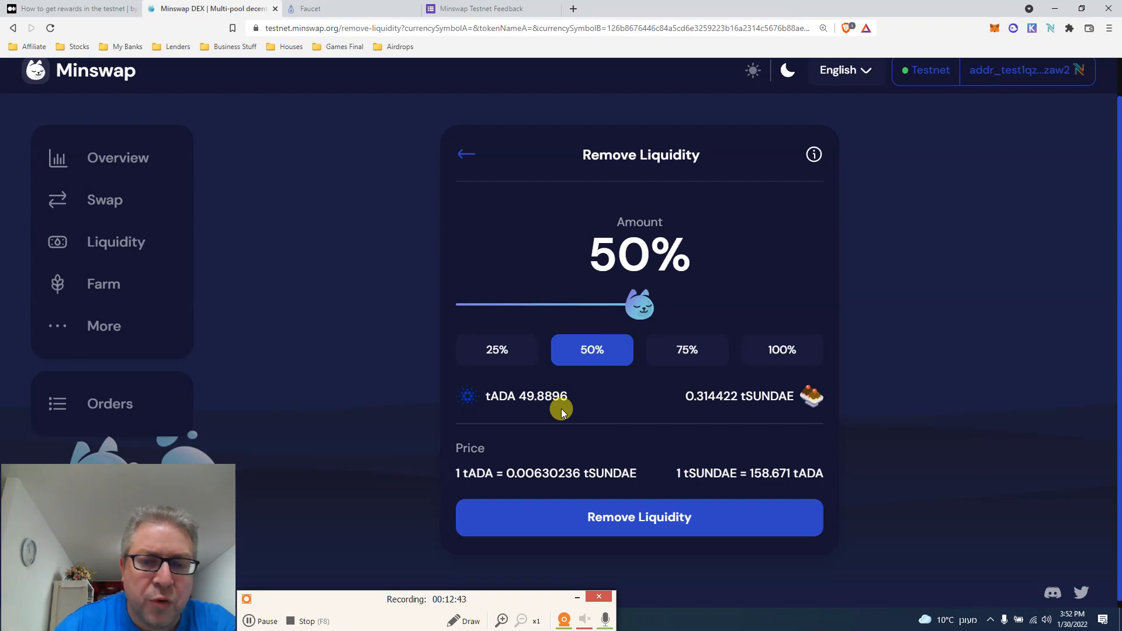
mouse_move(708, 395)
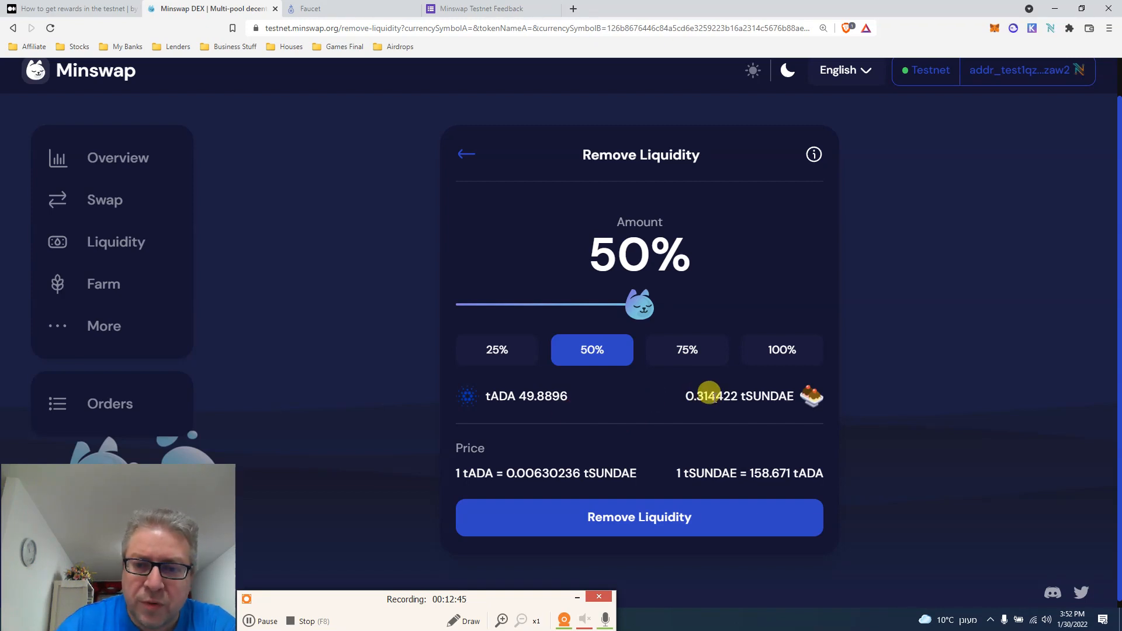
mouse_move(671, 429)
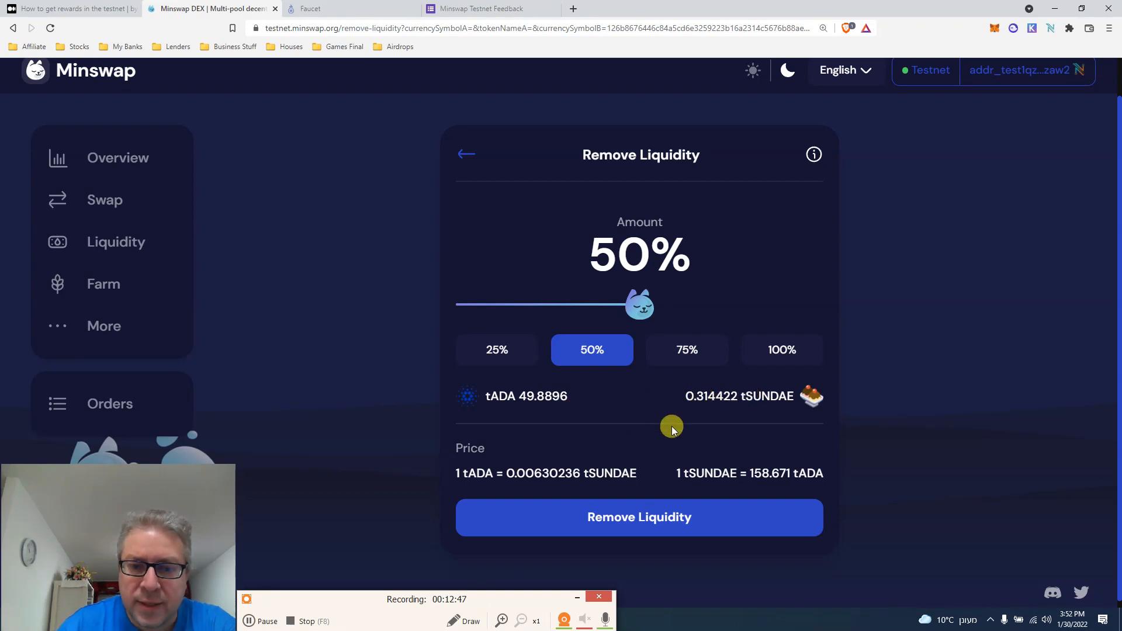
left_click(639, 517)
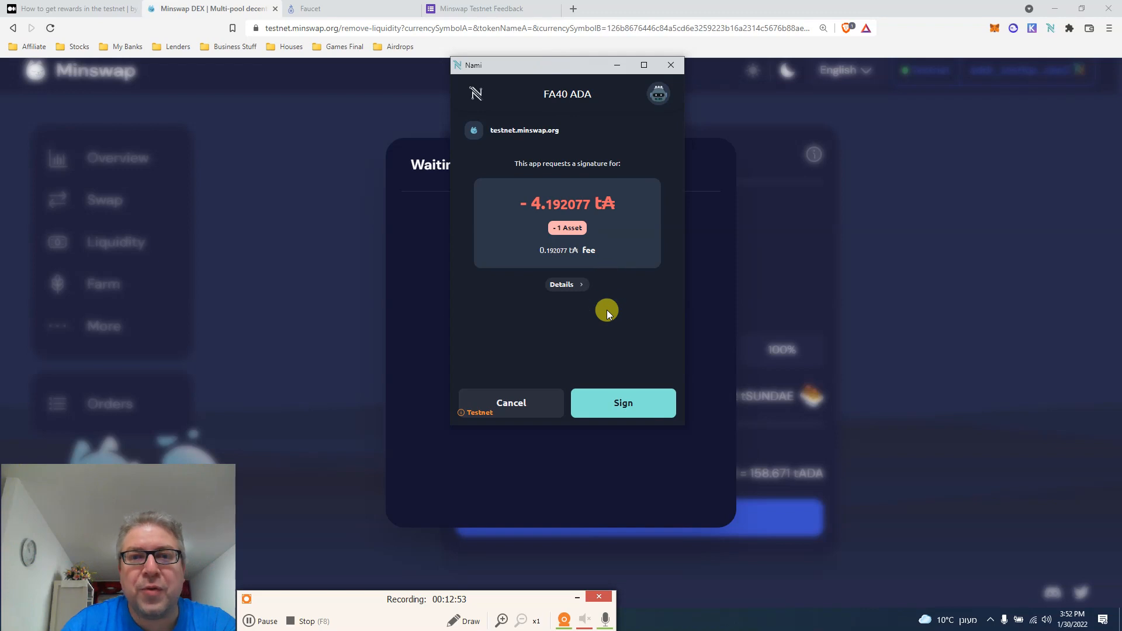
mouse_move(622, 403)
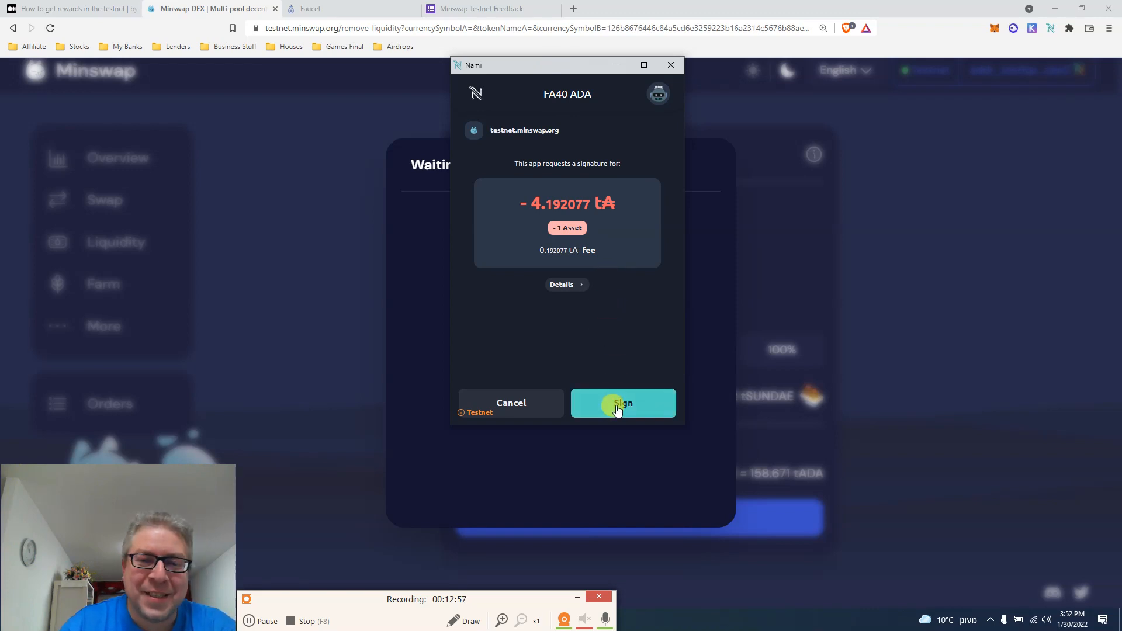
mouse_move(648, 328)
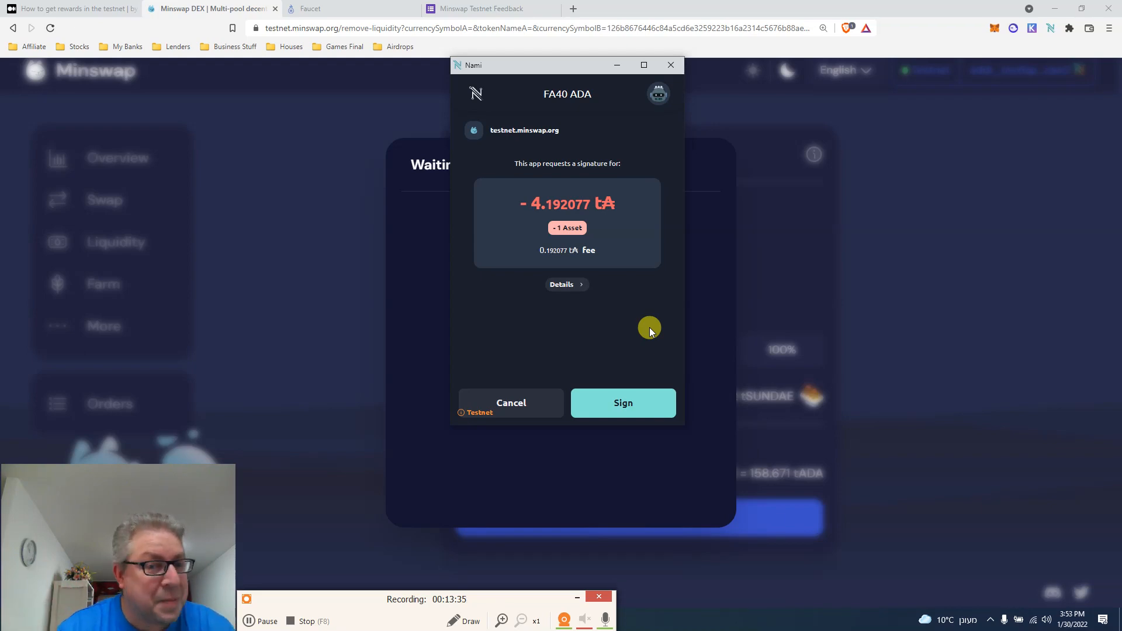
mouse_move(623, 356)
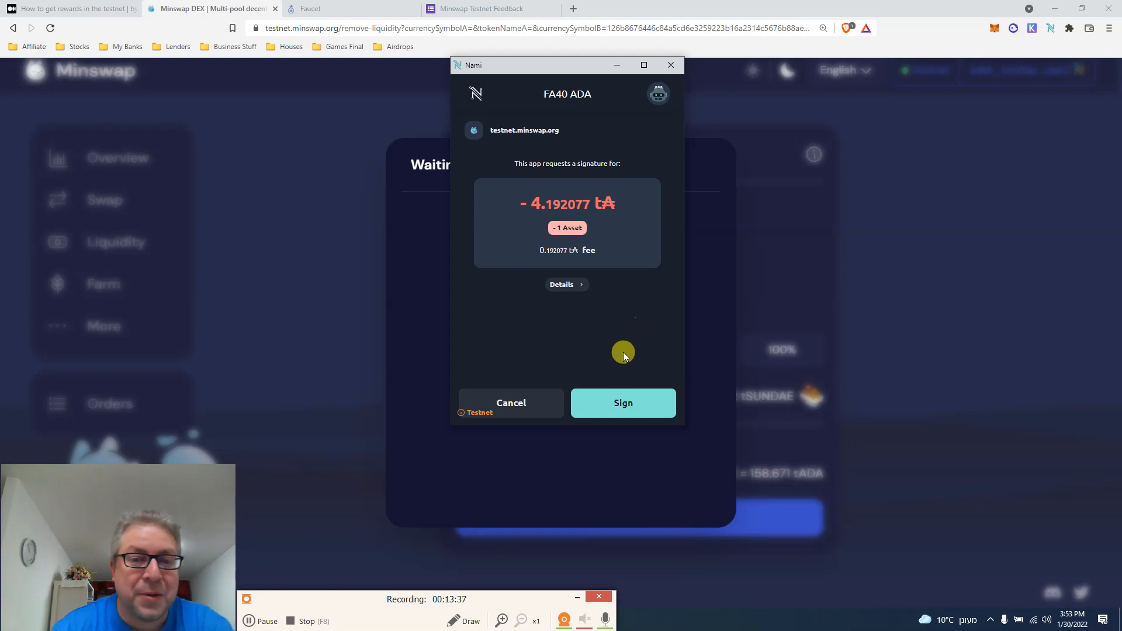
mouse_move(620, 382)
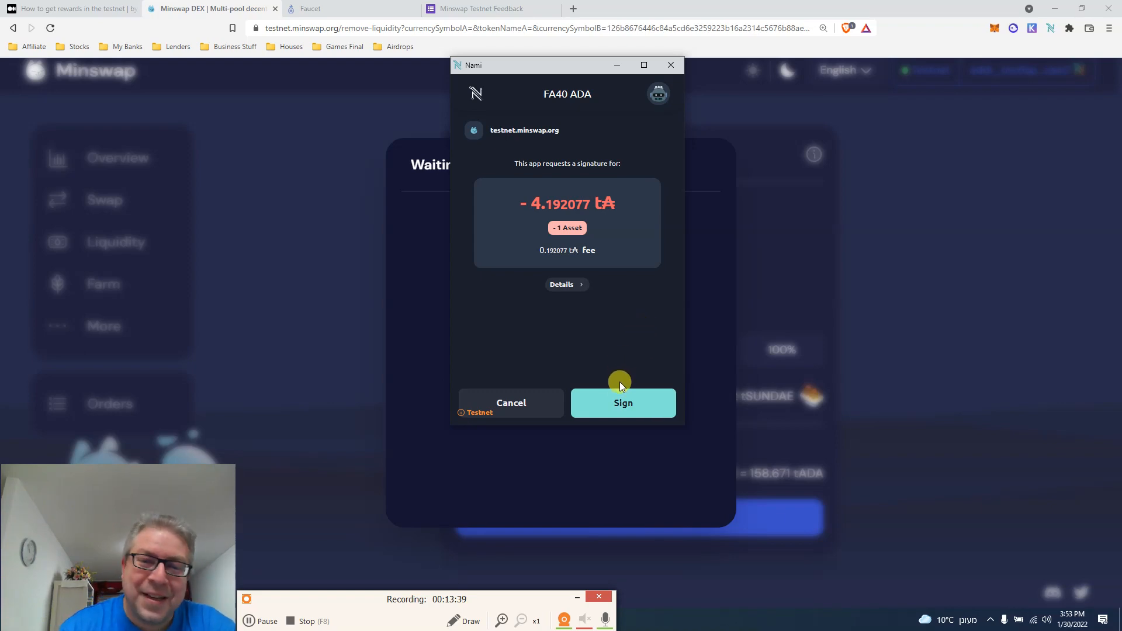
- Sign the liquidity withdrawal transaction in the Nami popup
left_click(622, 402)
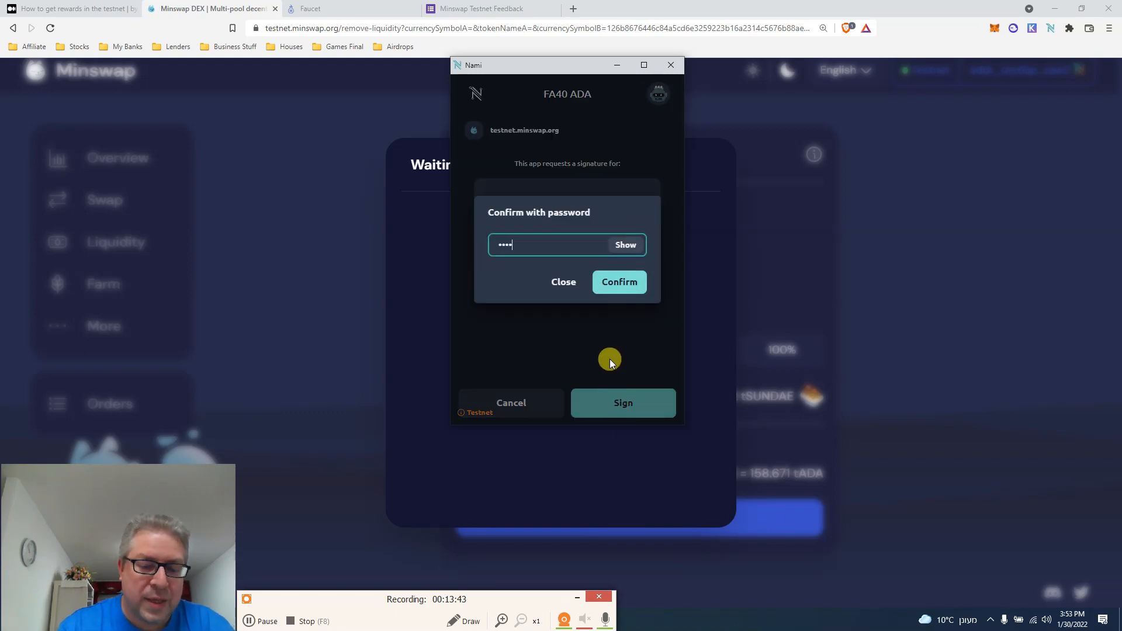
- Confirm the Nami signature with the wallet password so the 50% withdrawal is submitted
left_click(619, 281)
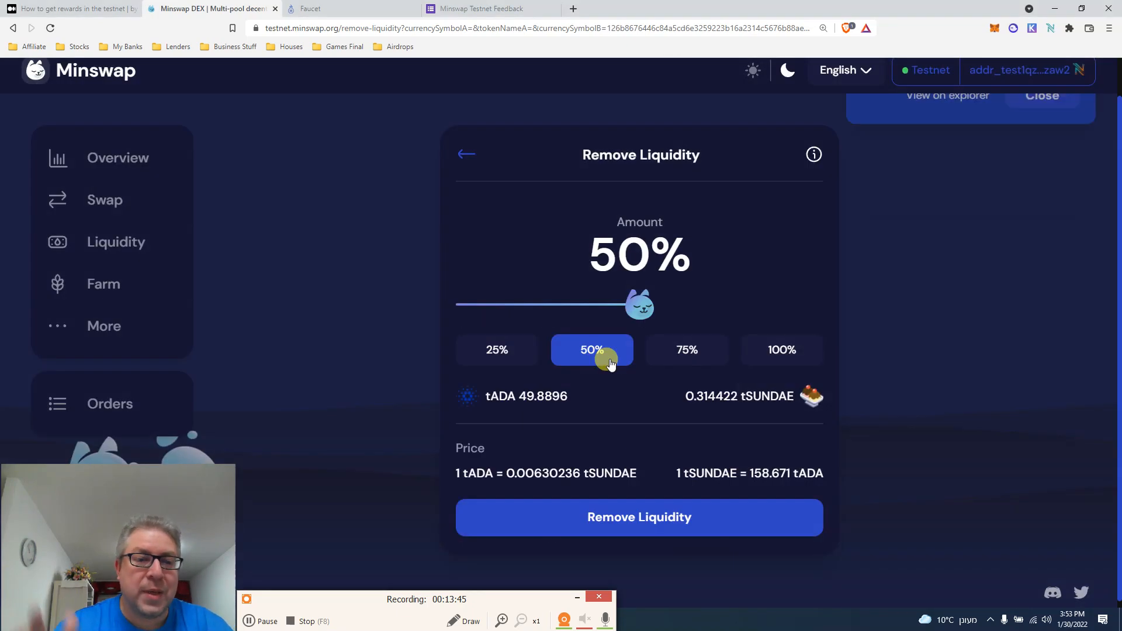
left_click(638, 517)
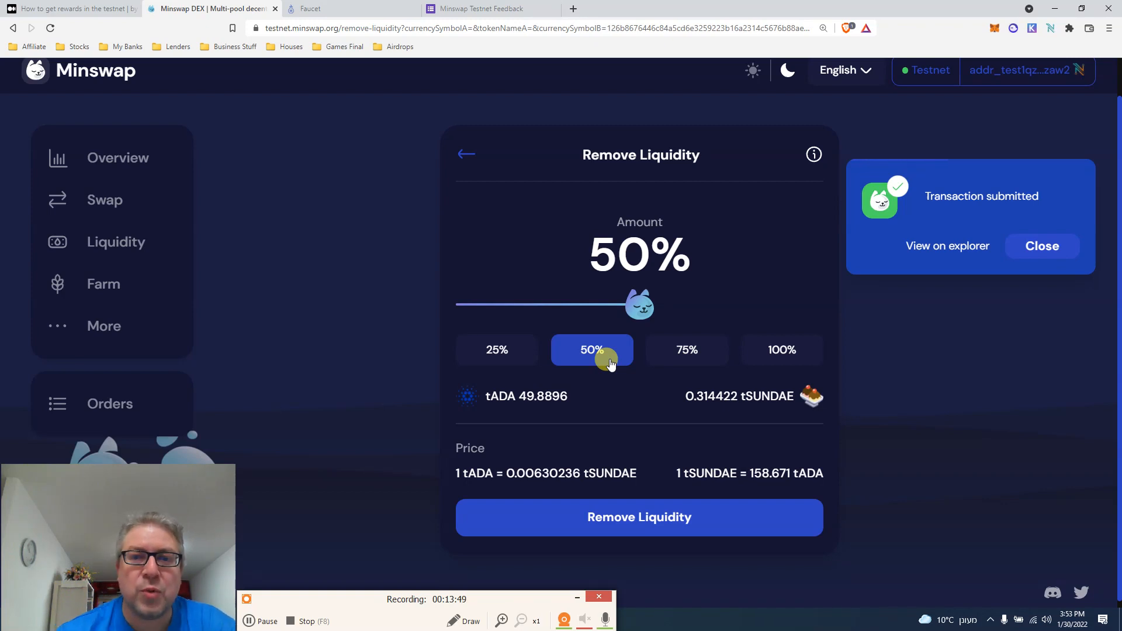
mouse_move(587, 248)
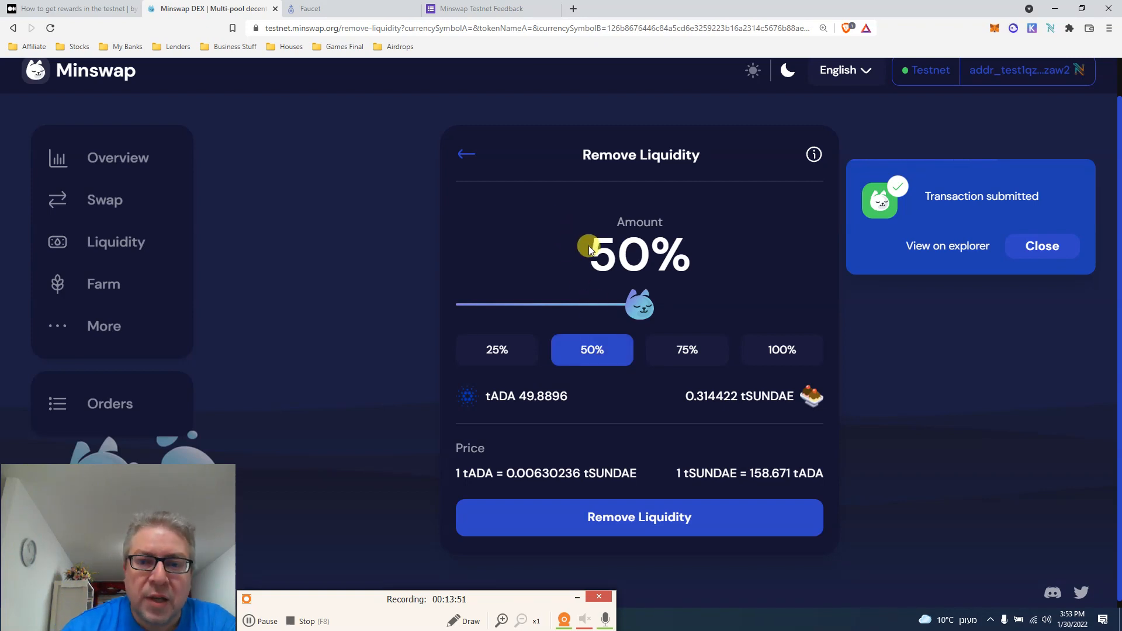
mouse_move(259, 460)
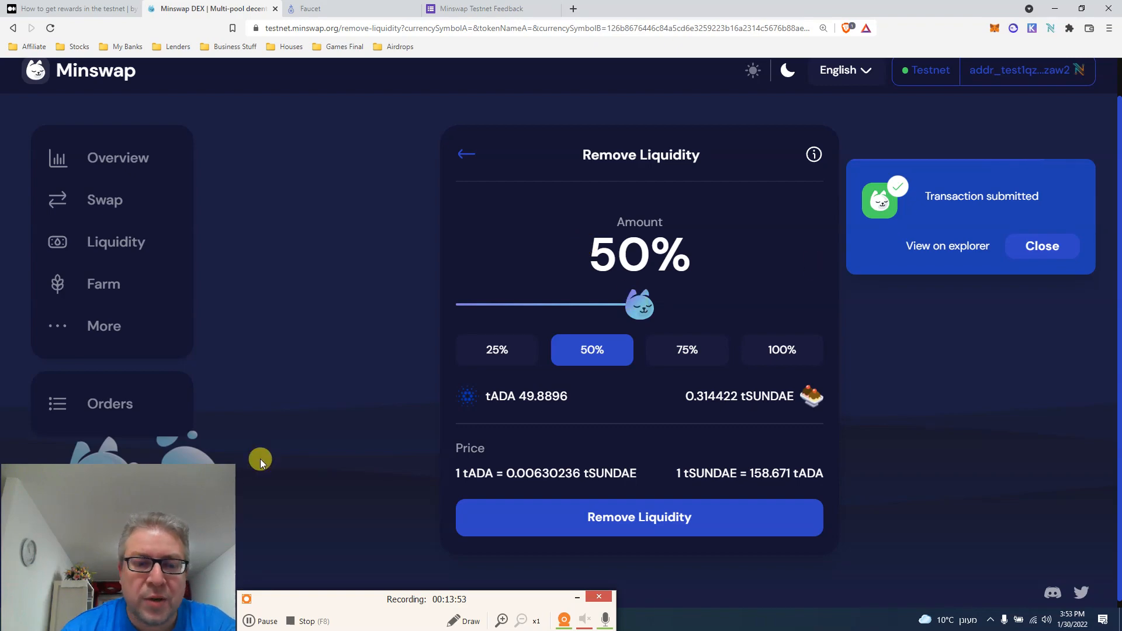
left_click(1042, 246)
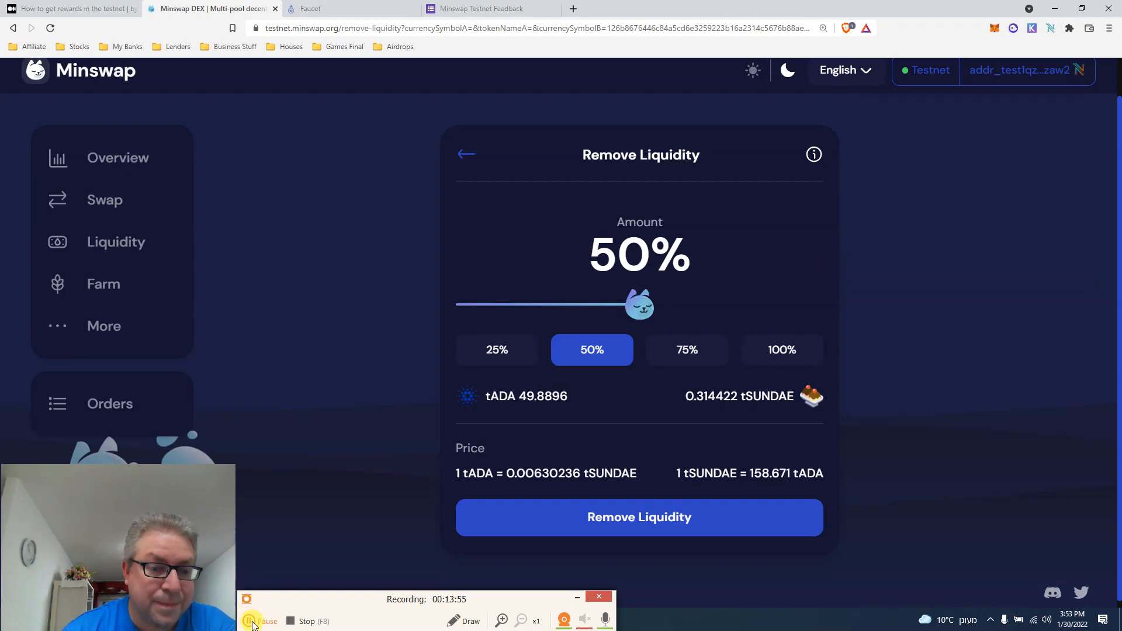
- Check the tADA–tSUNDAE Withdraw order is Complete and open its transaction details
left_click(110, 403)
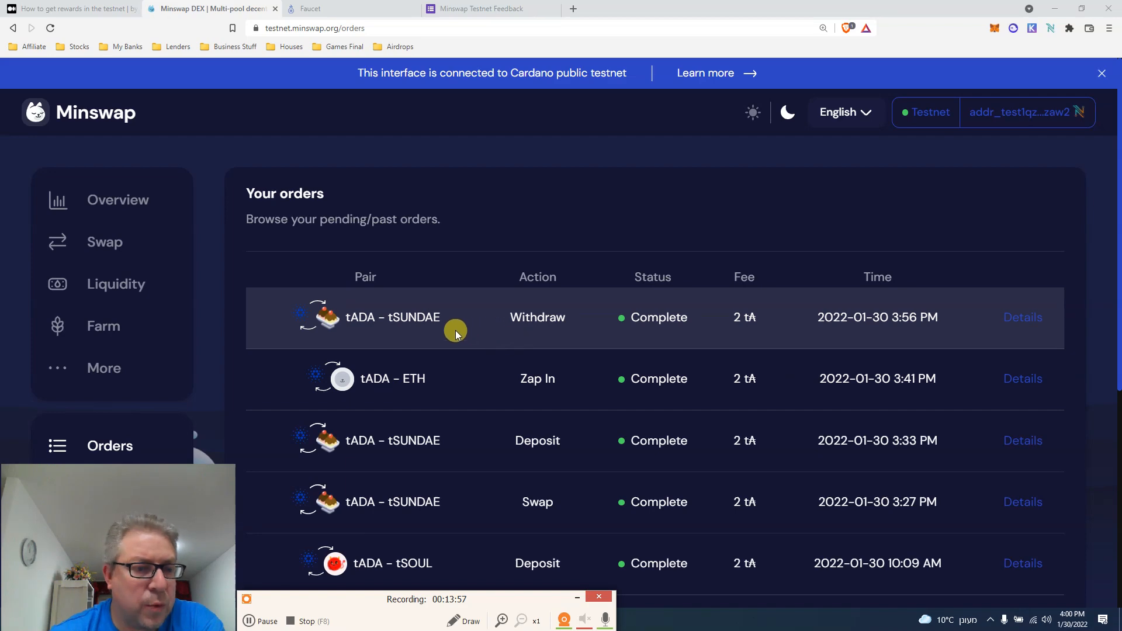
mouse_move(904, 316)
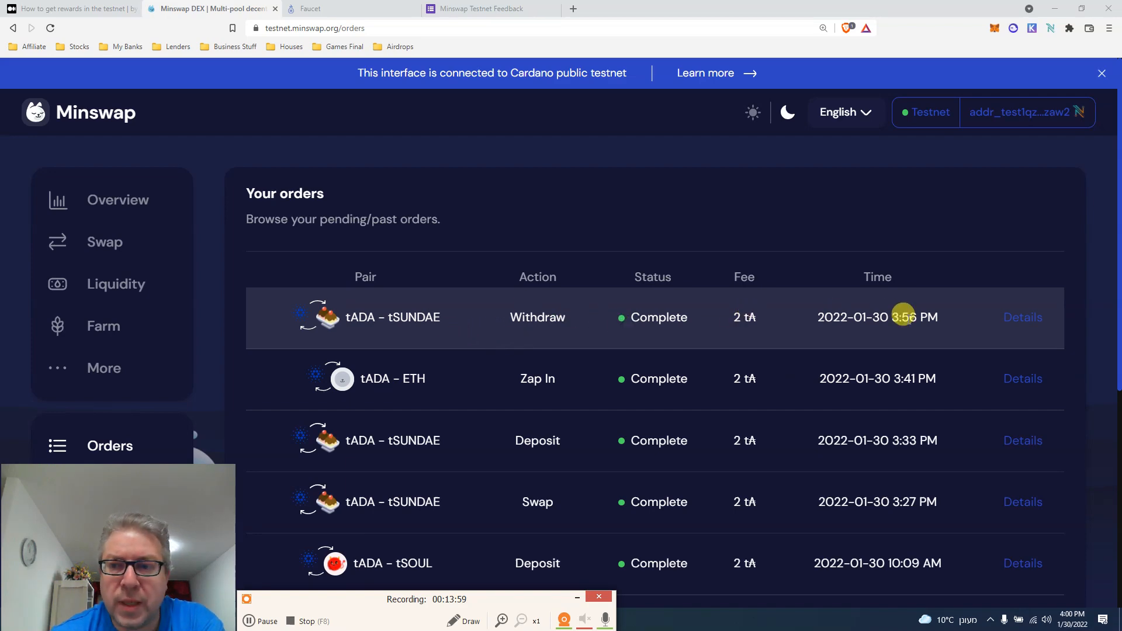
left_click(1023, 317)
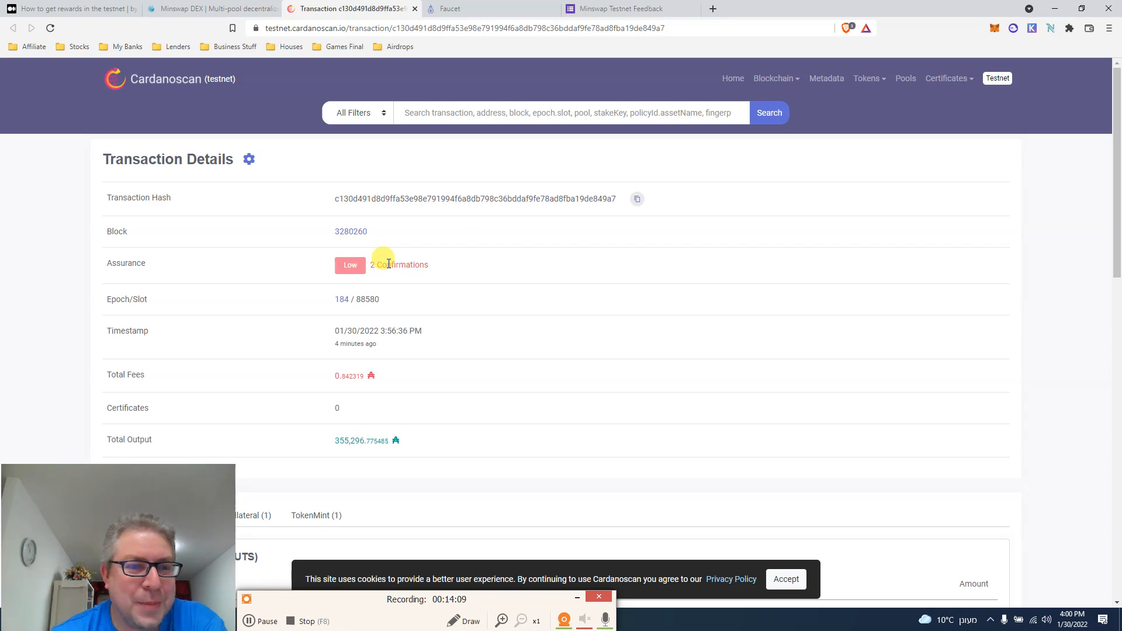
mouse_move(348, 375)
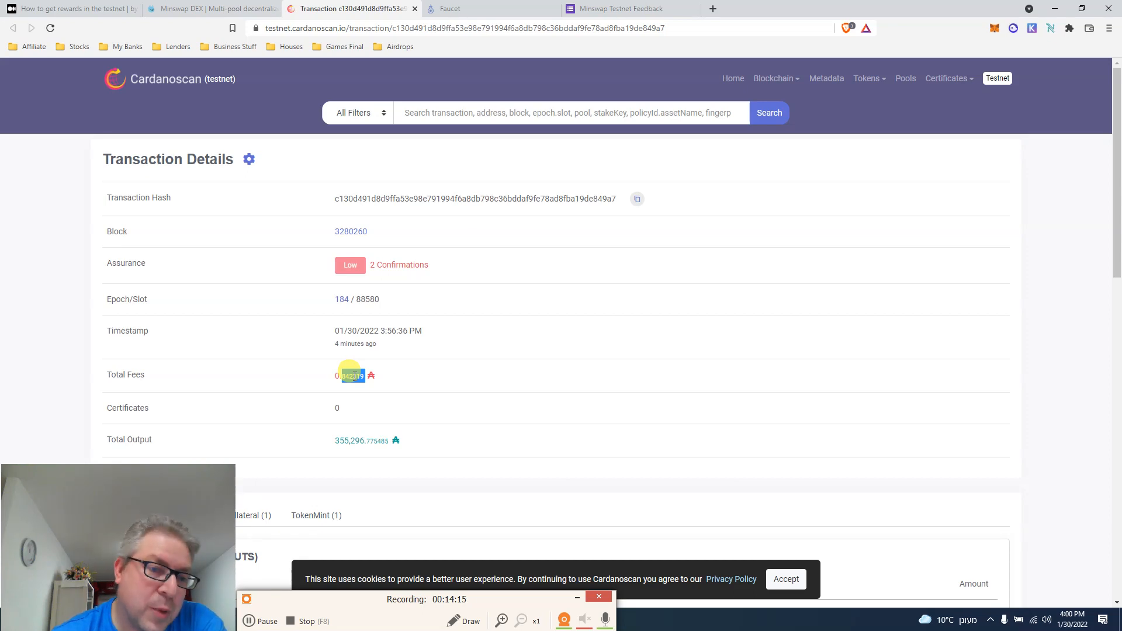
mouse_move(922, 320)
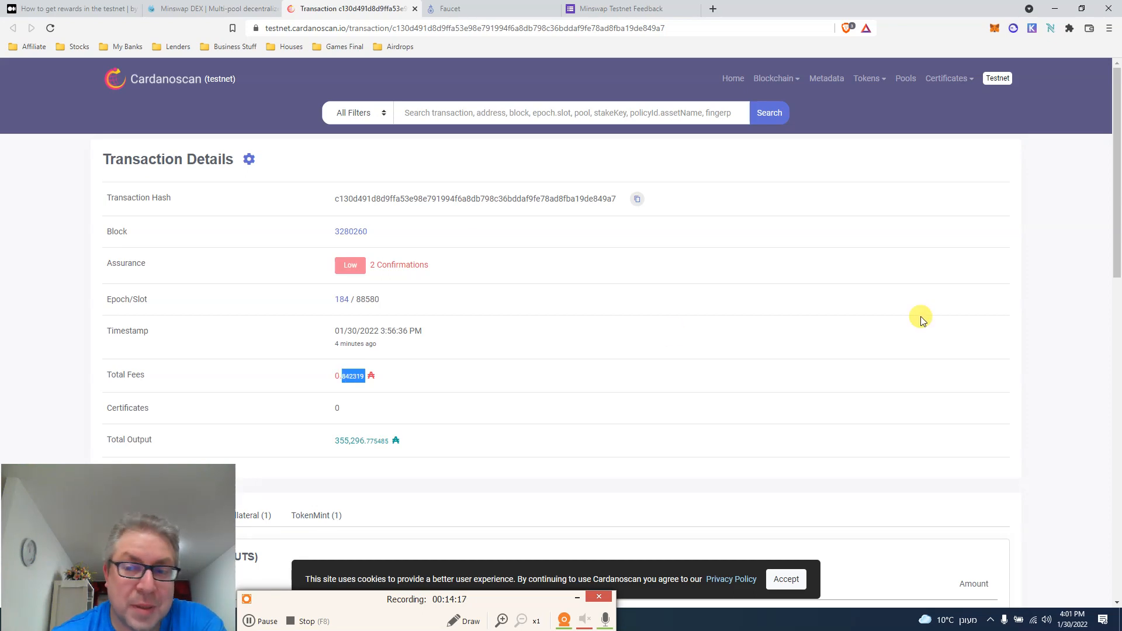
- Review the withdrawal's 0.842319 ADA fee, inputs and outputs on Cardanoscan, then return to Minswap
scroll("down", 3)
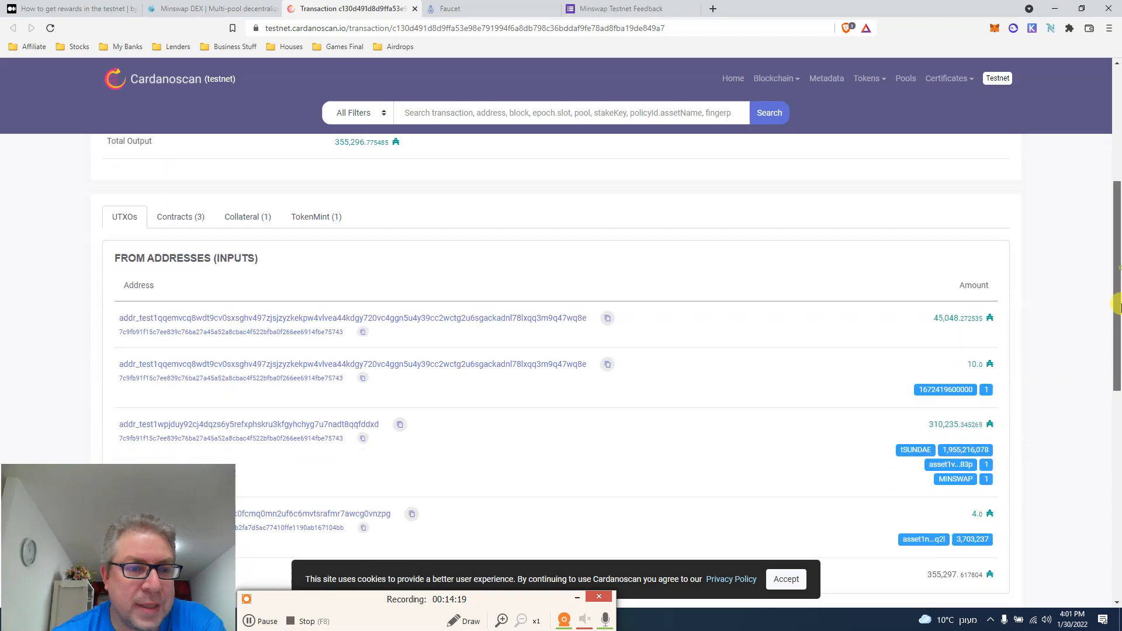
scroll("down", 3)
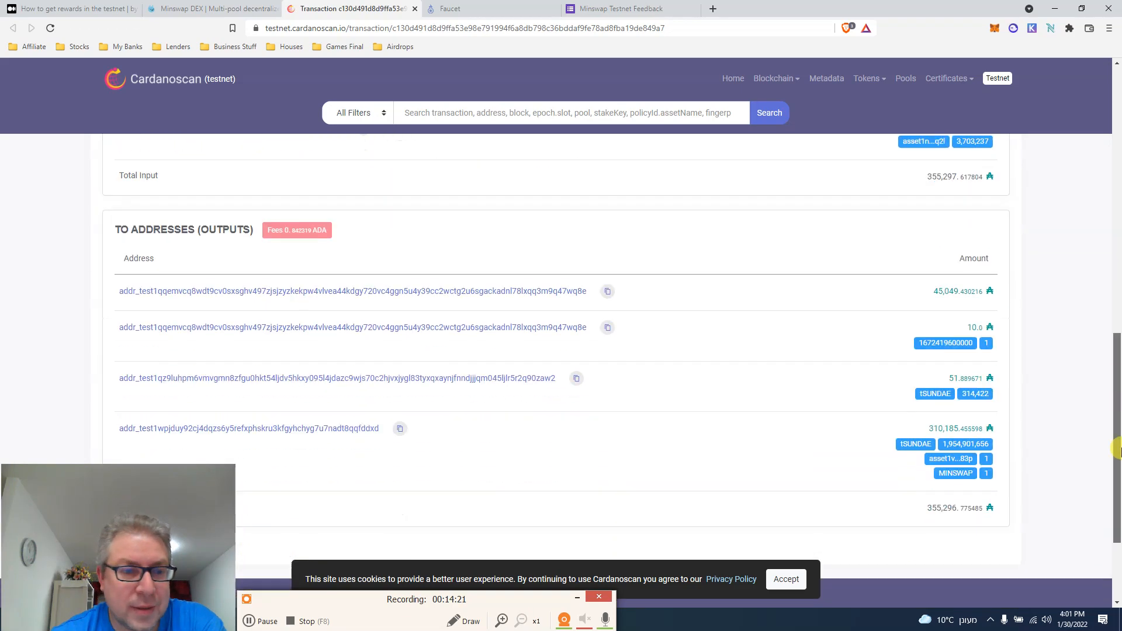
scroll("up", 3)
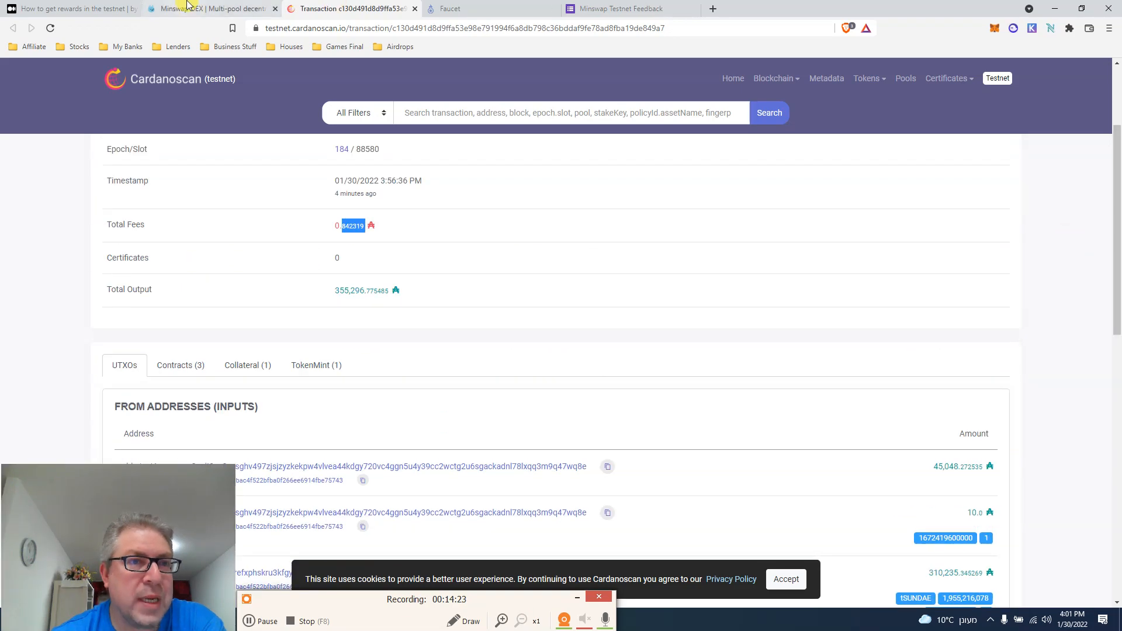
left_click(207, 9)
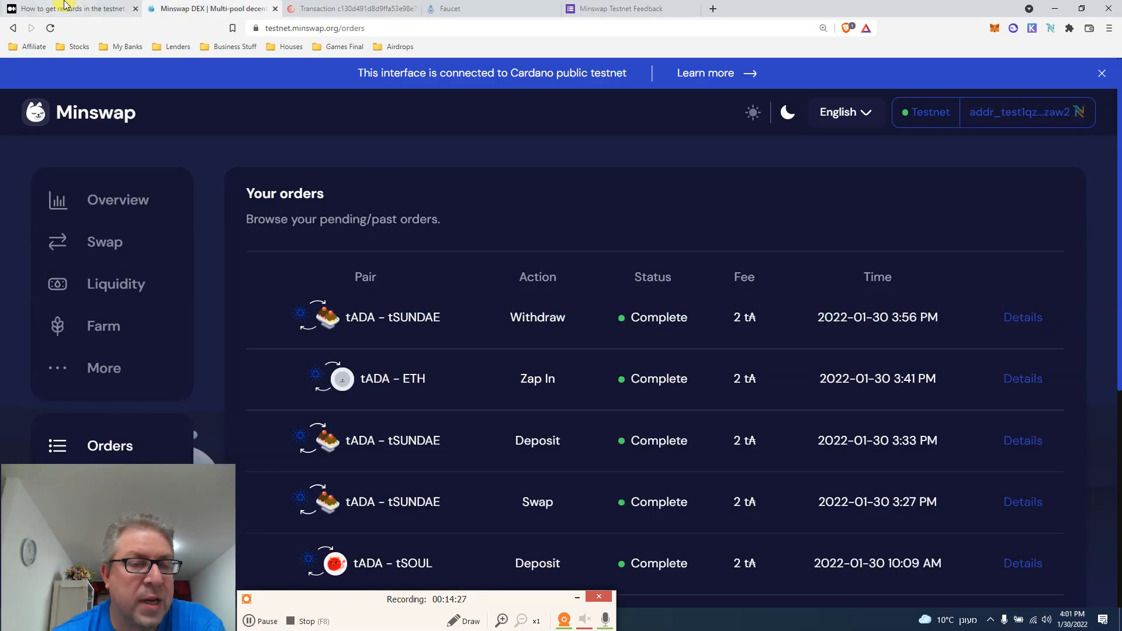
- Open the Minswap Testnet Feedback form and scroll down through its questions
left_click(449, 8)
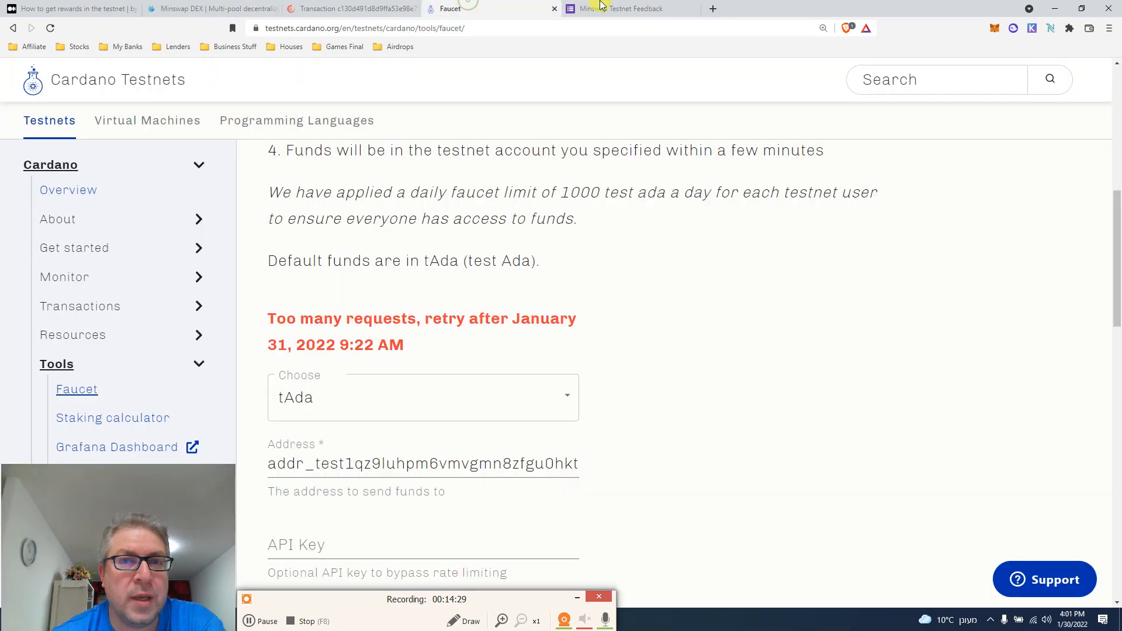
left_click(630, 8)
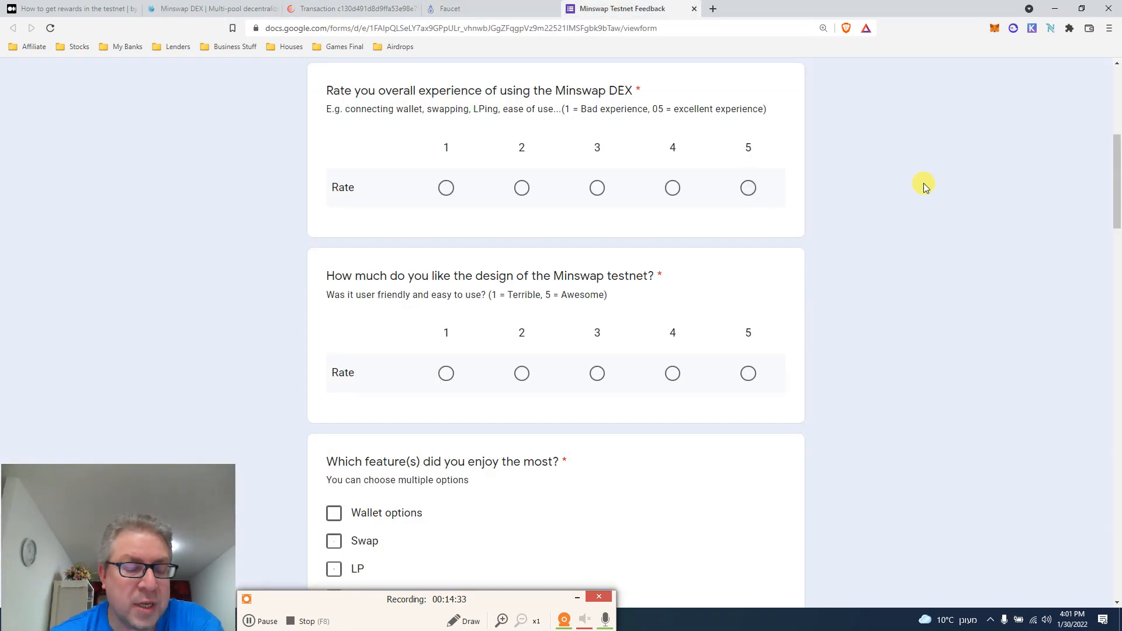
scroll("down", 3)
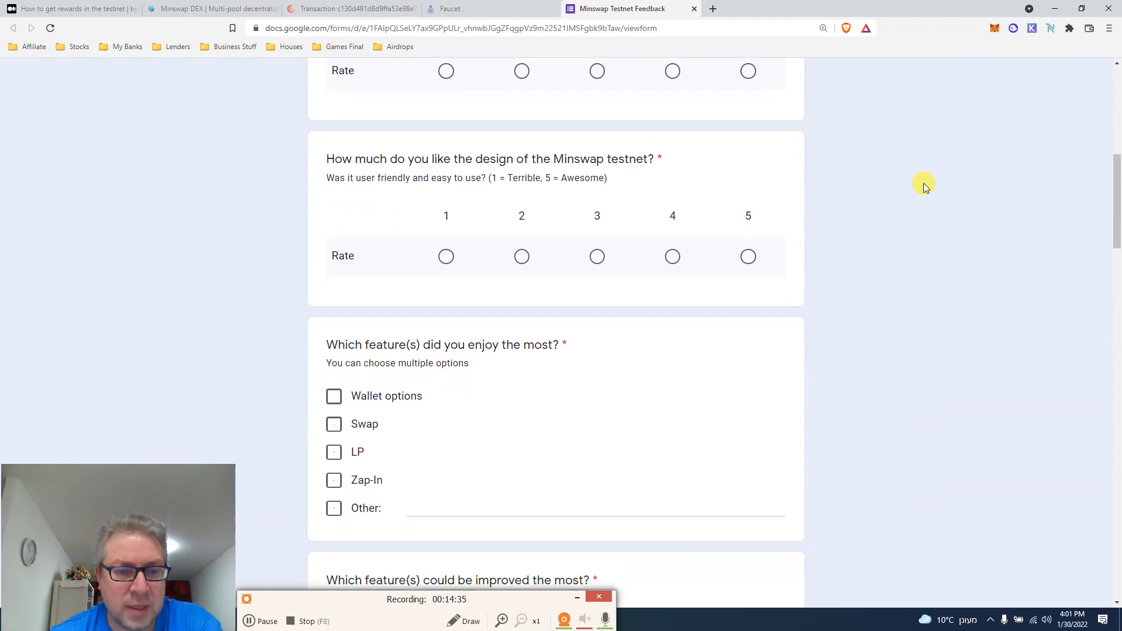
scroll("down", 3)
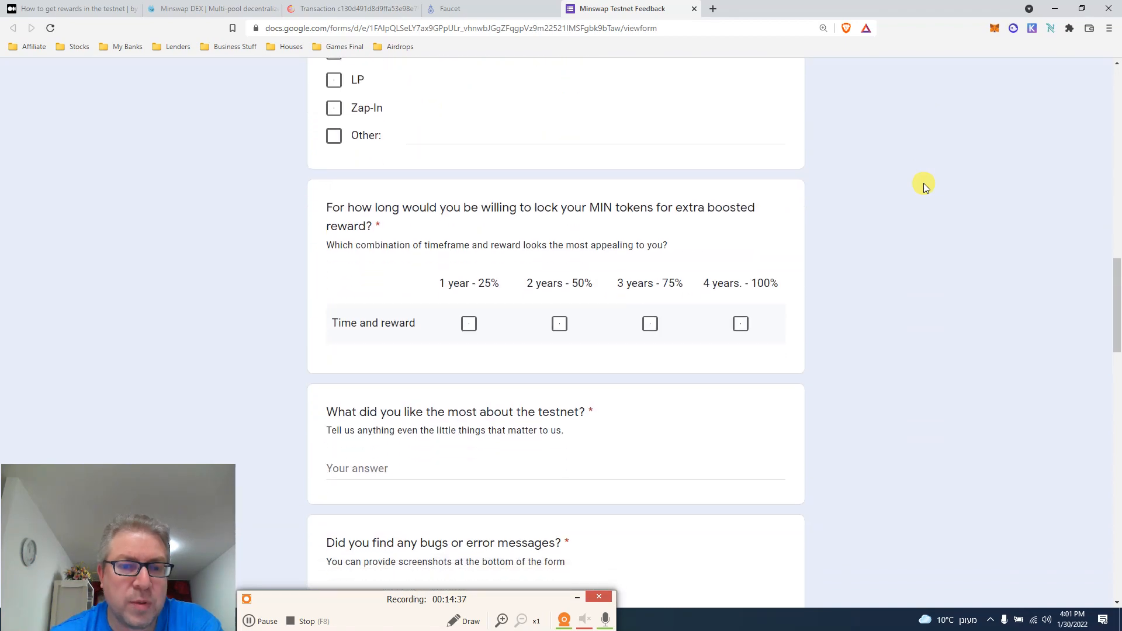
scroll("down", 3)
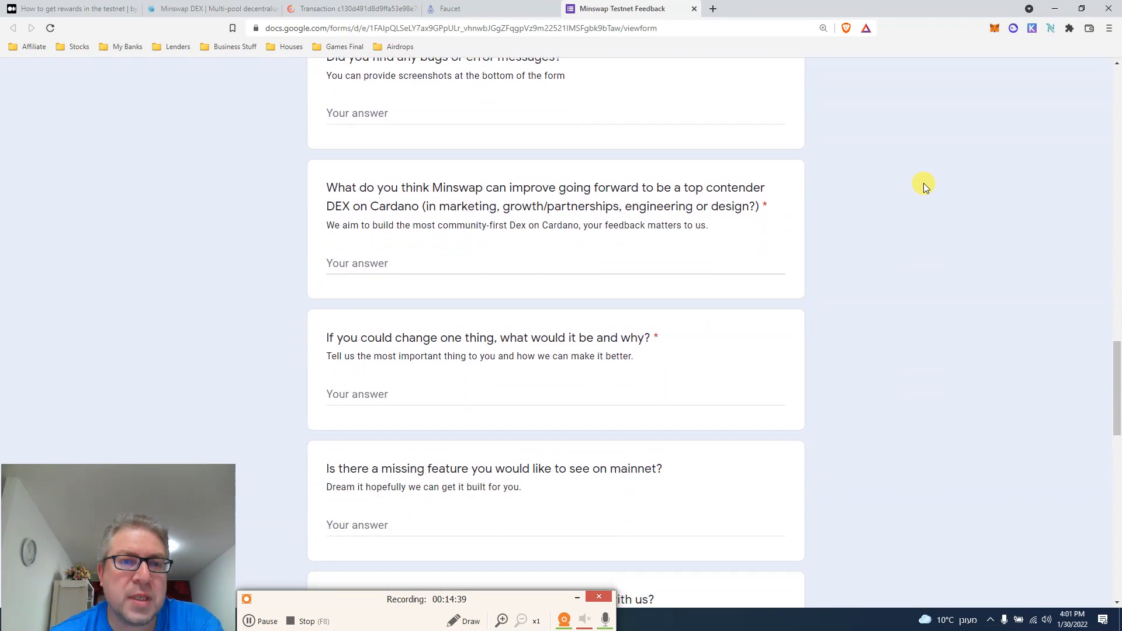
scroll("down", 3)
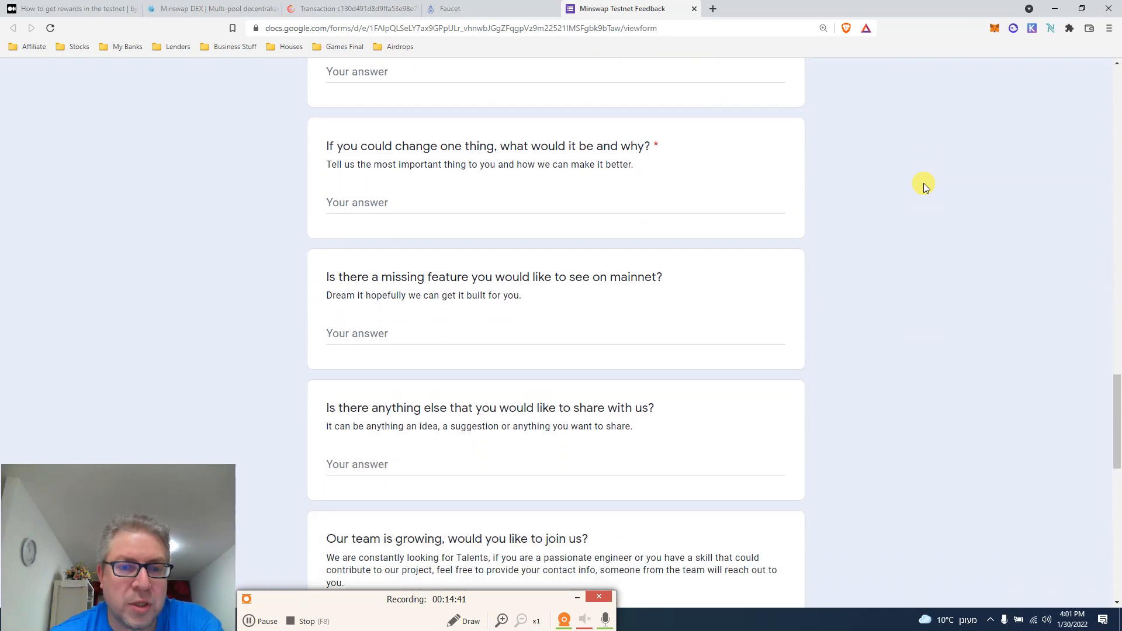
scroll("down", 3)
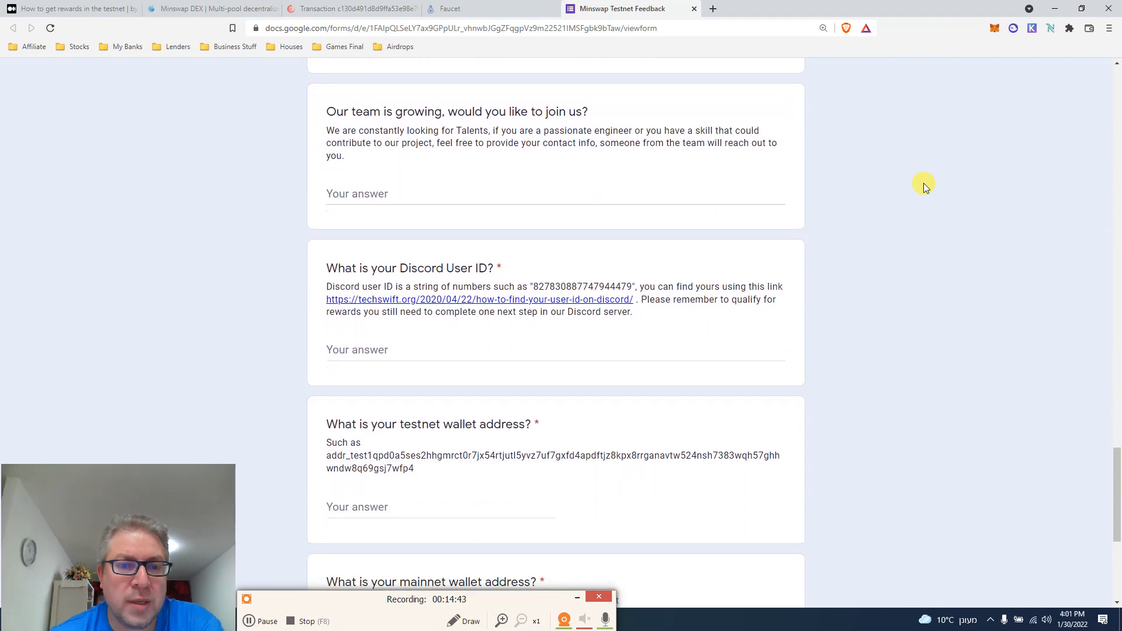
scroll("down", 3)
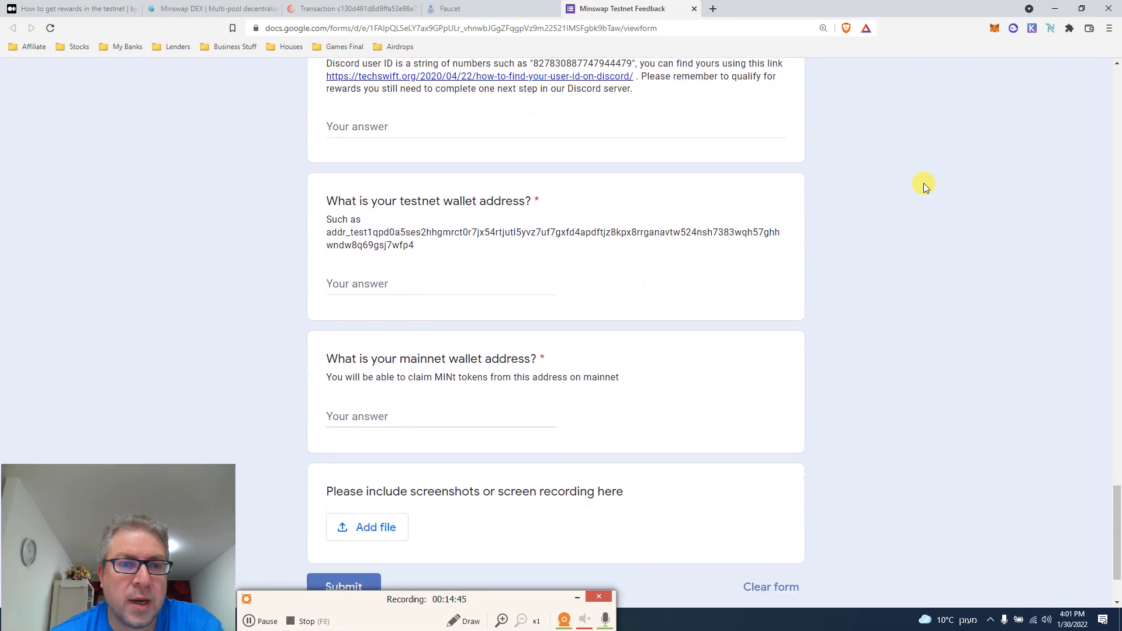
scroll("down", 3)
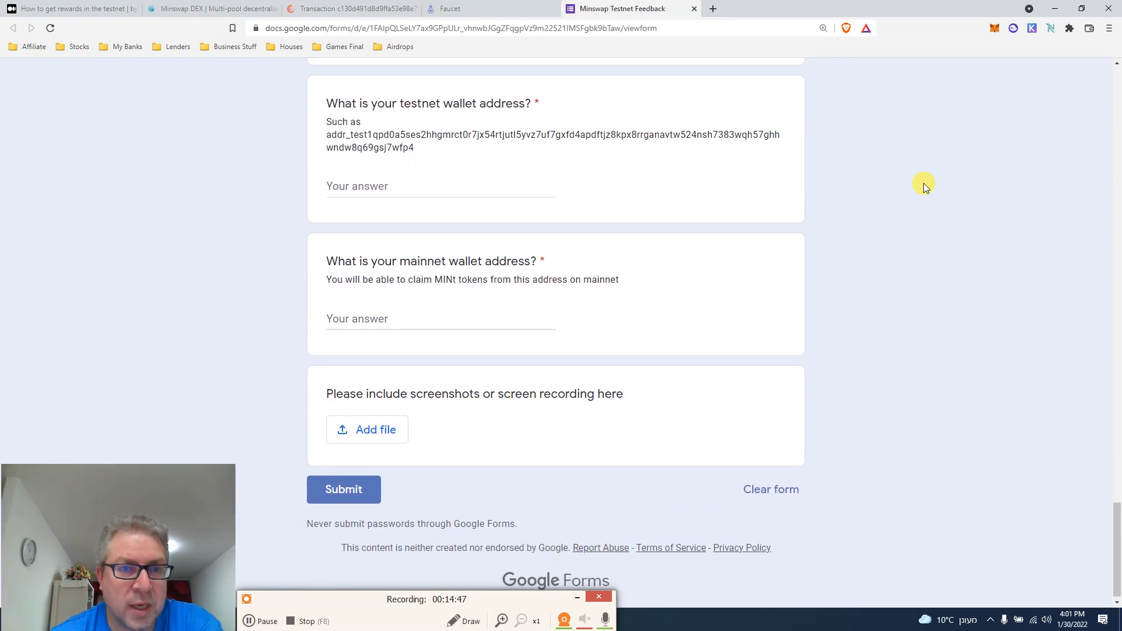
- Glance at the Minswap orders list again, then return to the feedback form
scroll("up", 3)
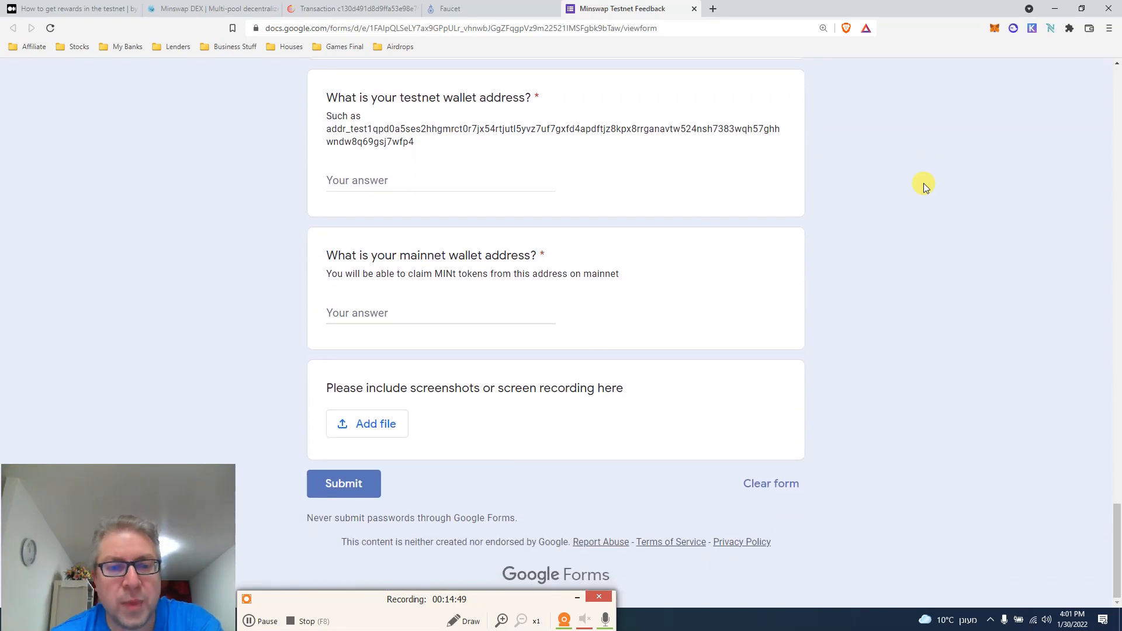
mouse_move(479, 409)
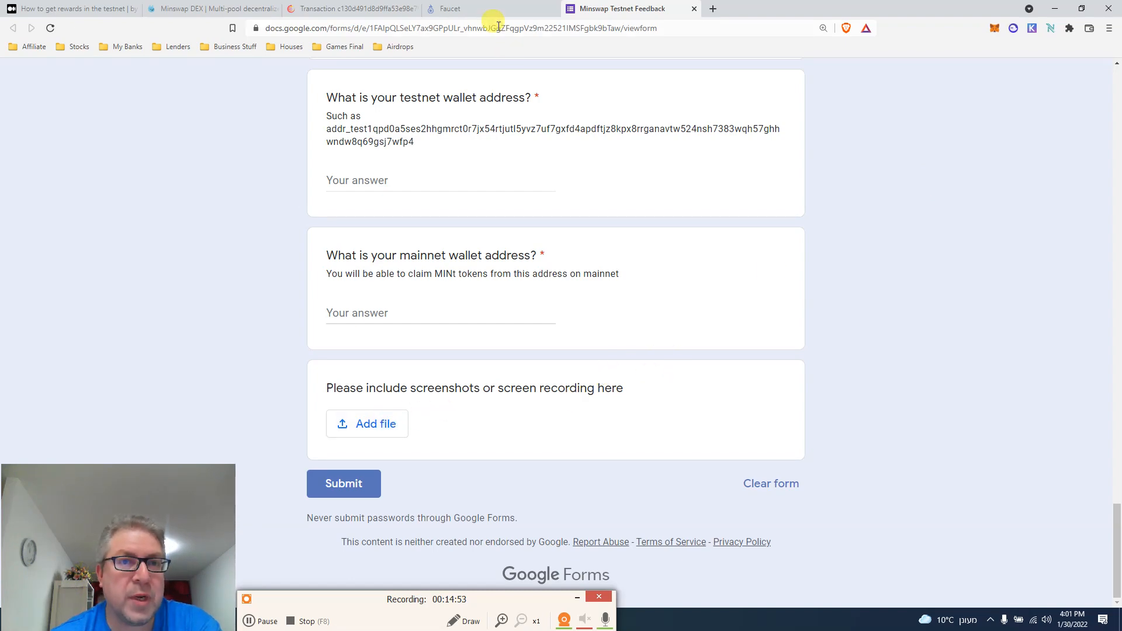
left_click(208, 9)
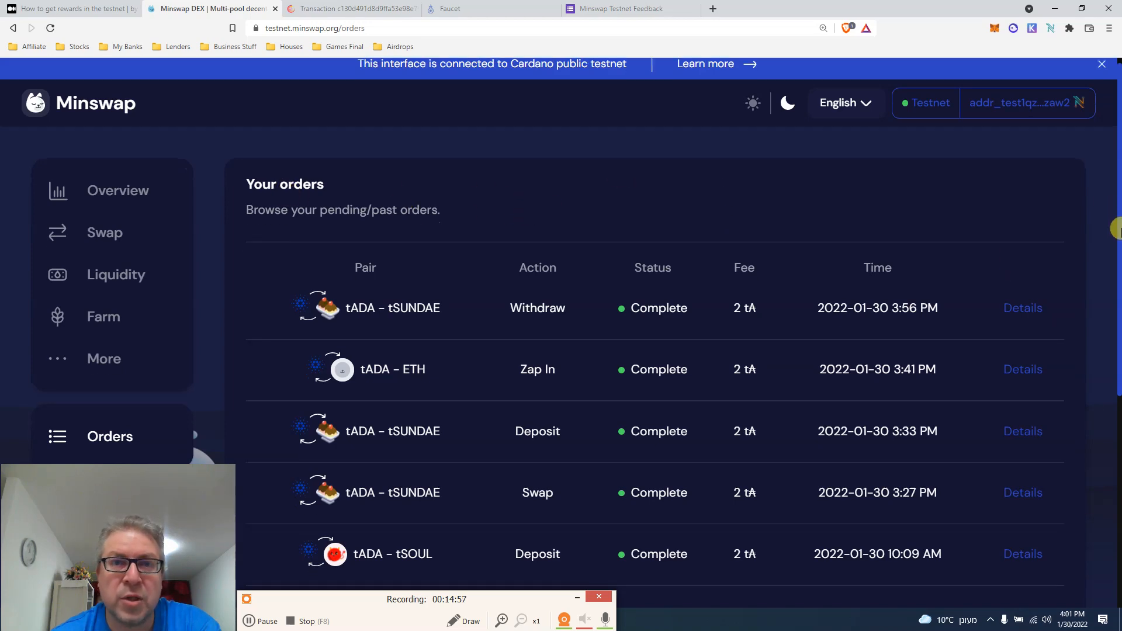
left_click(630, 8)
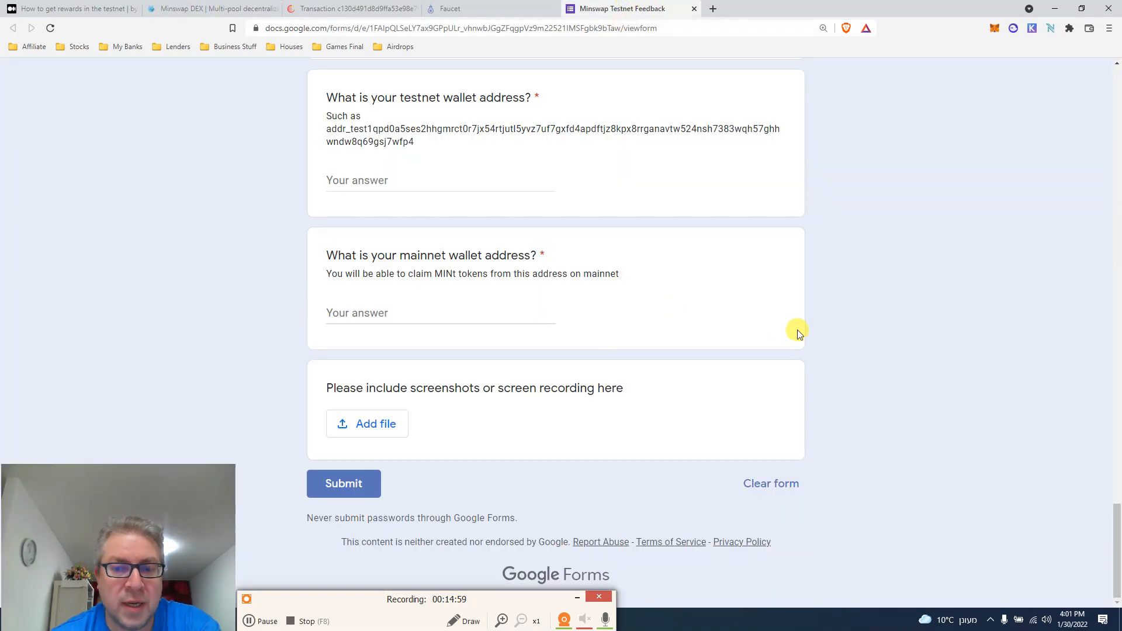
mouse_move(891, 329)
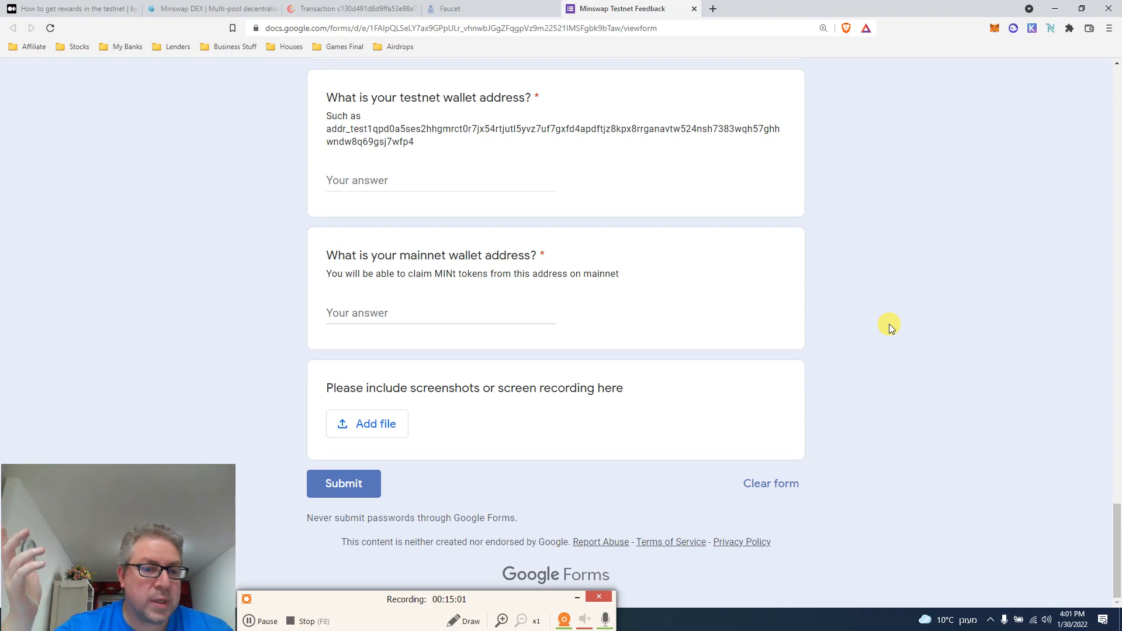
mouse_move(785, 363)
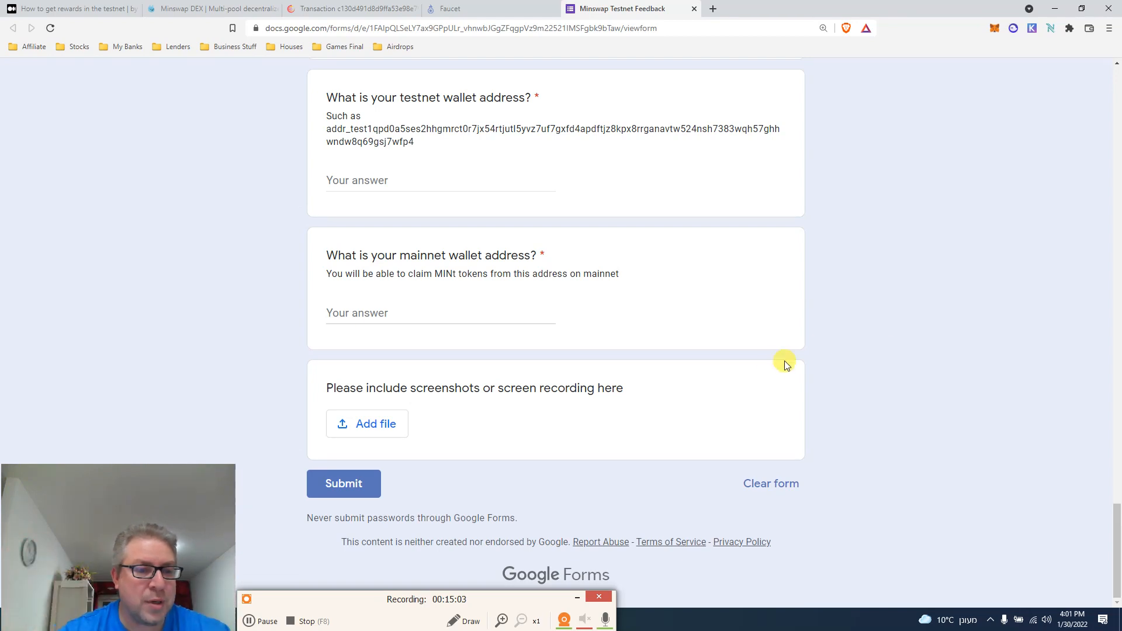